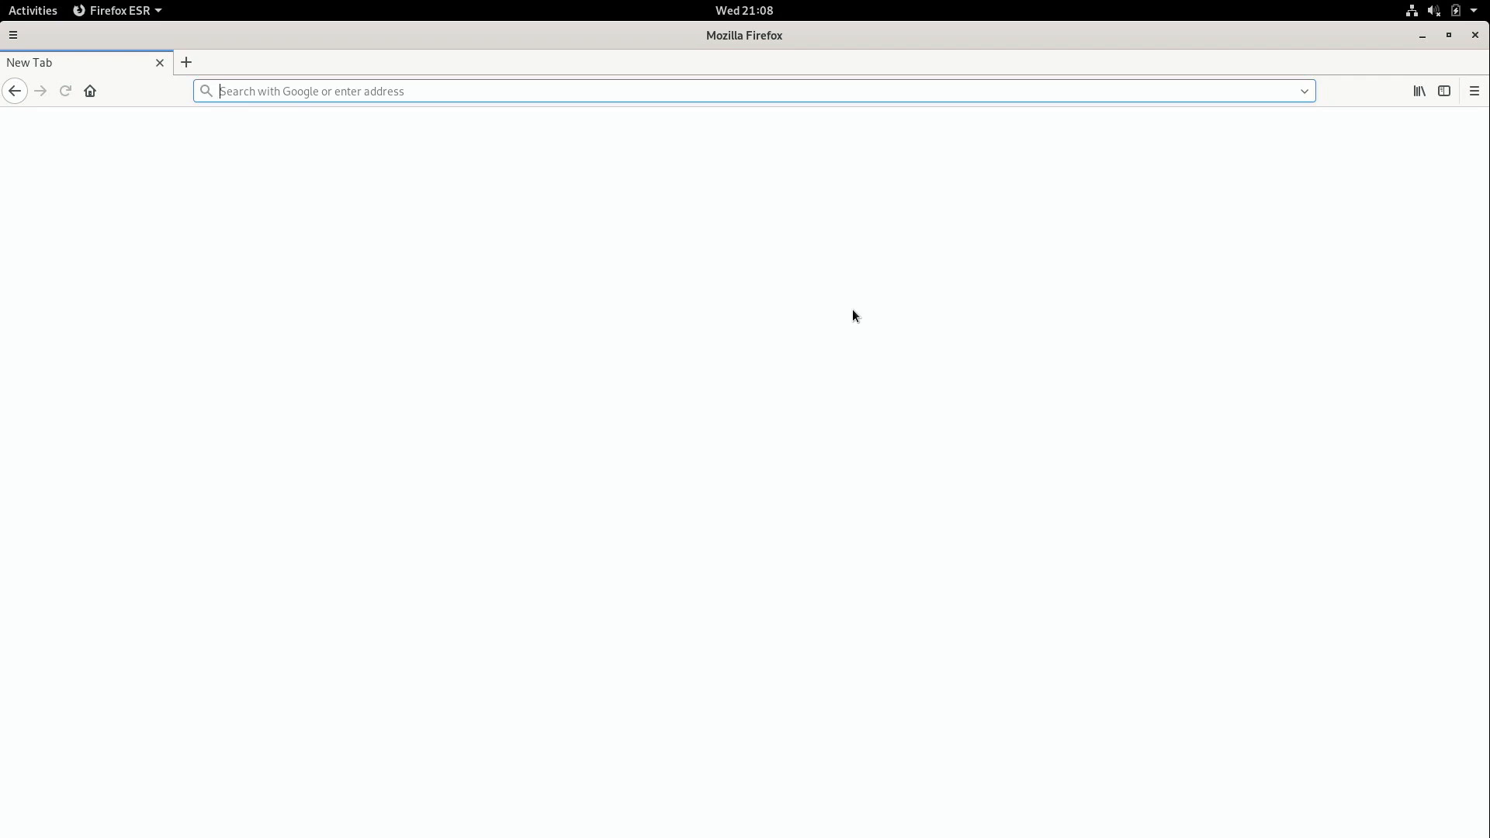
Step: Enter the firefox-latest linux64 en-US download URL into Firefox ESR's address bar
type("https://download.mozilla.org/?product=firefox-latest&os=linux64&lang=en-US")
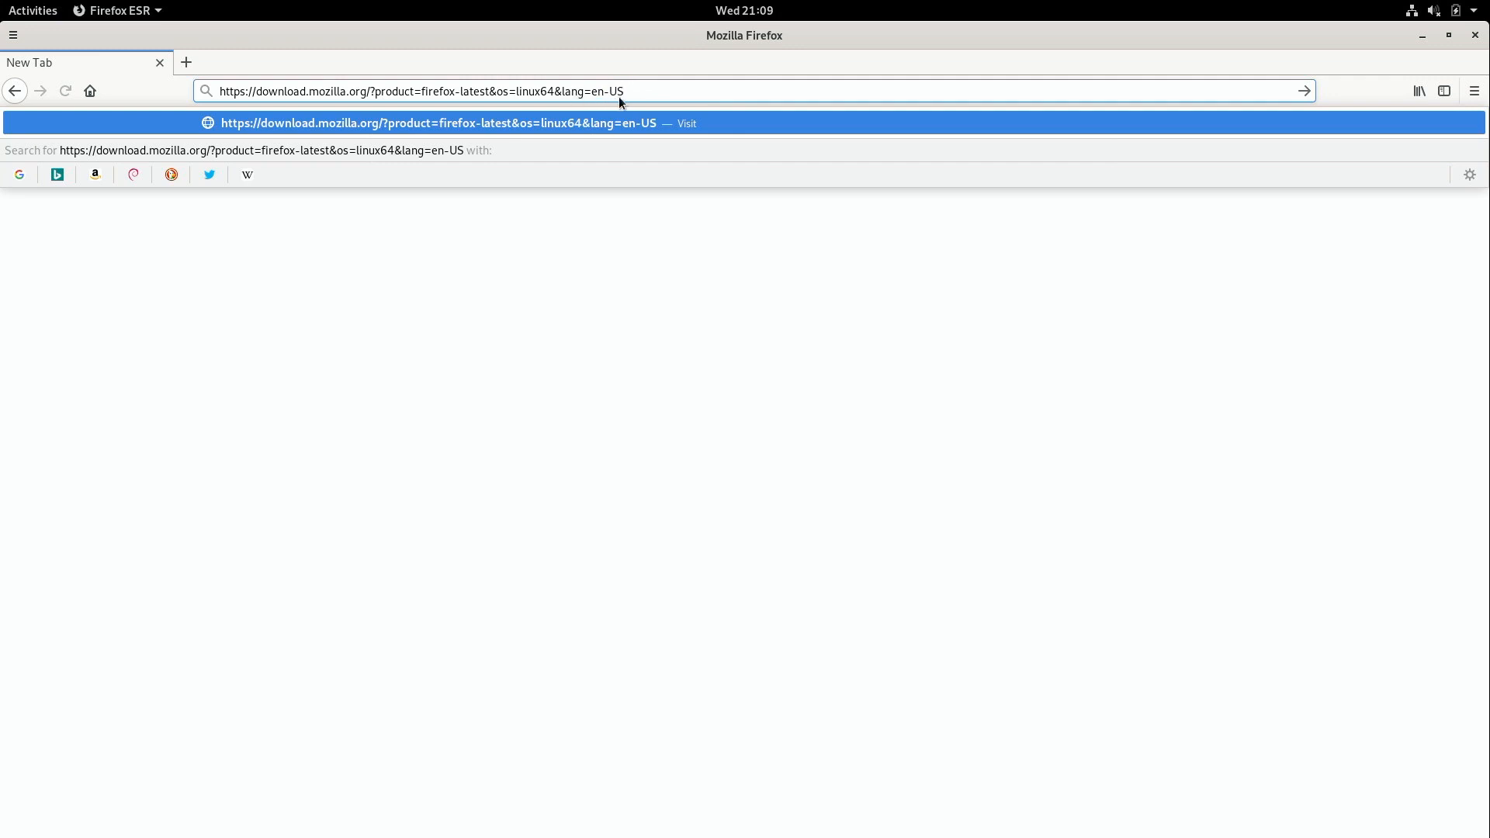
mouse_move(662, 101)
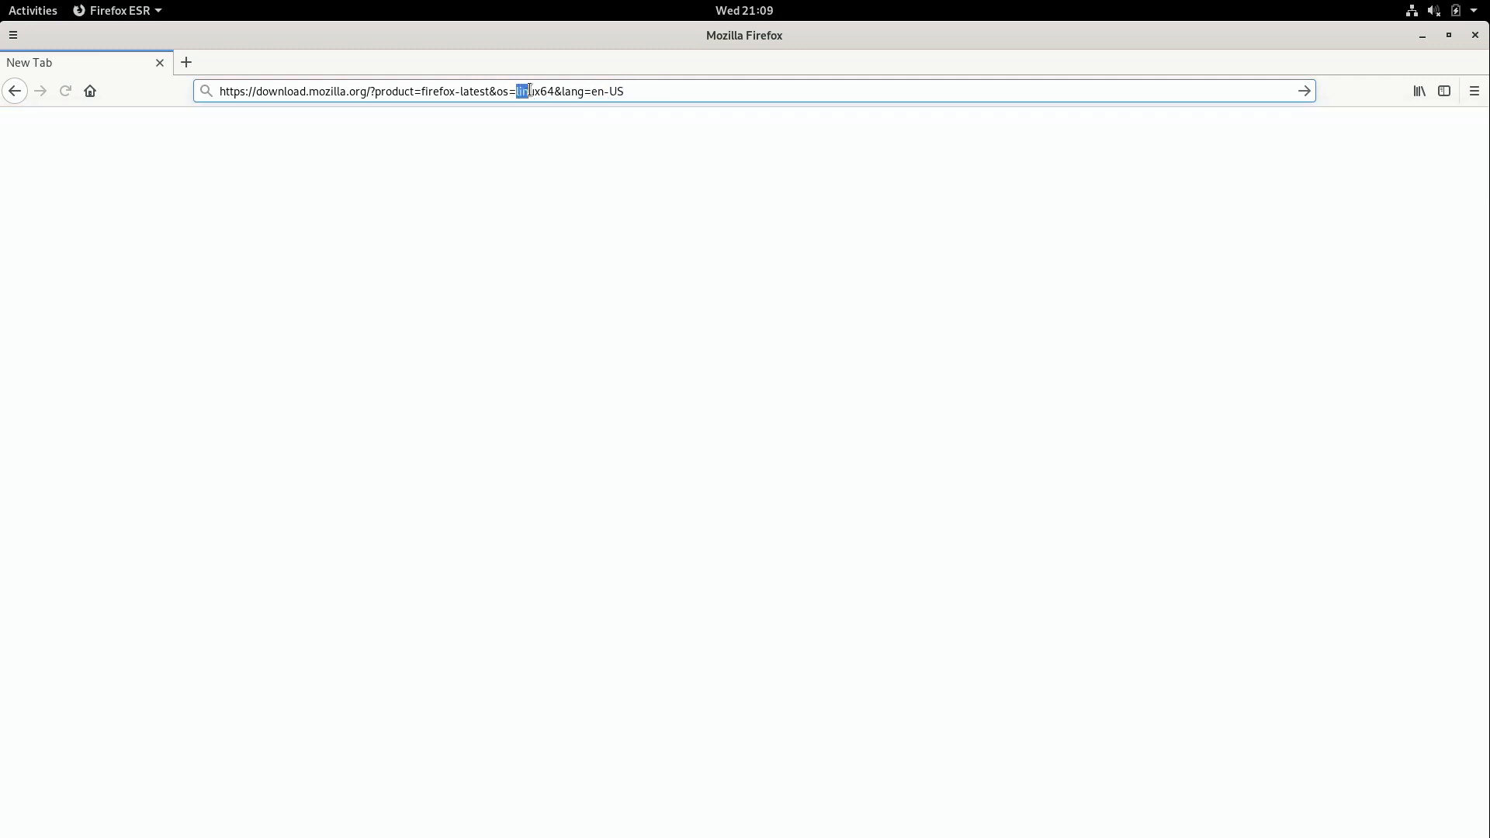
double_click(534, 91)
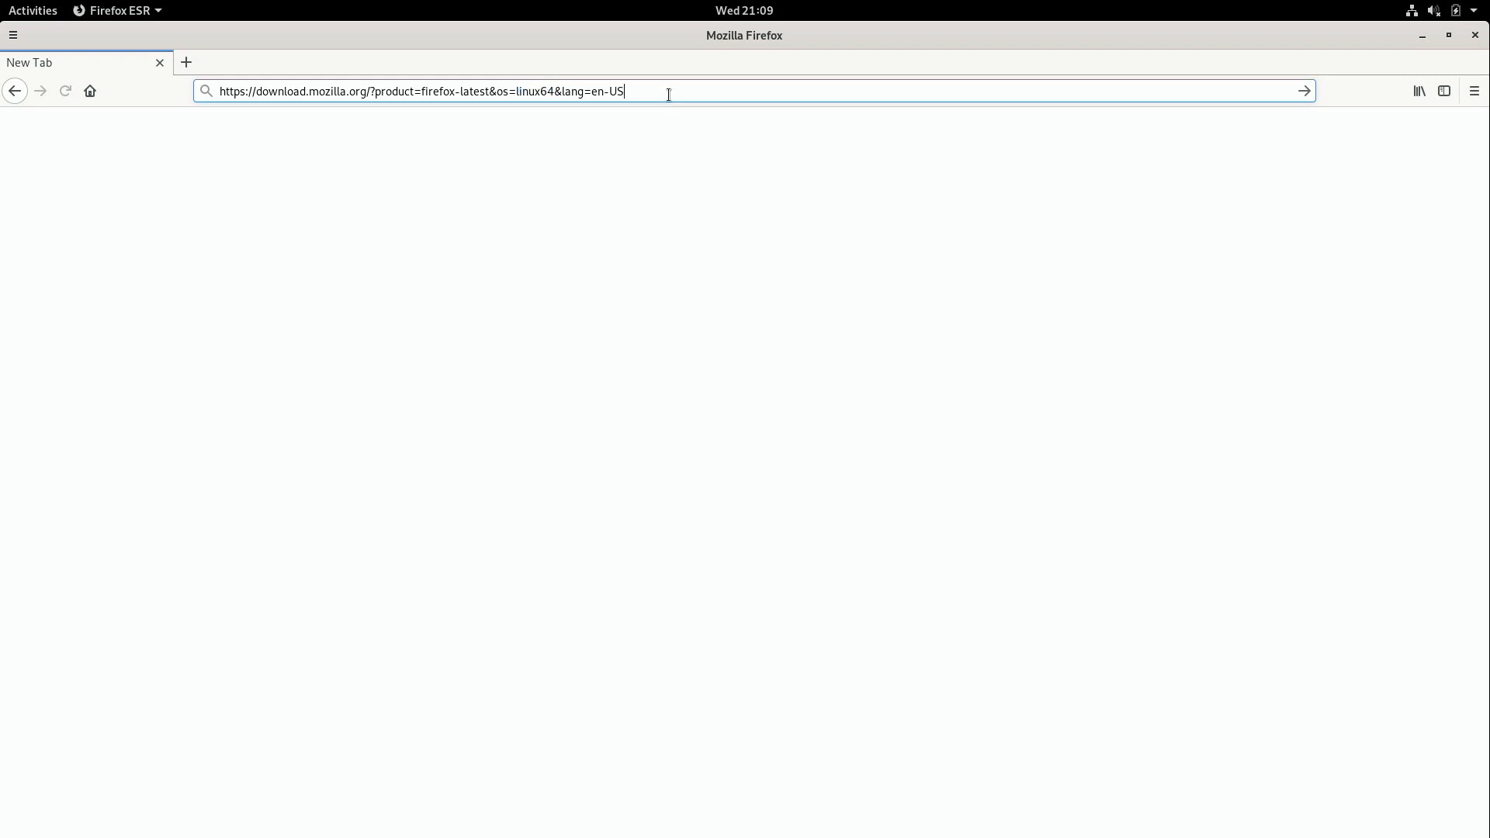
Step: Load the download link and save firefox-68.0.tar.bz2 to disk
key("Return")
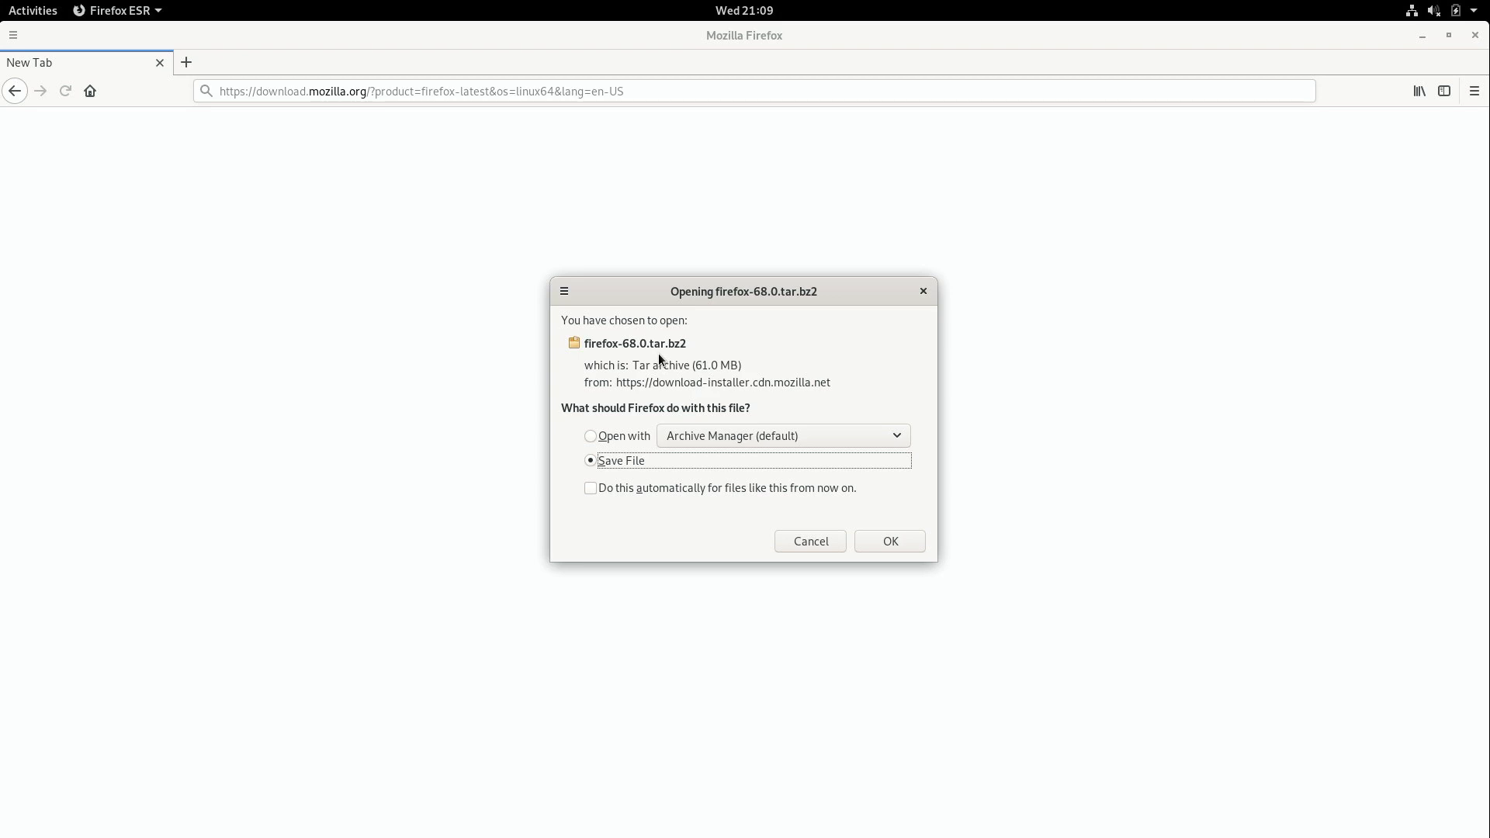
mouse_move(774, 554)
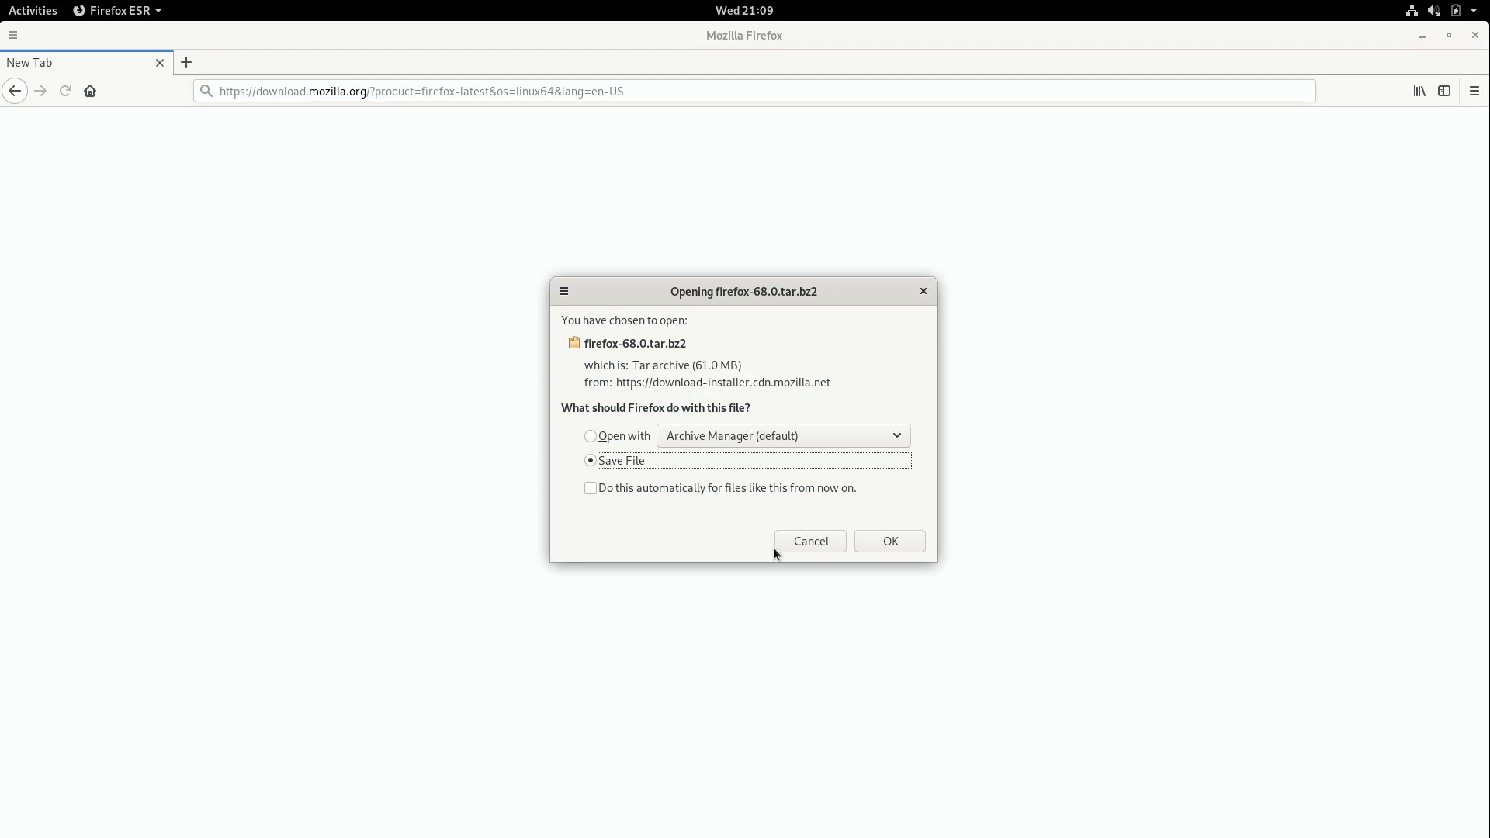
left_click(888, 541)
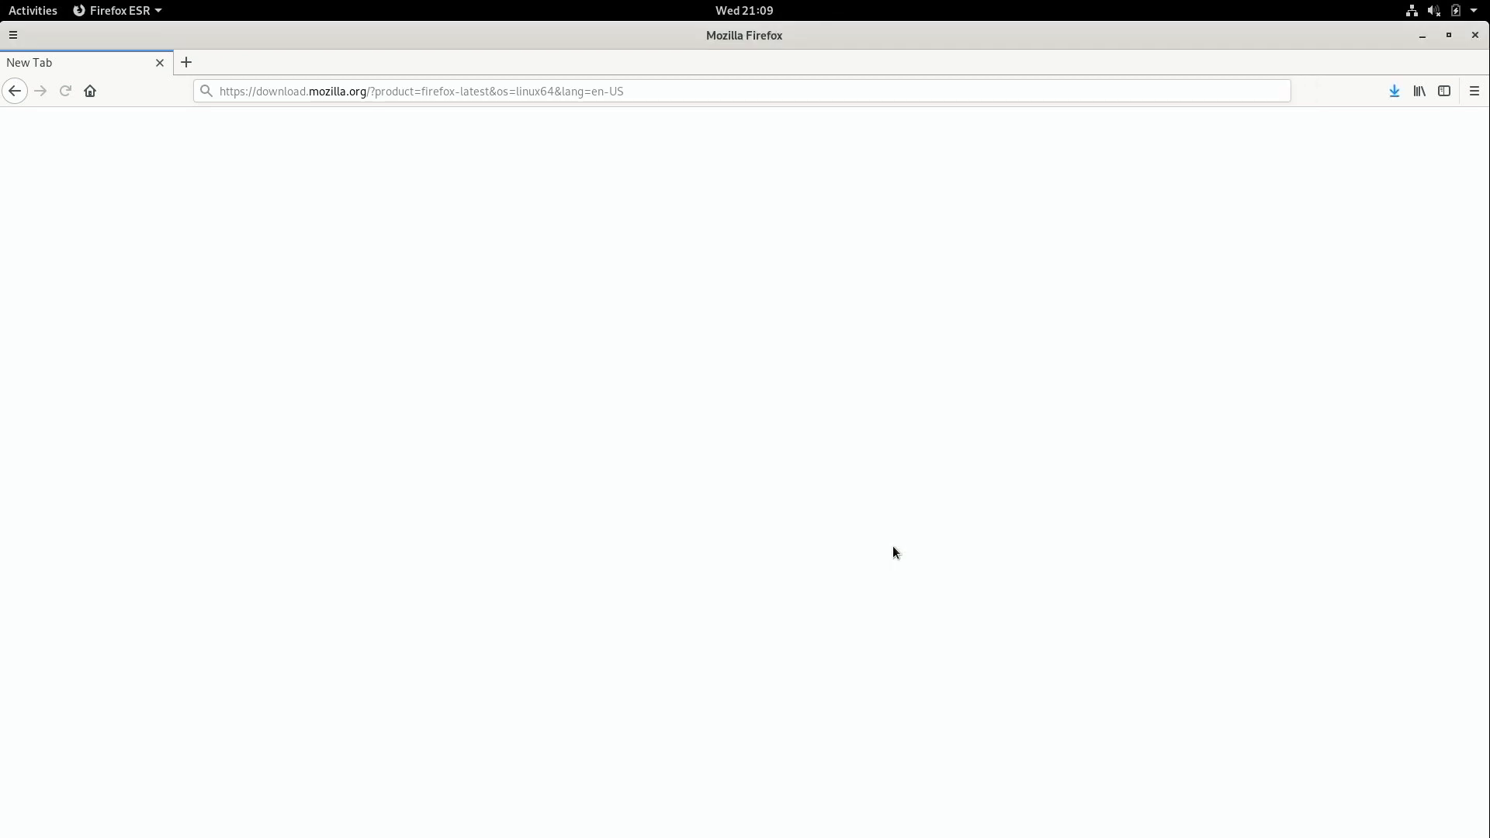
mouse_move(918, 534)
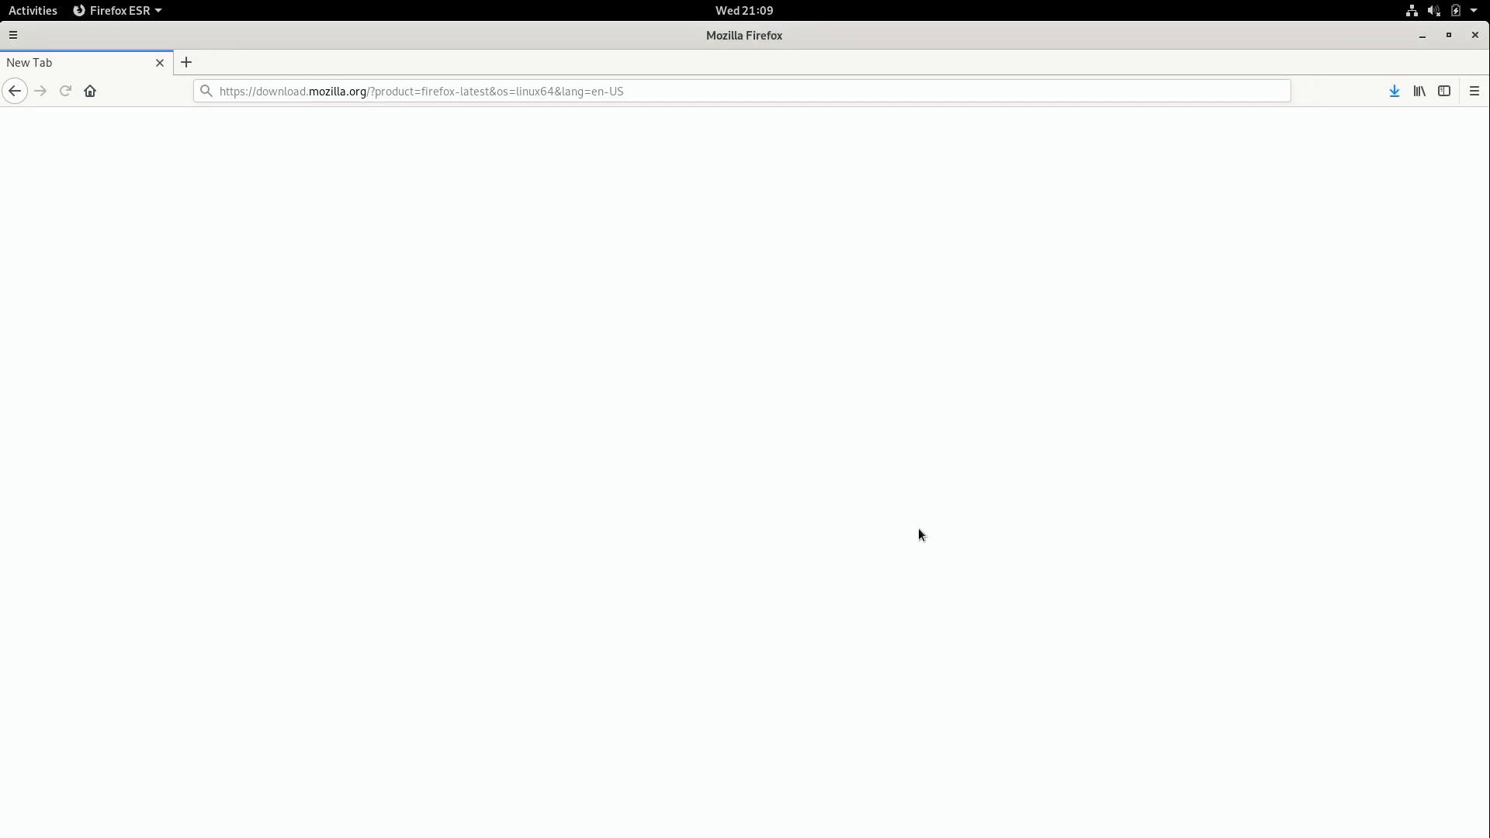
mouse_move(1472, 31)
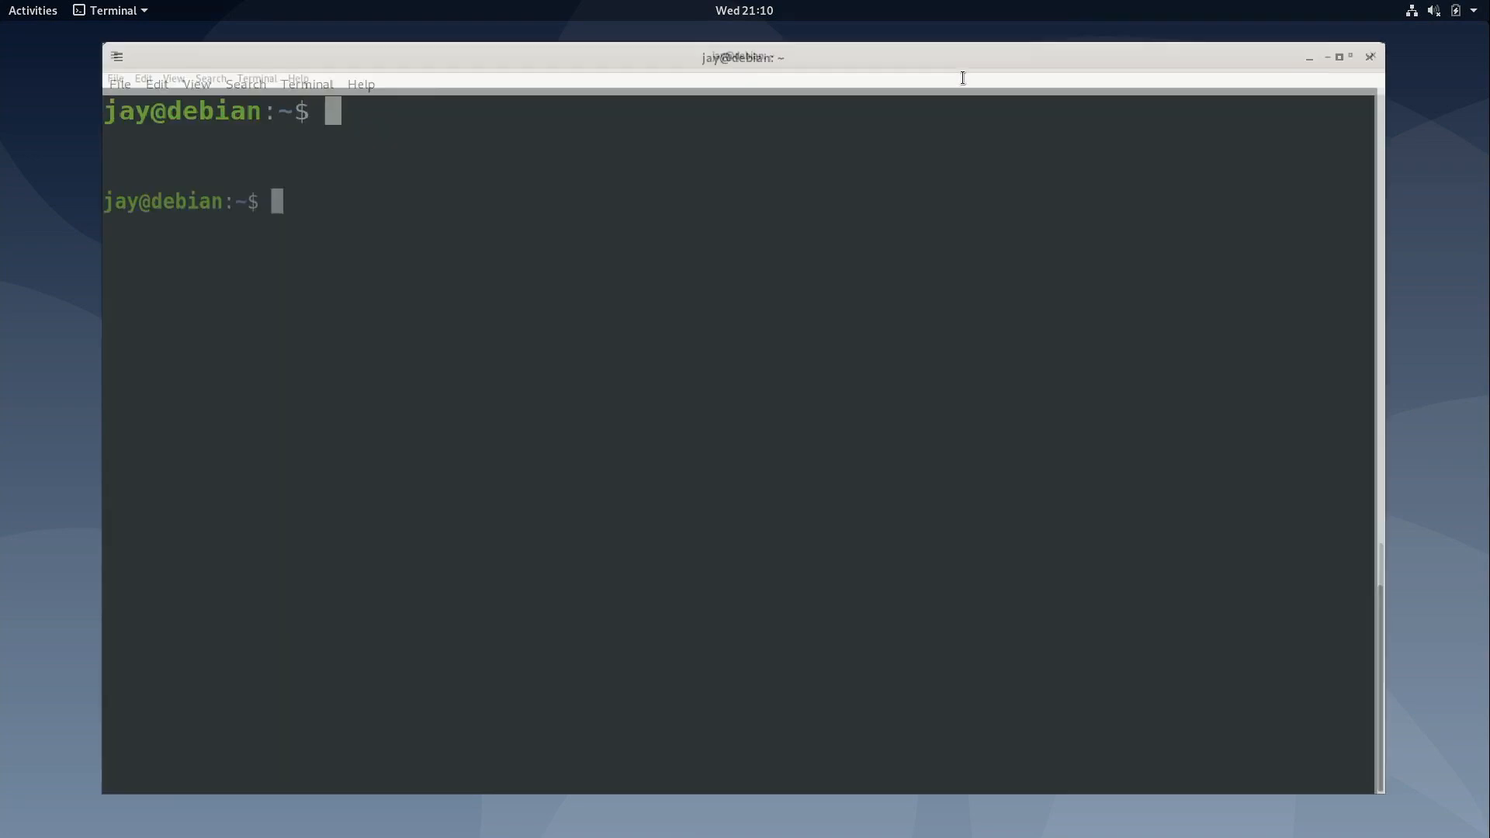
Step: Focus the terminal window and begin a cd command toward Downloads
left_click(1337, 56)
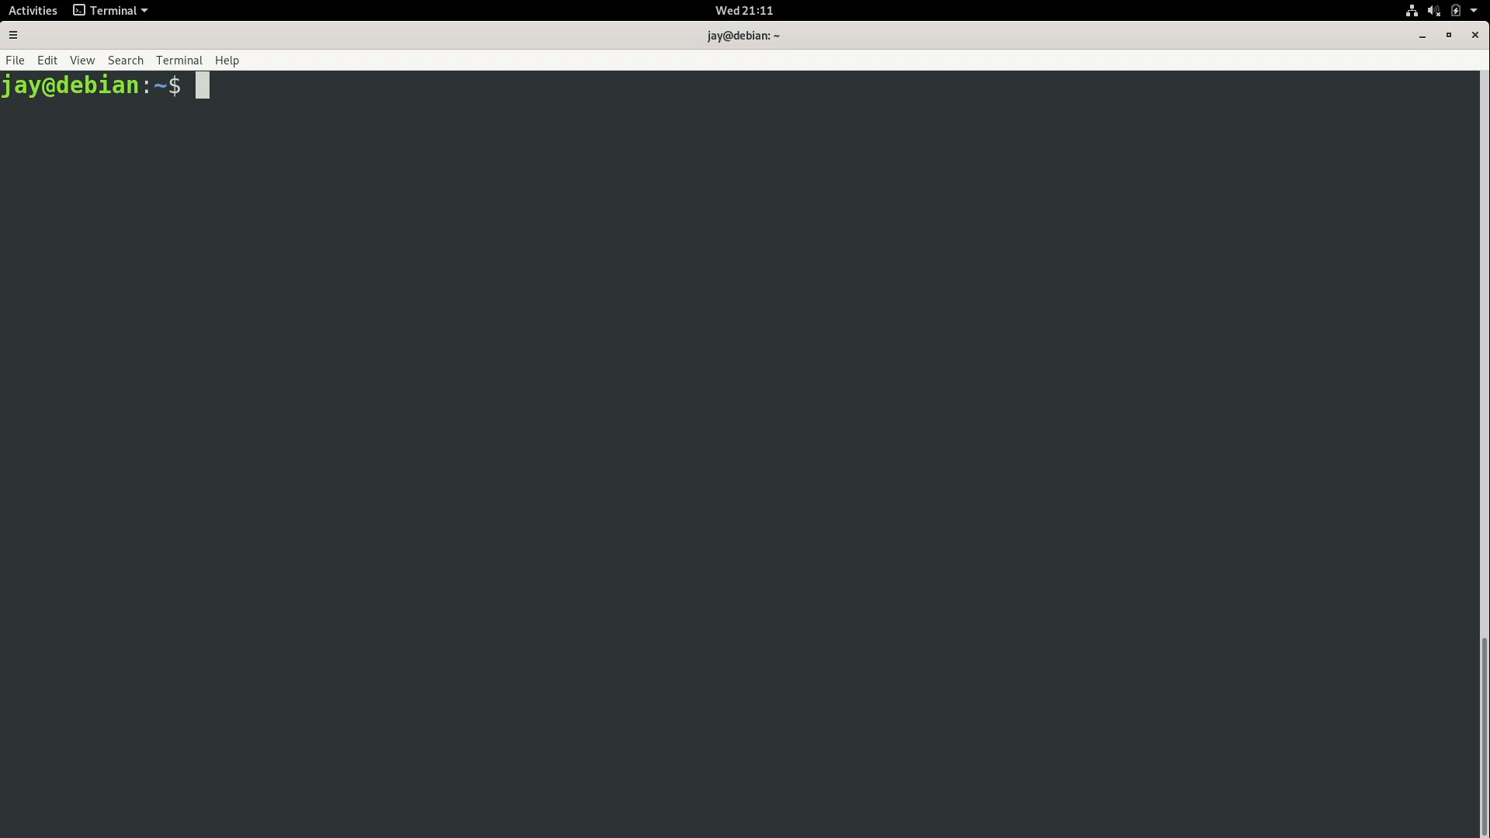
type("cd Dow")
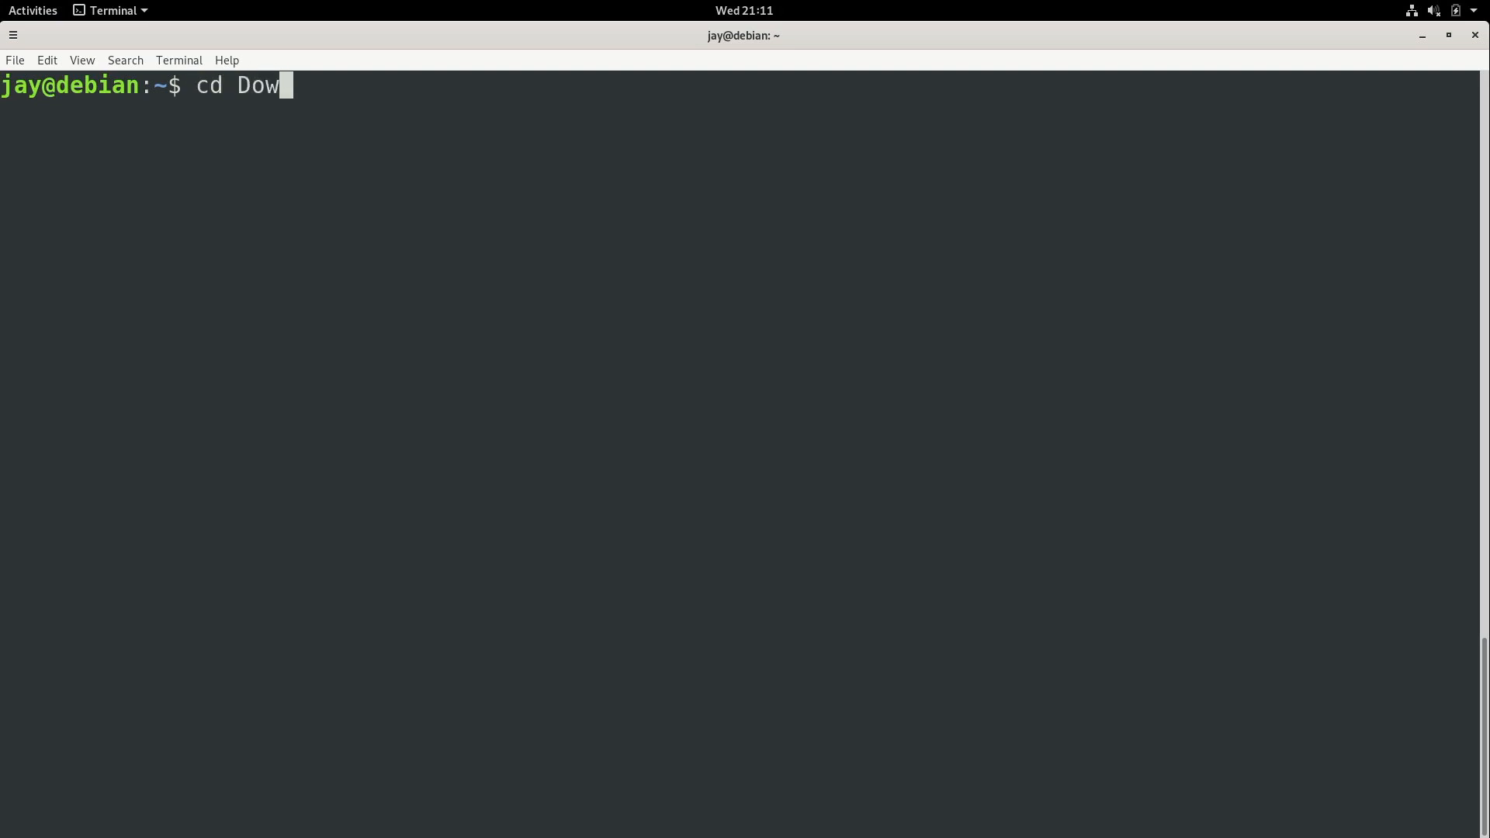
Step: Enter Downloads and extract firefox-68.0.tar.bz2 with tar -xvf
key("Return")
type("ls")
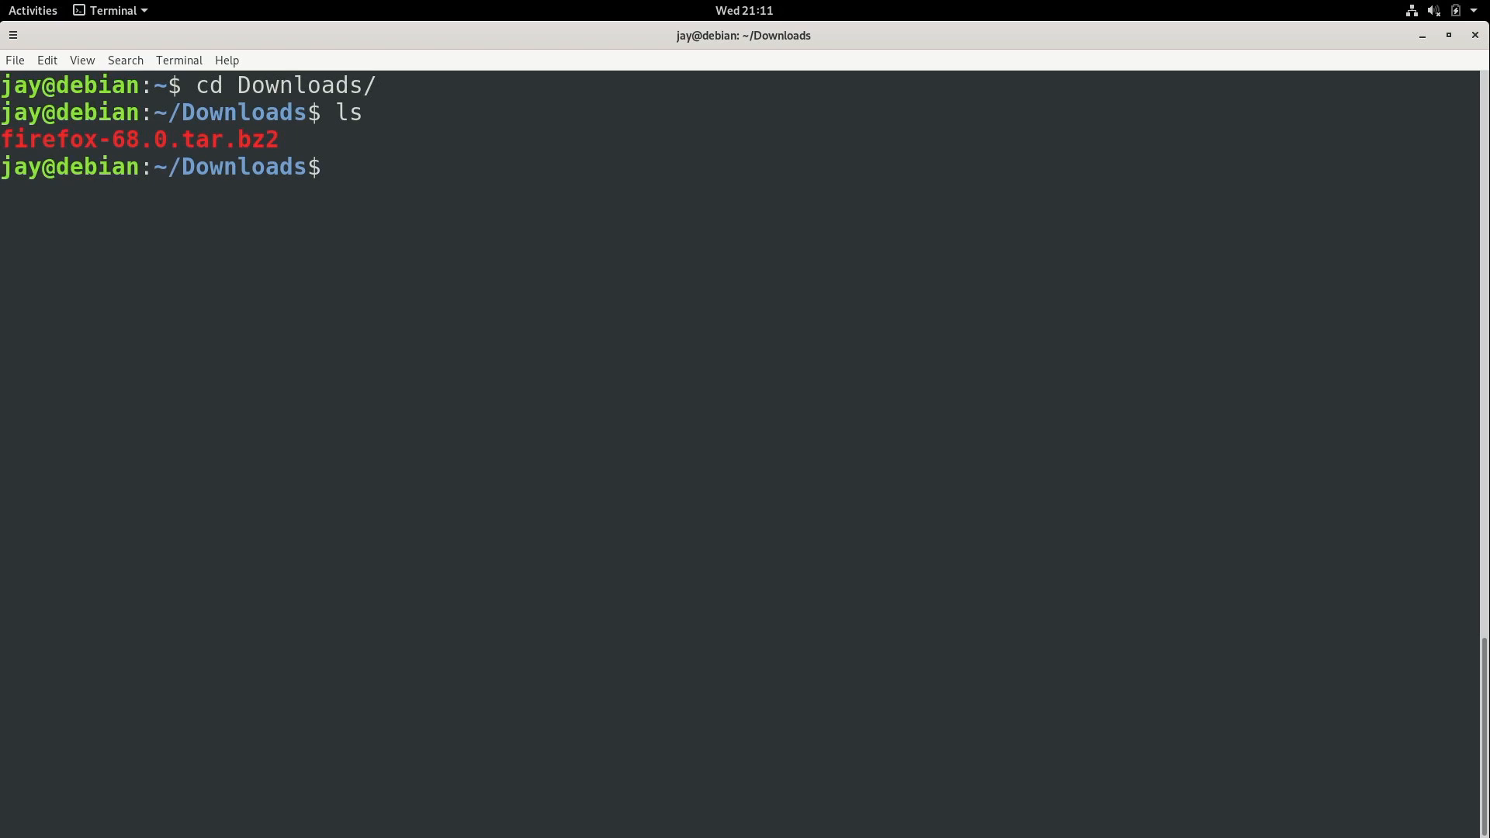
type("tar")
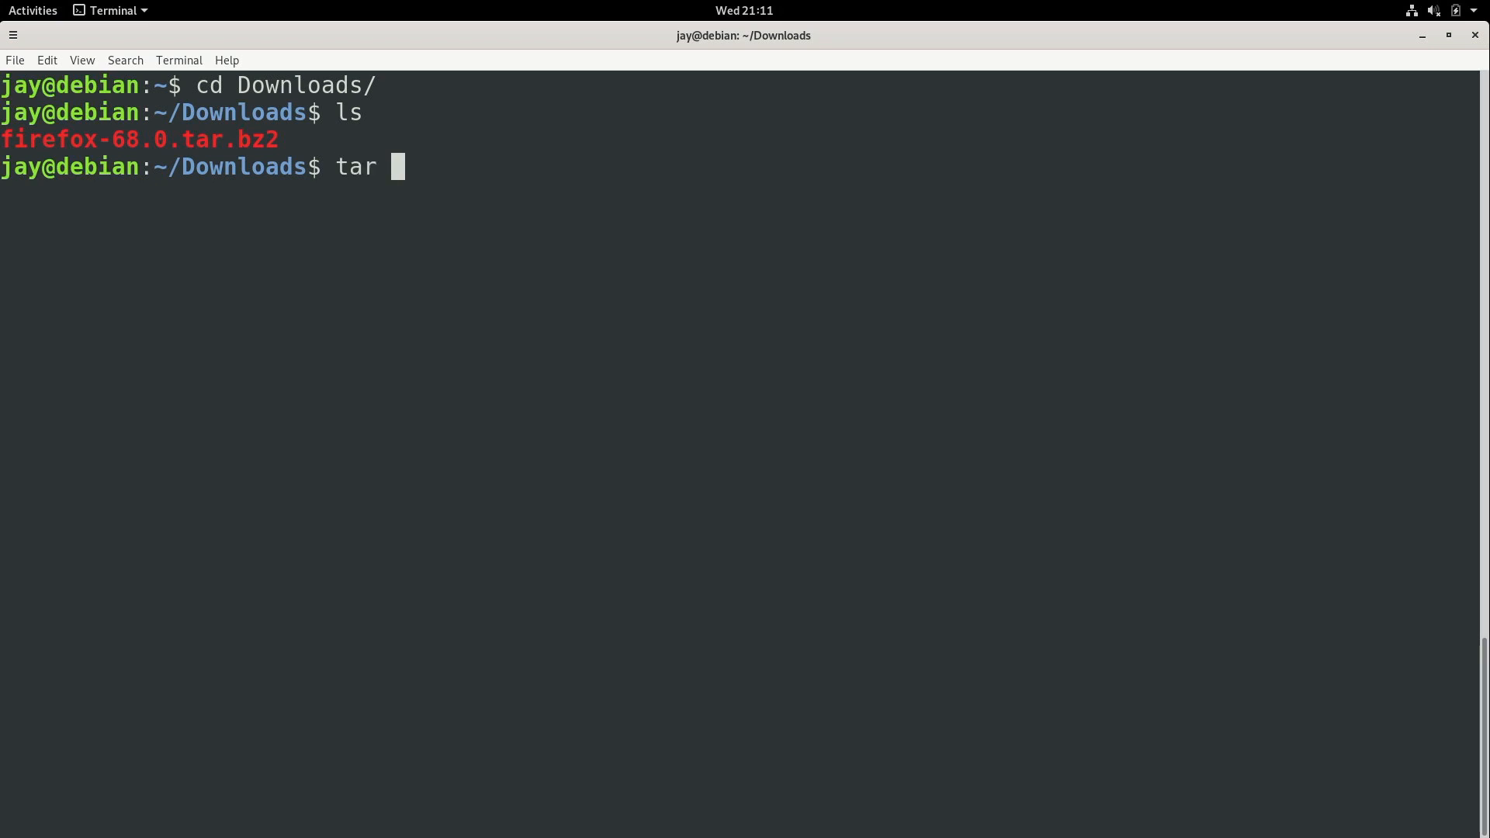
type("-xvf")
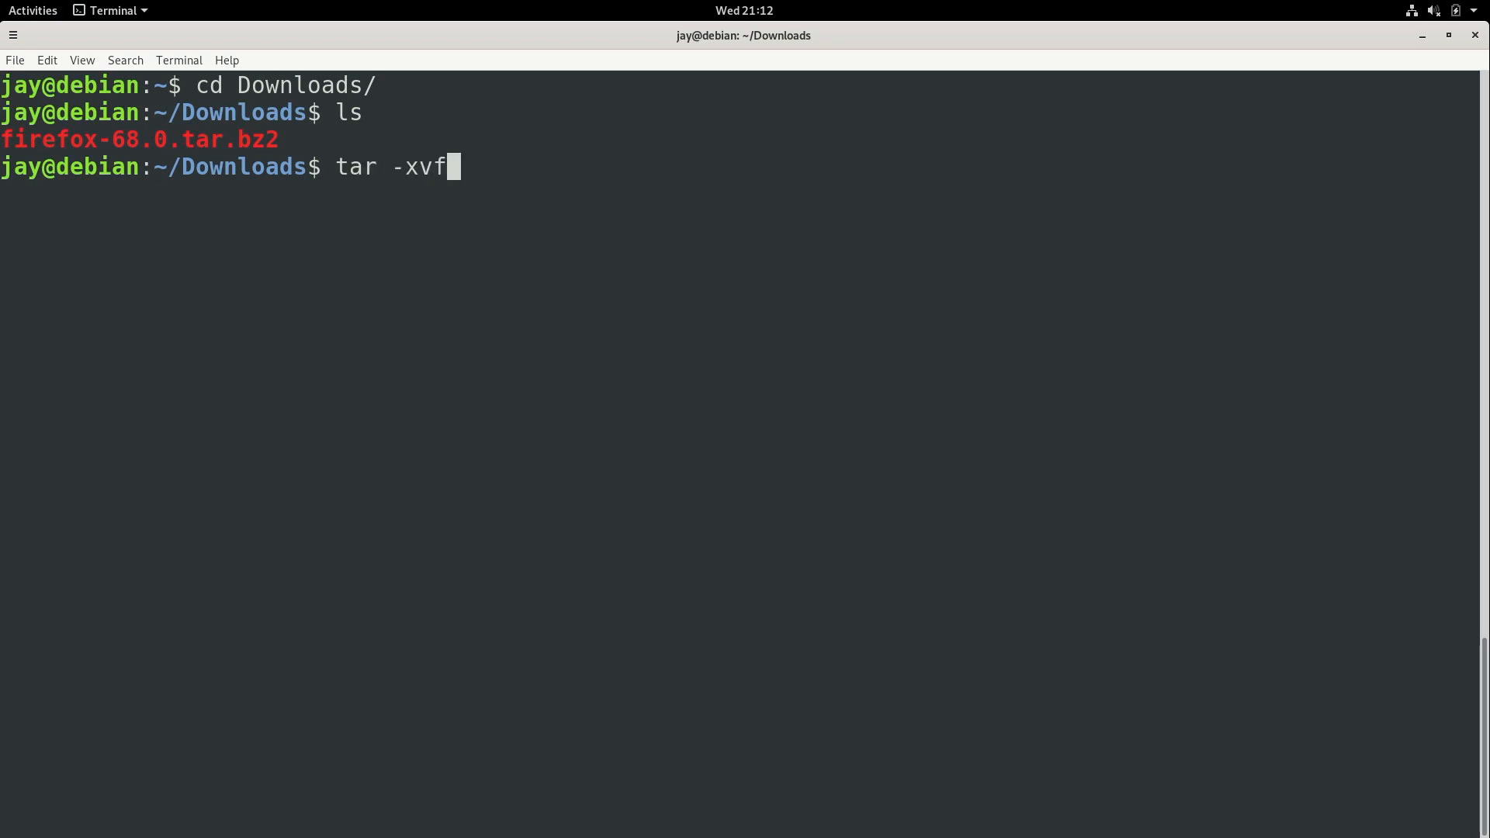
type("firefox-68.0.tar.bz2")
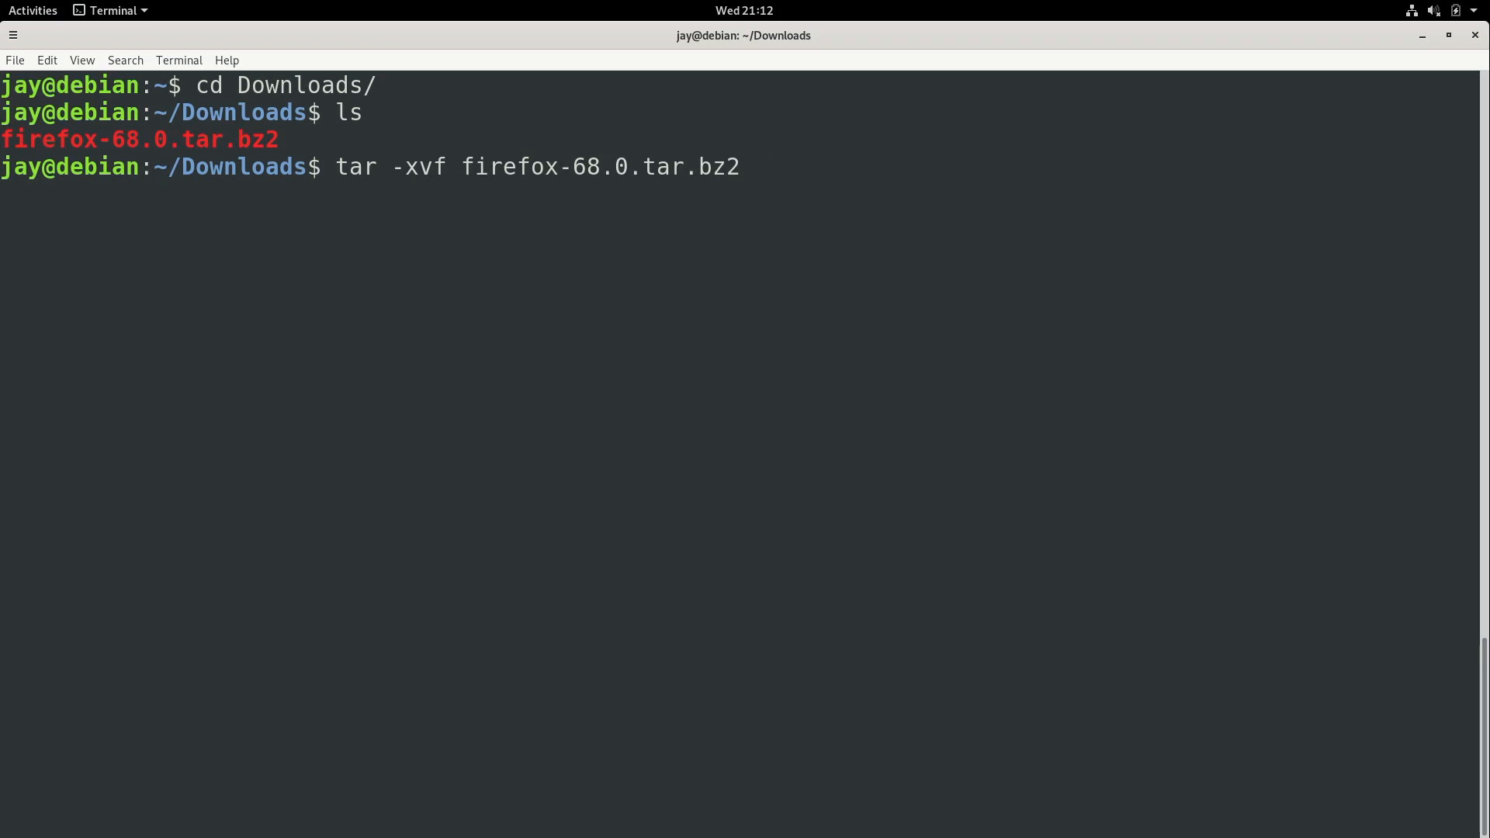
key("Return")
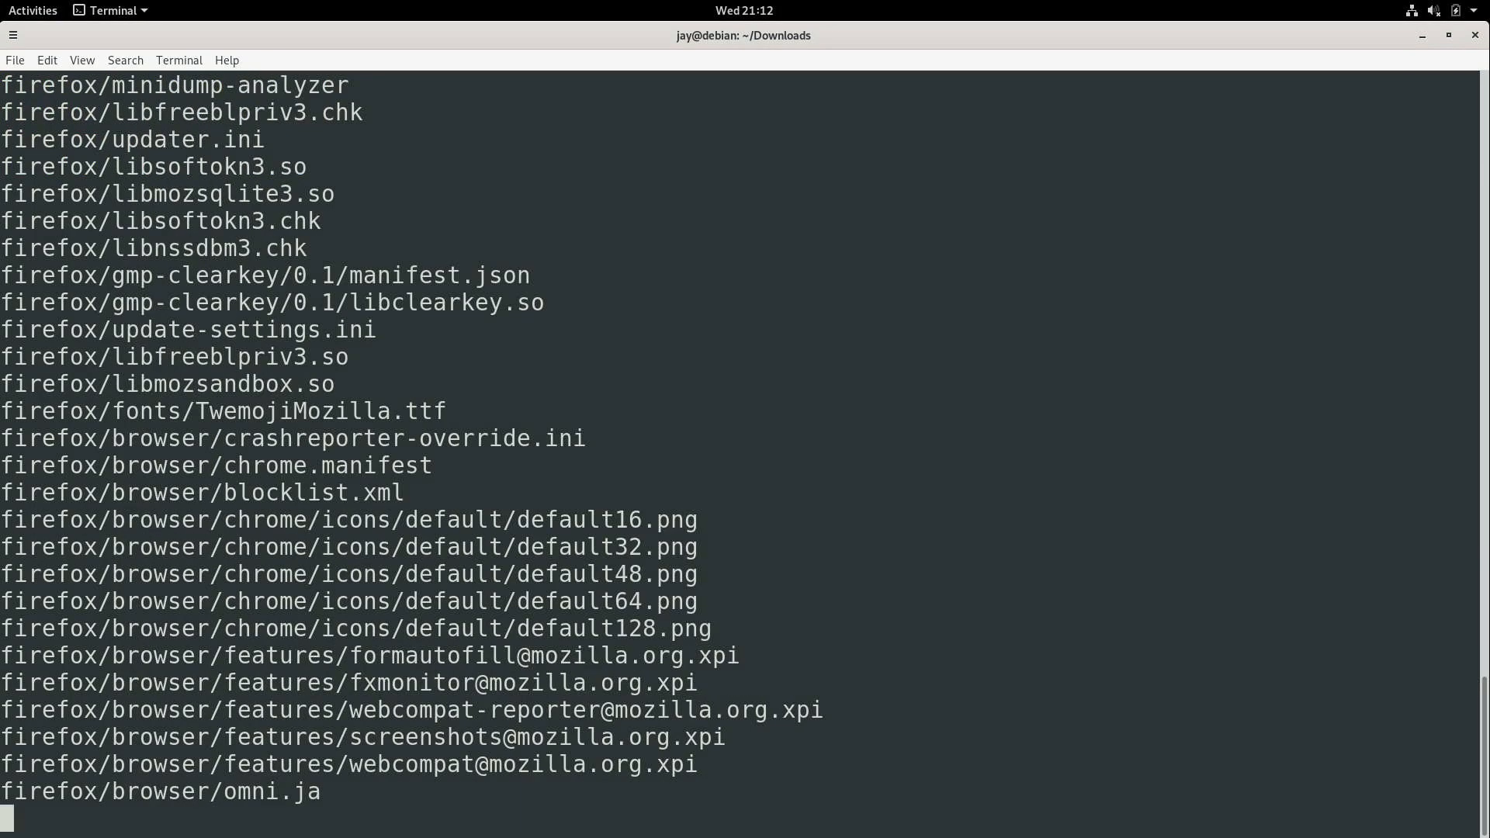
Step: List the Downloads contents and remove the firefox-68.0.tar.bz2 archive
scroll("down", 3)
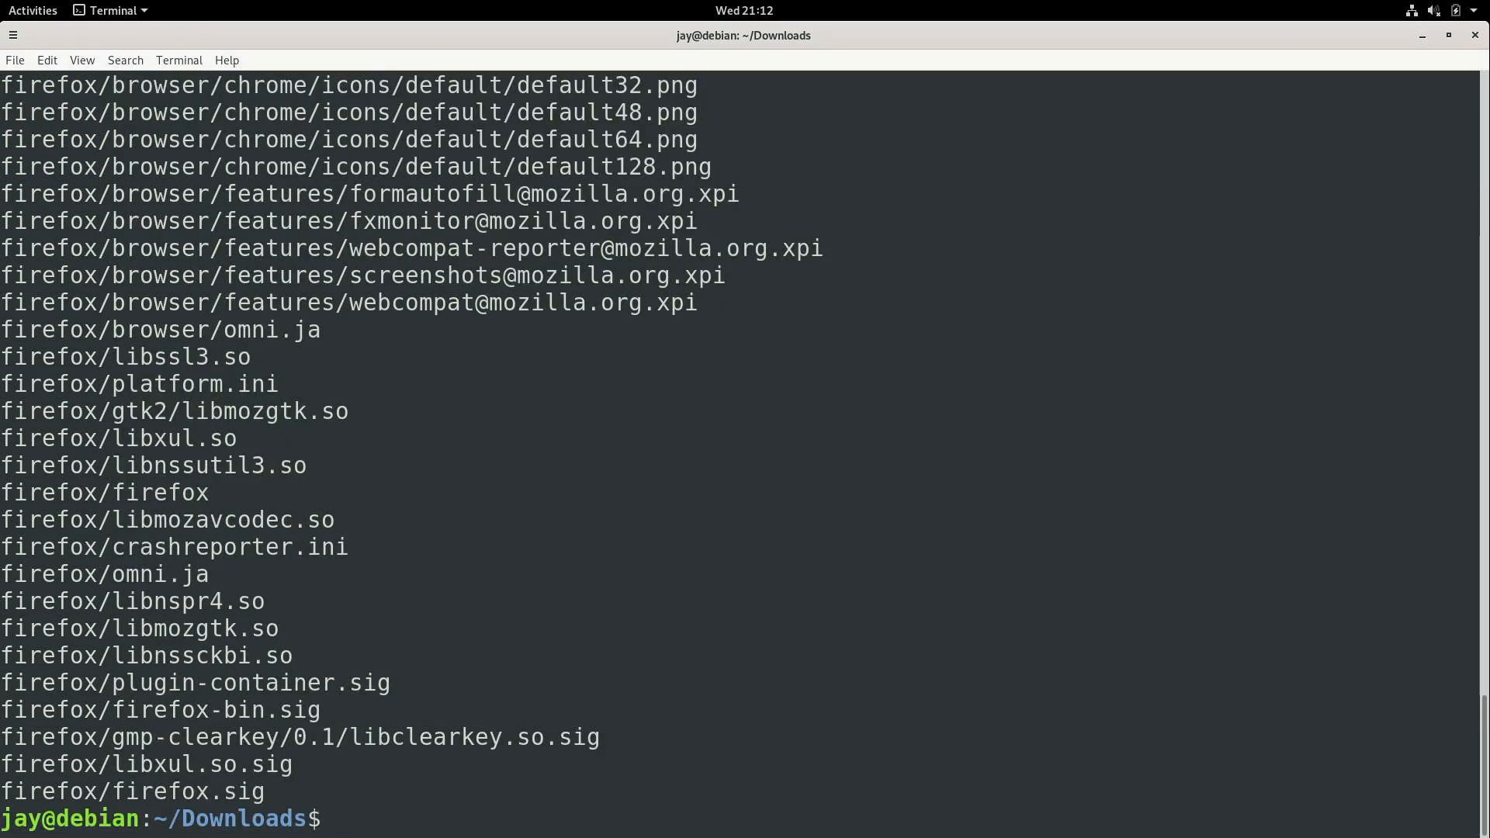
type("l")
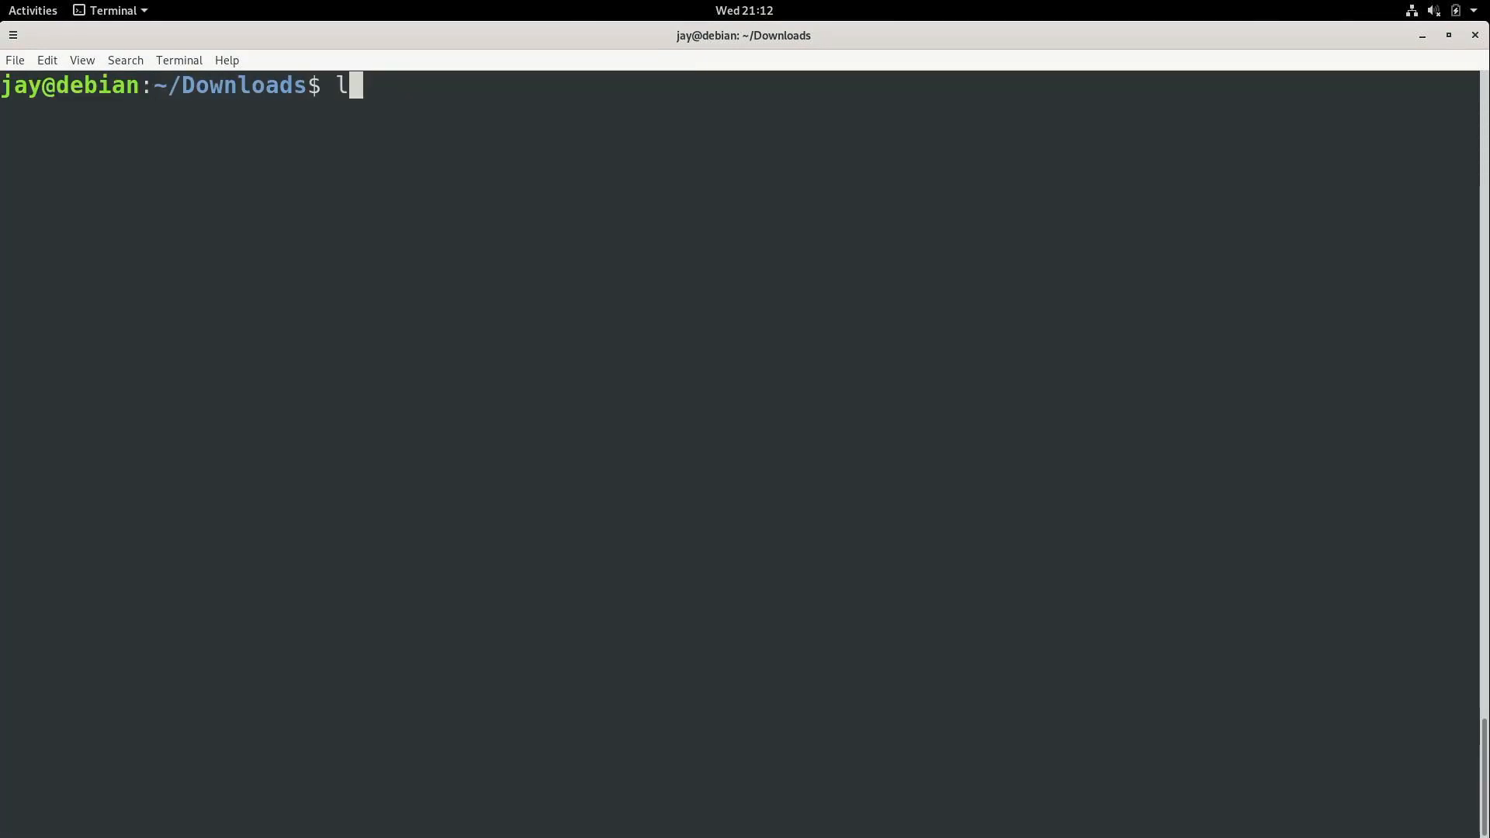
key("Return")
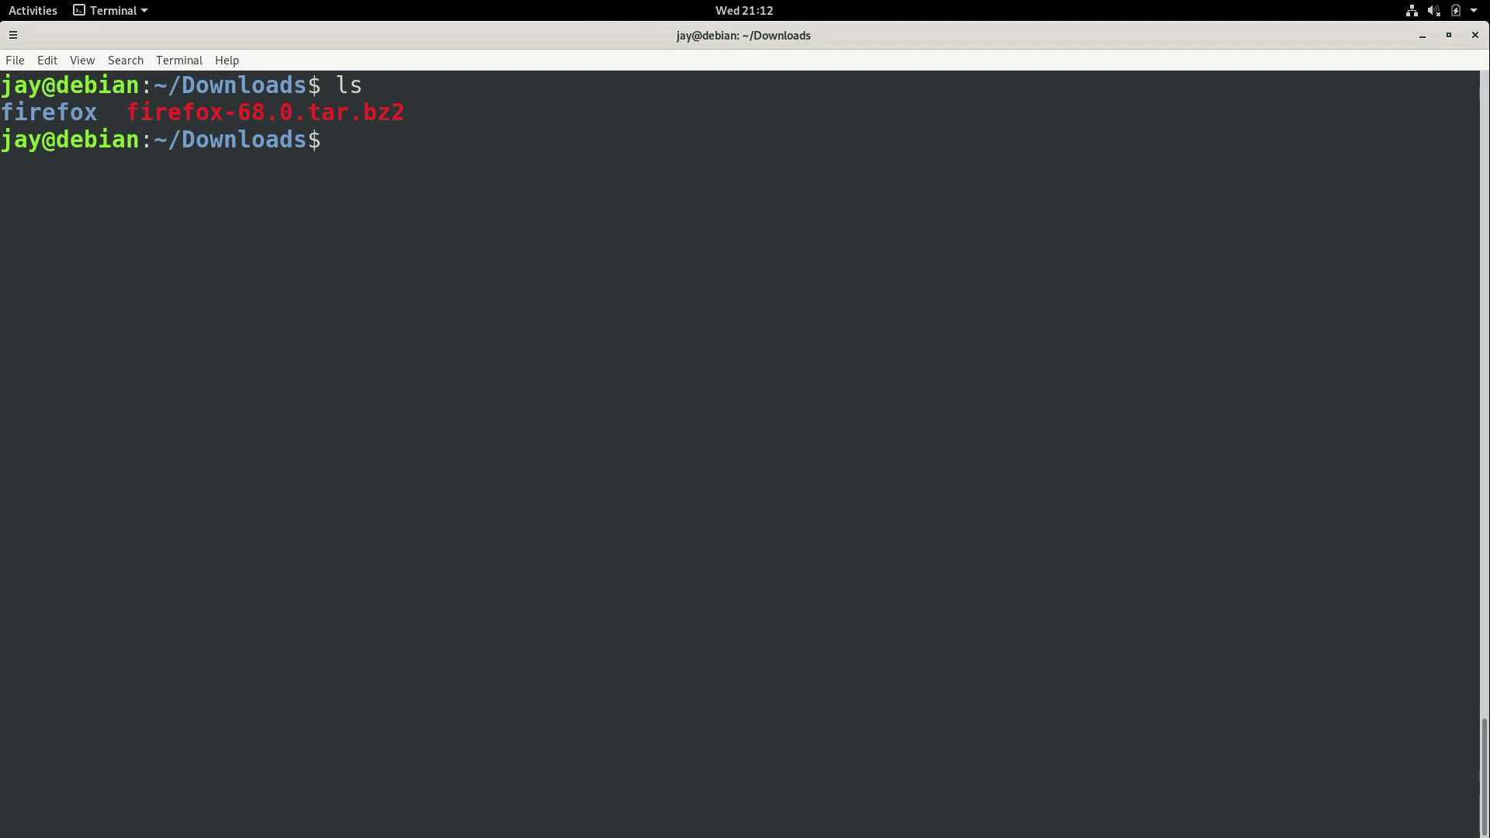
type("rm")
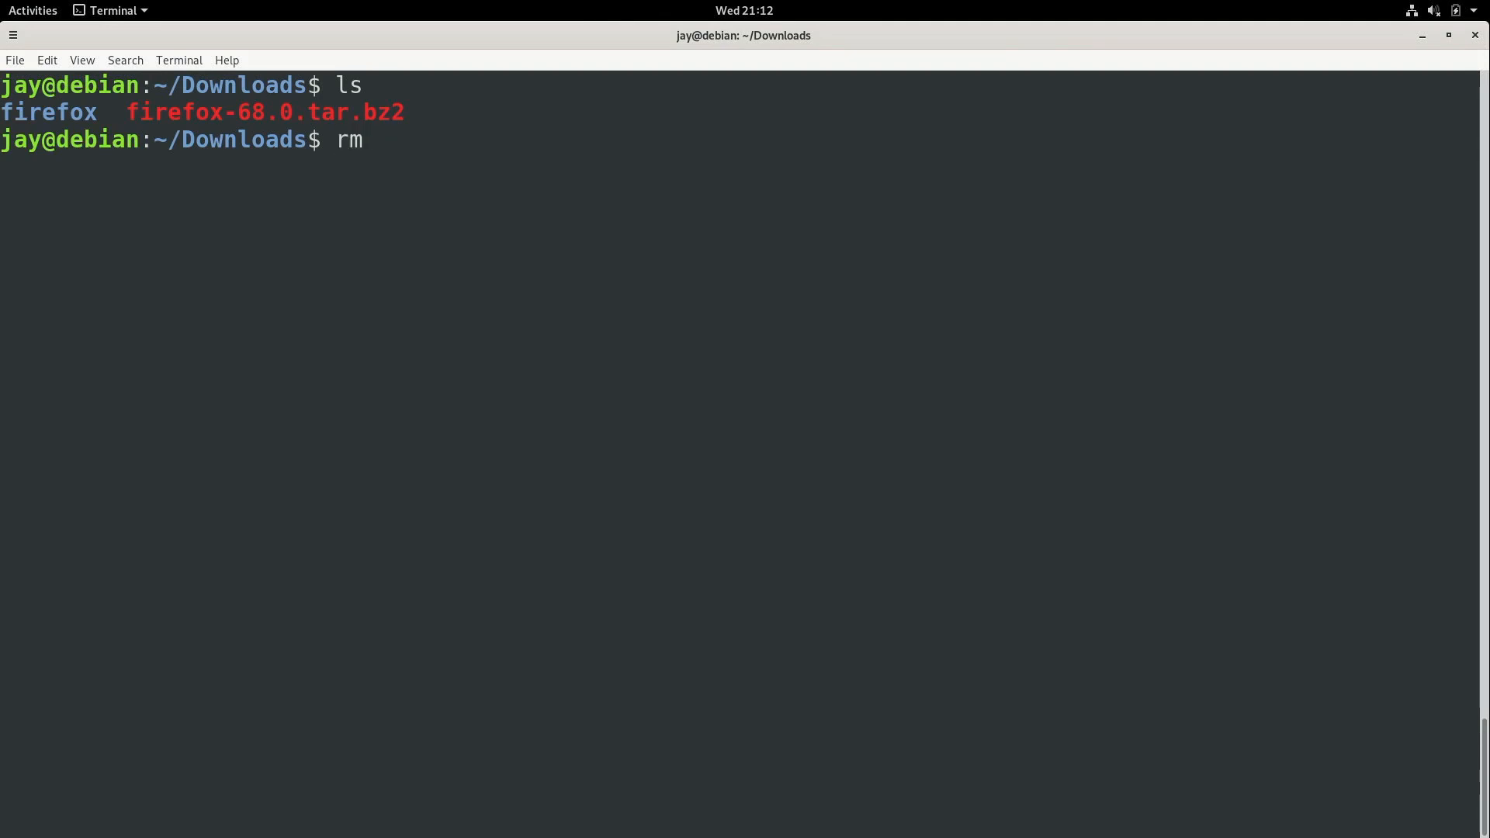
type("-r firefox-68.0.tar.bz2")
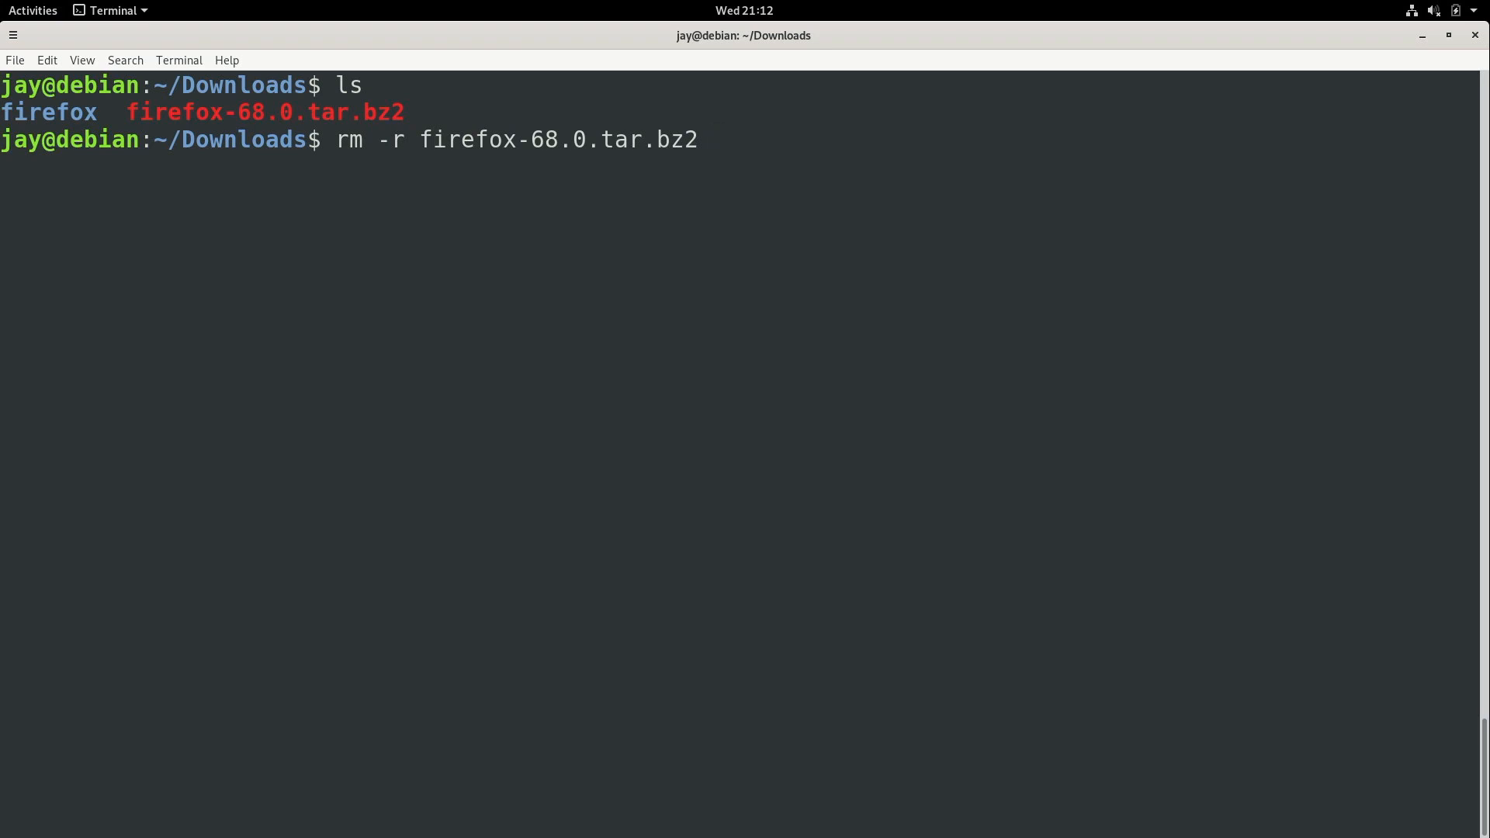
key("Return")
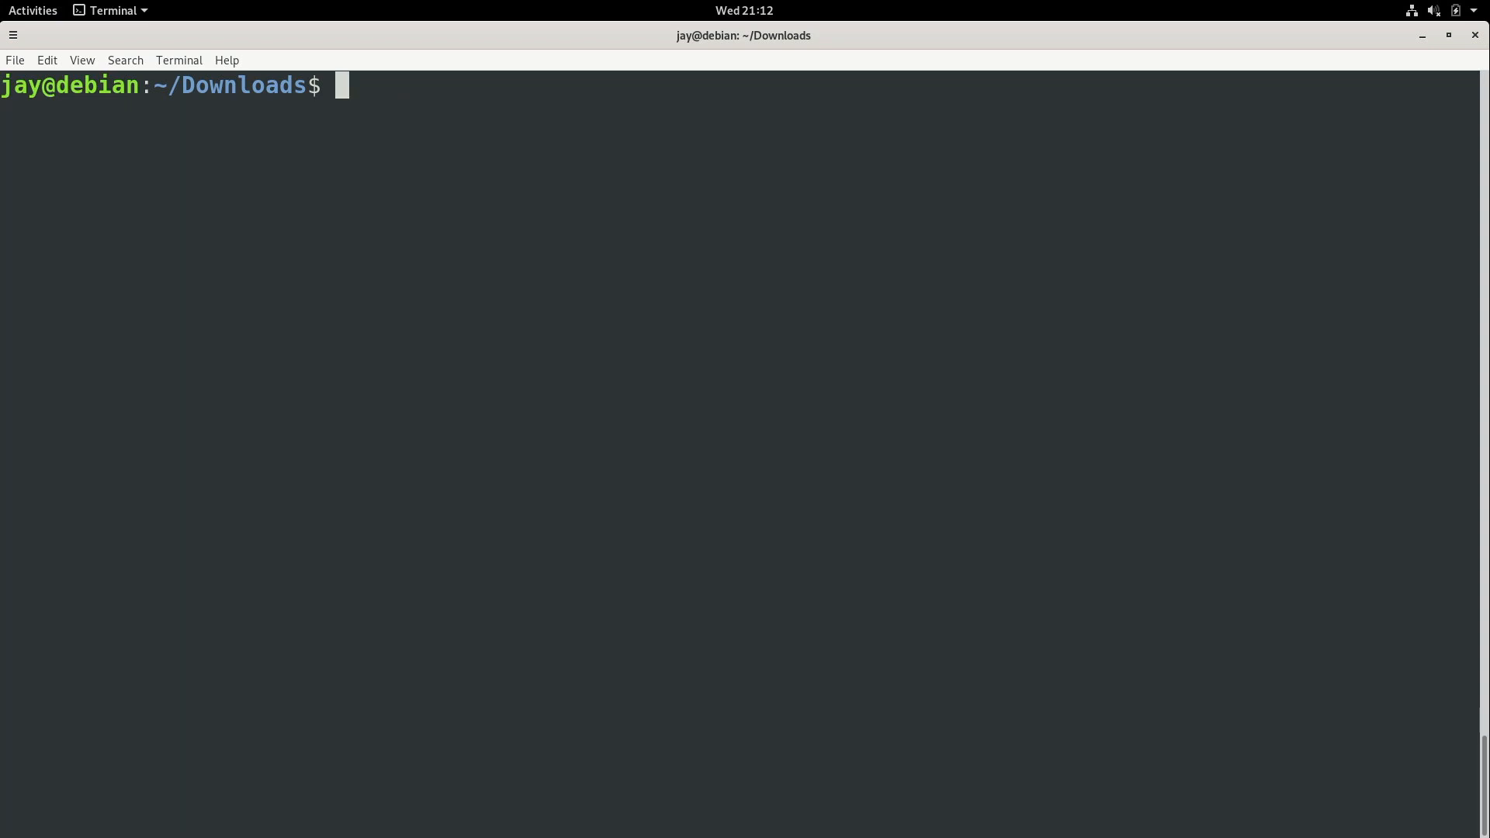
Step: Return to the home folder and start creating a bin directory
type("cd")
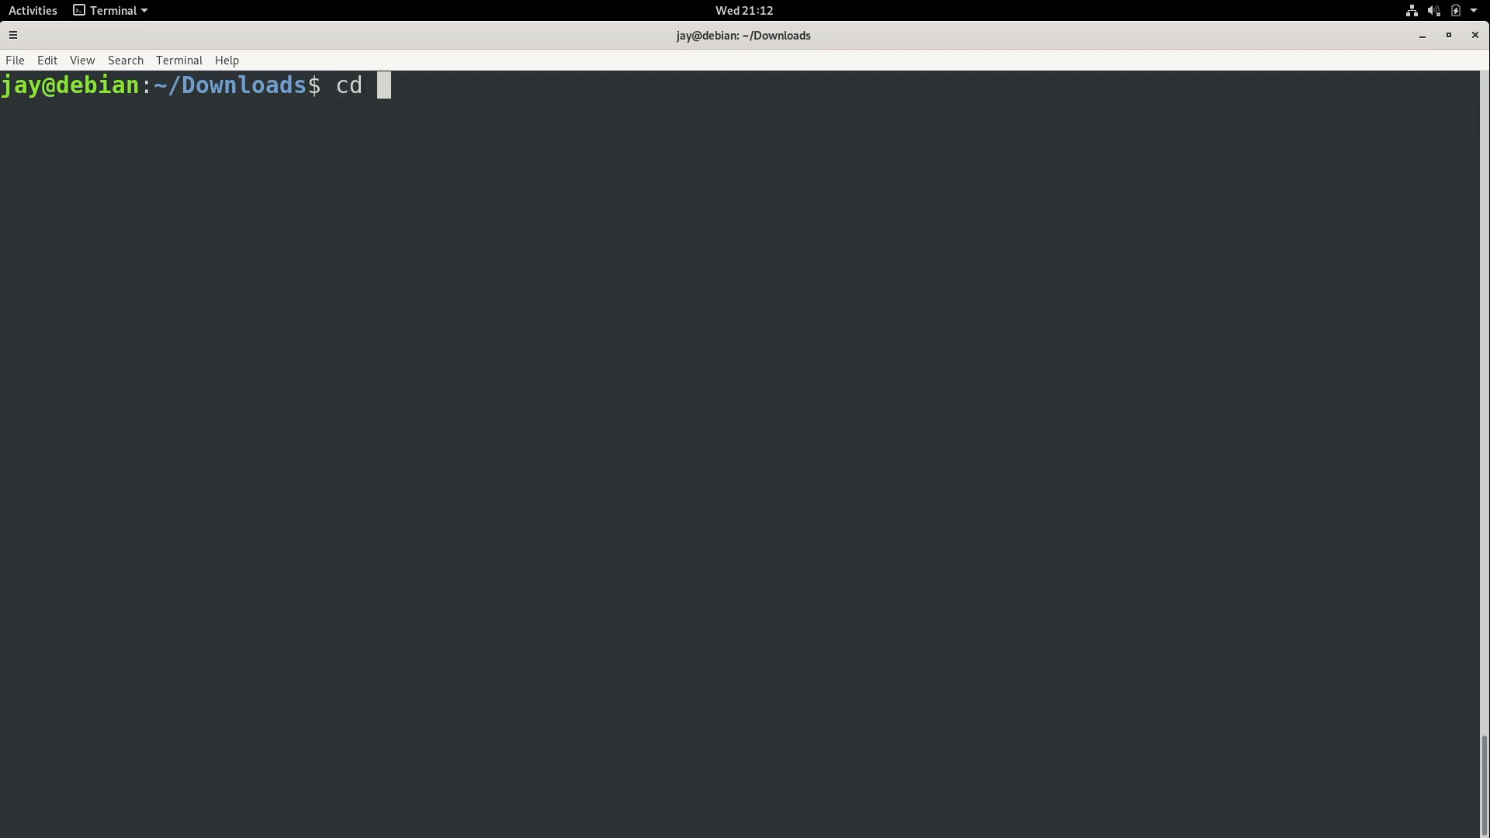
type("~")
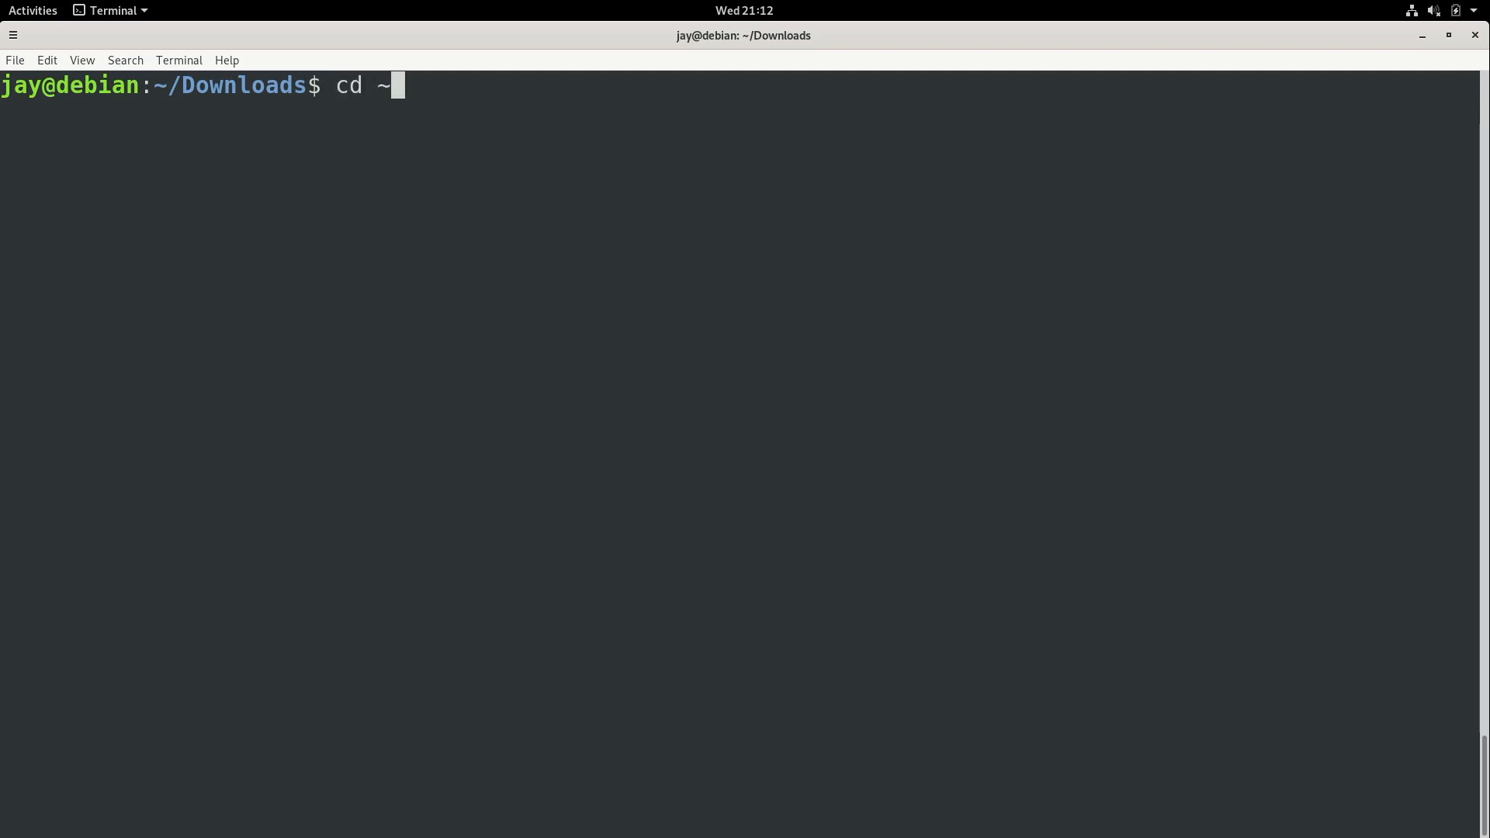
key("Return")
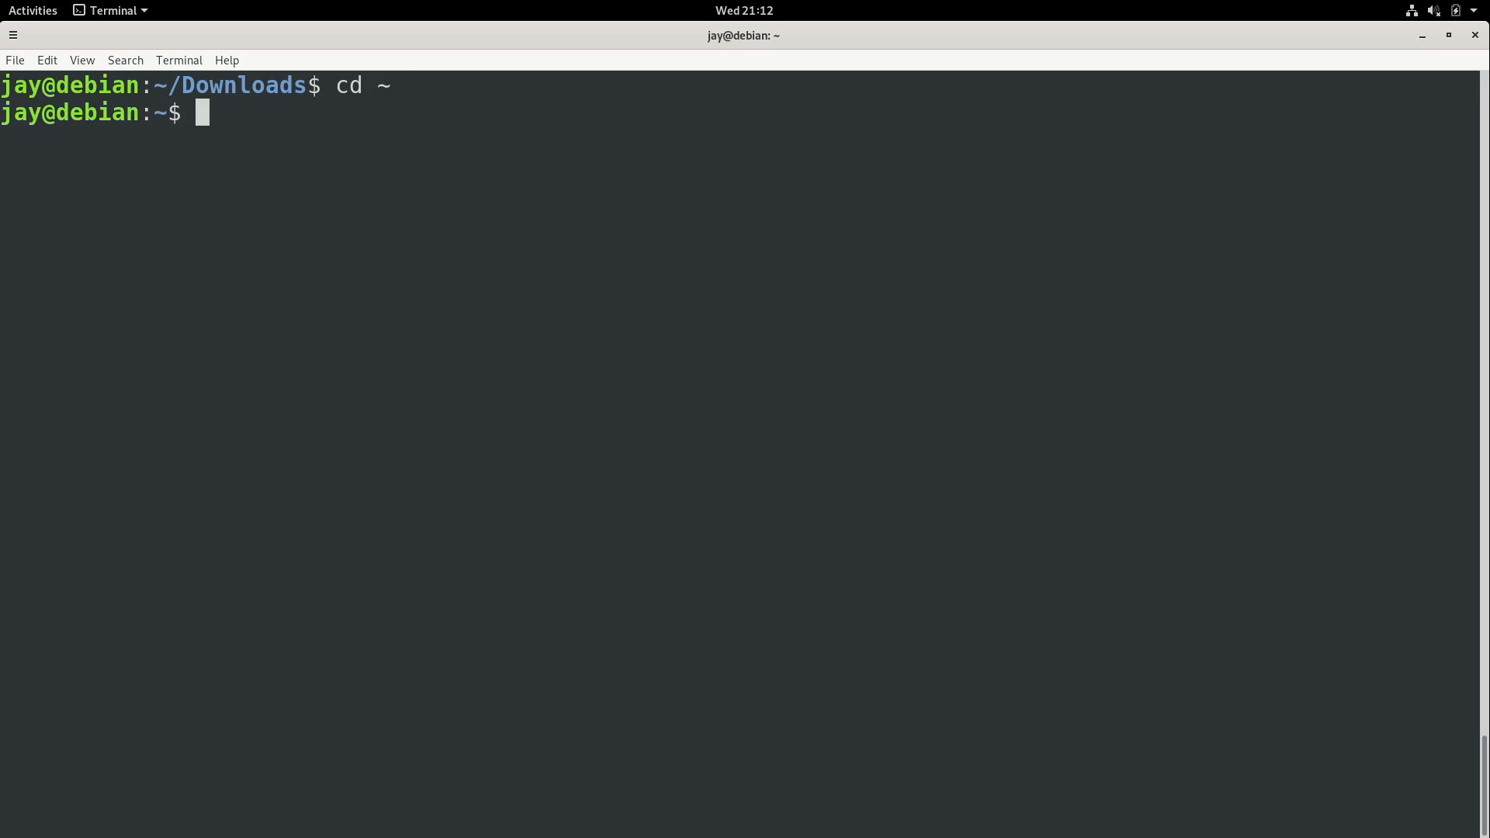
type("mkdir bin")
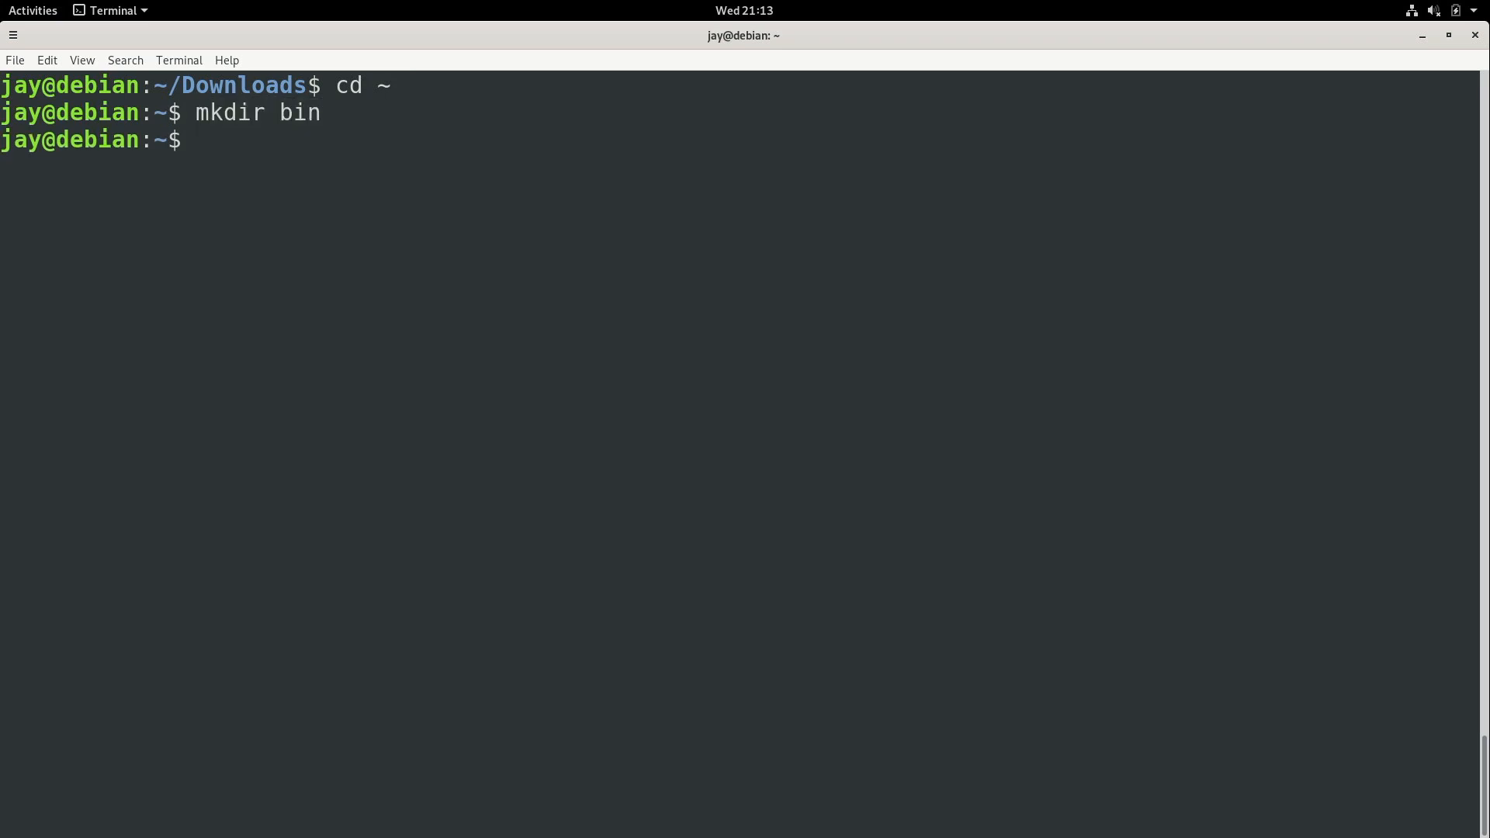
Step: Copy the Downloads/firefox folder into bin/ and list the home folder
type("mv")
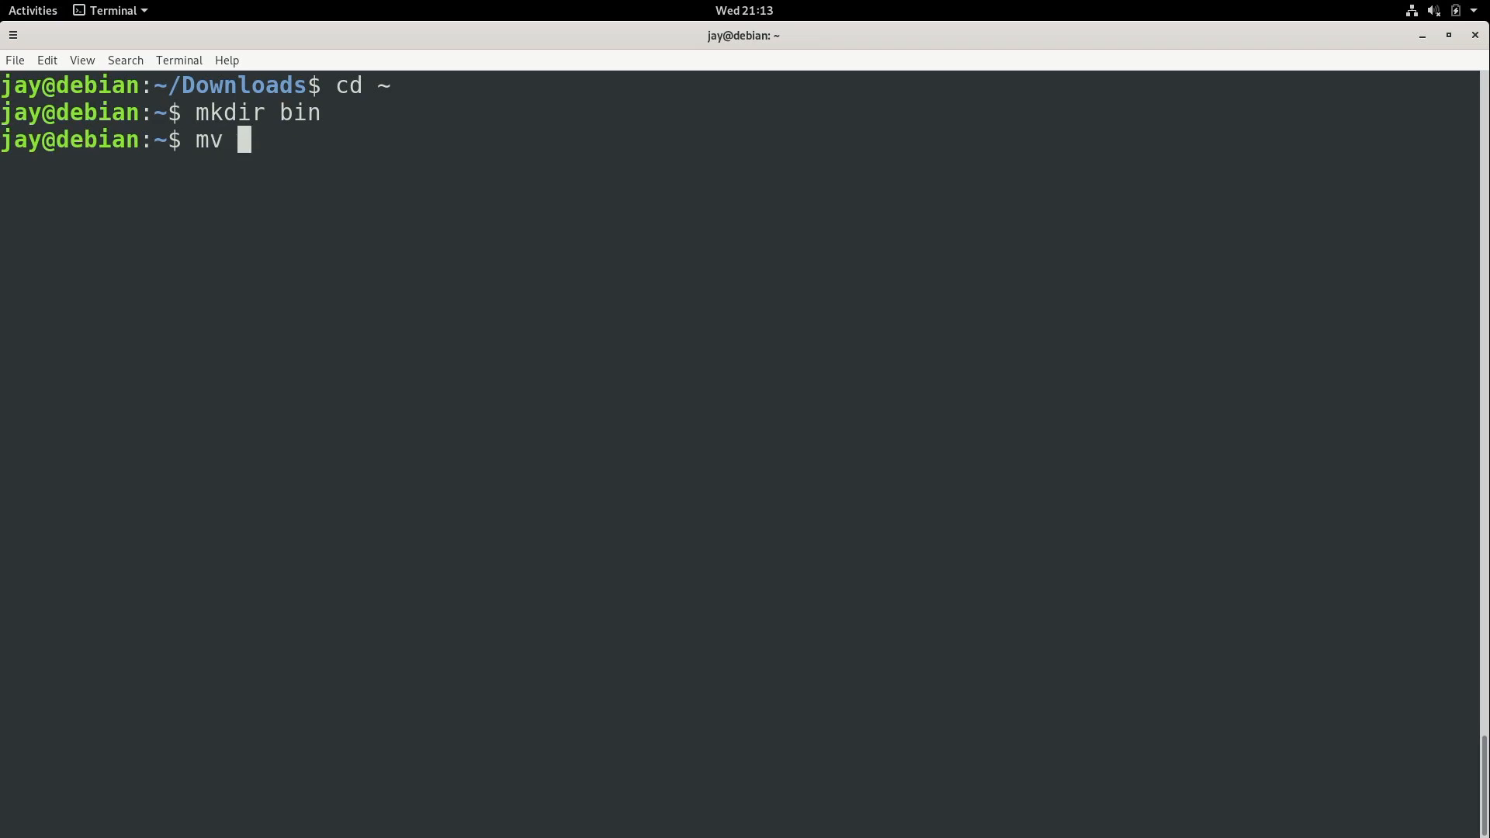
type("Downloads/fir")
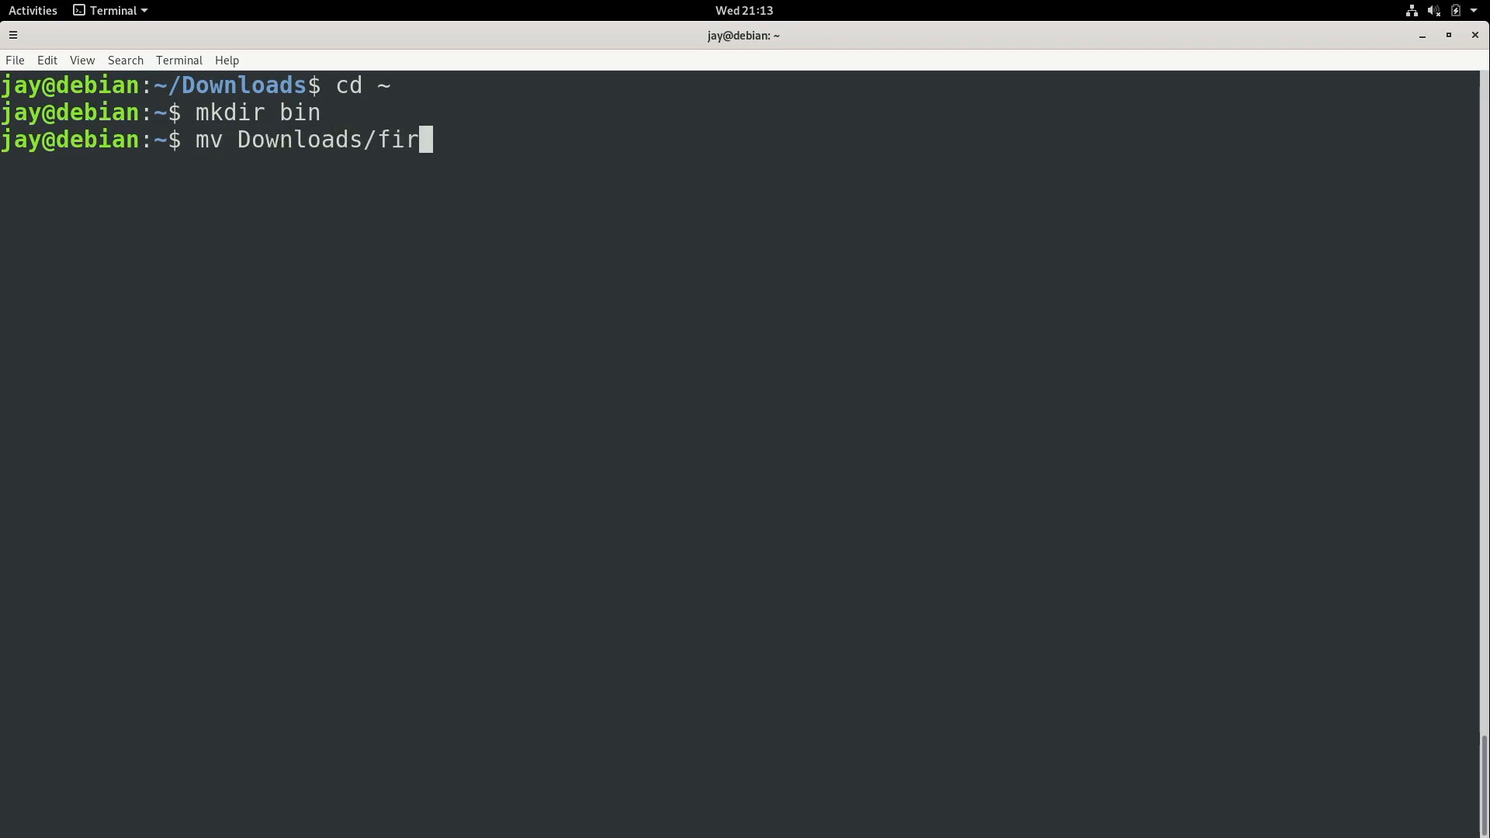
type("efox bi")
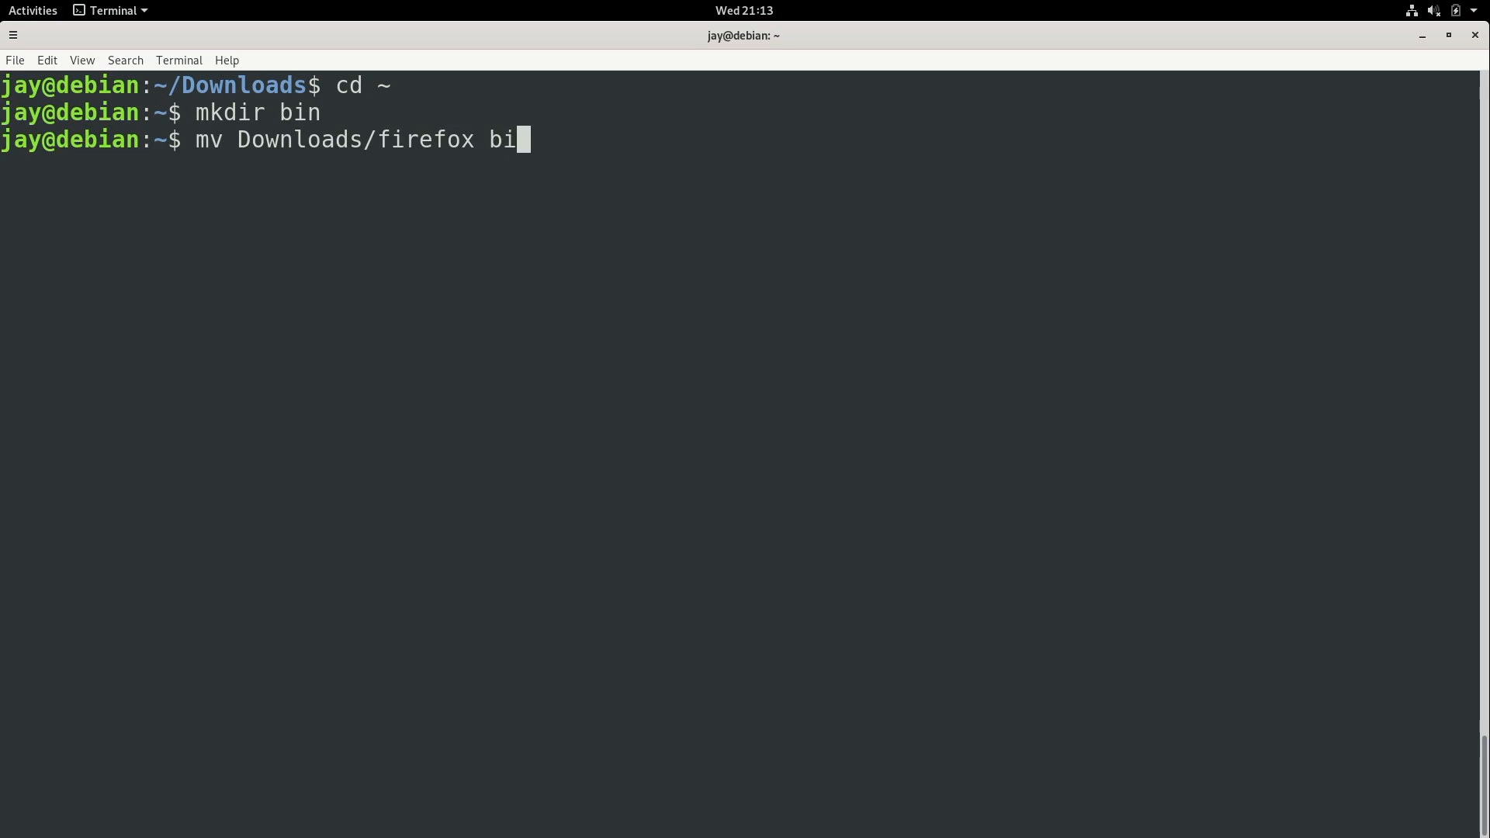
type("n/")
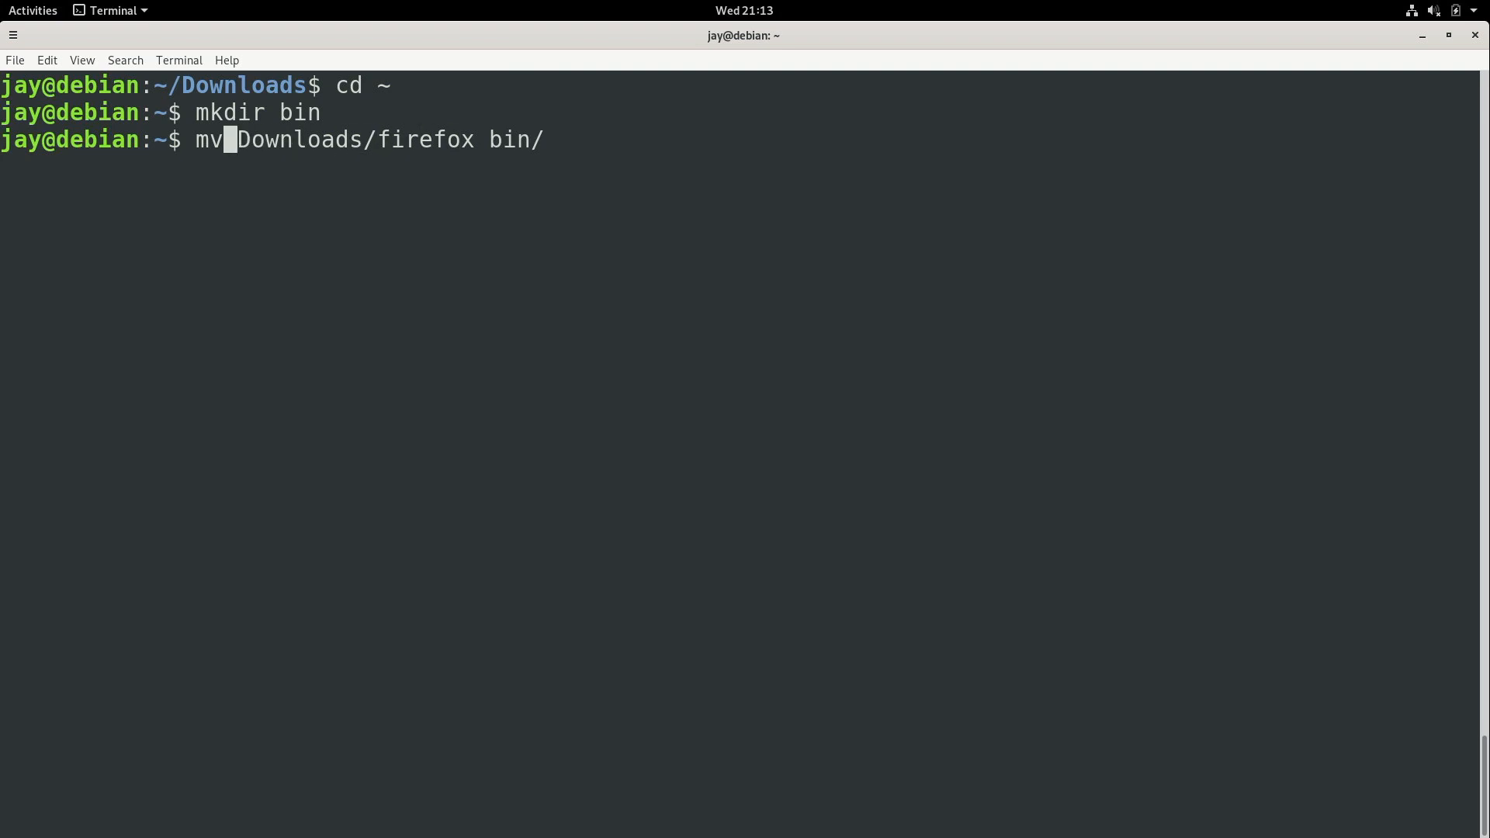
type("cp")
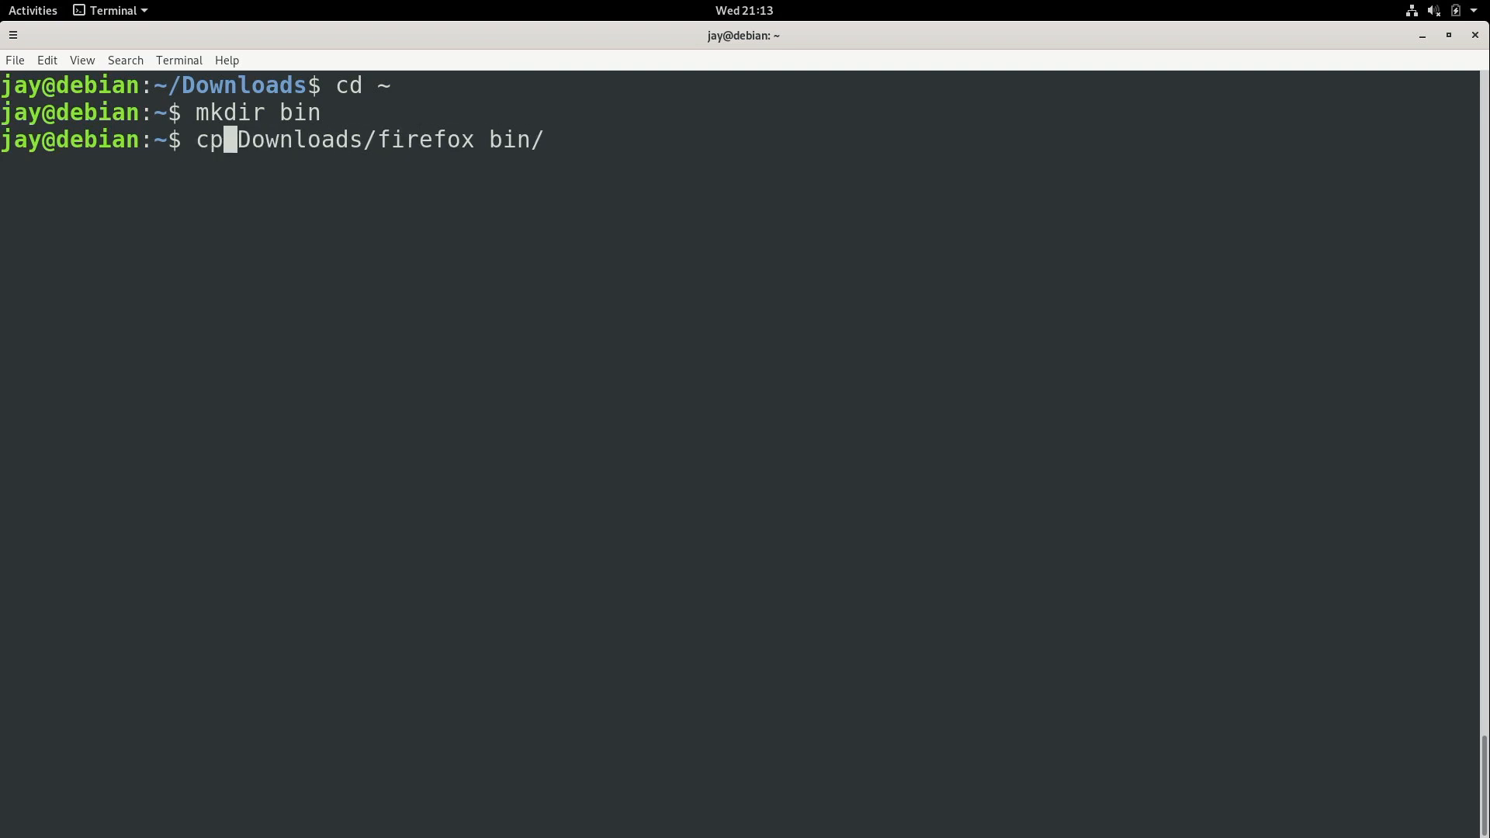
type("-")
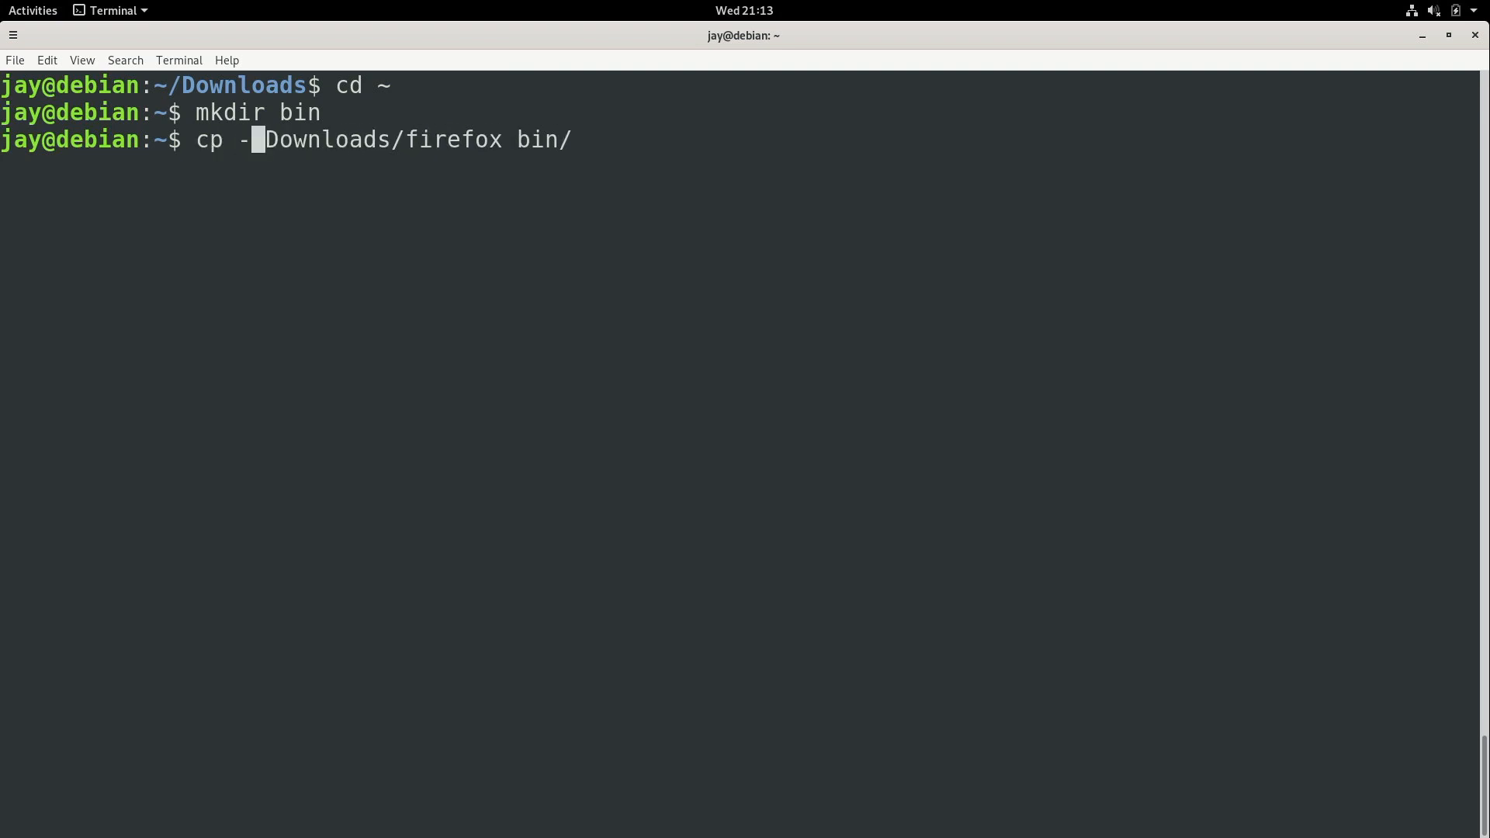
type("r")
type("l")
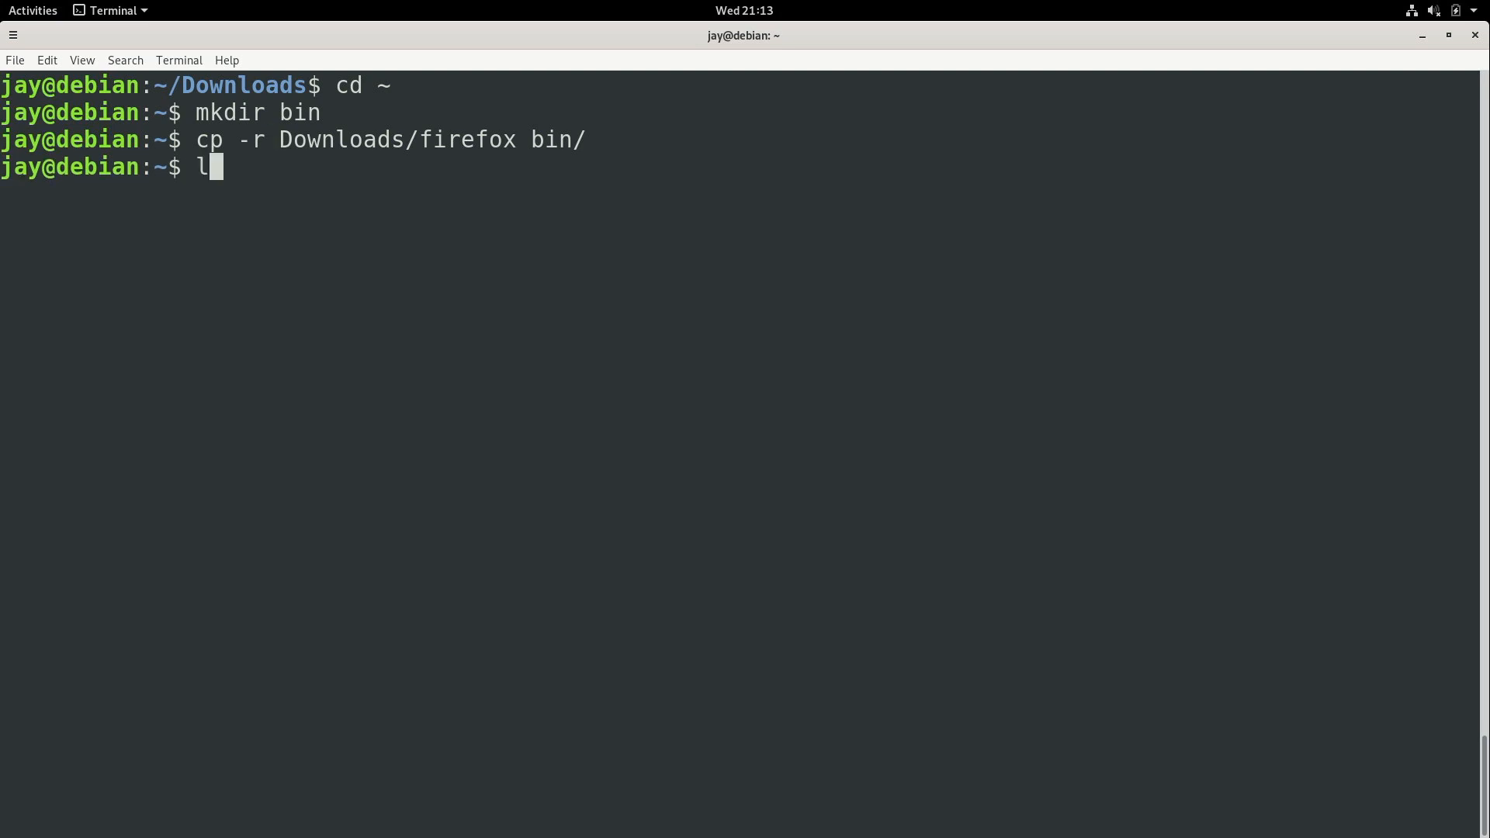
key("Return")
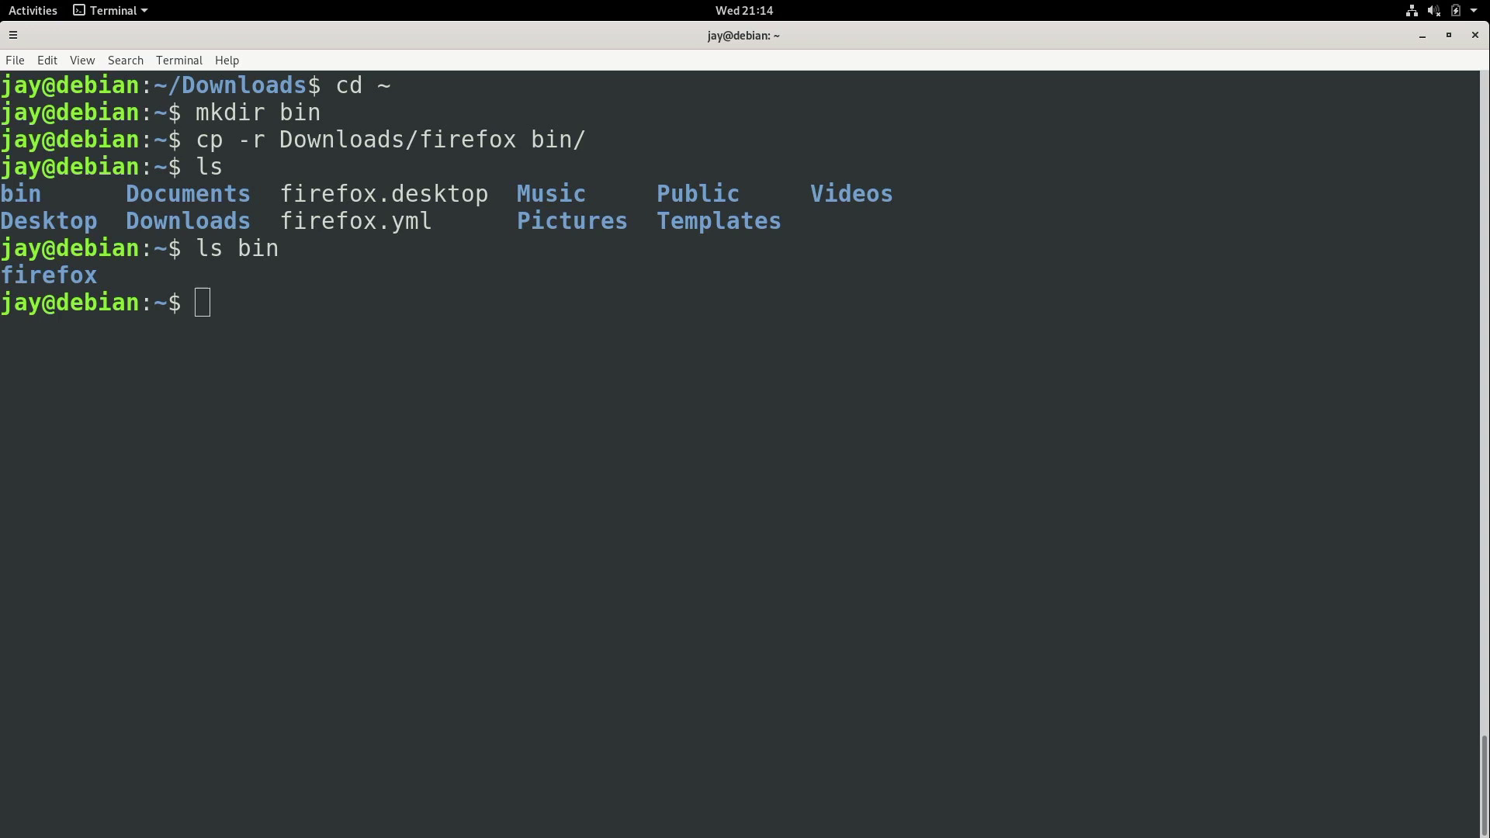
left_click(33, 10)
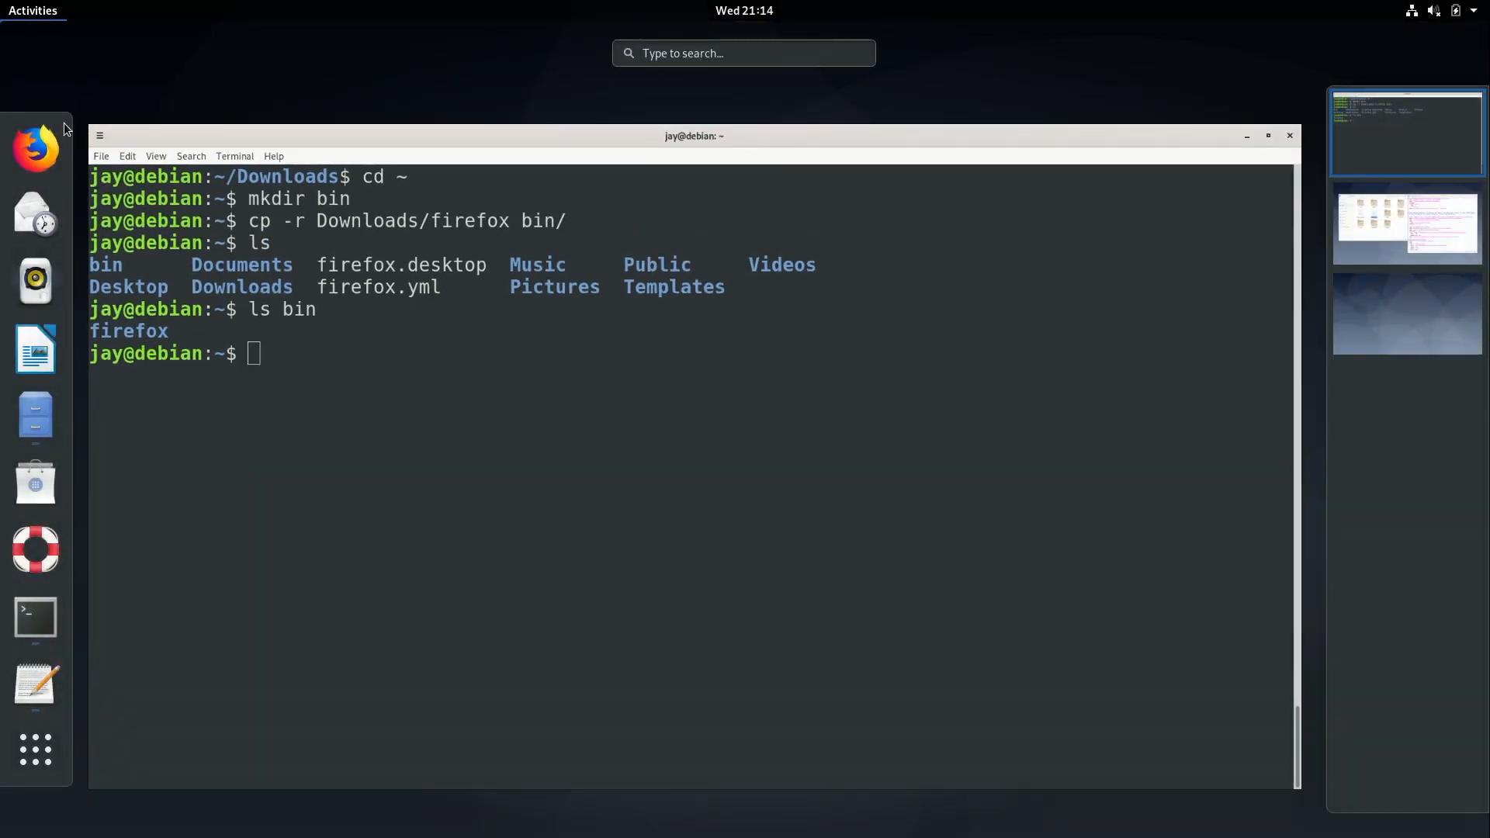
mouse_move(35, 148)
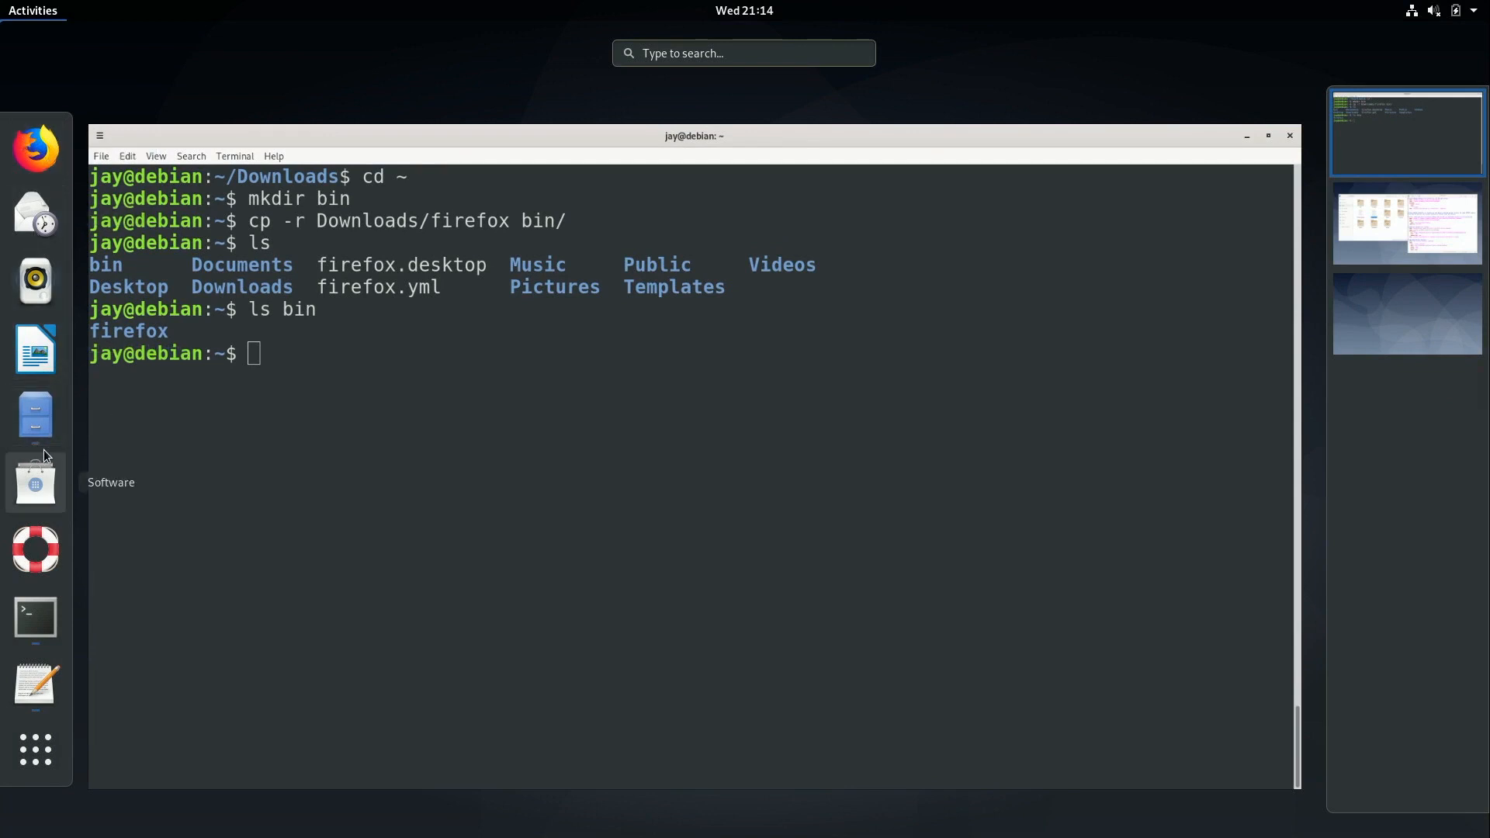
mouse_move(35, 415)
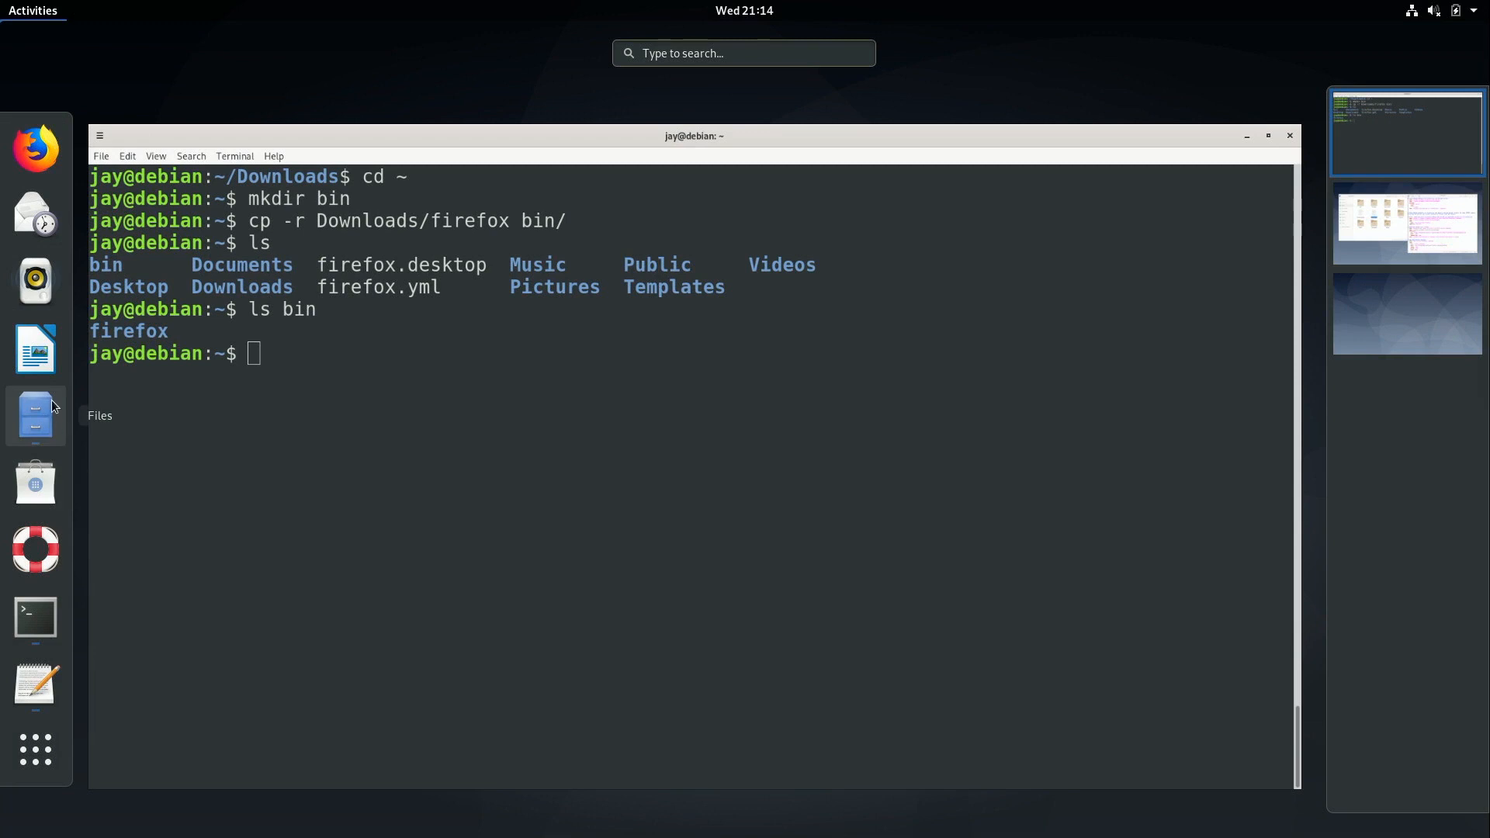
mouse_move(35, 147)
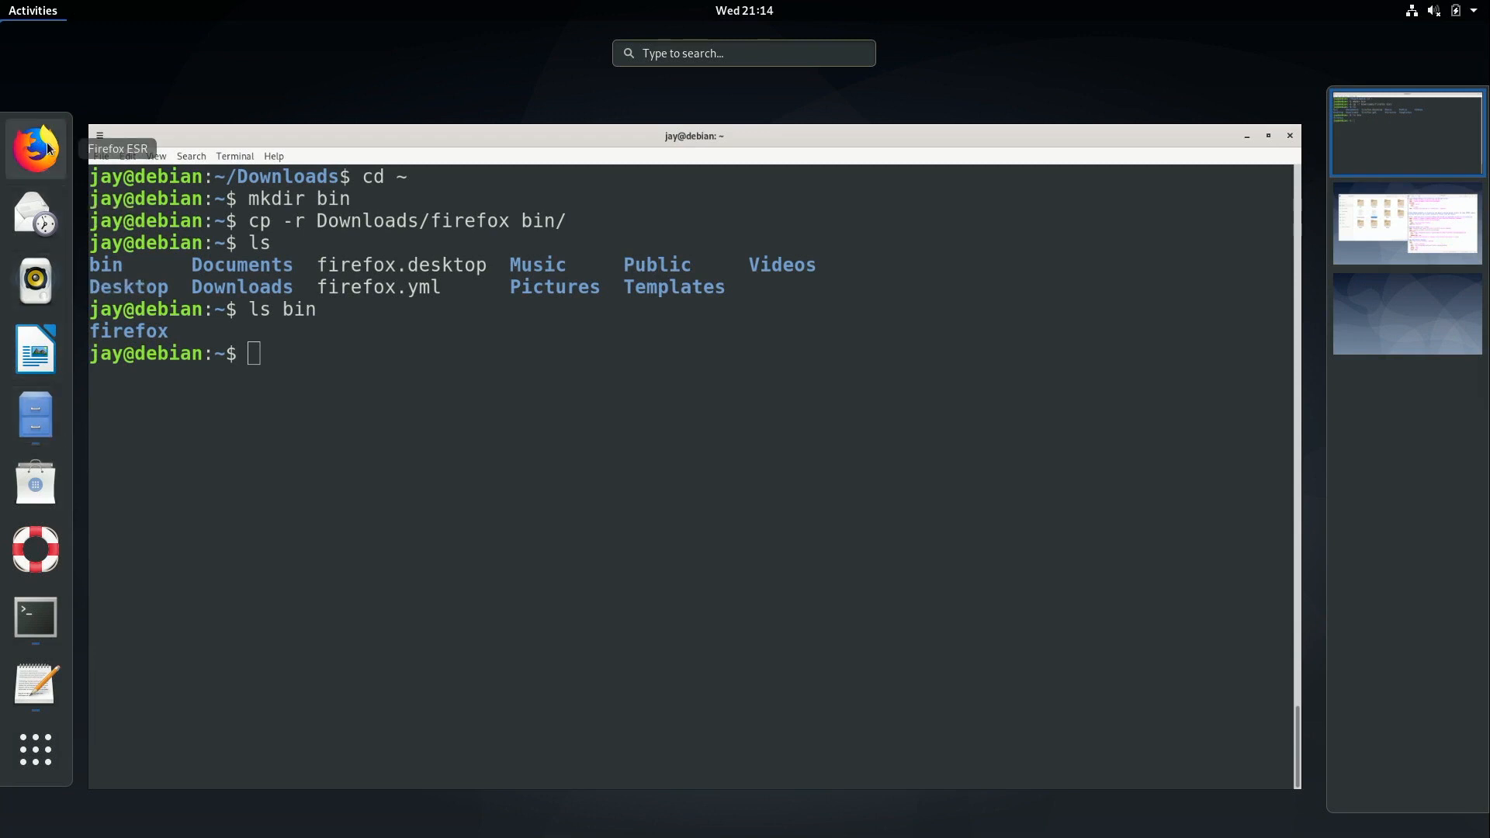
left_click(1266, 135)
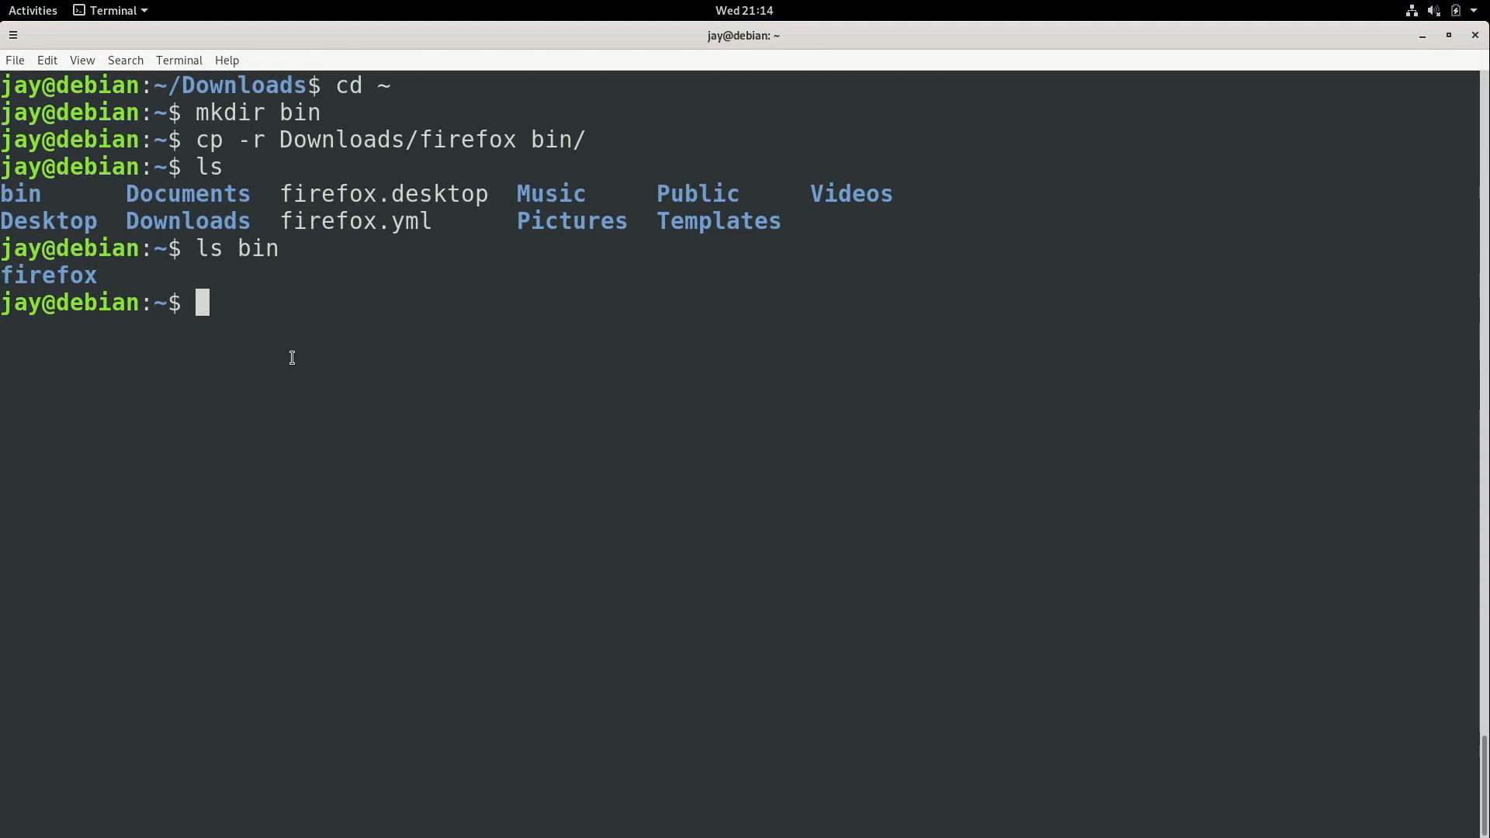
left_click(33, 10)
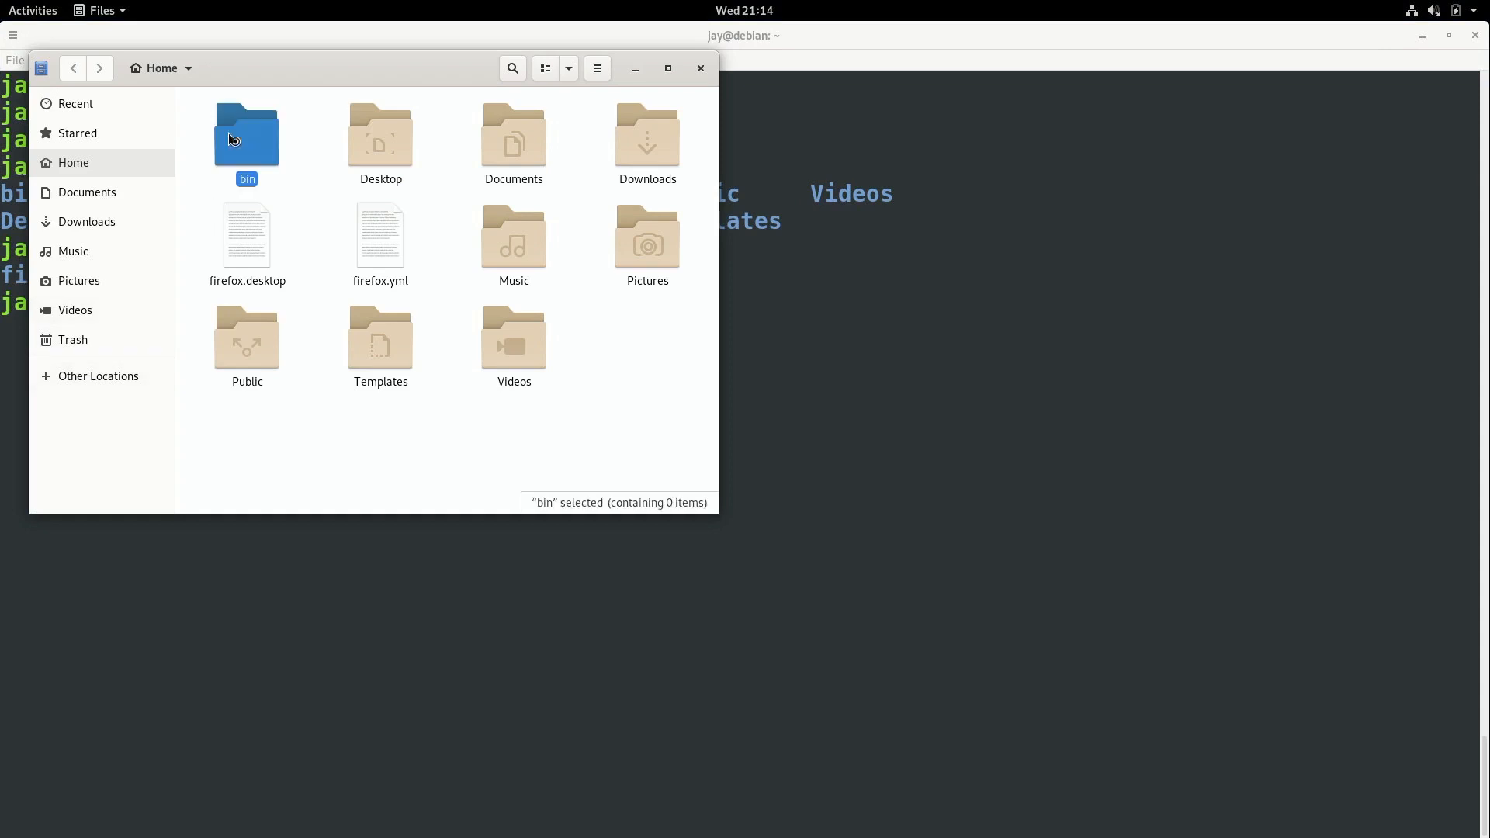
Step: Open the bin folder in Files and select the firefox program file
double_click(246, 135)
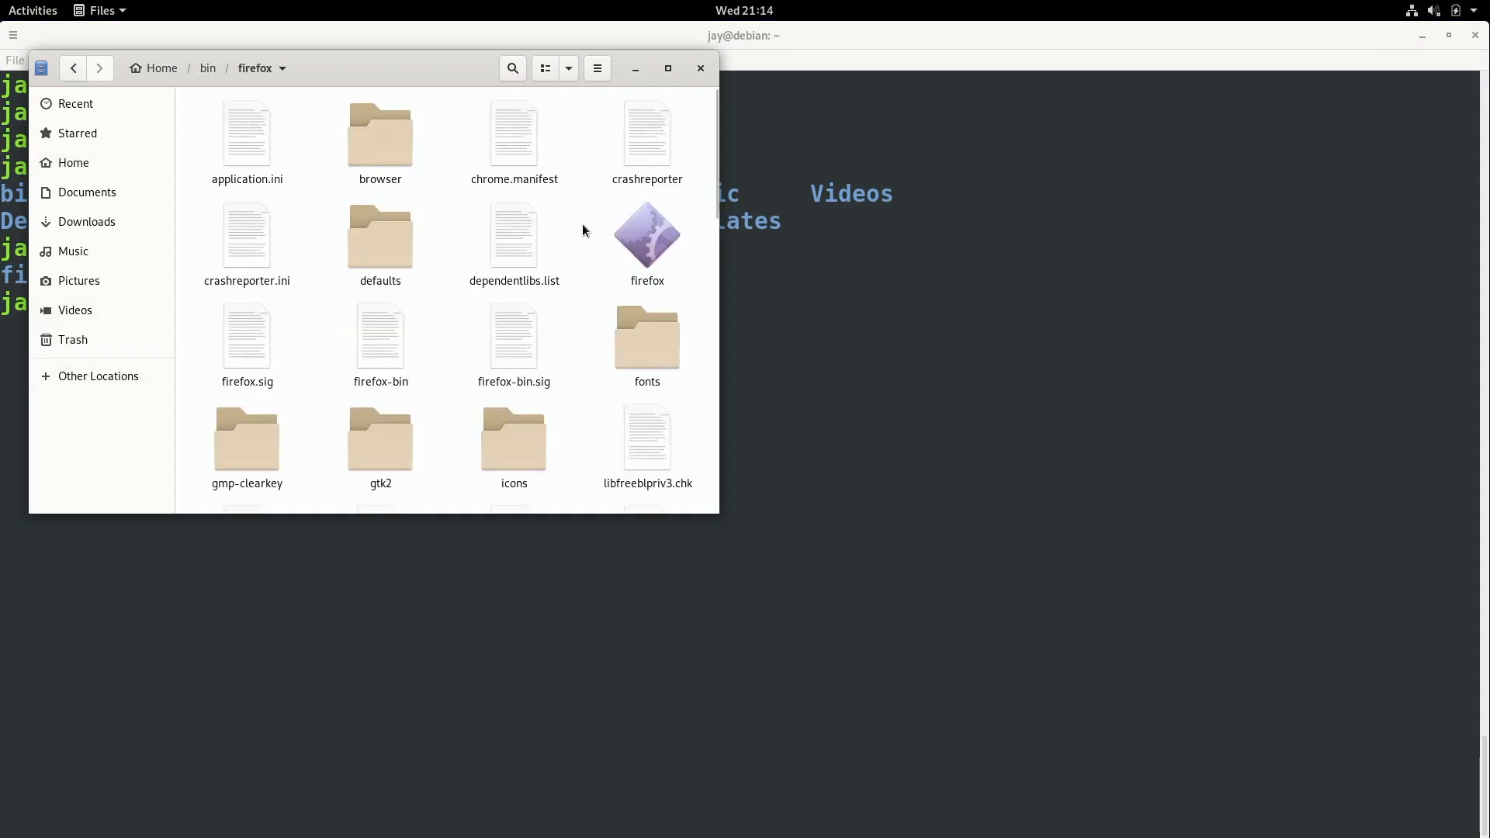
left_click(647, 234)
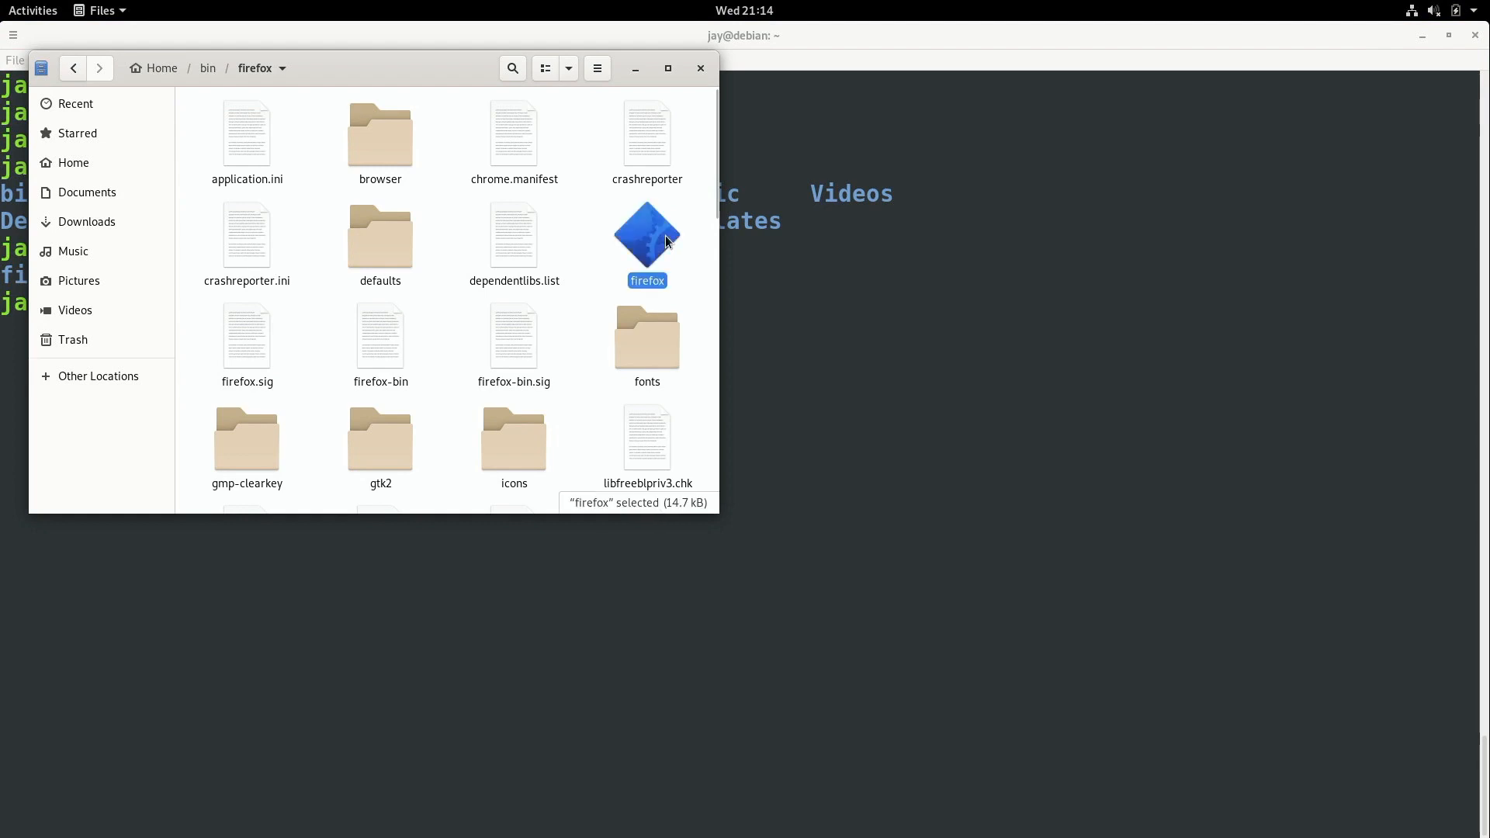
mouse_move(653, 238)
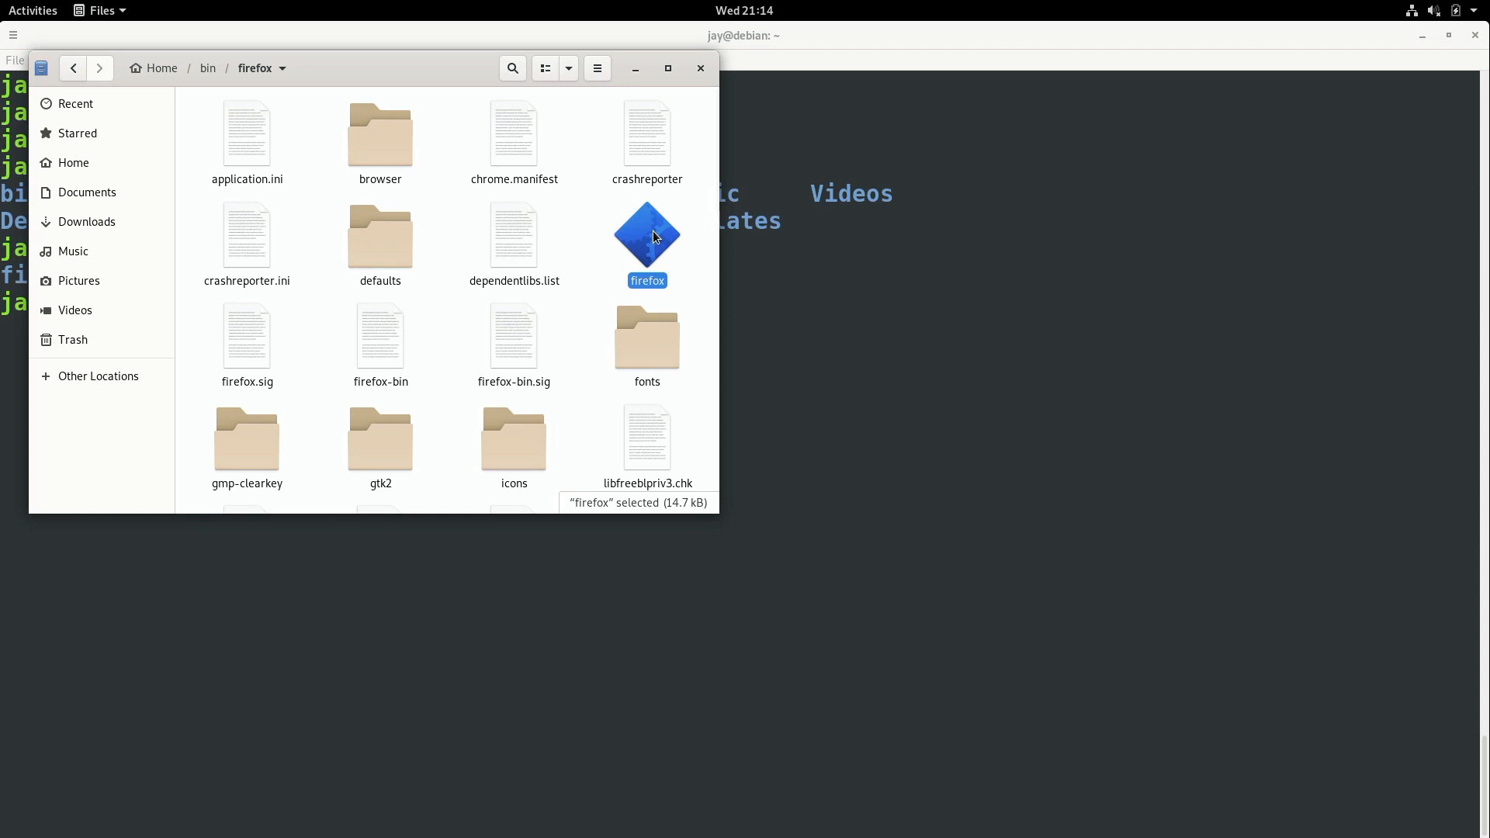
Step: Launch bin/firefox/firefox and dismiss the Important News new-profile notice
double_click(647, 233)
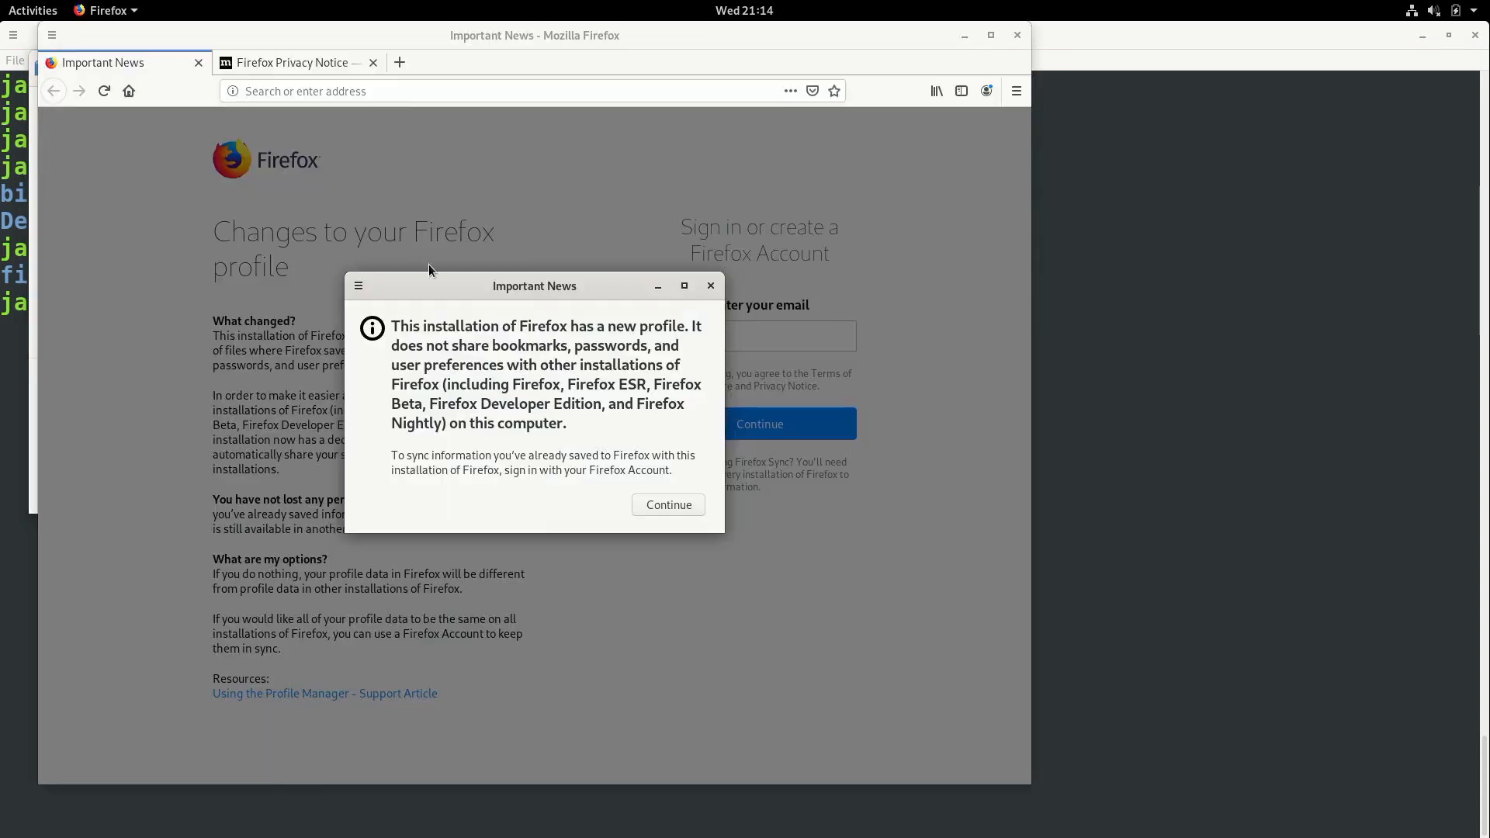
mouse_move(436, 291)
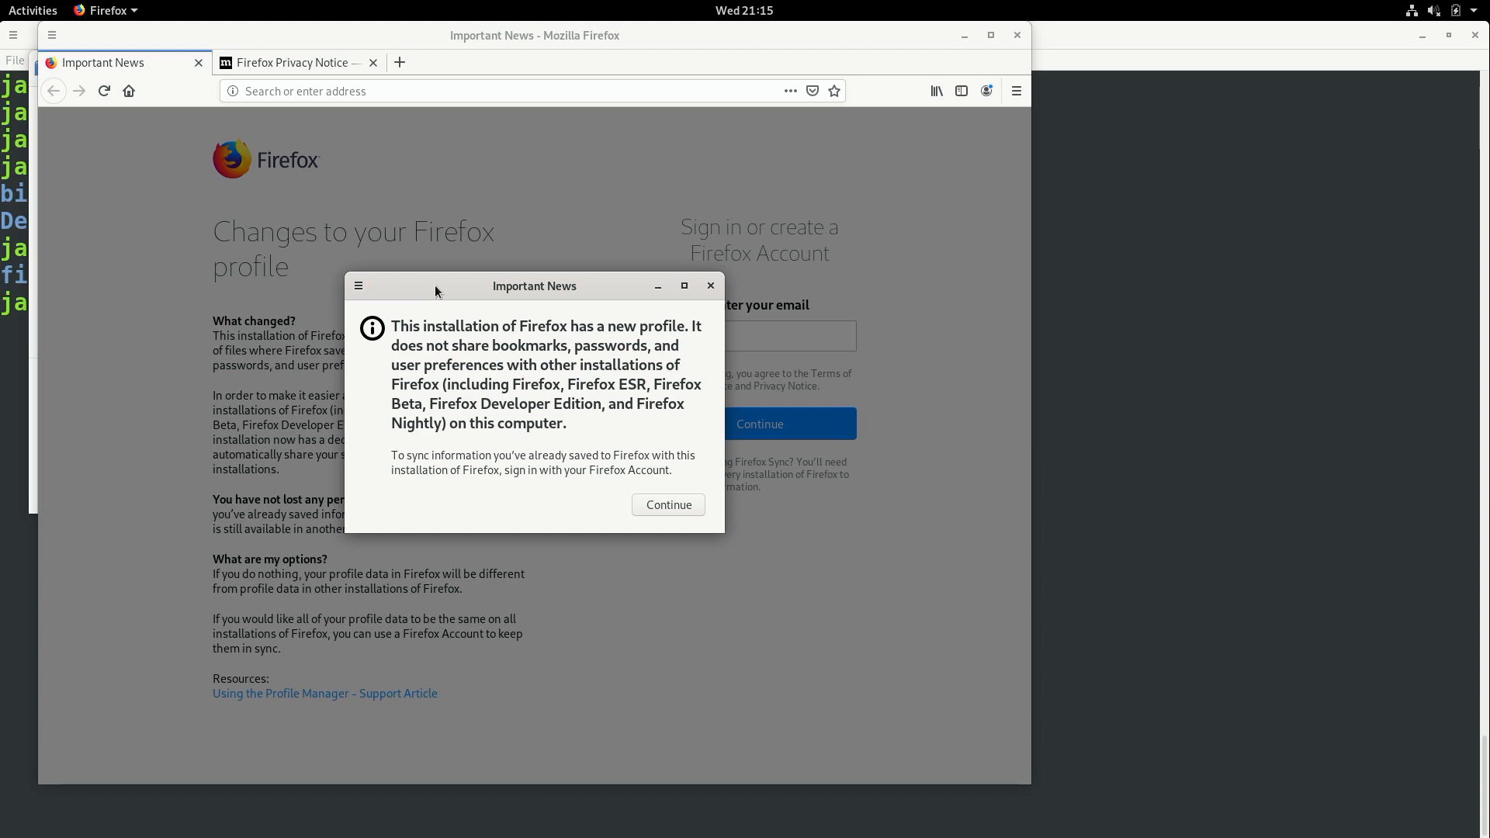
mouse_move(618, 454)
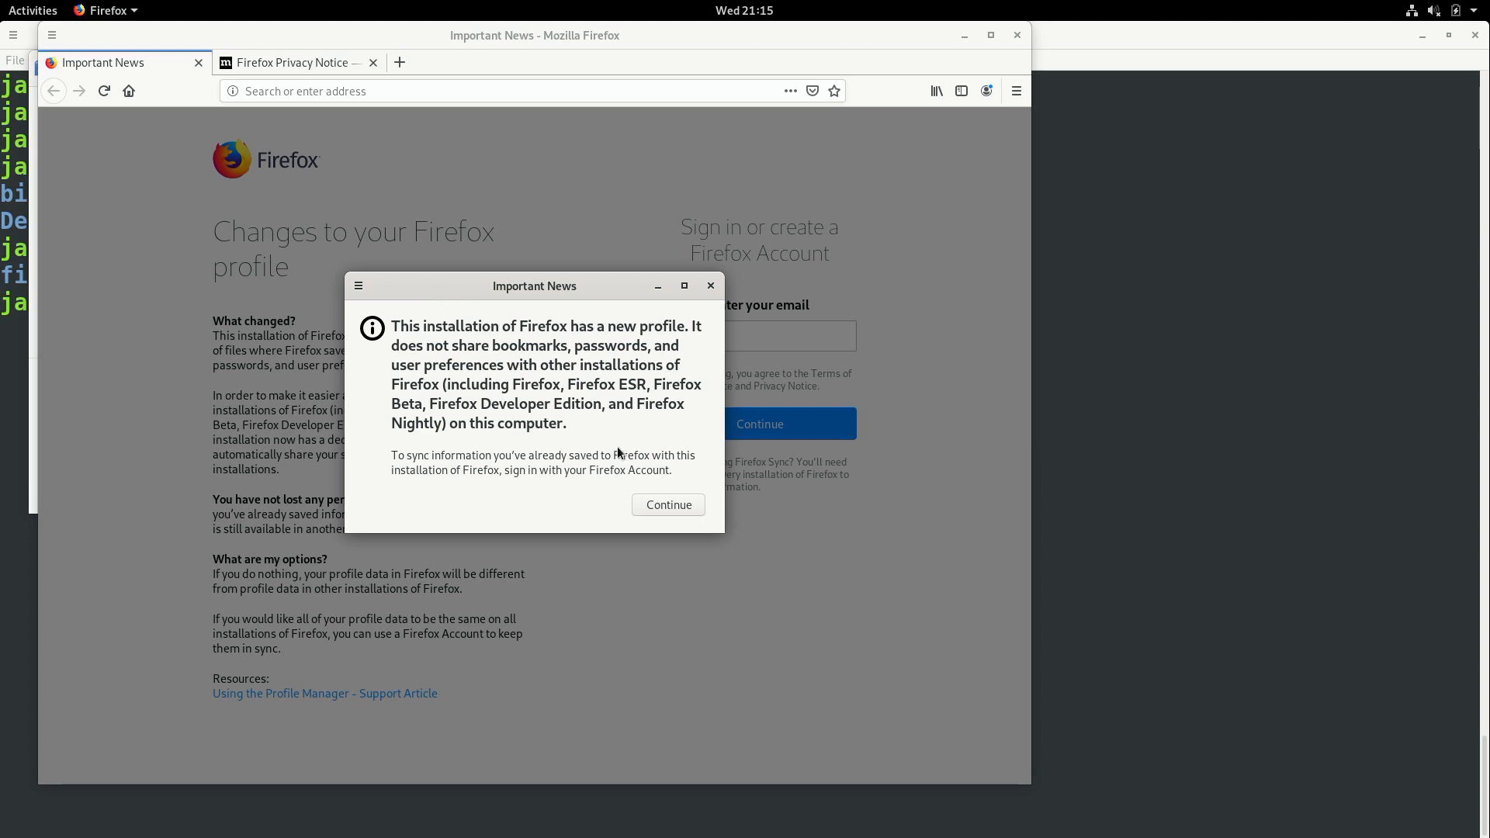
left_click(668, 504)
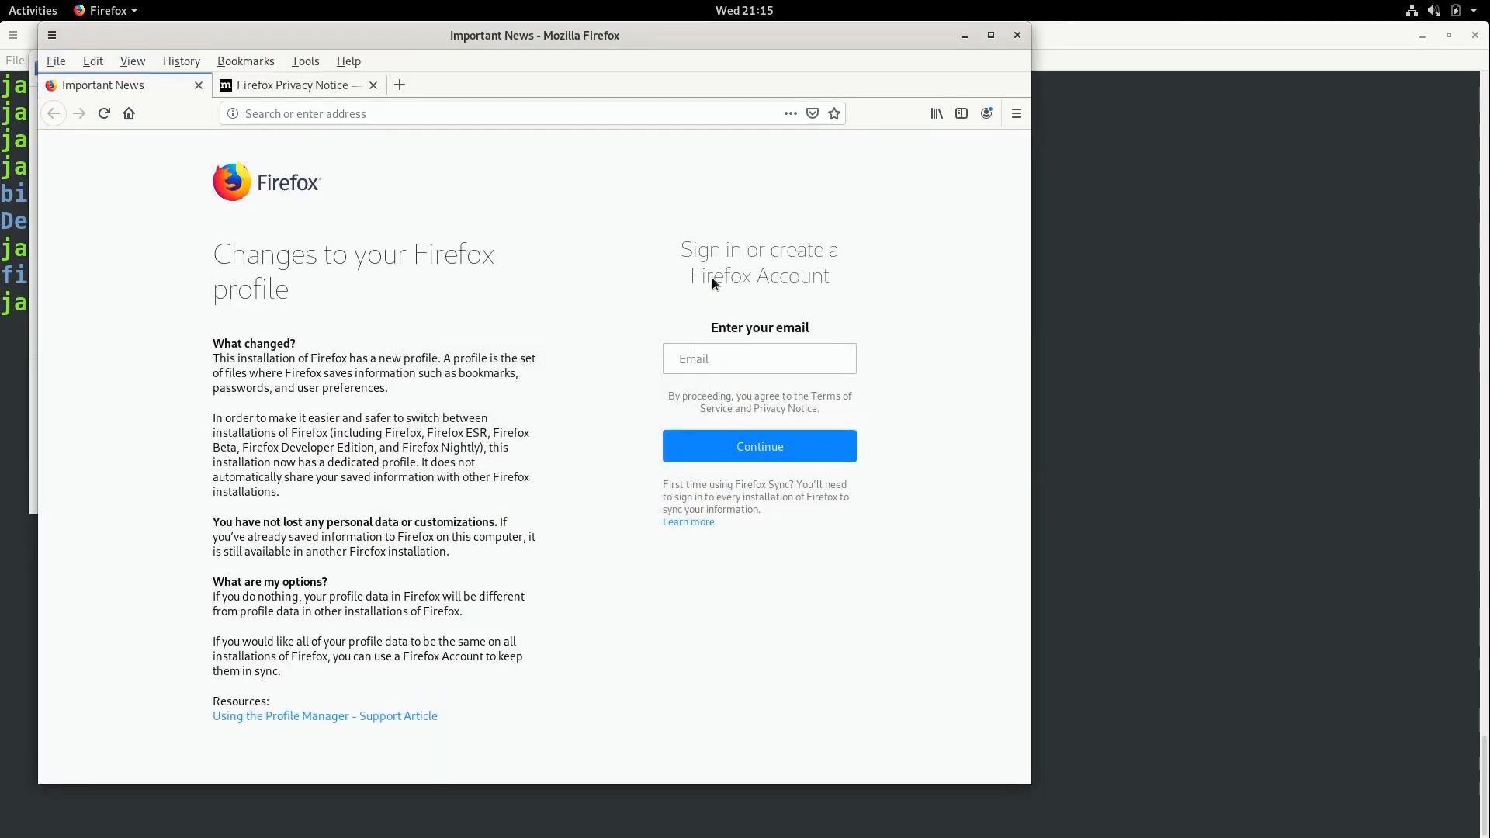
Step: Check Help > About Firefox shows version 68.0 (64-bit), then close it
left_click(349, 61)
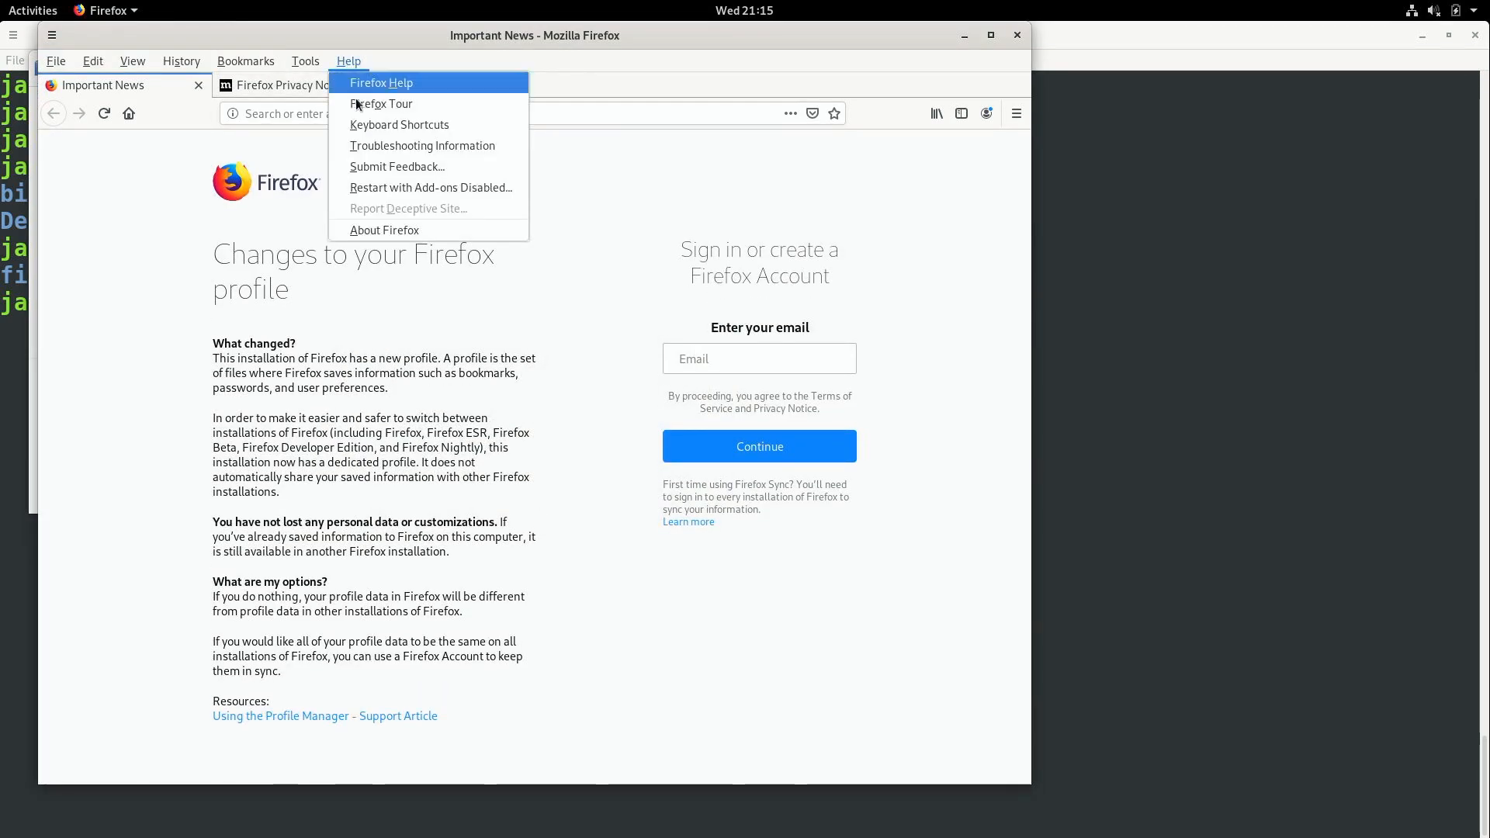
left_click(384, 229)
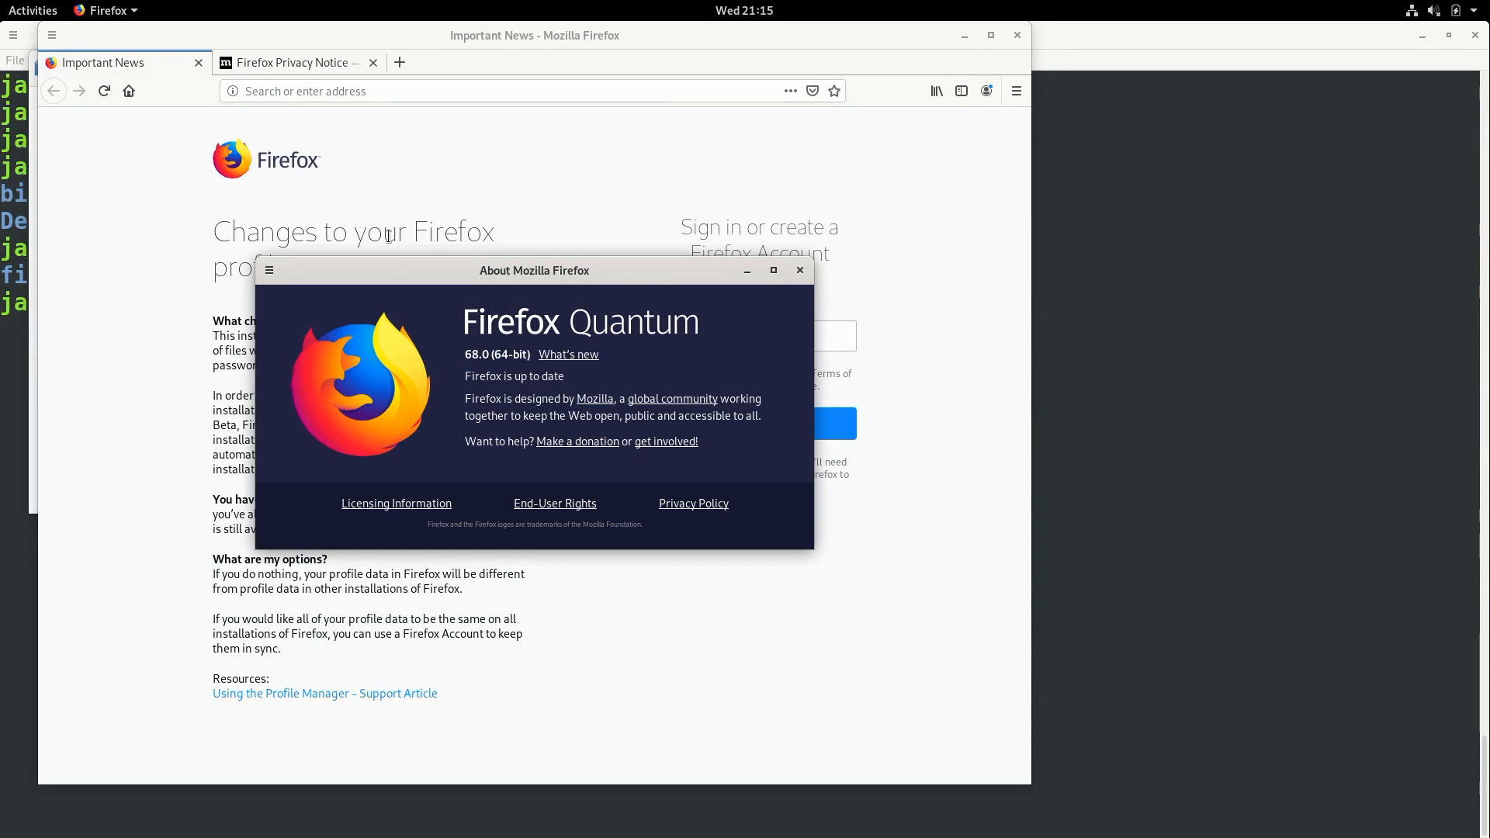
mouse_move(541, 390)
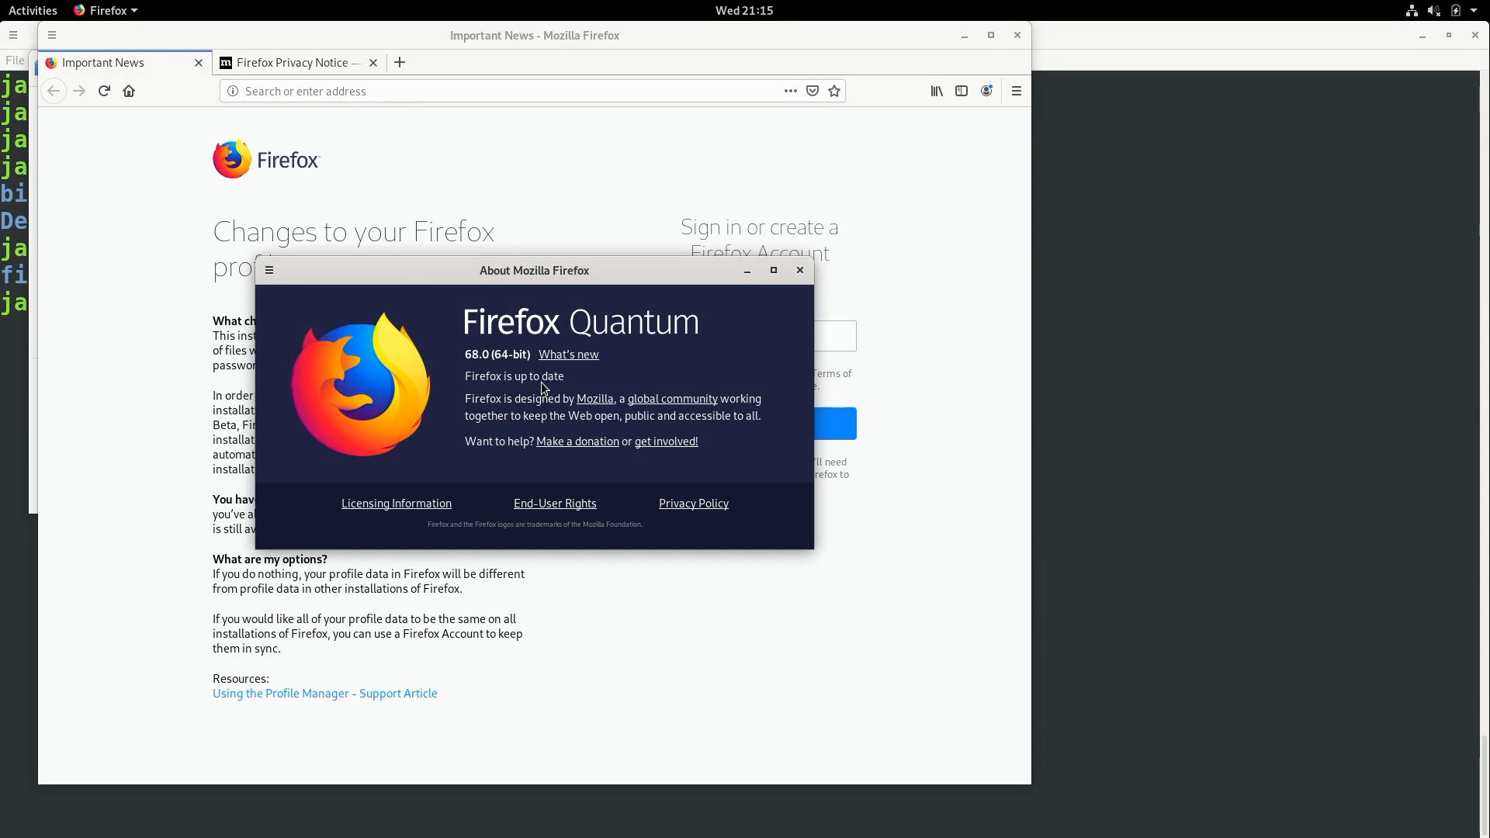
mouse_move(488, 393)
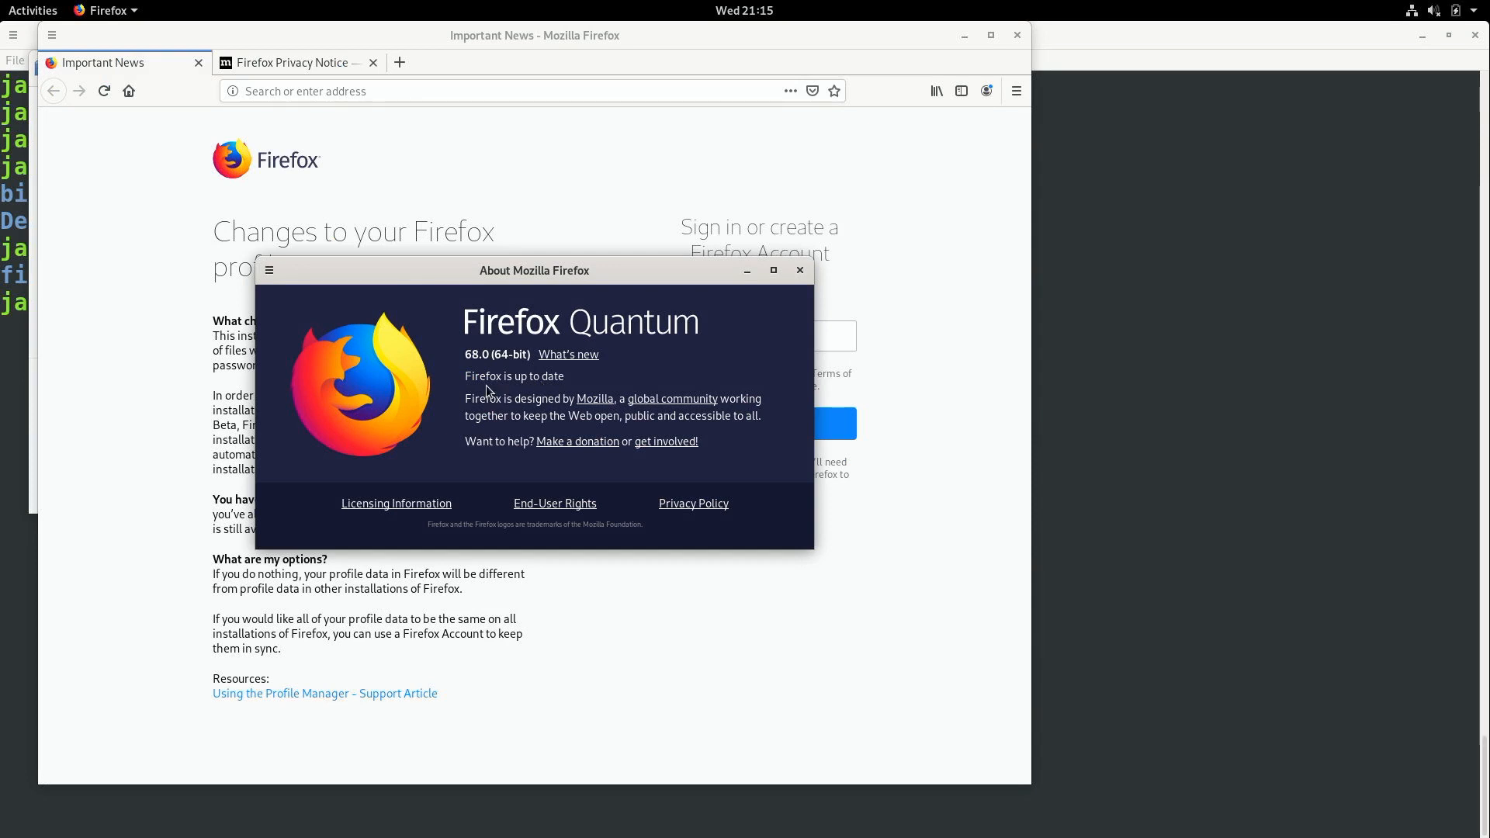
mouse_move(518, 389)
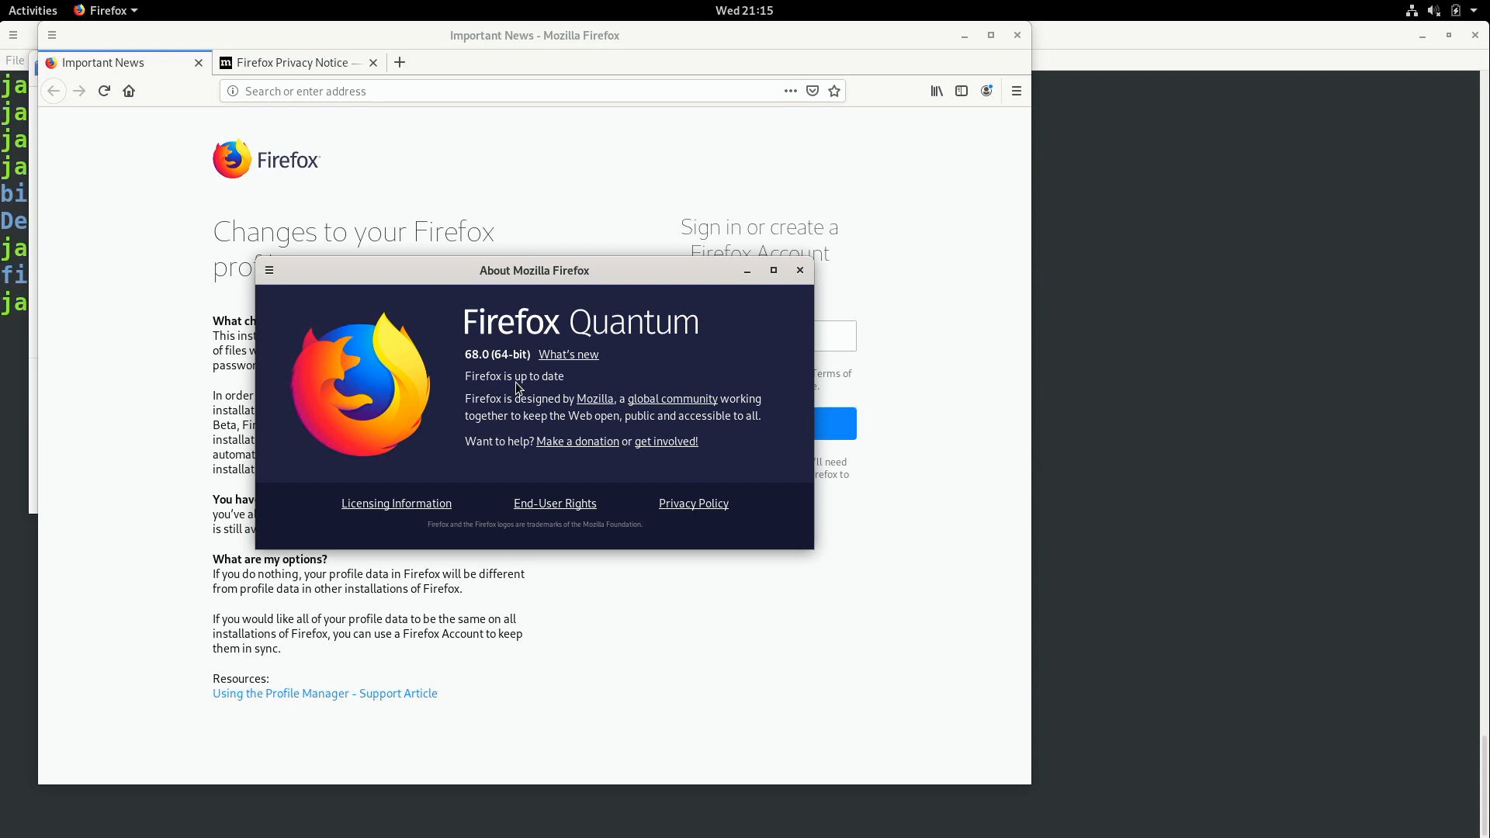
double_click(475, 354)
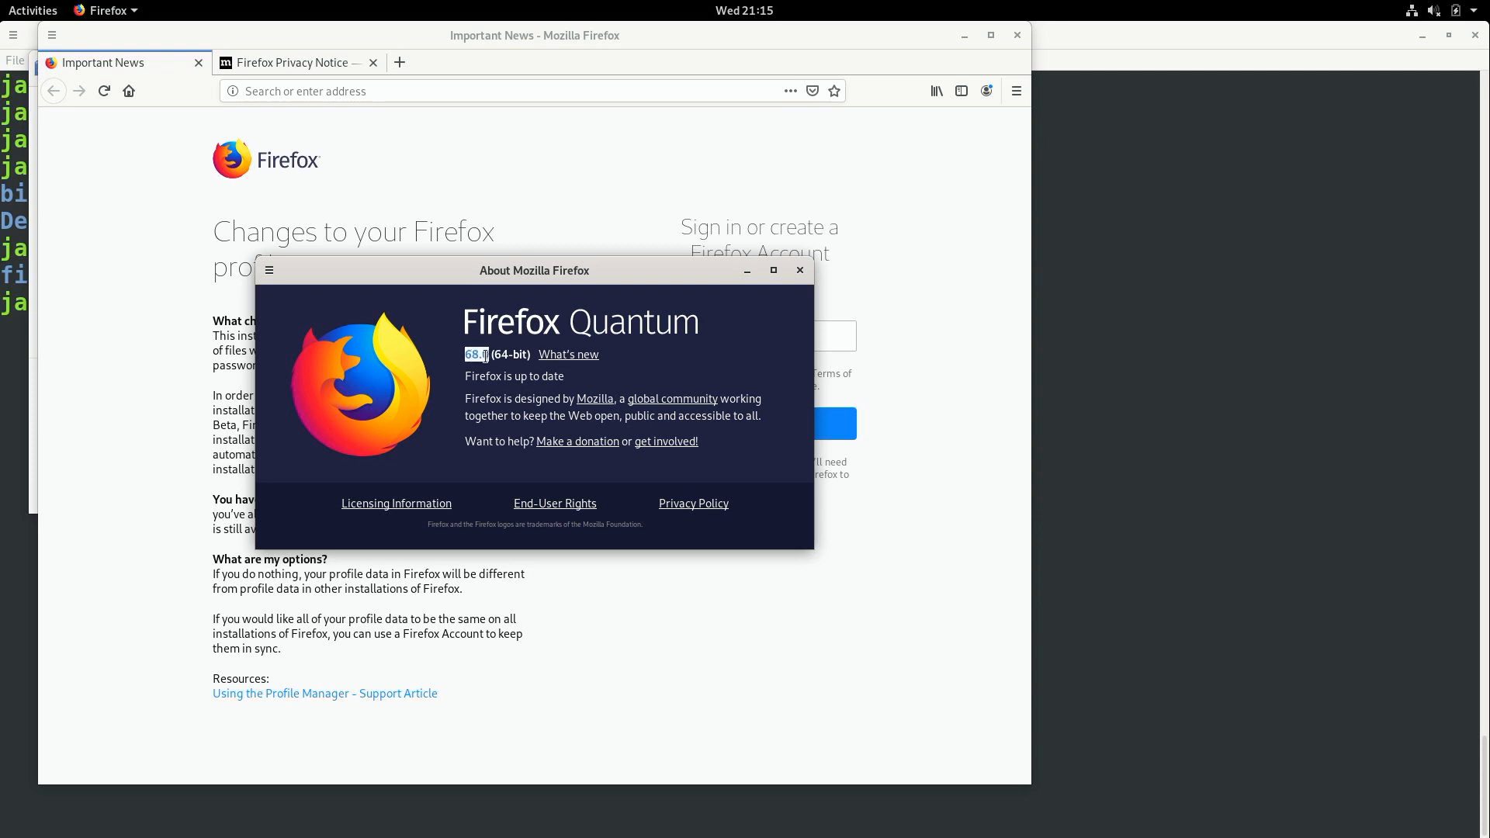
mouse_move(534, 382)
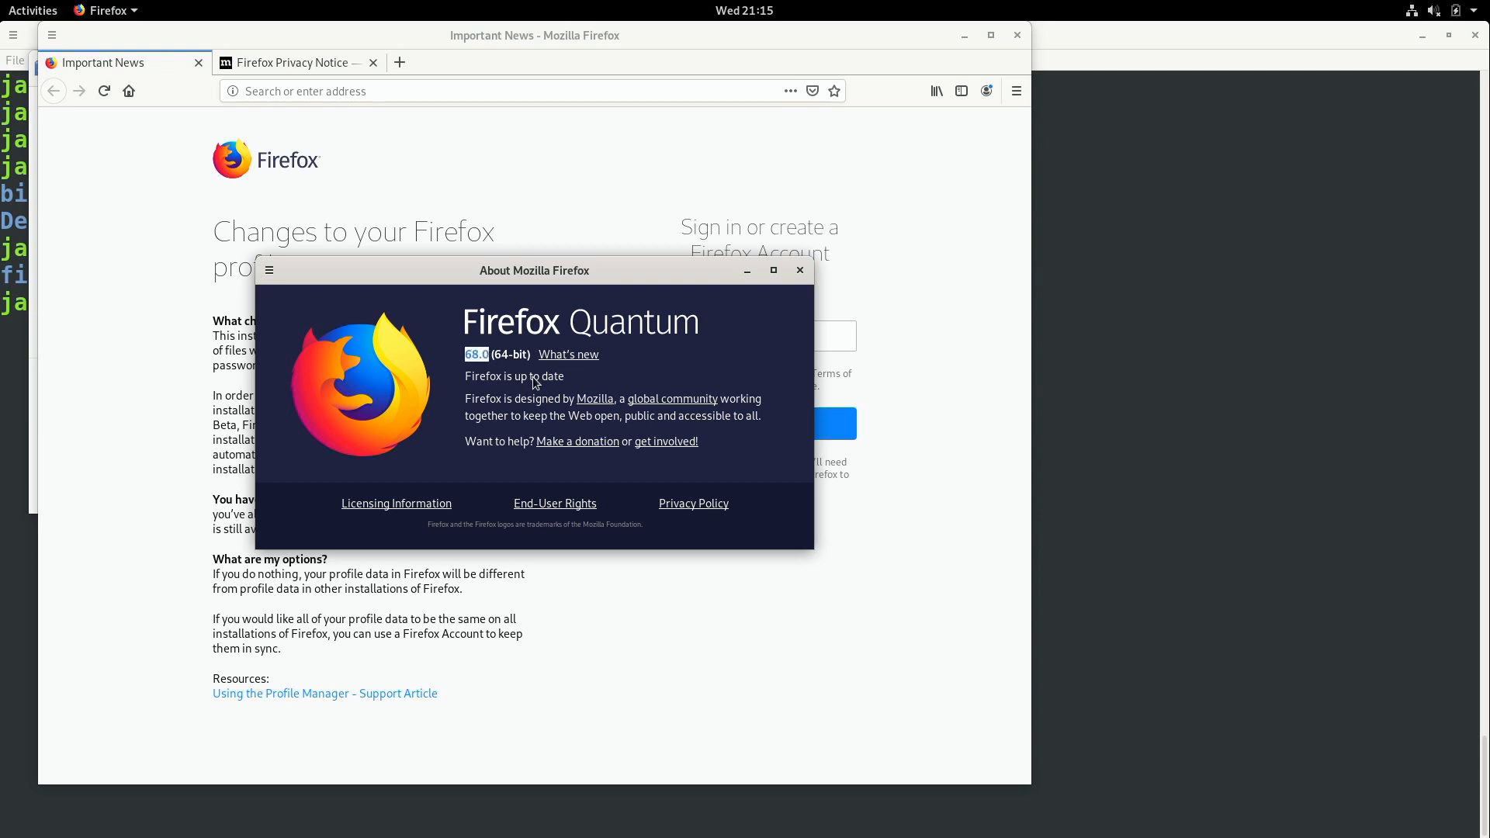
mouse_move(617, 323)
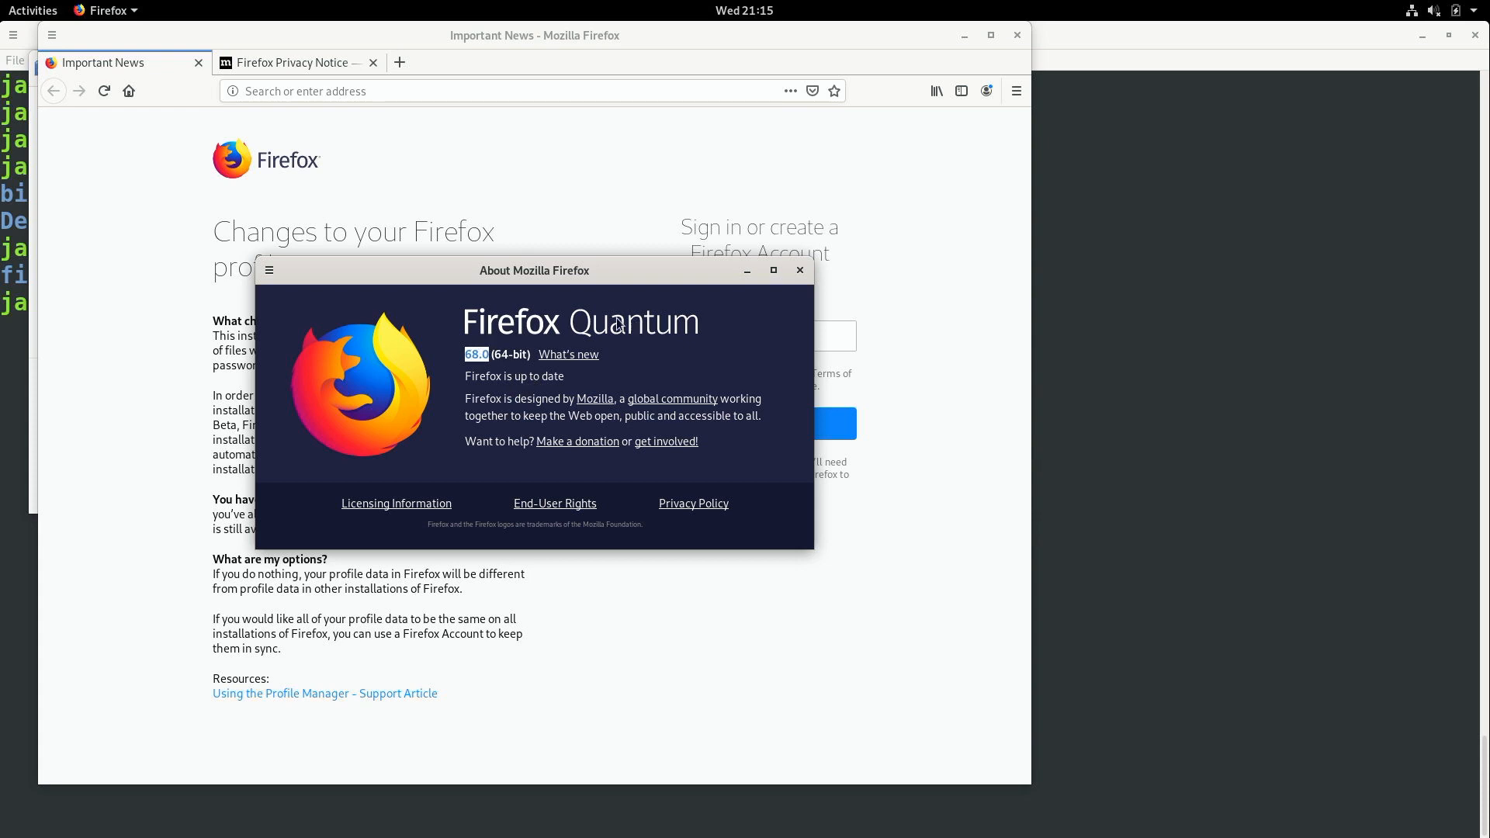
mouse_move(793, 288)
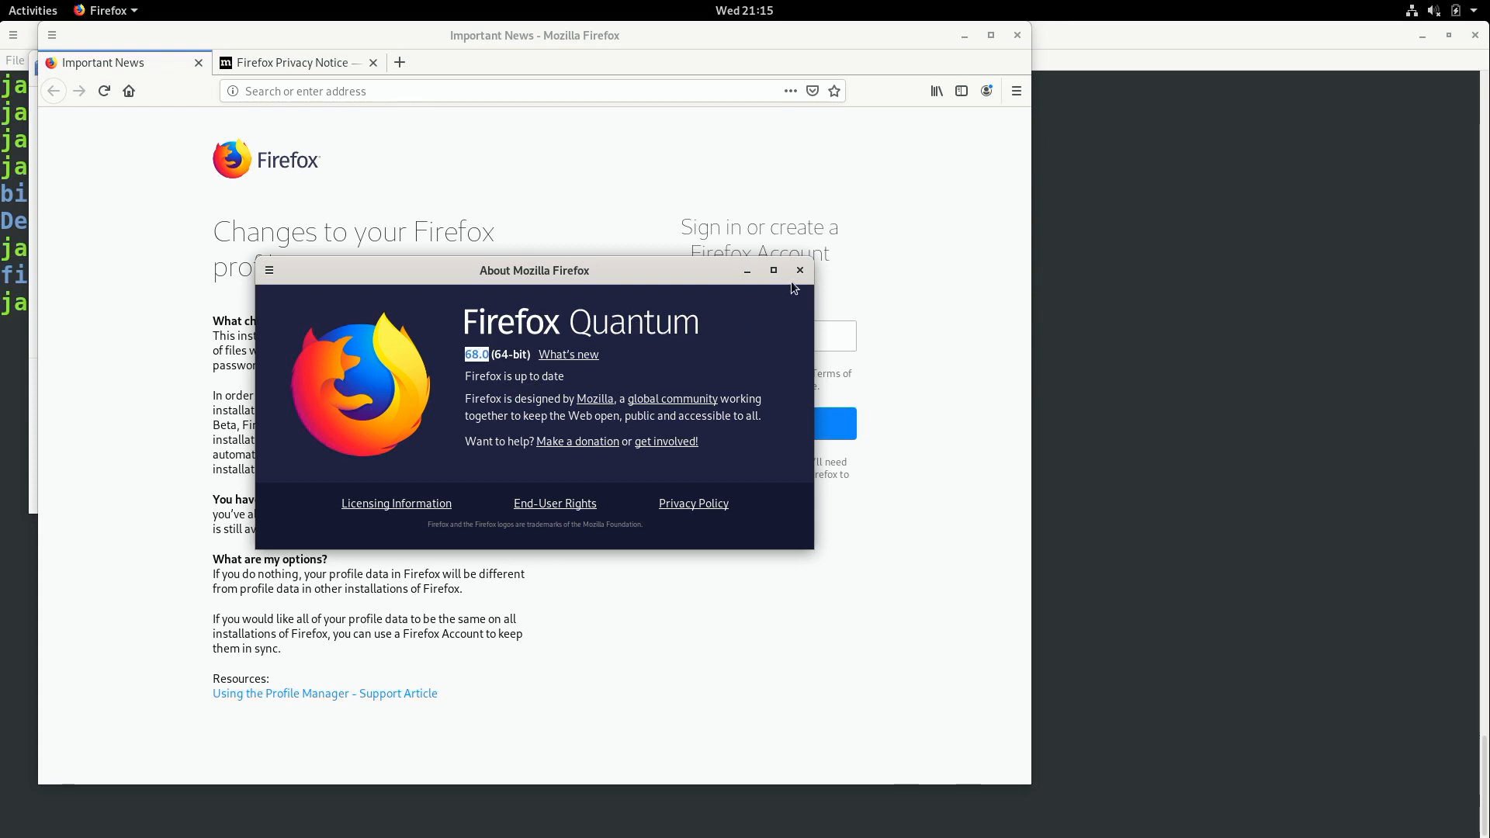
left_click(799, 271)
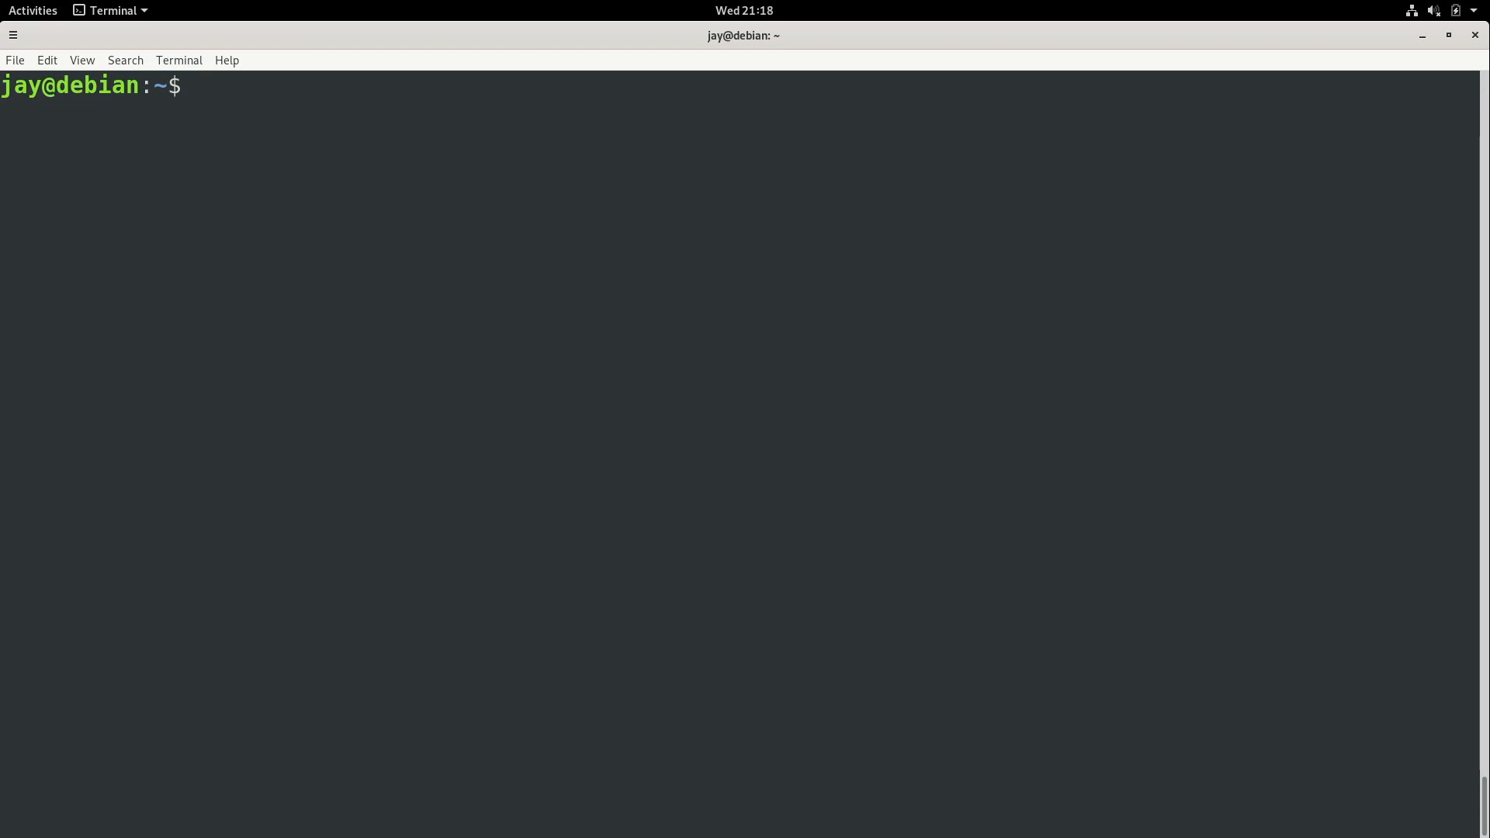
Step: Run ls -l bin and highlight the firefox folder name and its owner
type("ls -l")
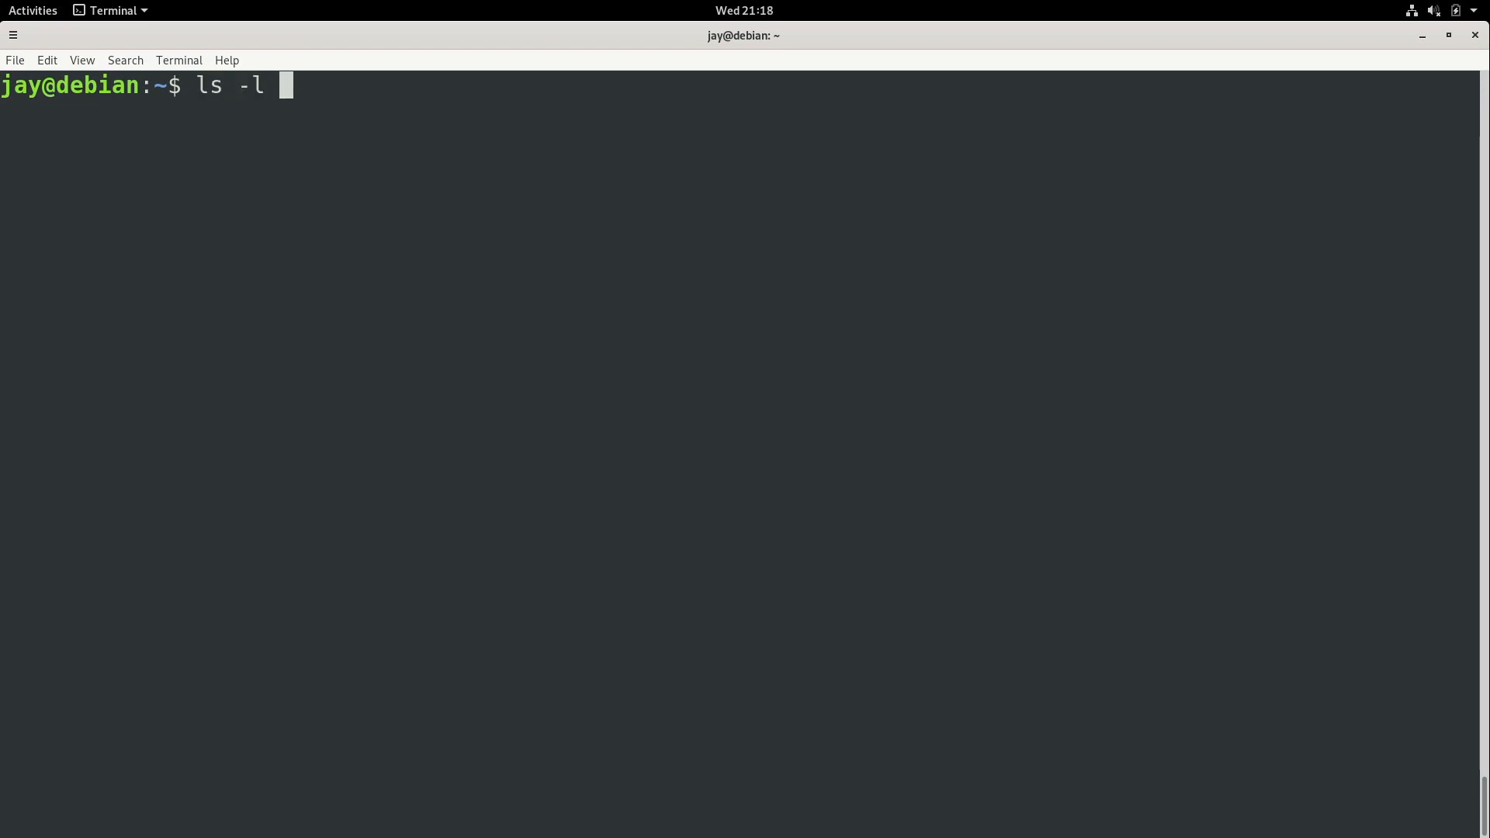
type("bin")
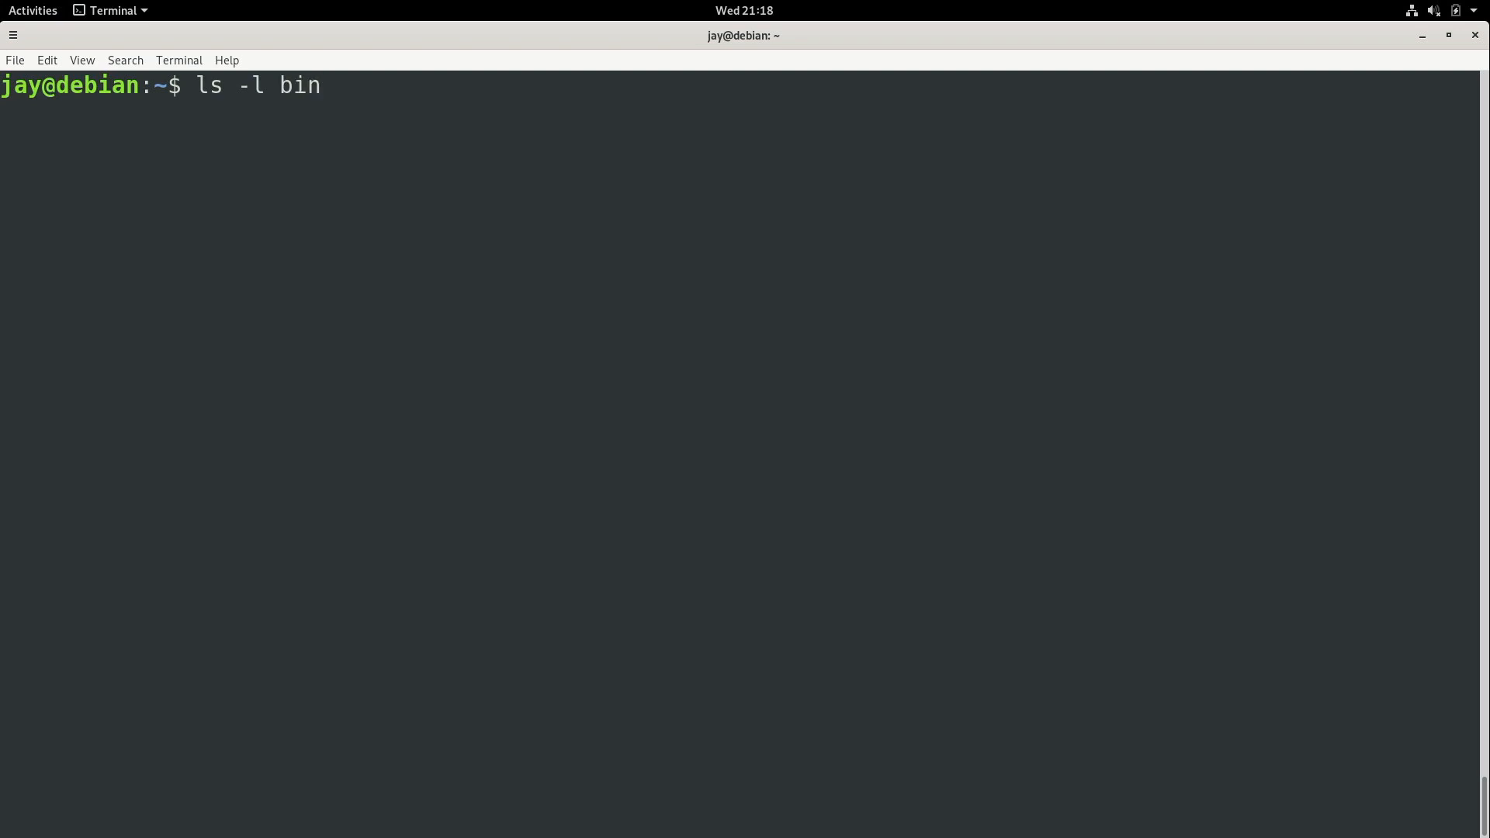
key("Return")
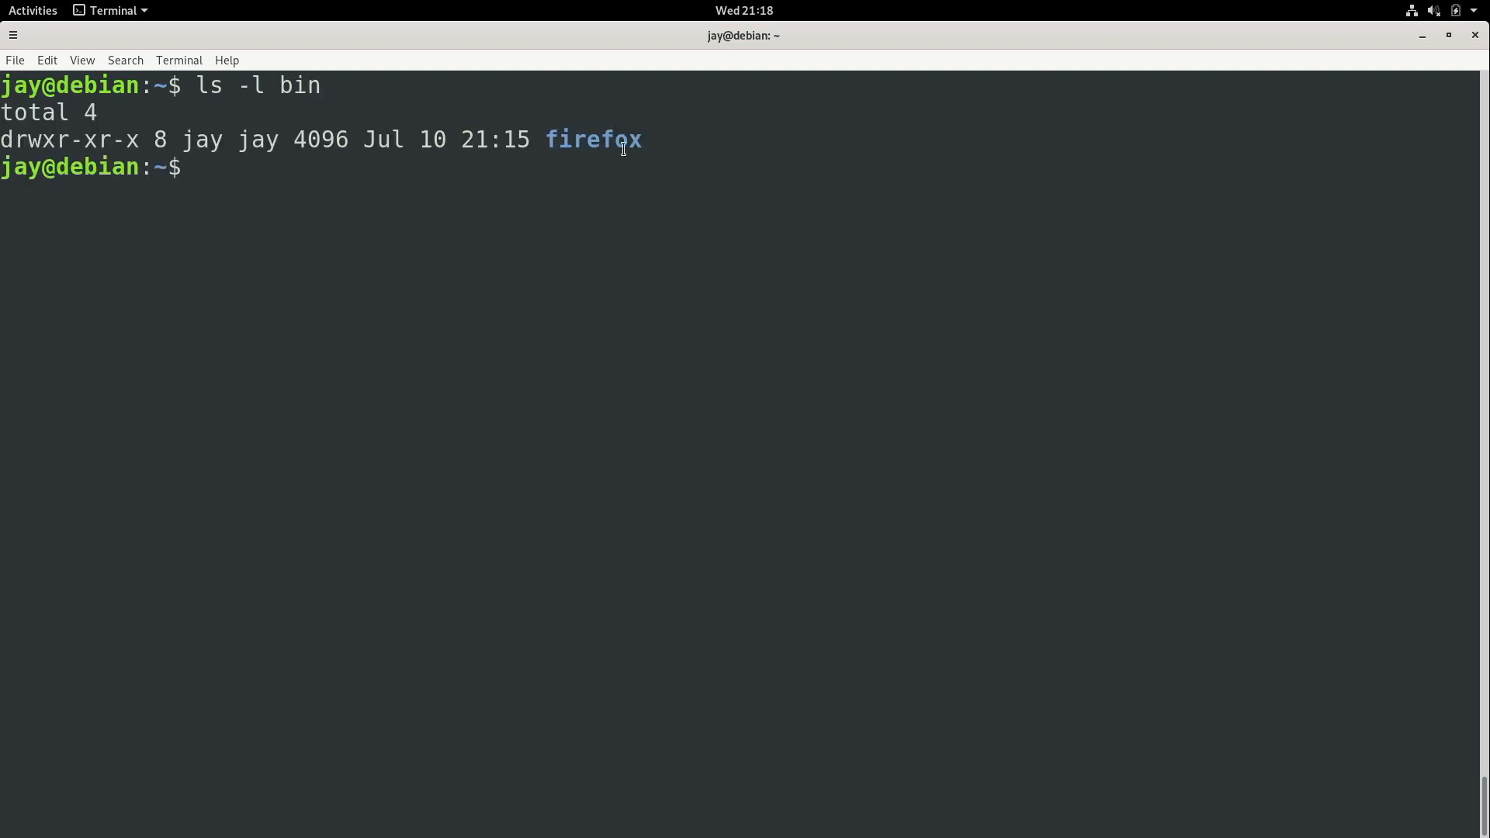
double_click(593, 140)
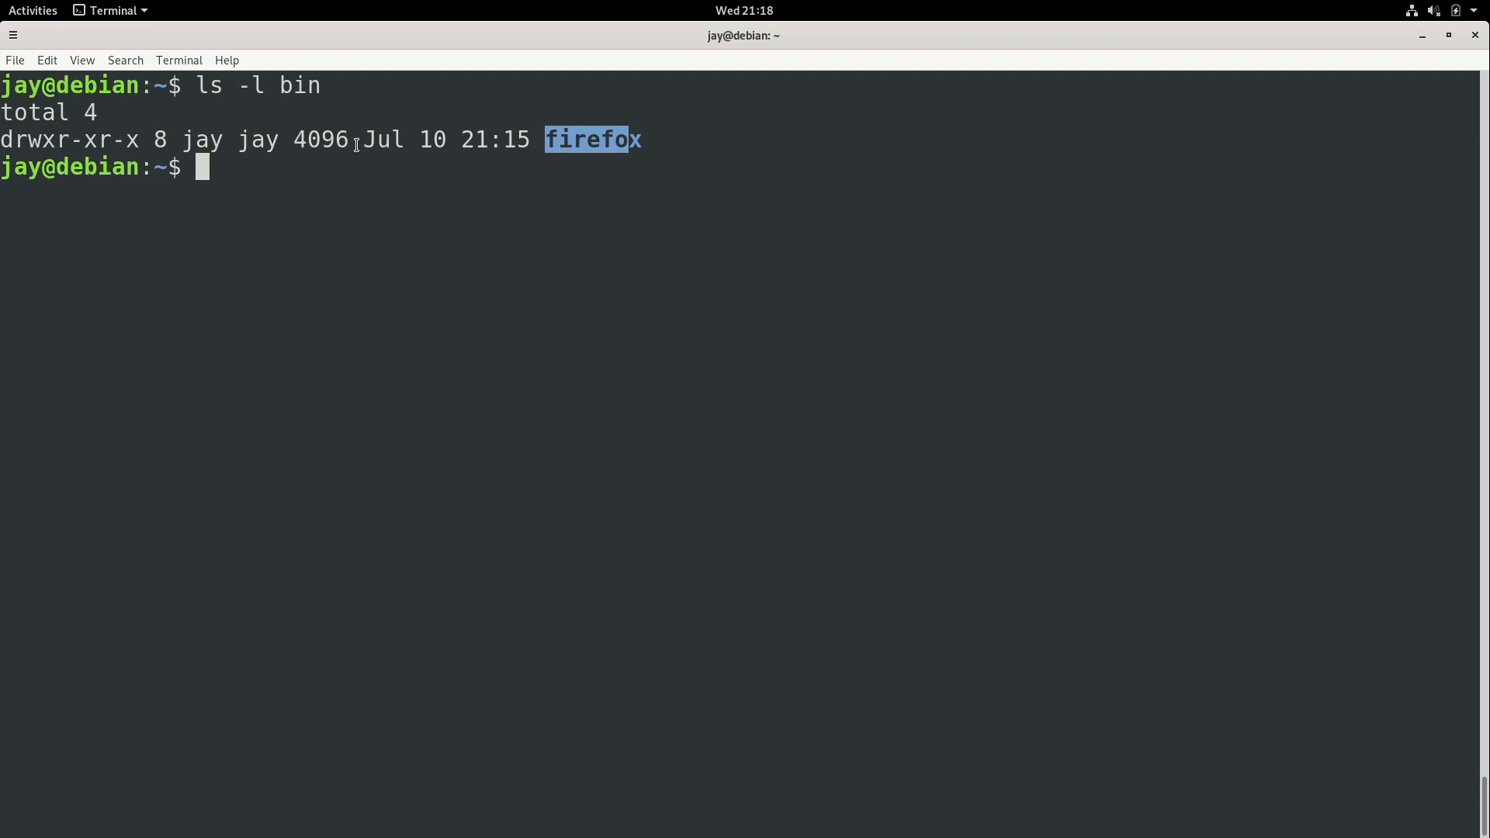
double_click(200, 139)
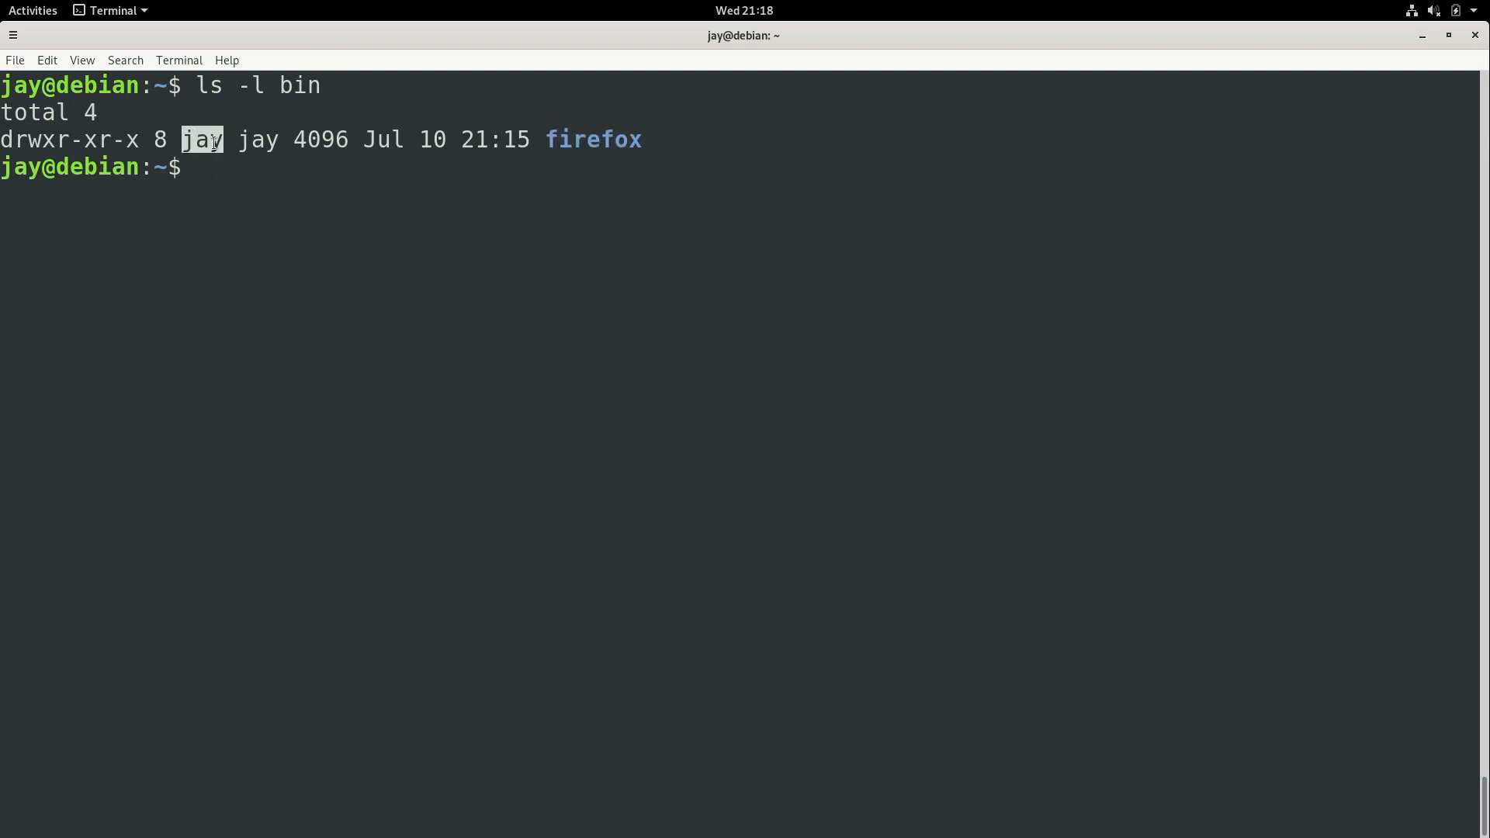
mouse_move(280, 169)
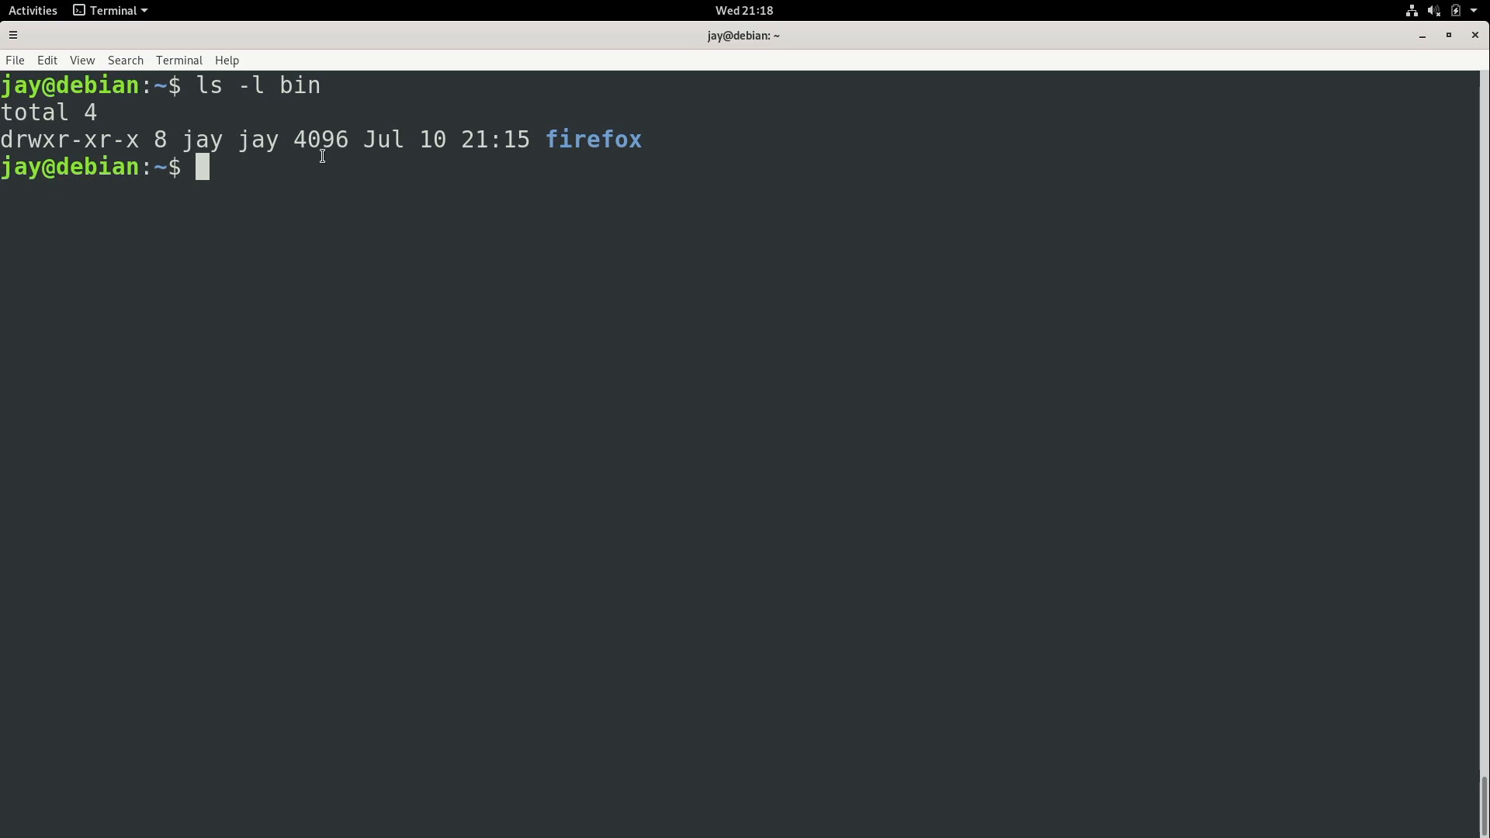
Step: Recursively change bin/firefox ownership to root:root with sudo chown -R
type("sudo chown")
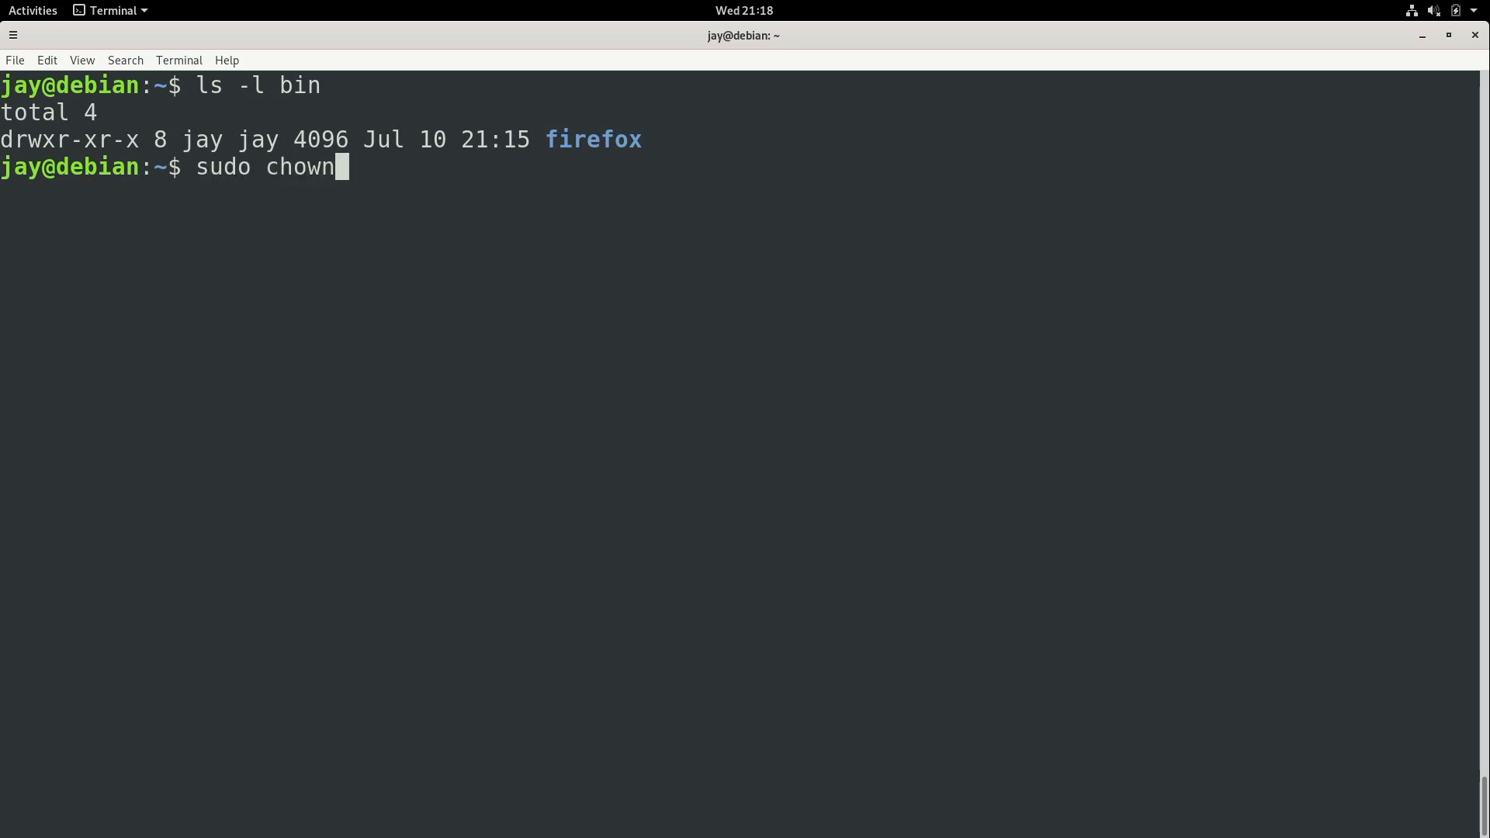
type("-R")
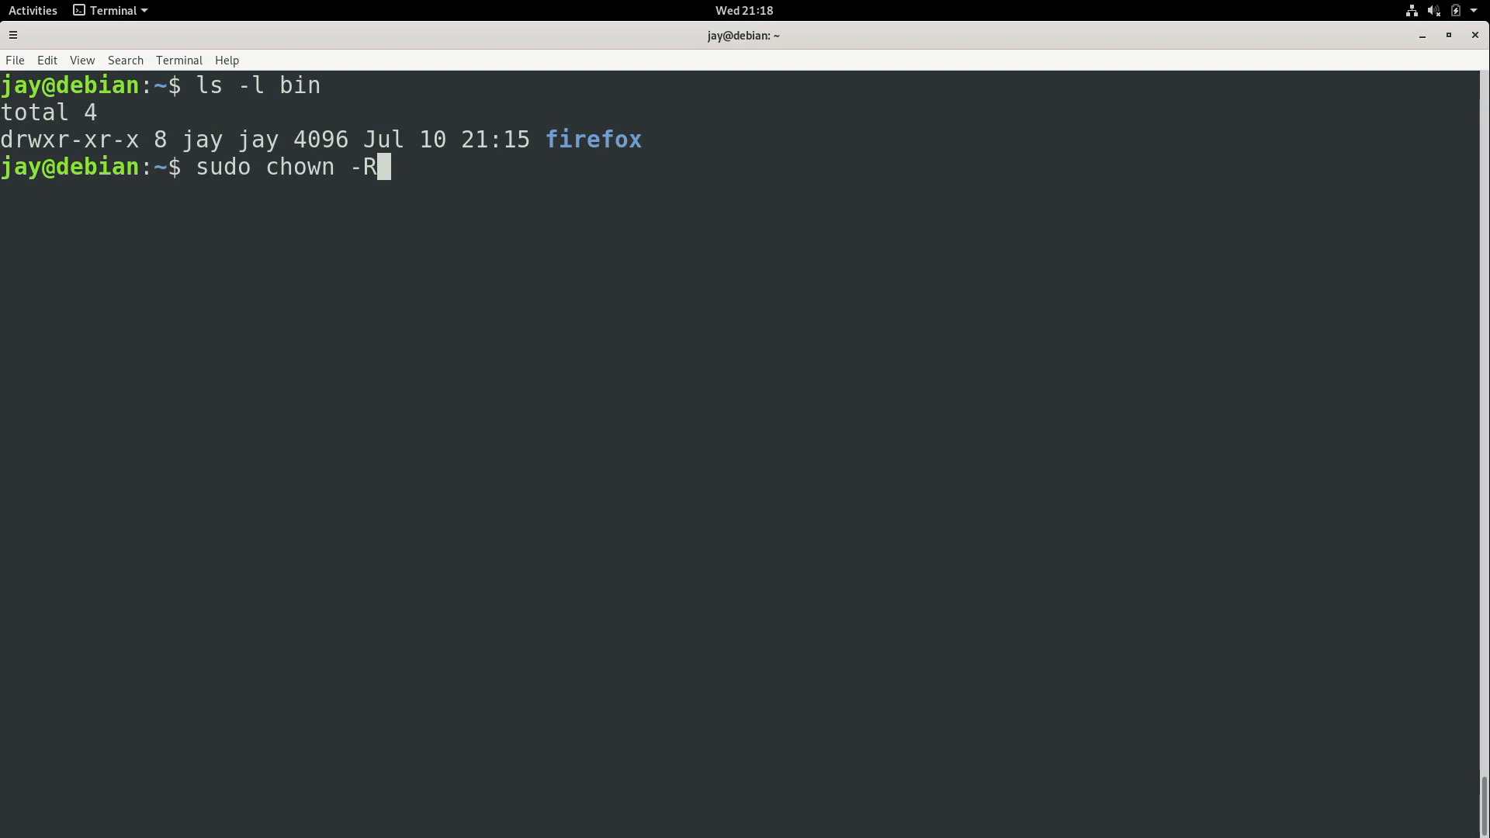
type("r")
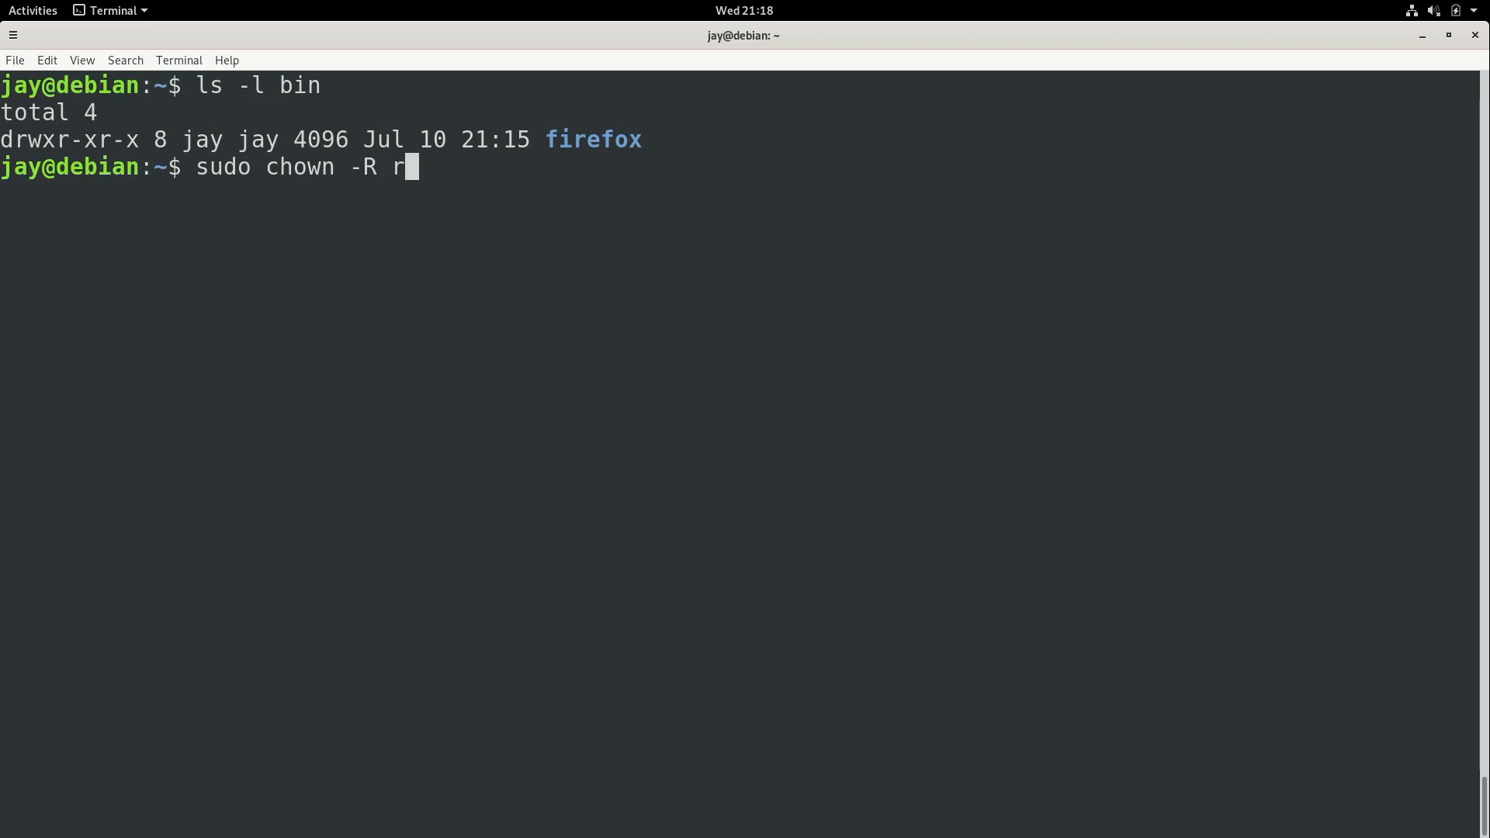
type("oot:root")
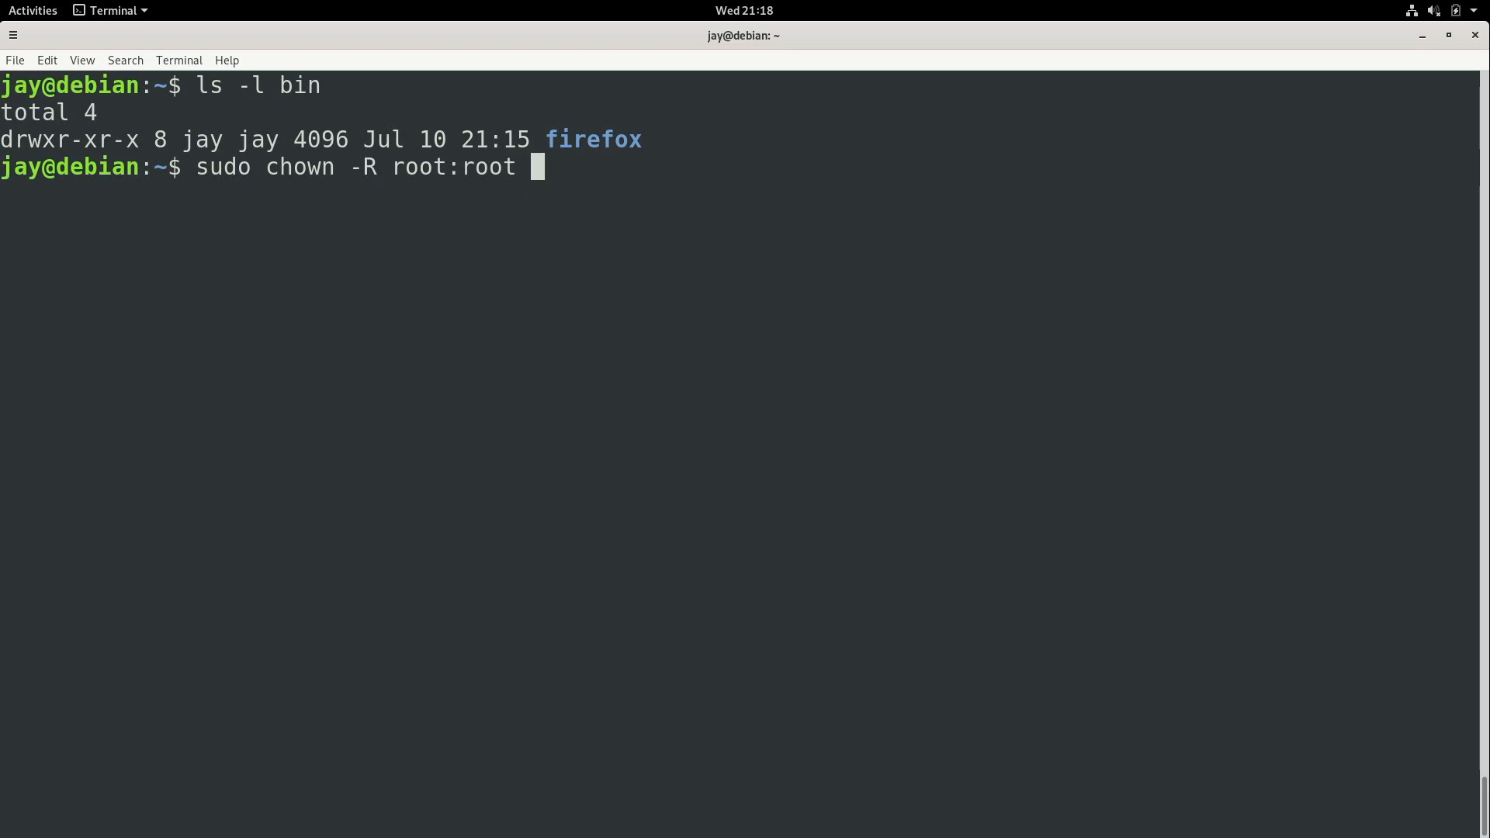
type("bi")
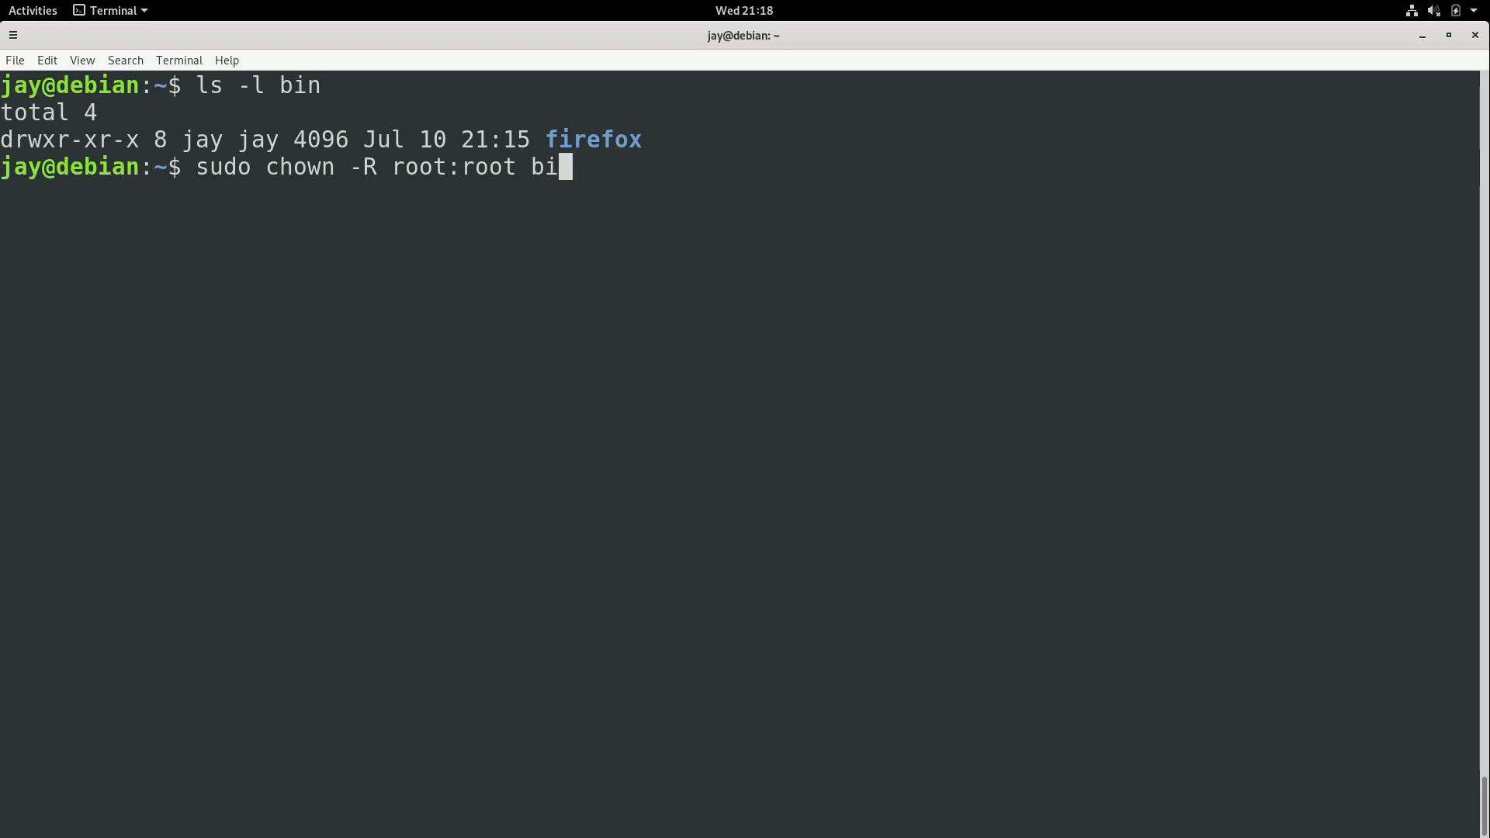
type("/firefo")
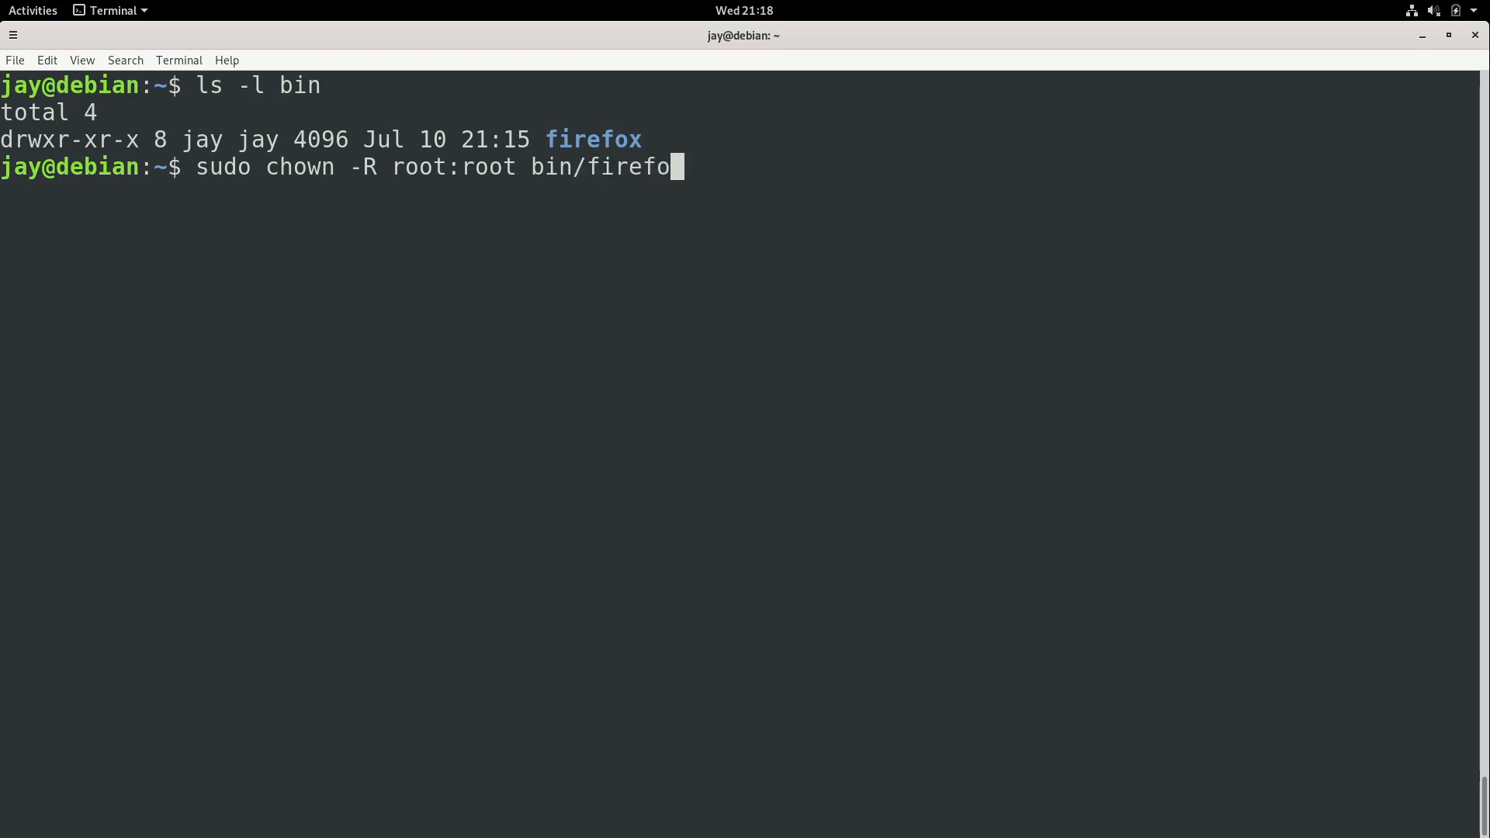
type("x")
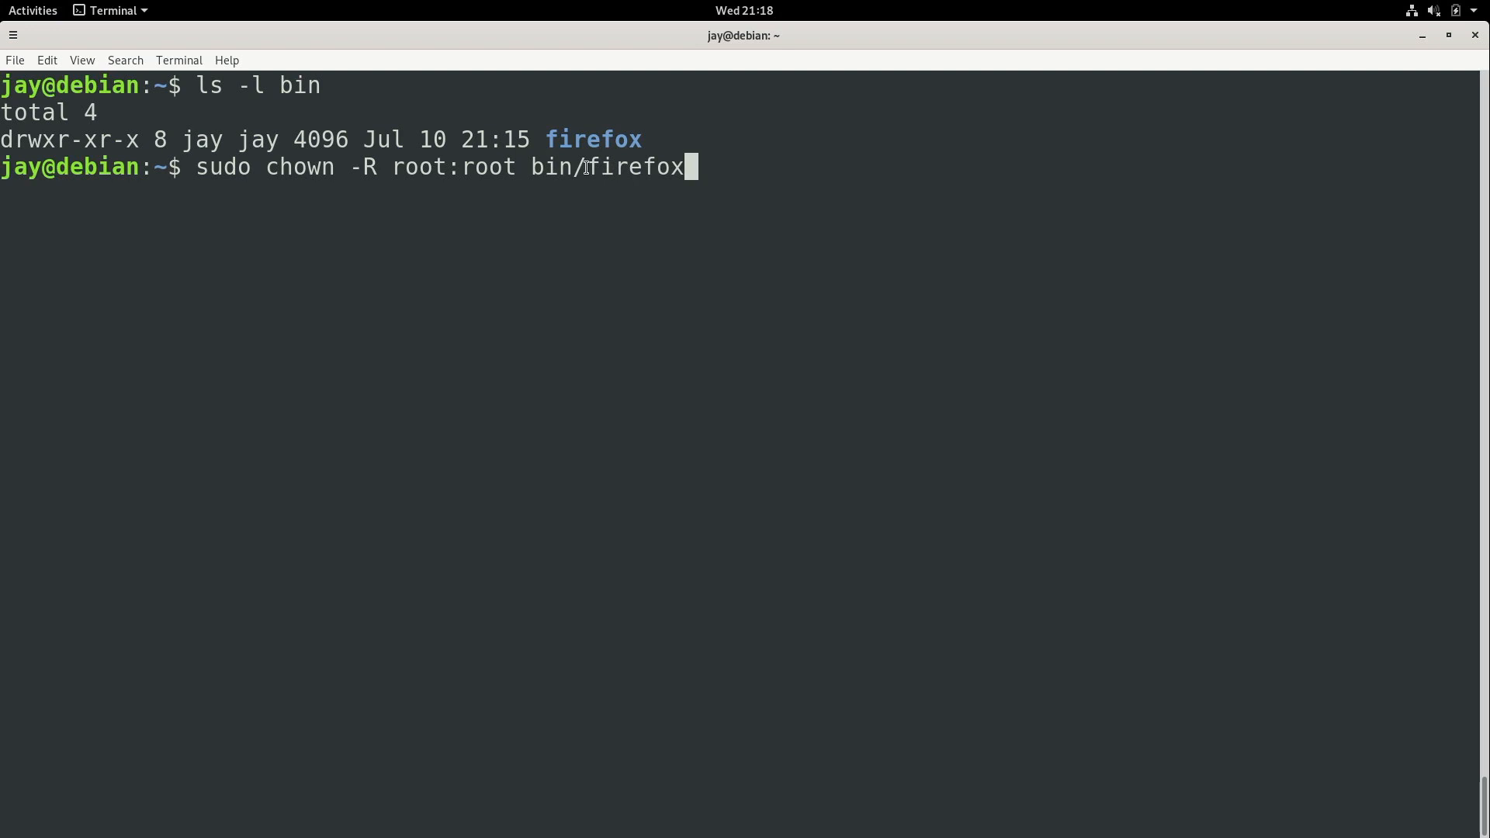
mouse_move(632, 152)
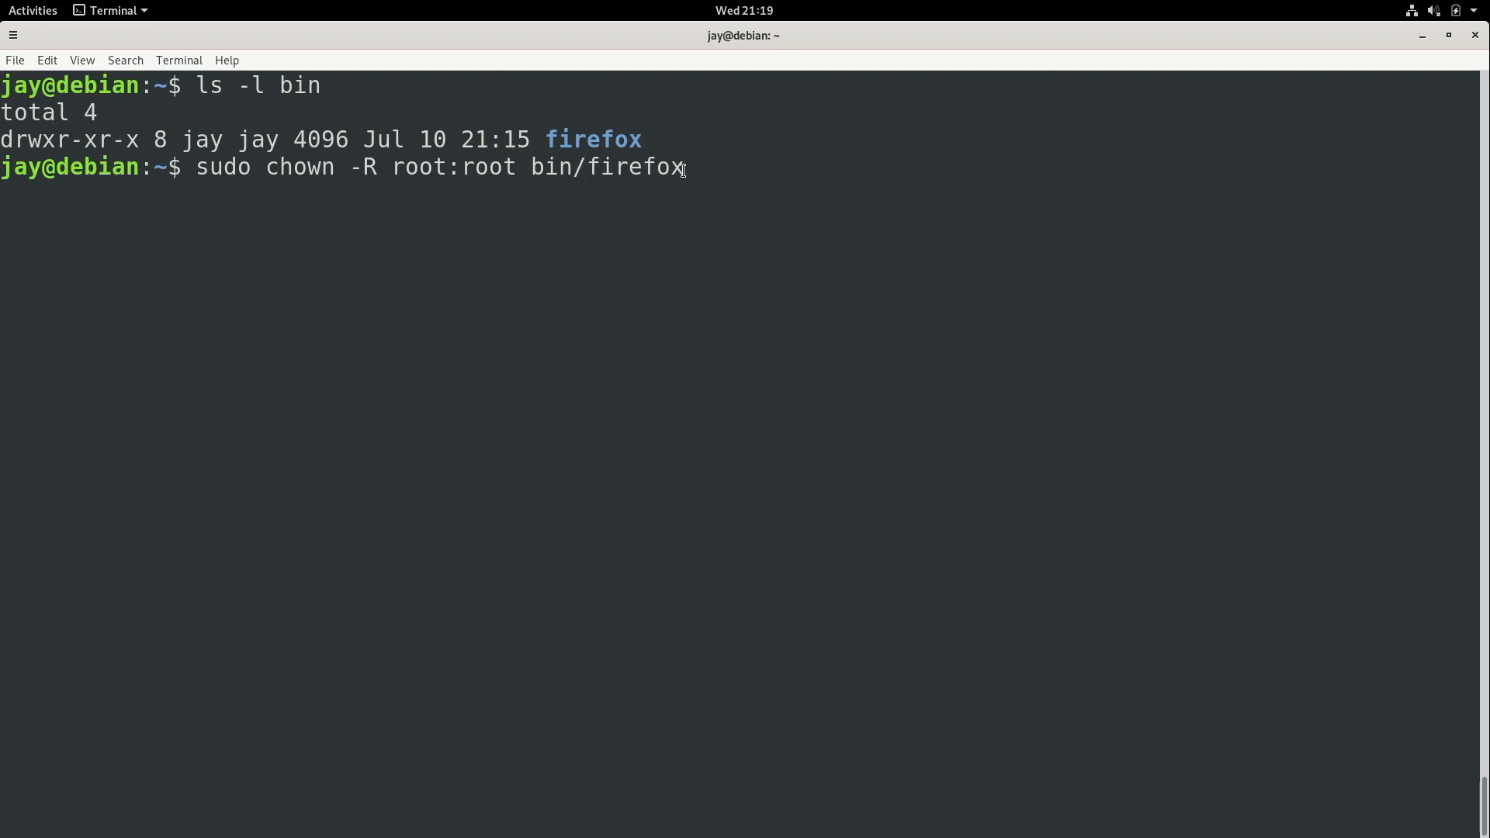
key("Return")
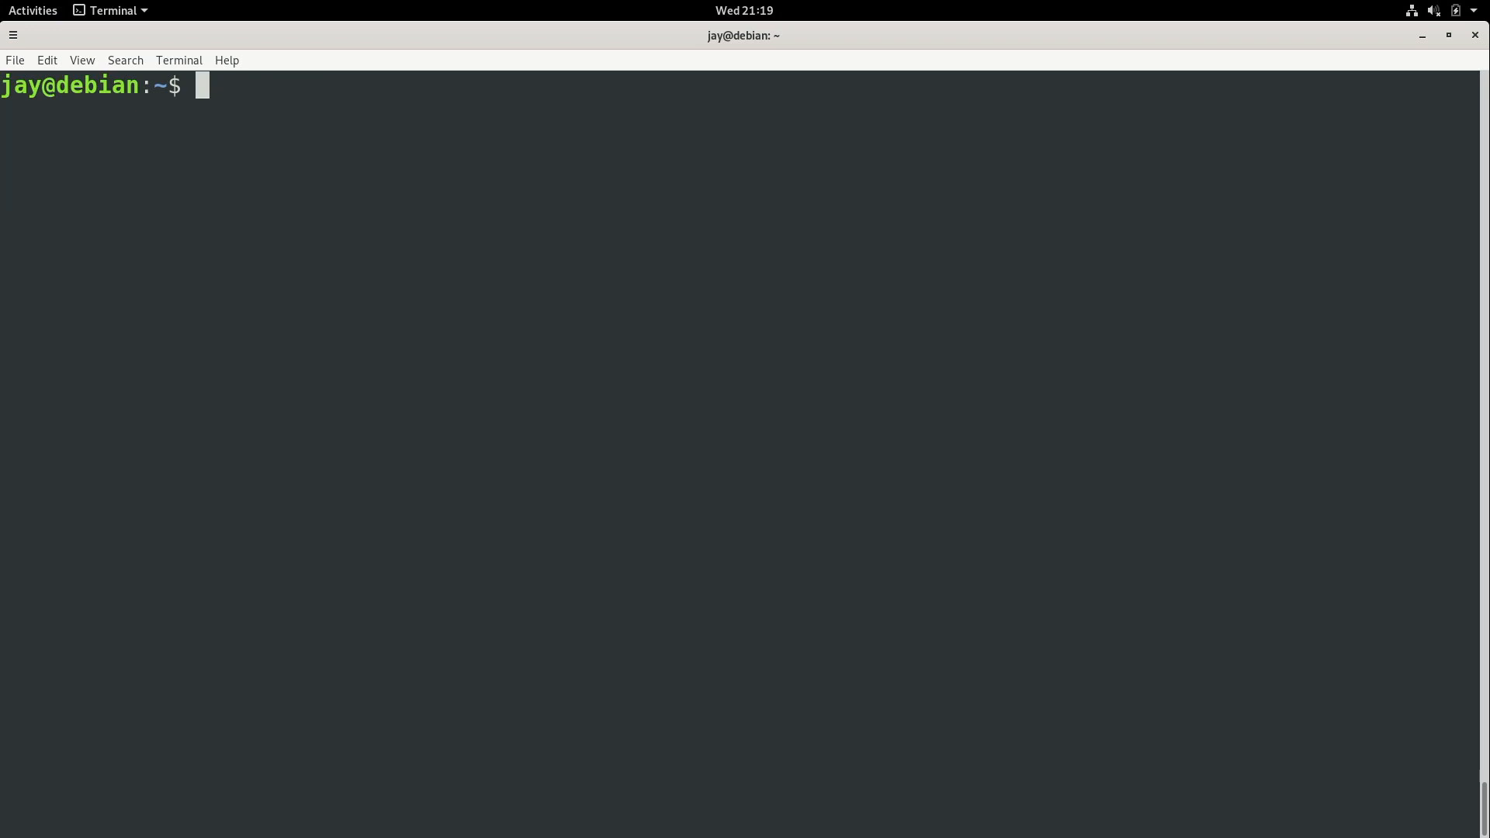
Step: Confirm root ownership with ls -l bin and move into bin/firefox
type("ls -l bin")
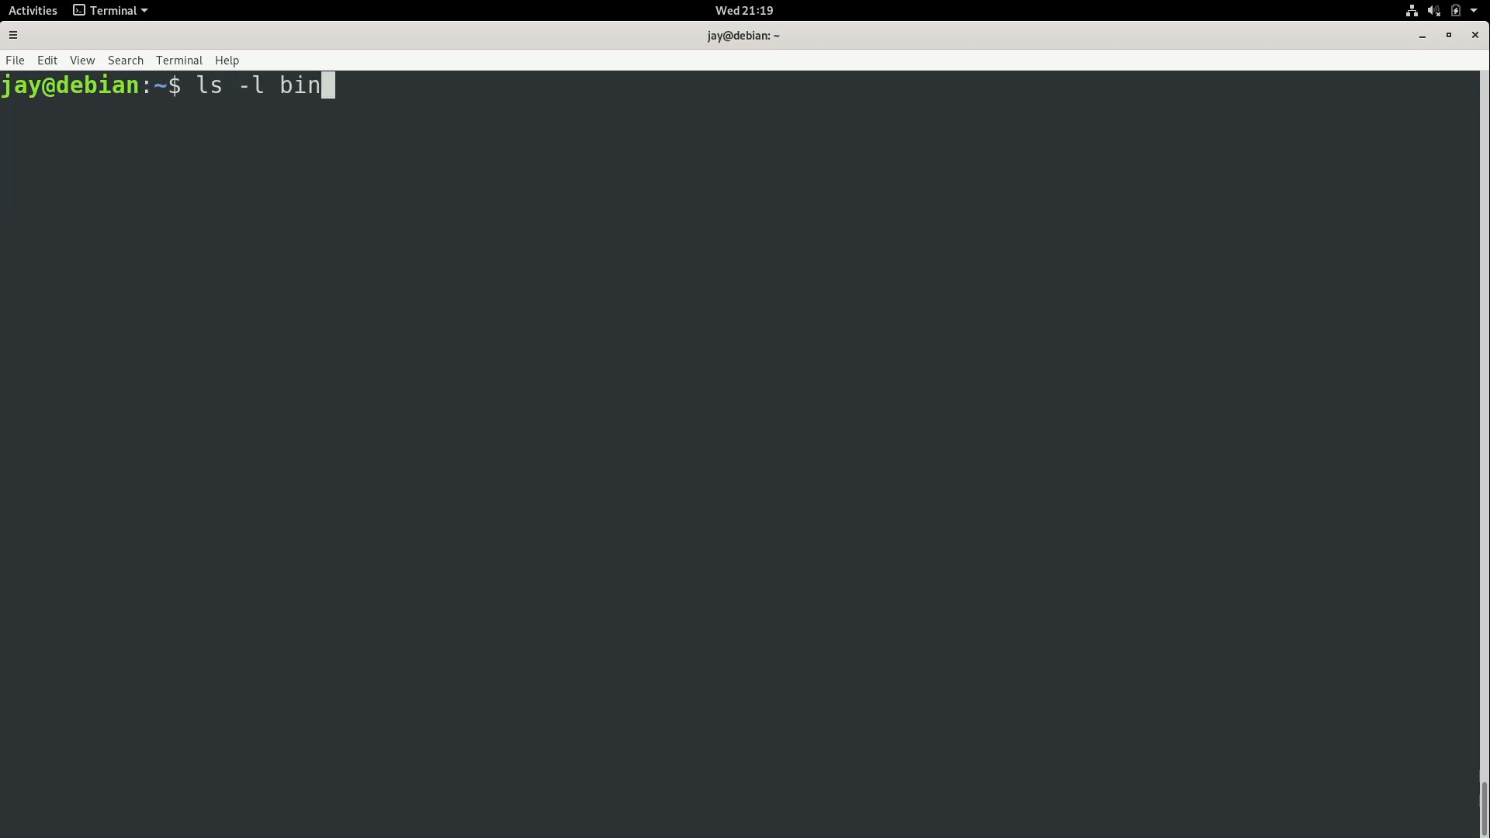
key("Return")
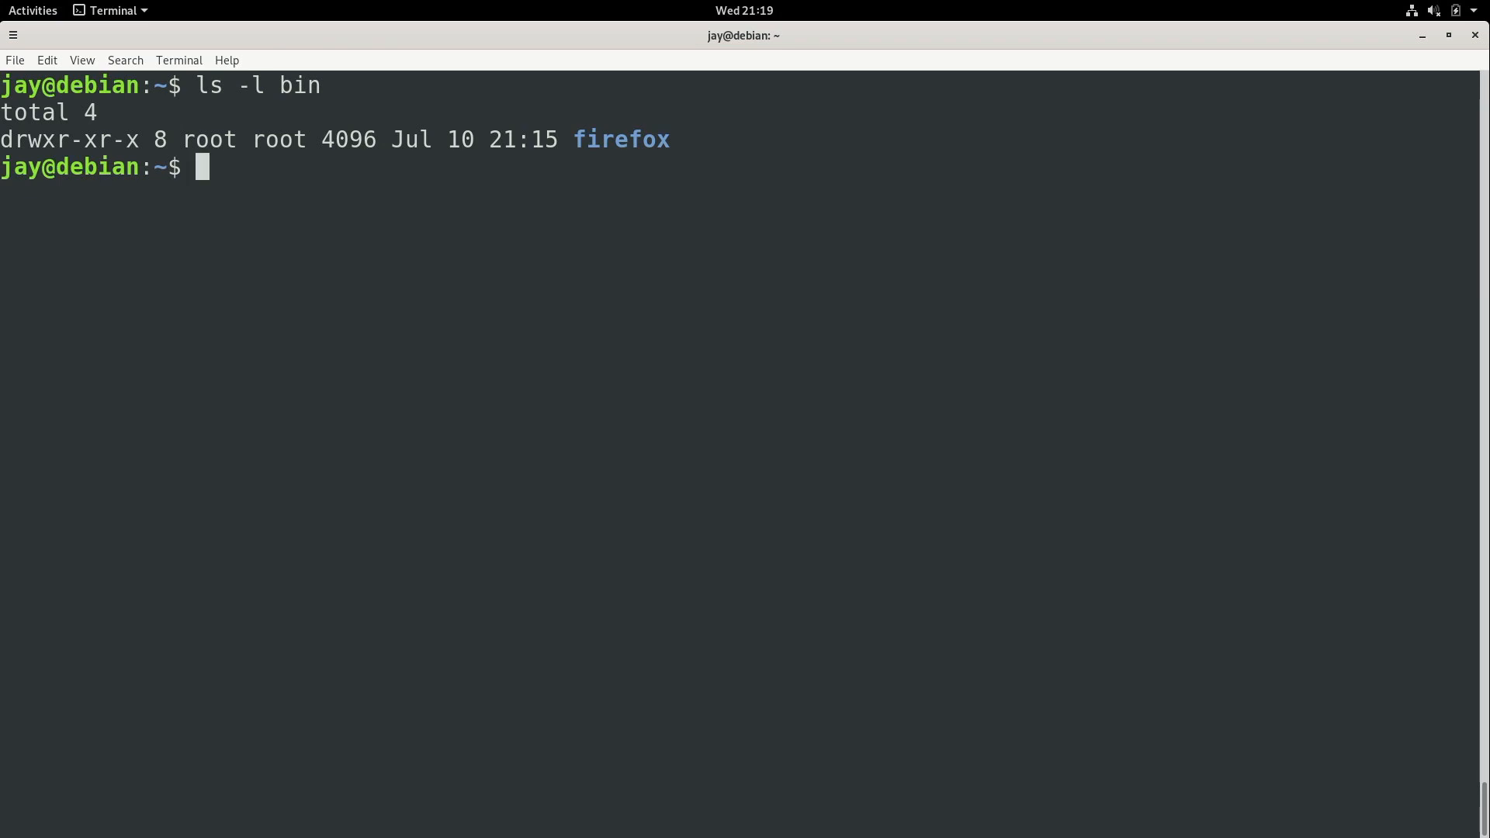
type("cd bin/firefox")
type("ls -l")
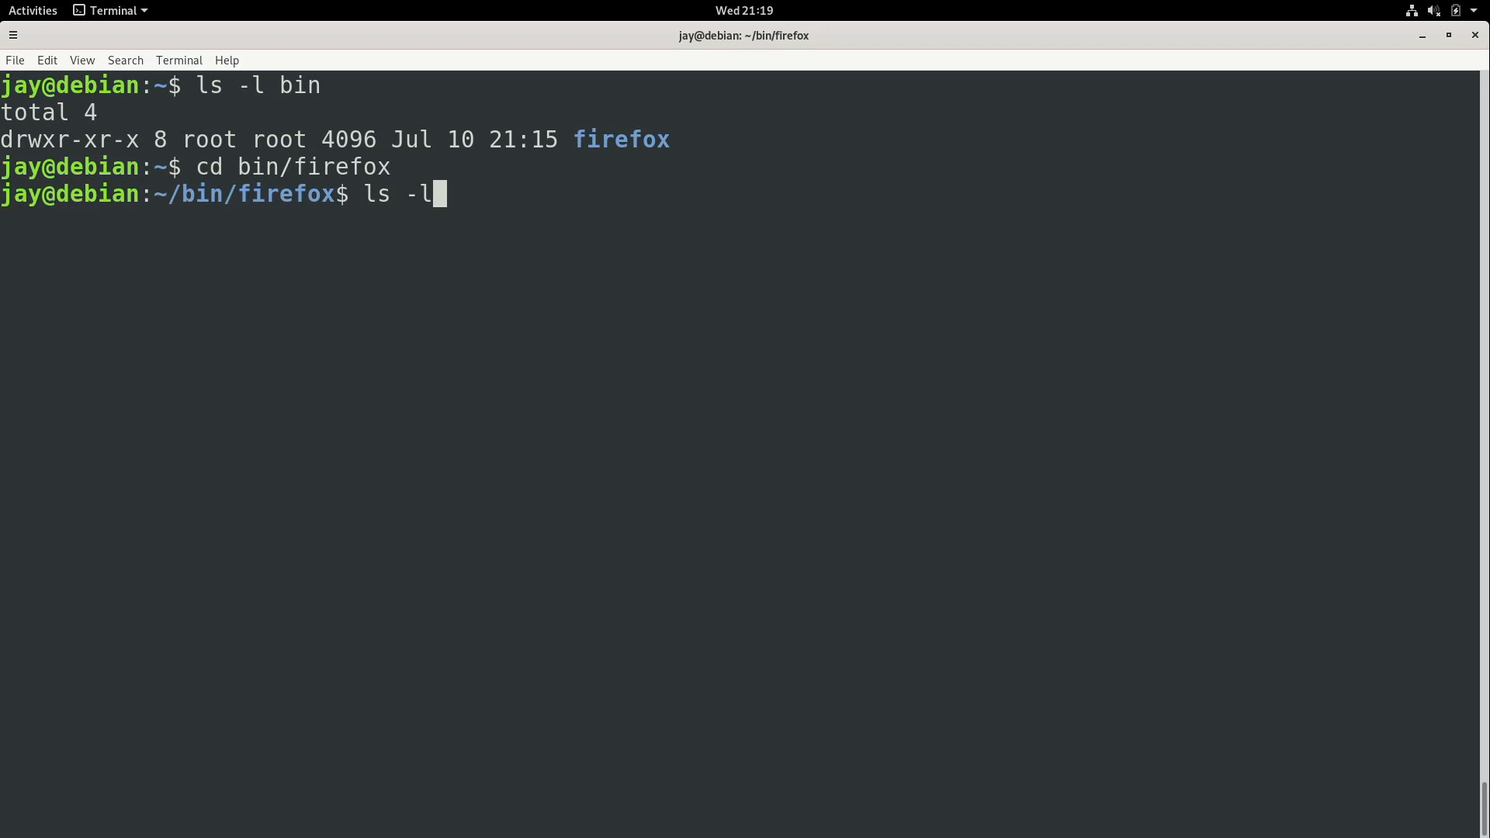
key("Return")
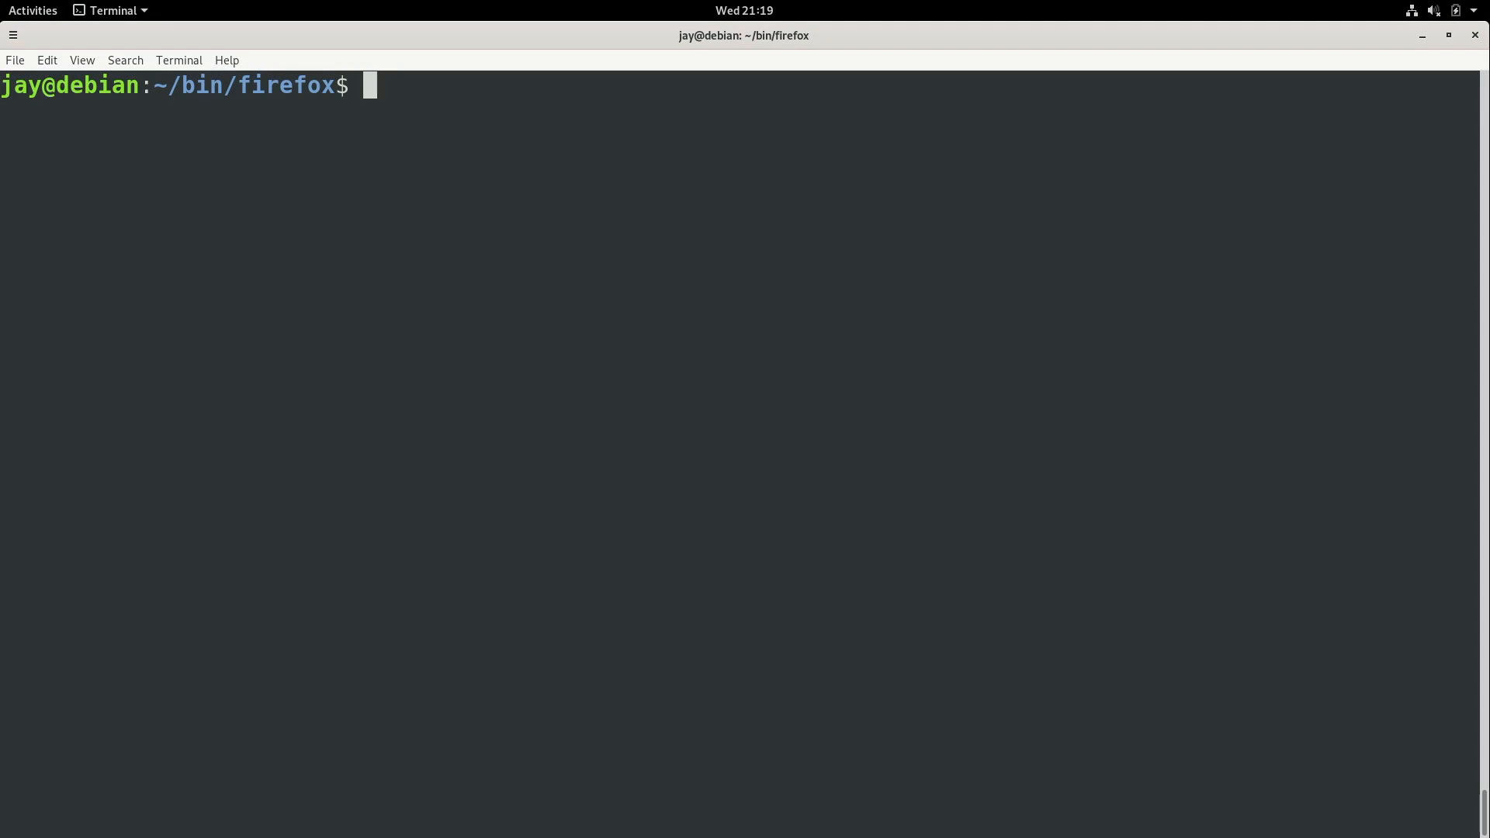
Step: Return to ~/bin with cd .., drafting 'sudo chown -R root:root bin/firefox' and 'ls -l bin'
type("cd")
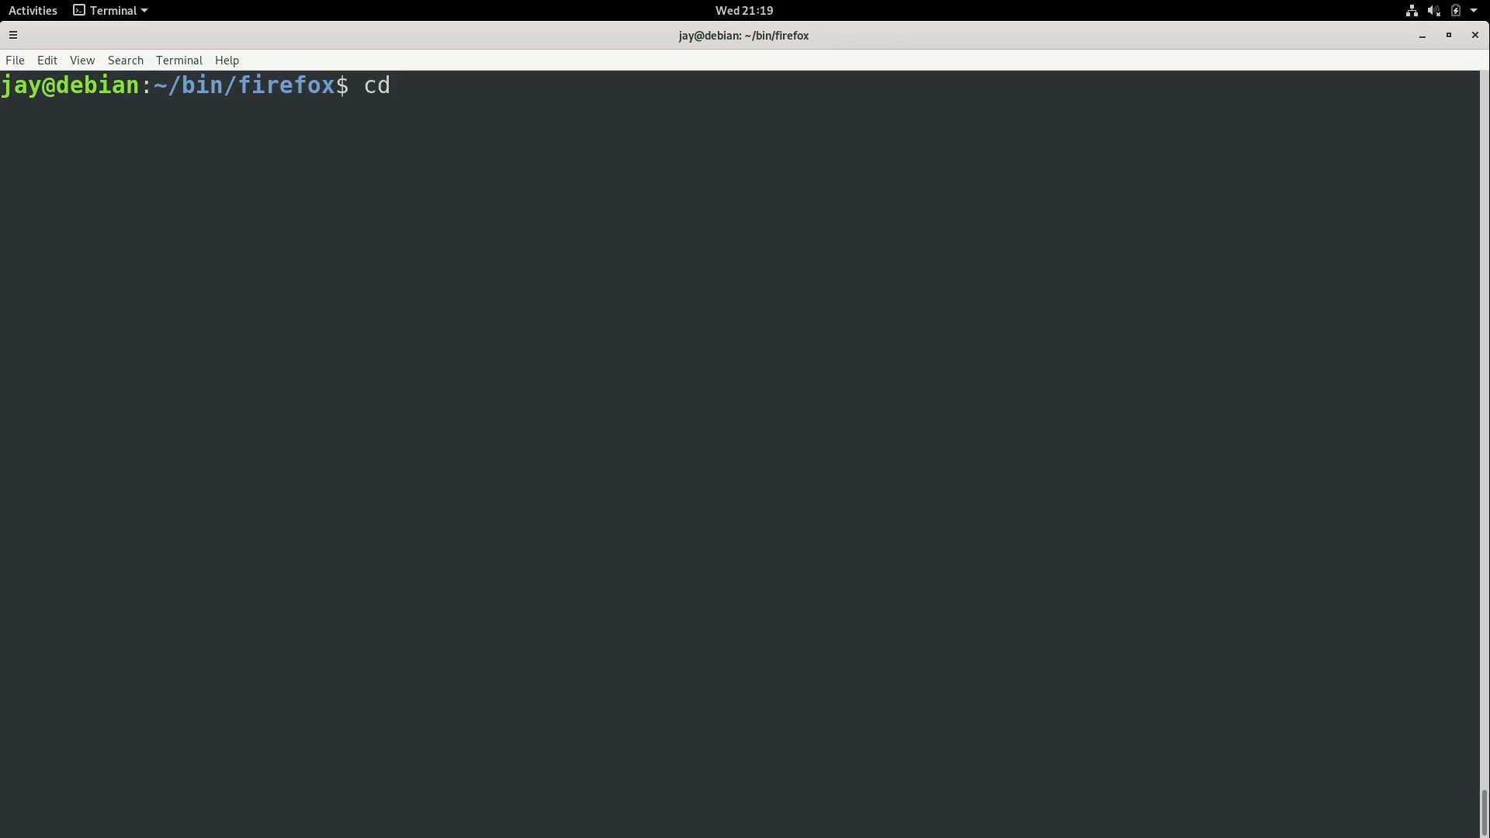
type("..")
type("sudo chown -")
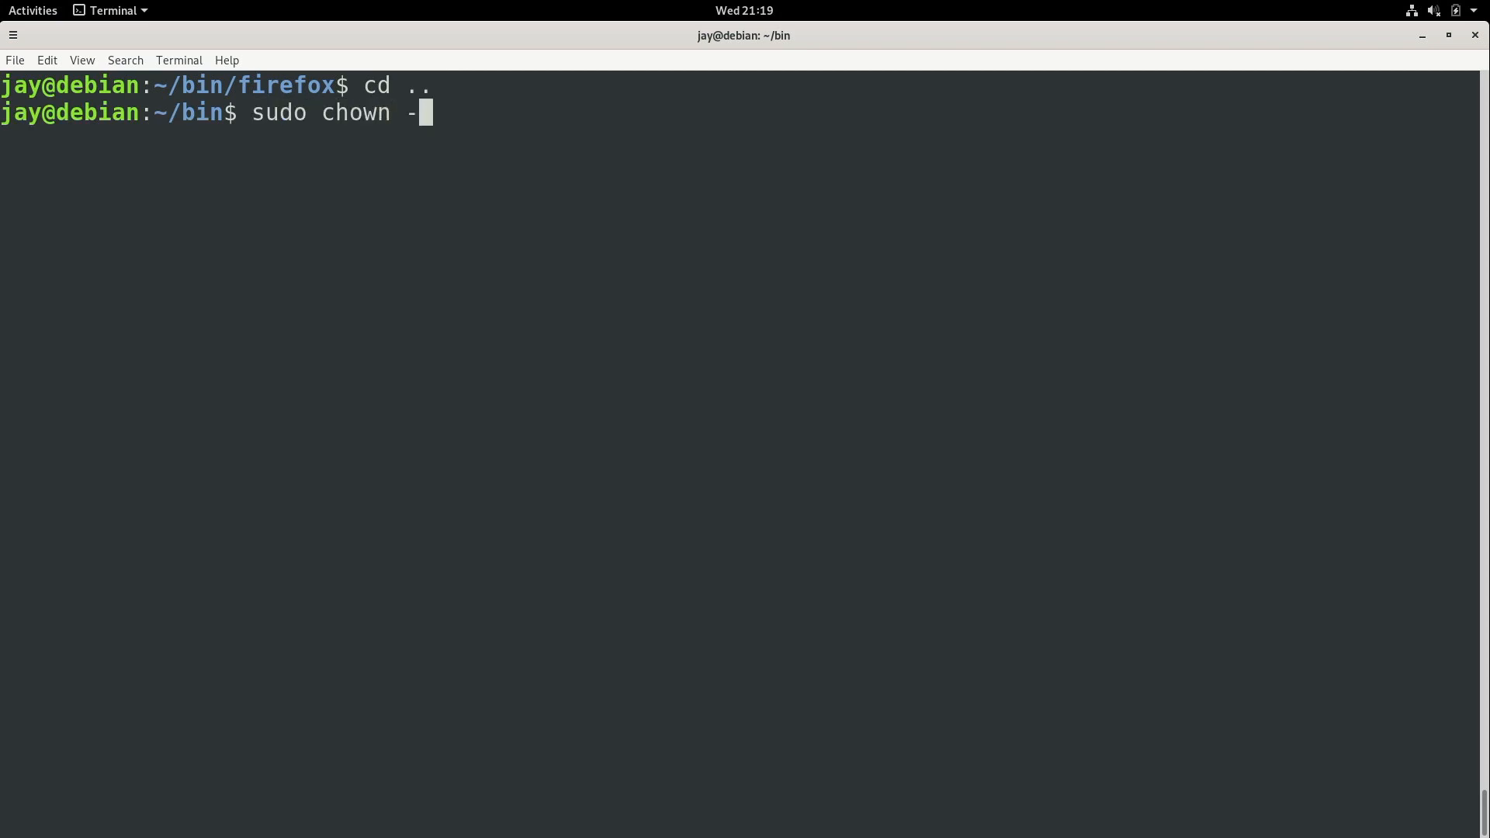
type("R jay:jay")
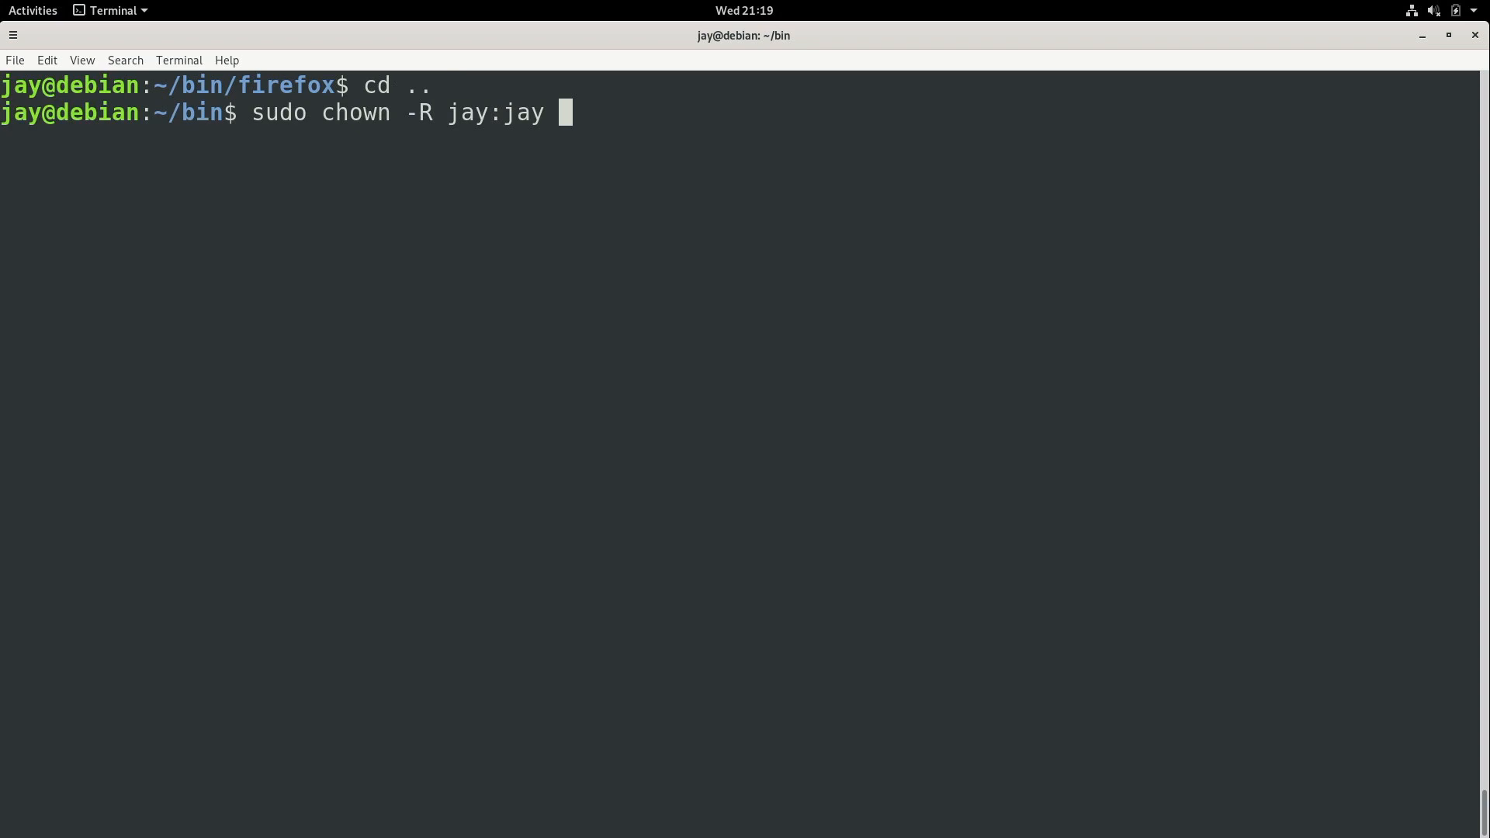
type("firefox")
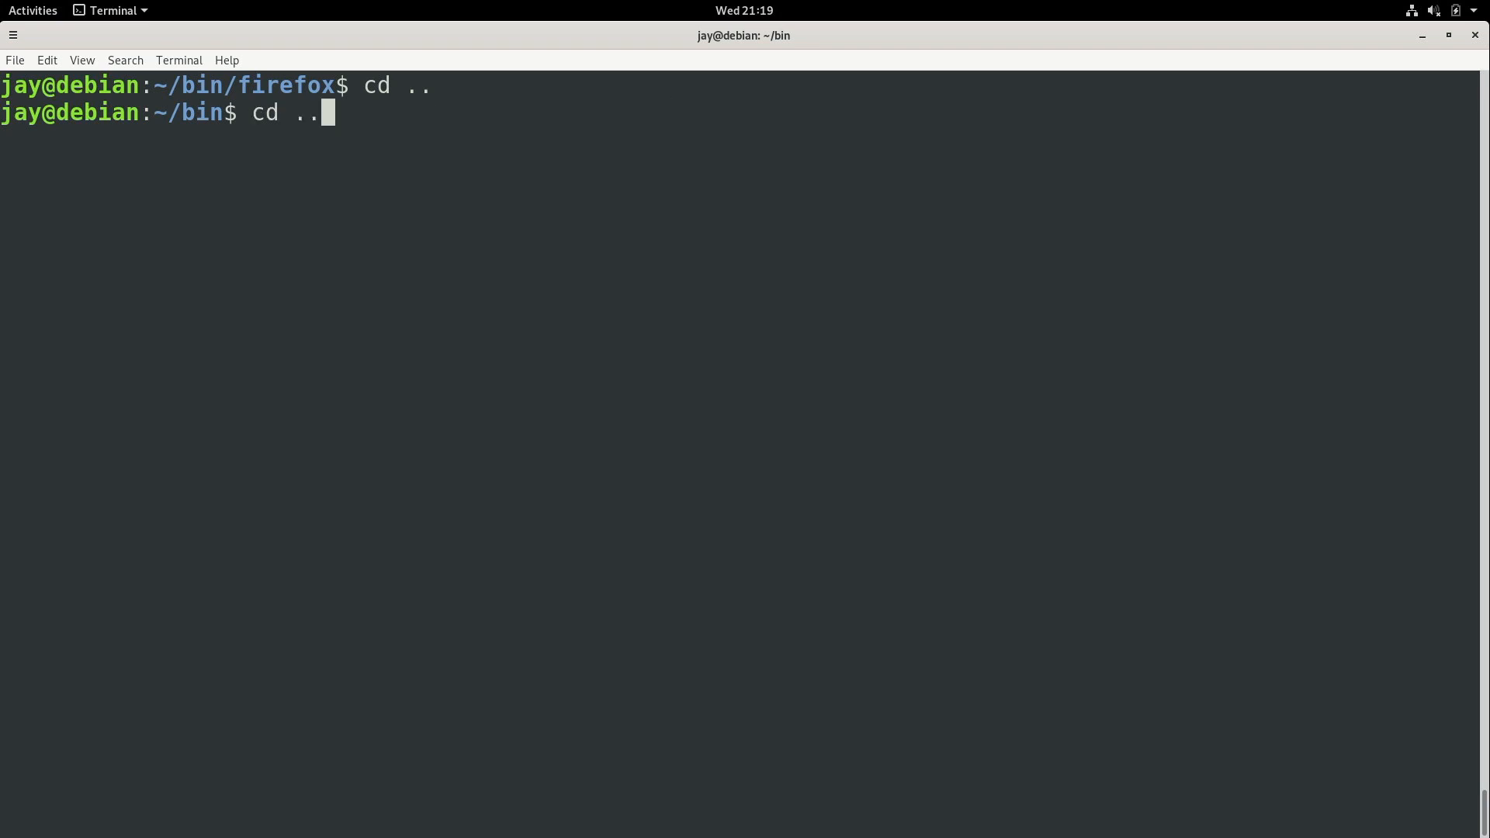
type("sudo chown -R root:root bin/firefox")
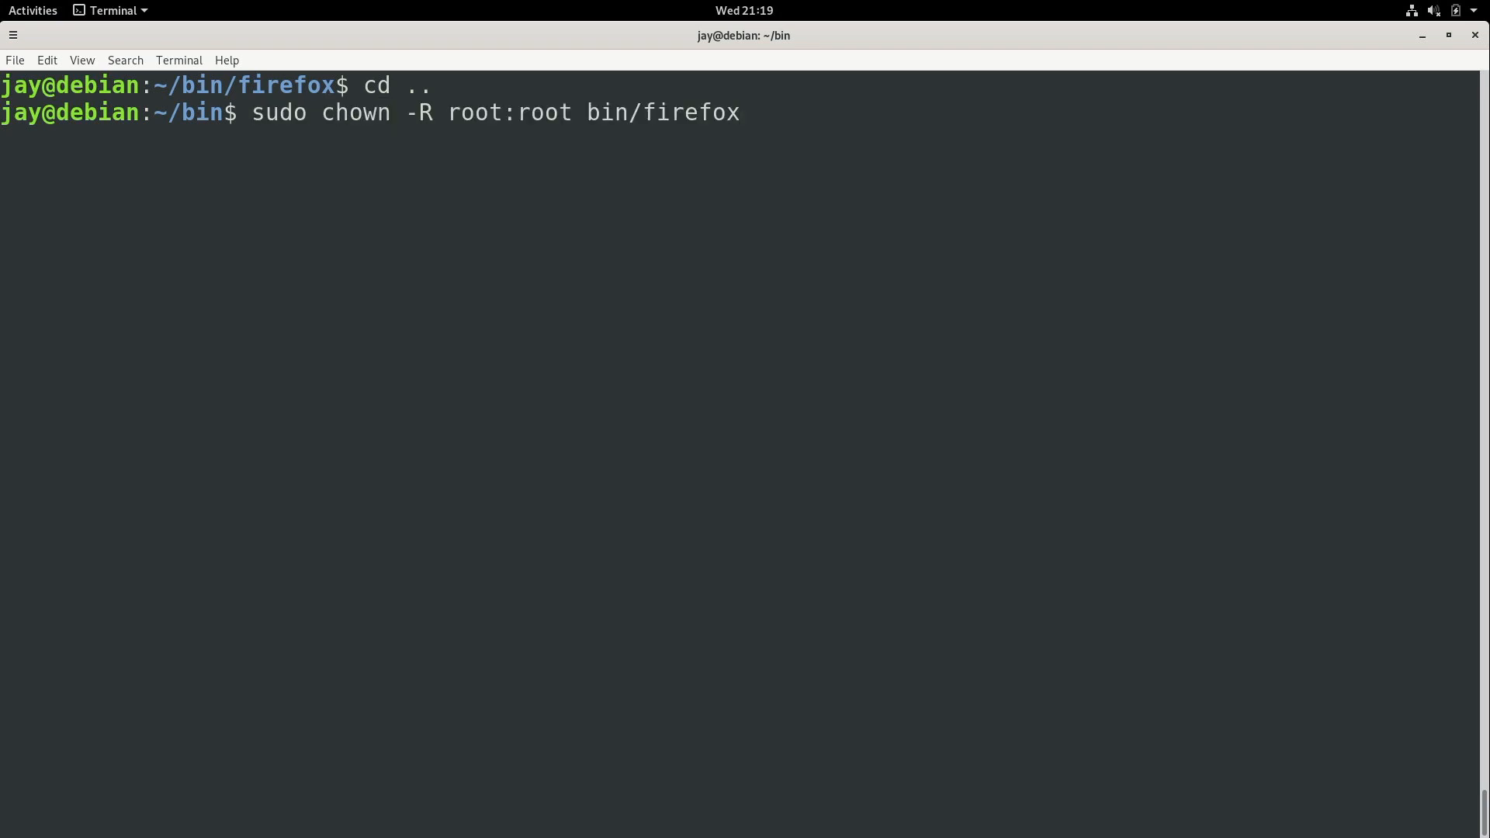
type("ls -l bin")
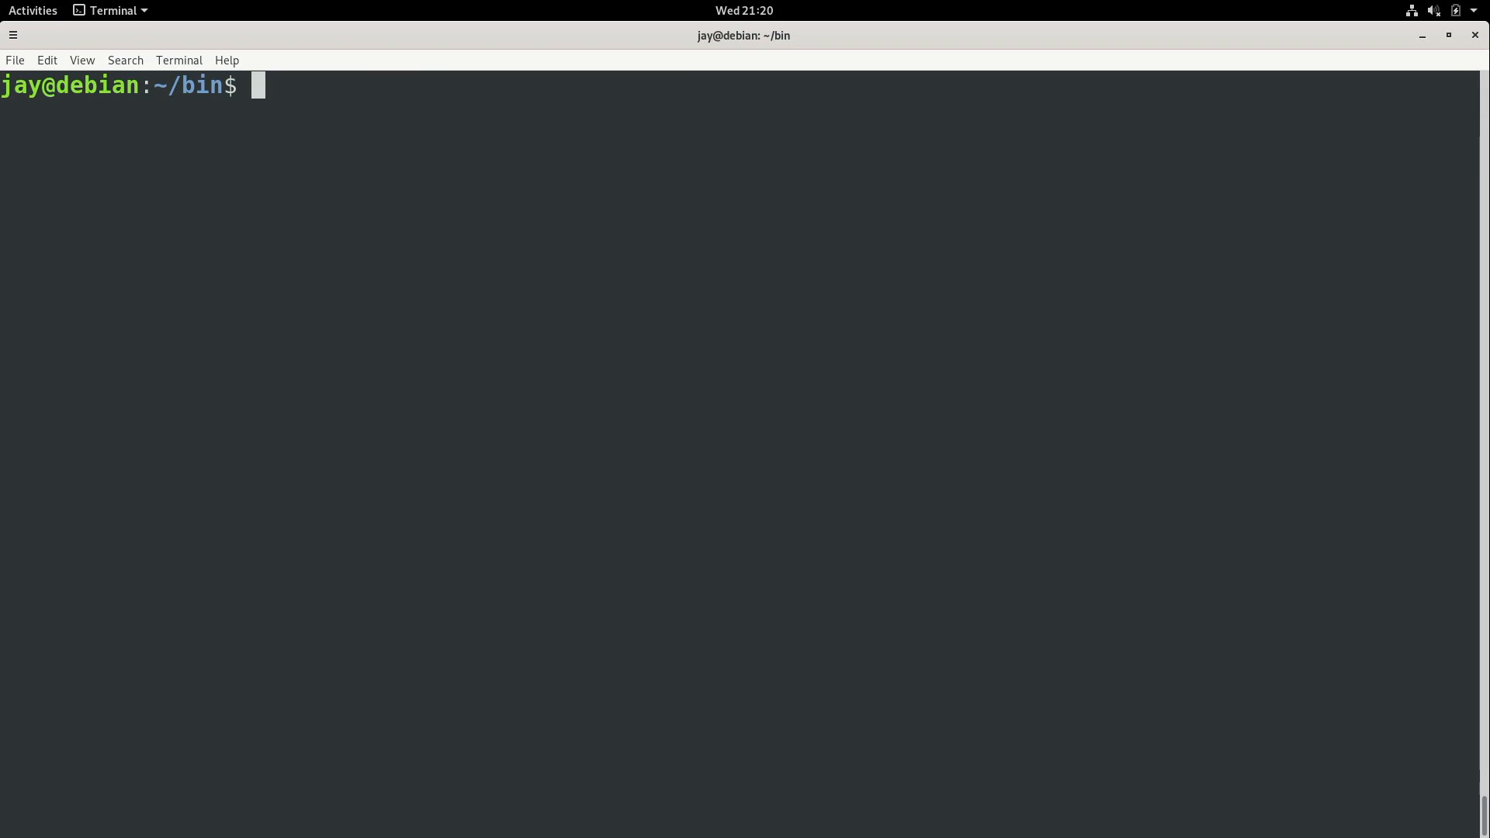
Step: Go to the home folder and draft 'sudo cp -r Downloads/firefox /opt', correcting mv to cp
type("c")
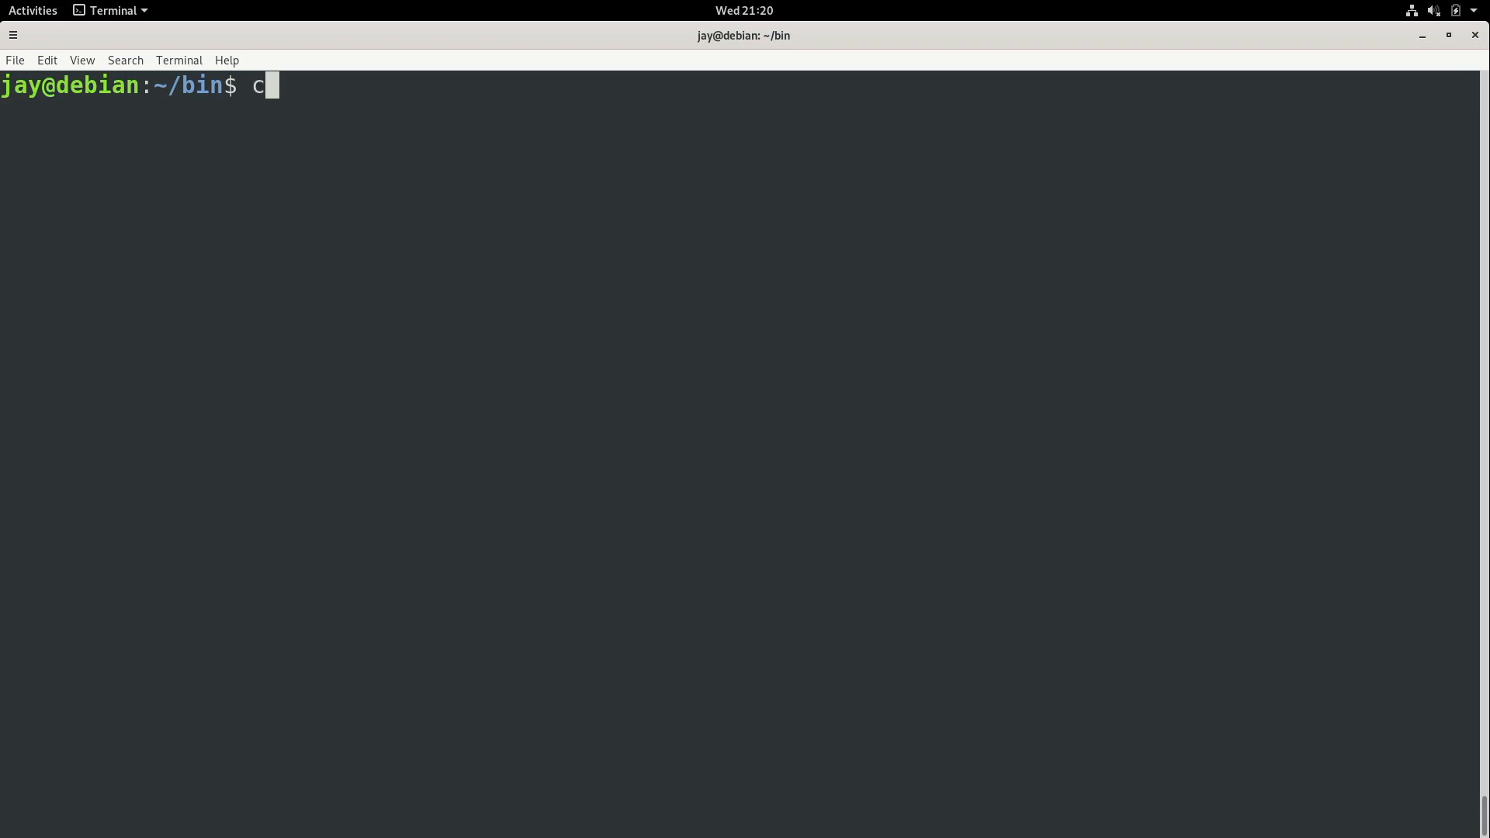
key("Return")
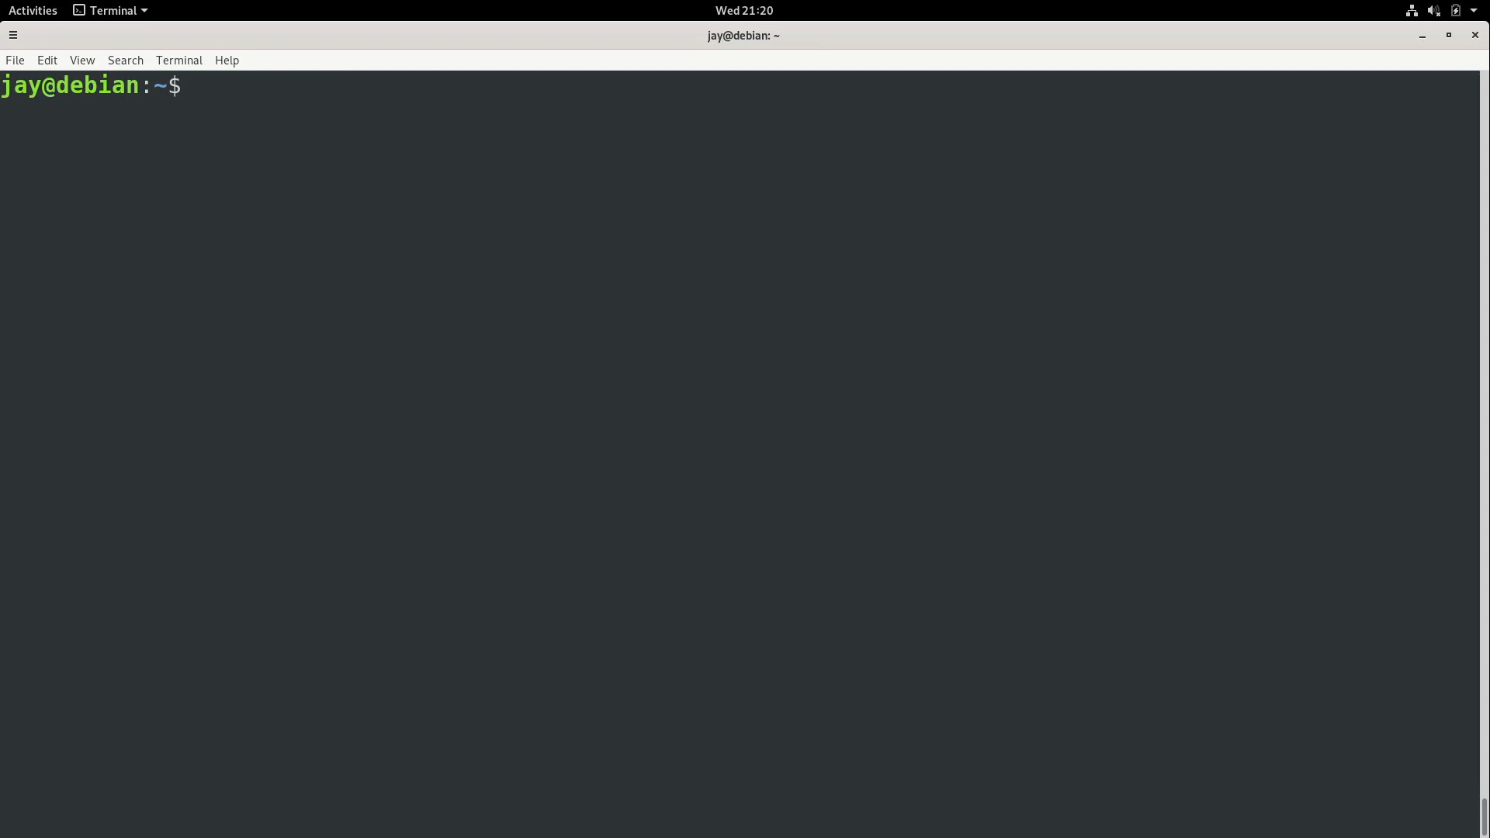
type("sudo")
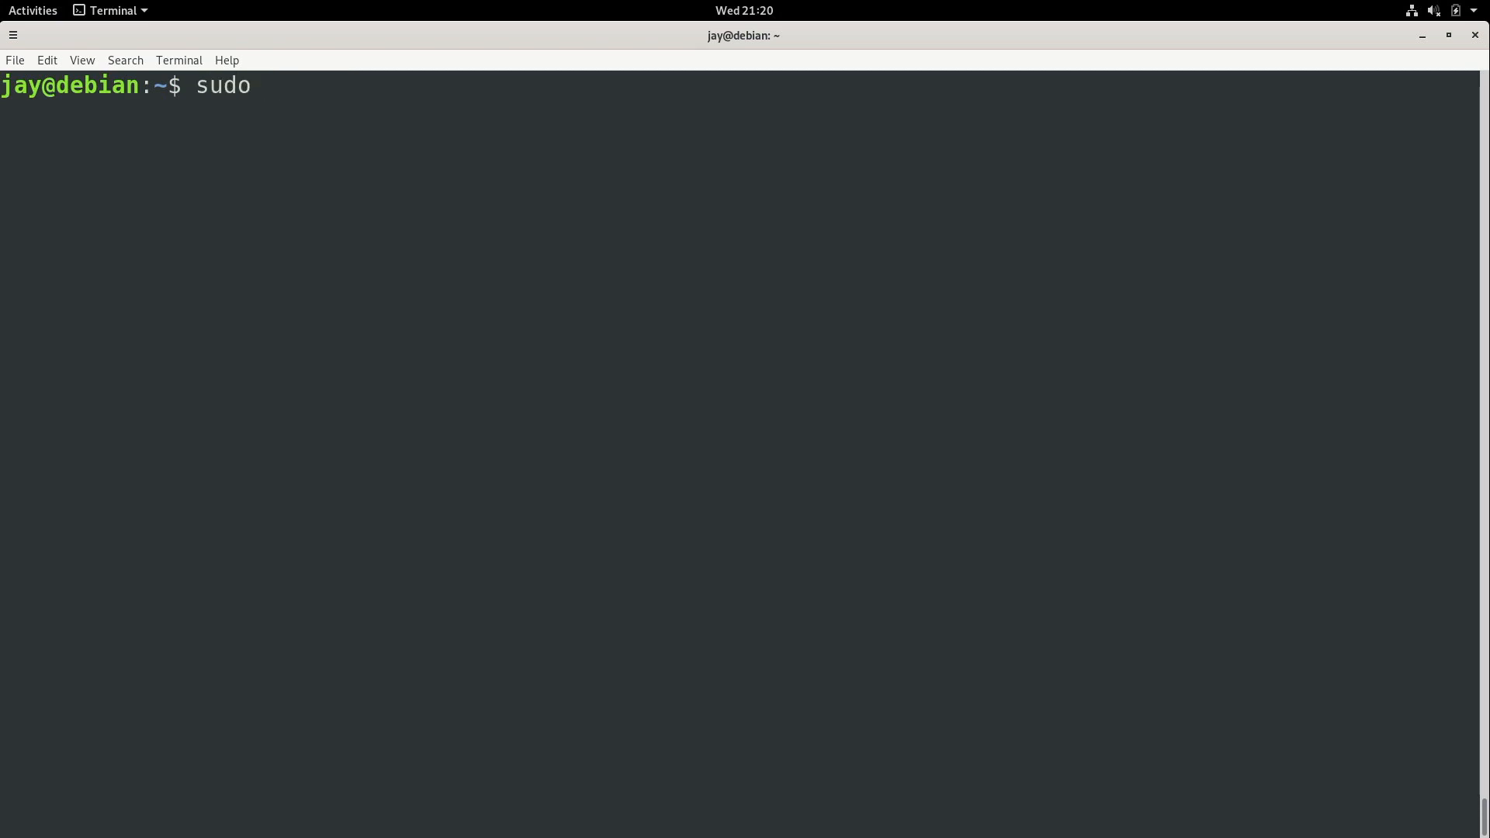
type("mv")
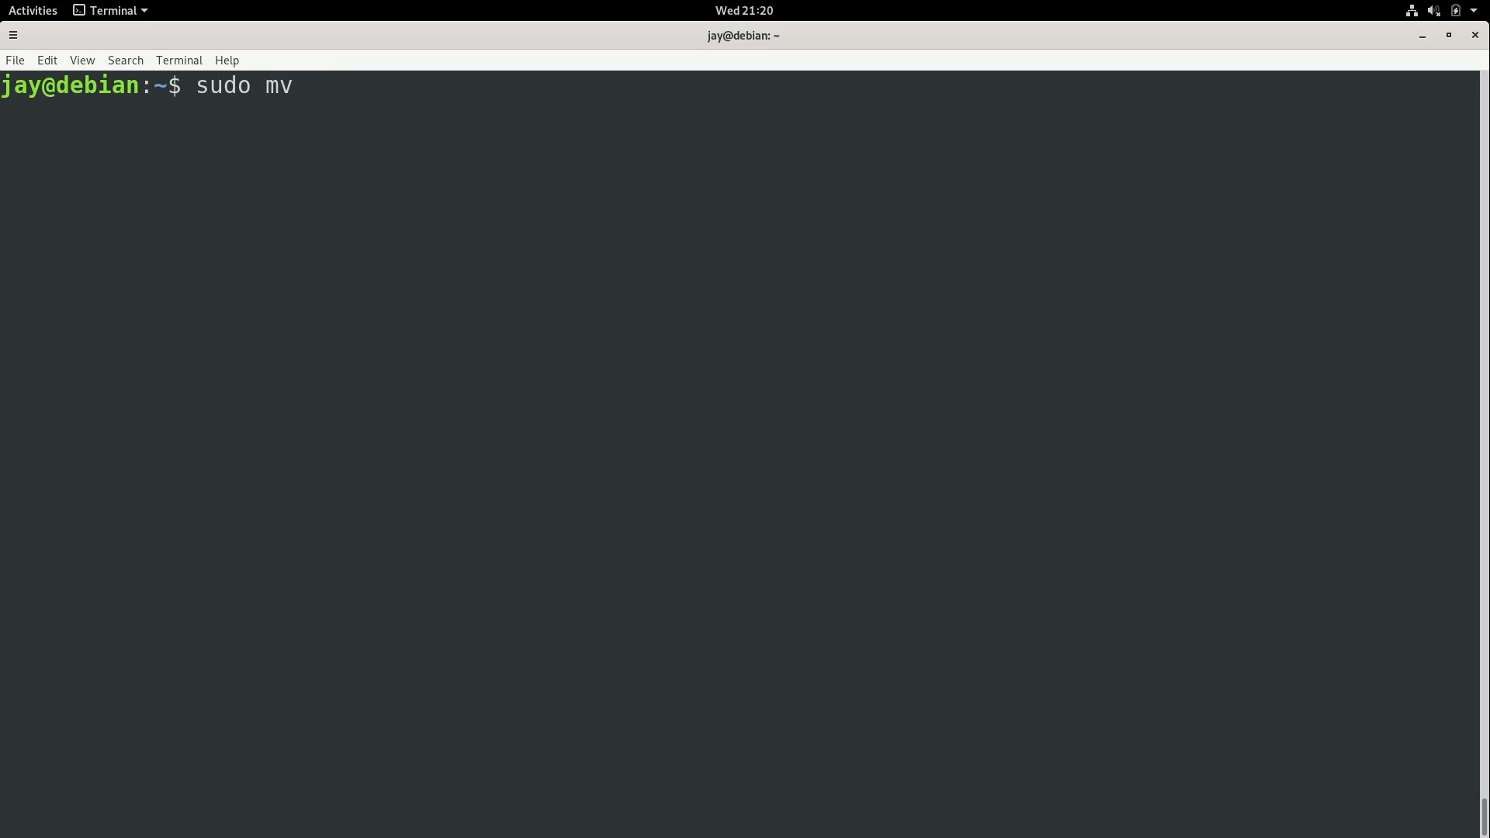
type("Dow")
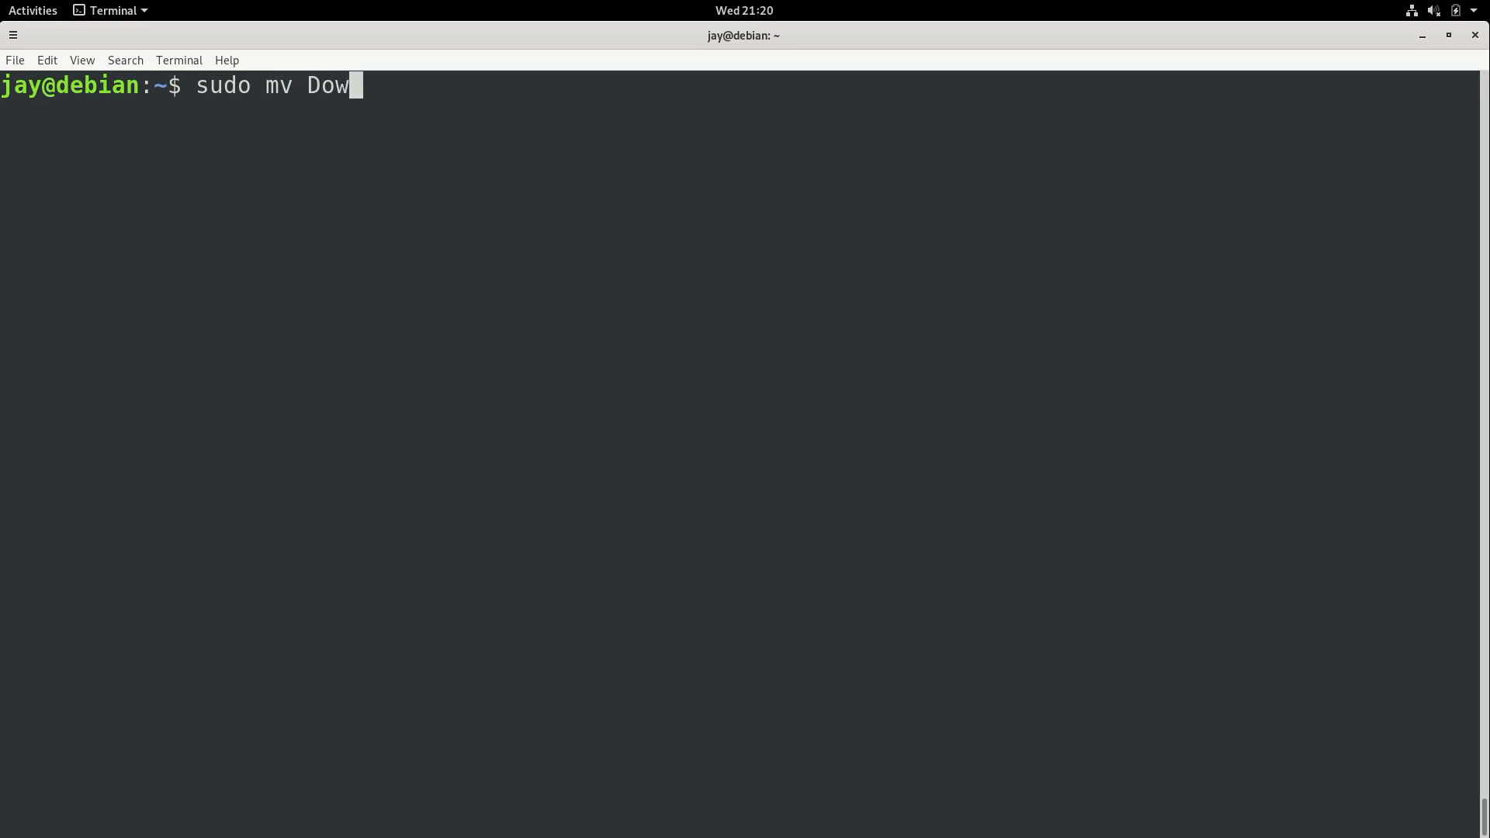
type("nloads/fire")
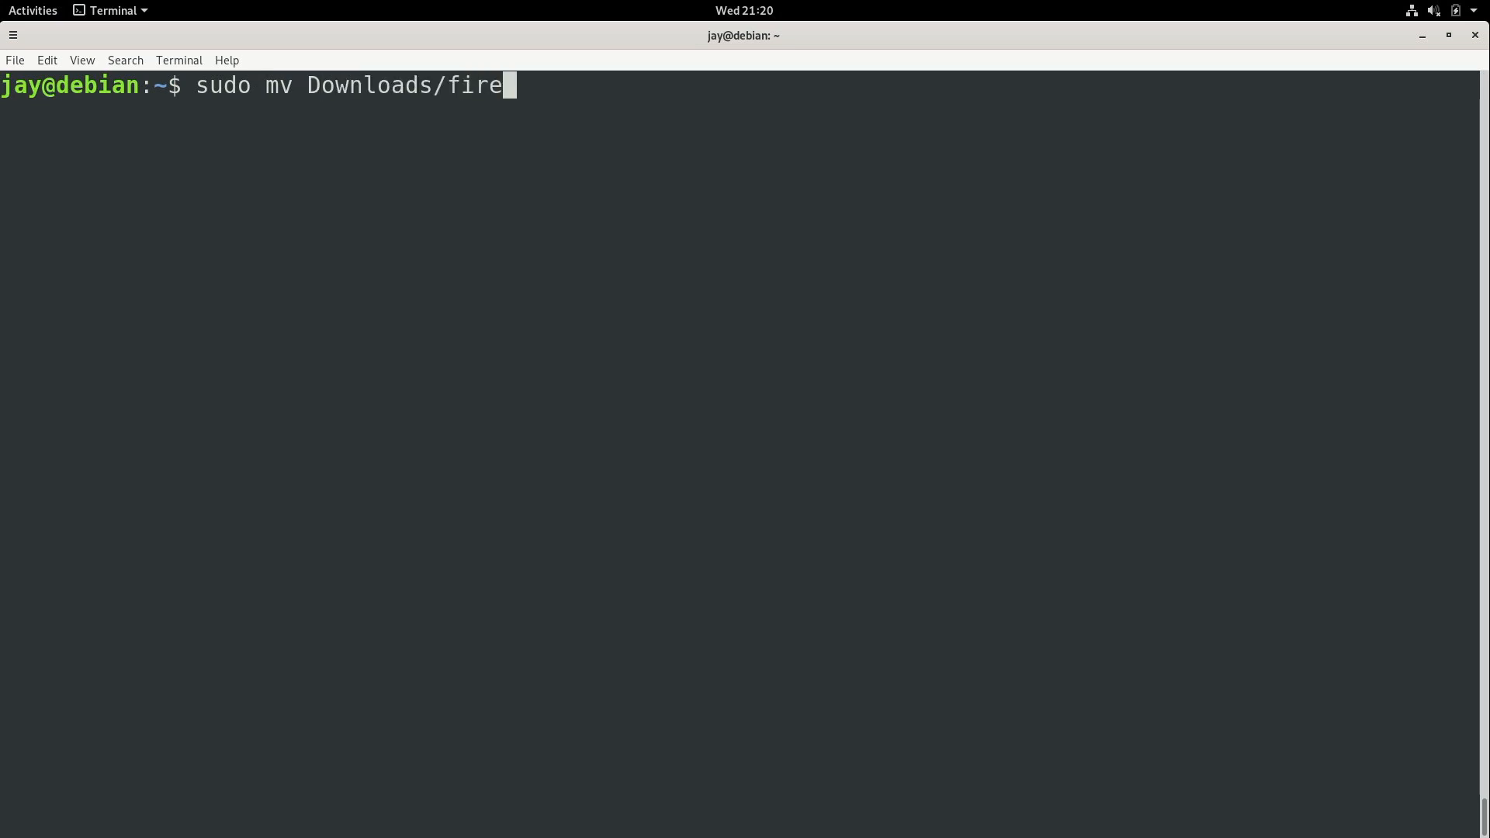
type("fox")
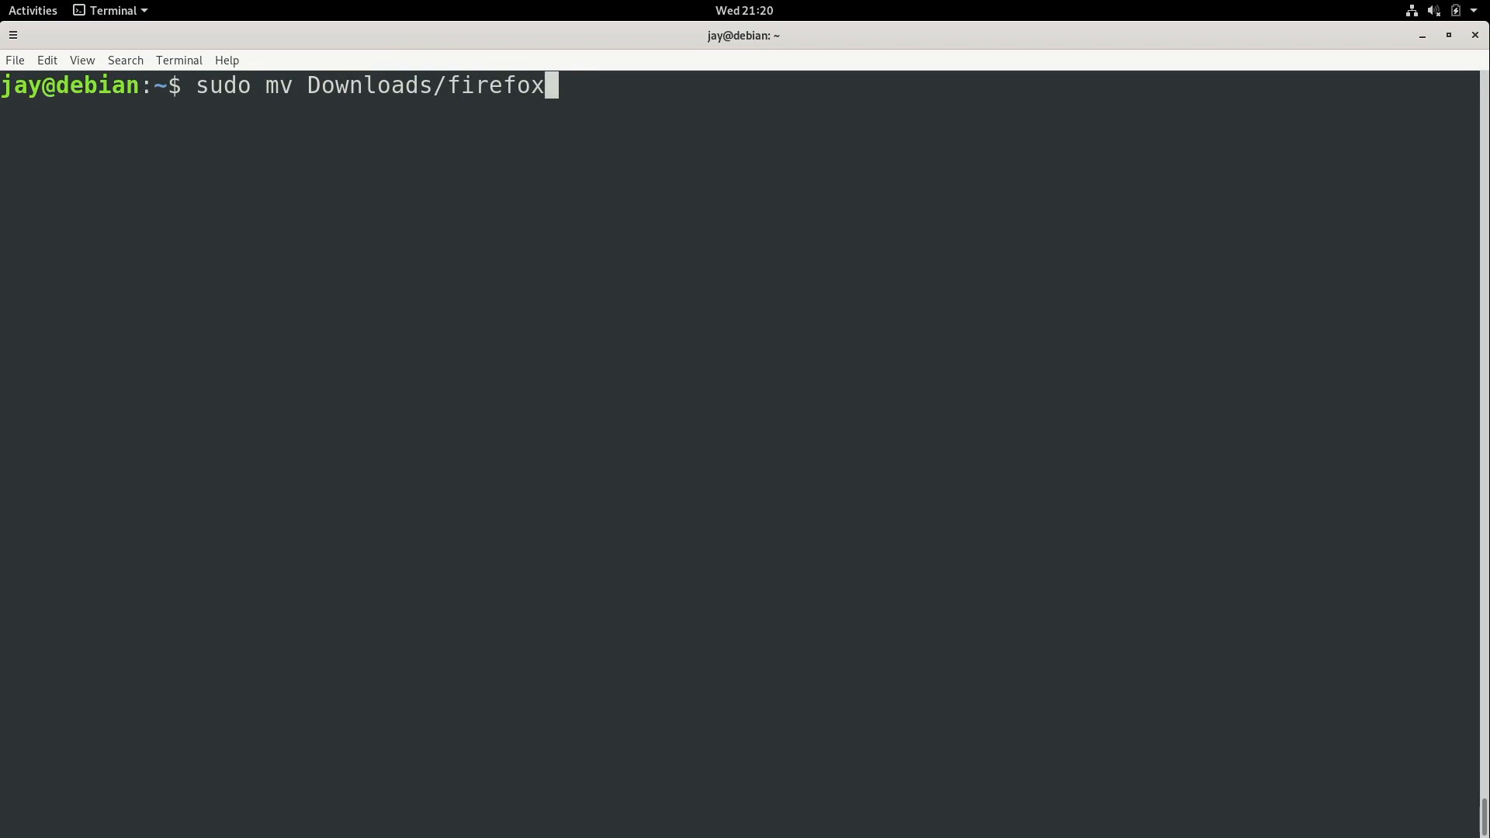
key("BackSpace")
type("cp -")
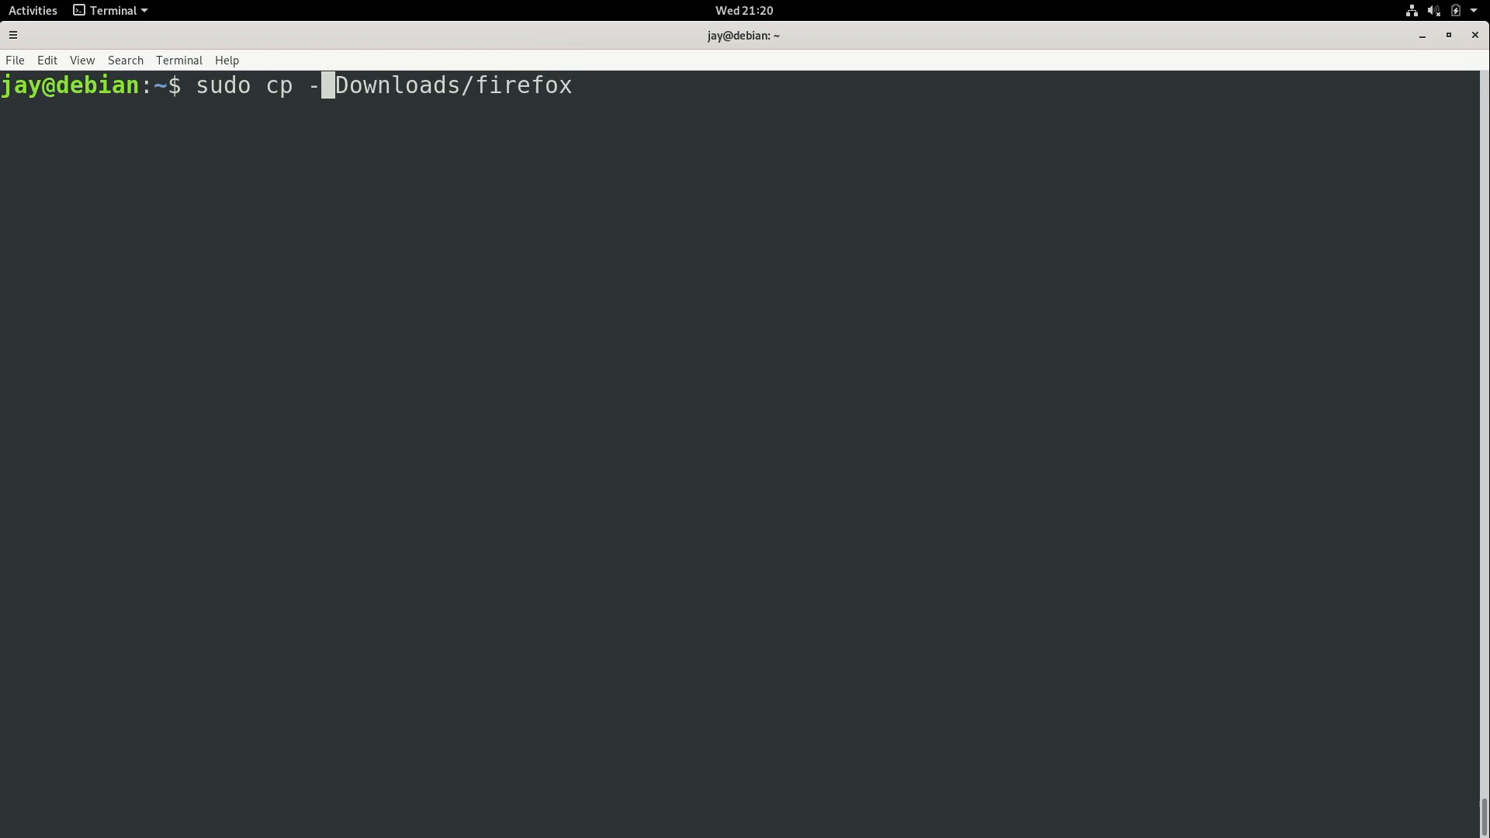
type("r")
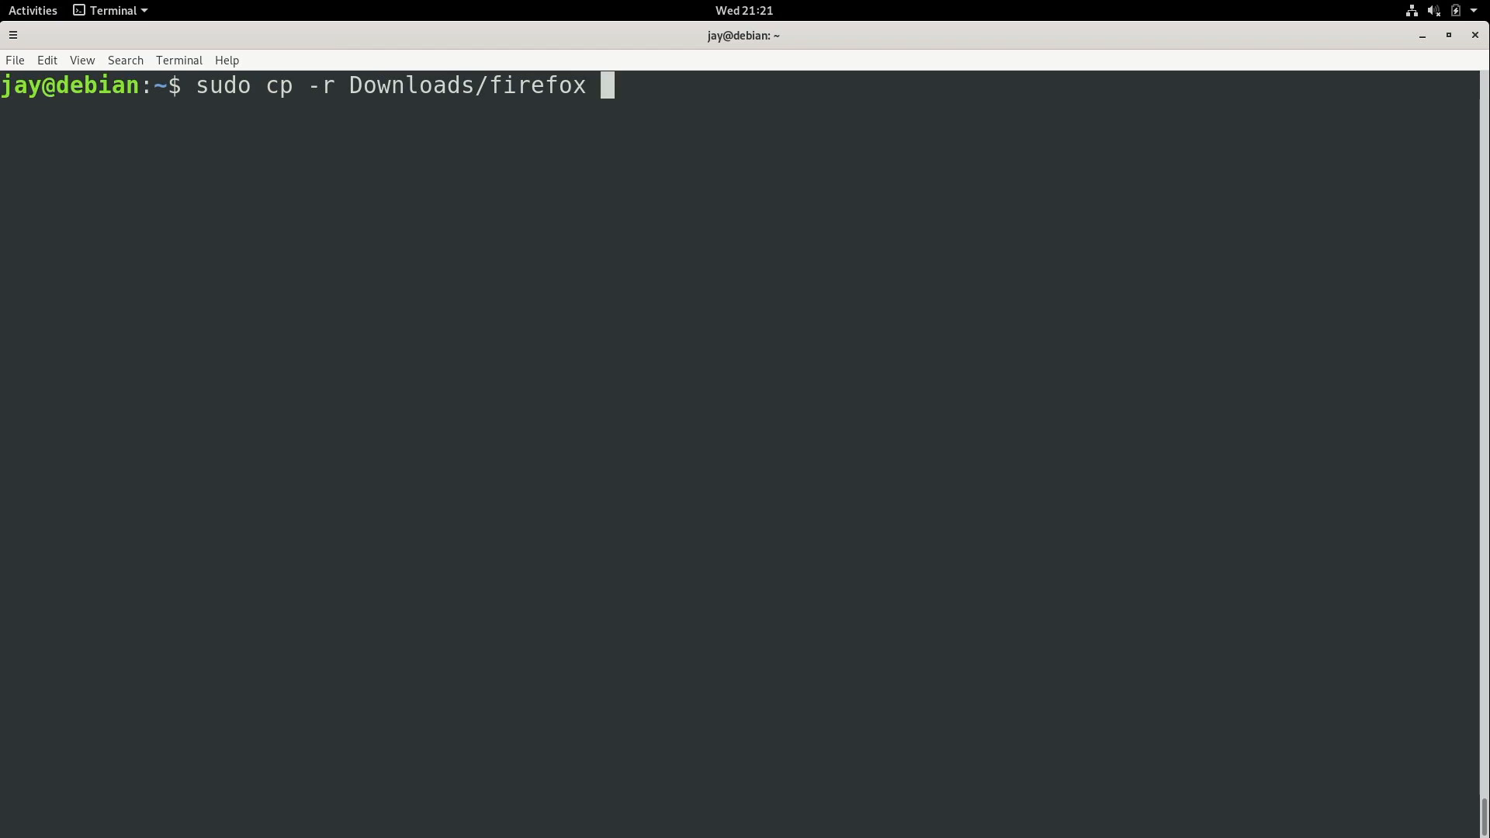
type("/opt")
type("l")
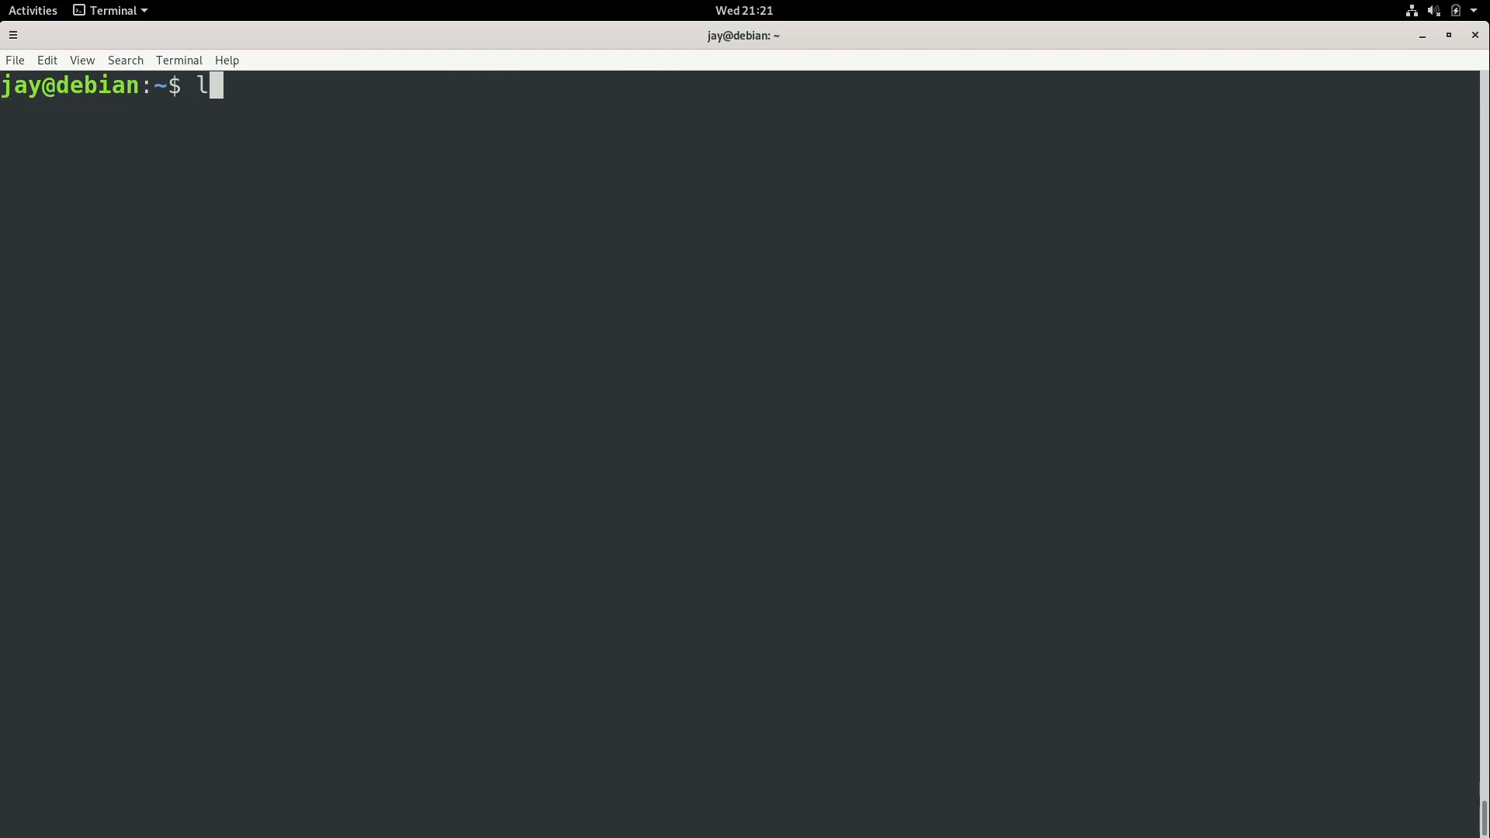
Step: List /opt and the contents of /opt/firefox, confirming everything is owned by root
key("Return")
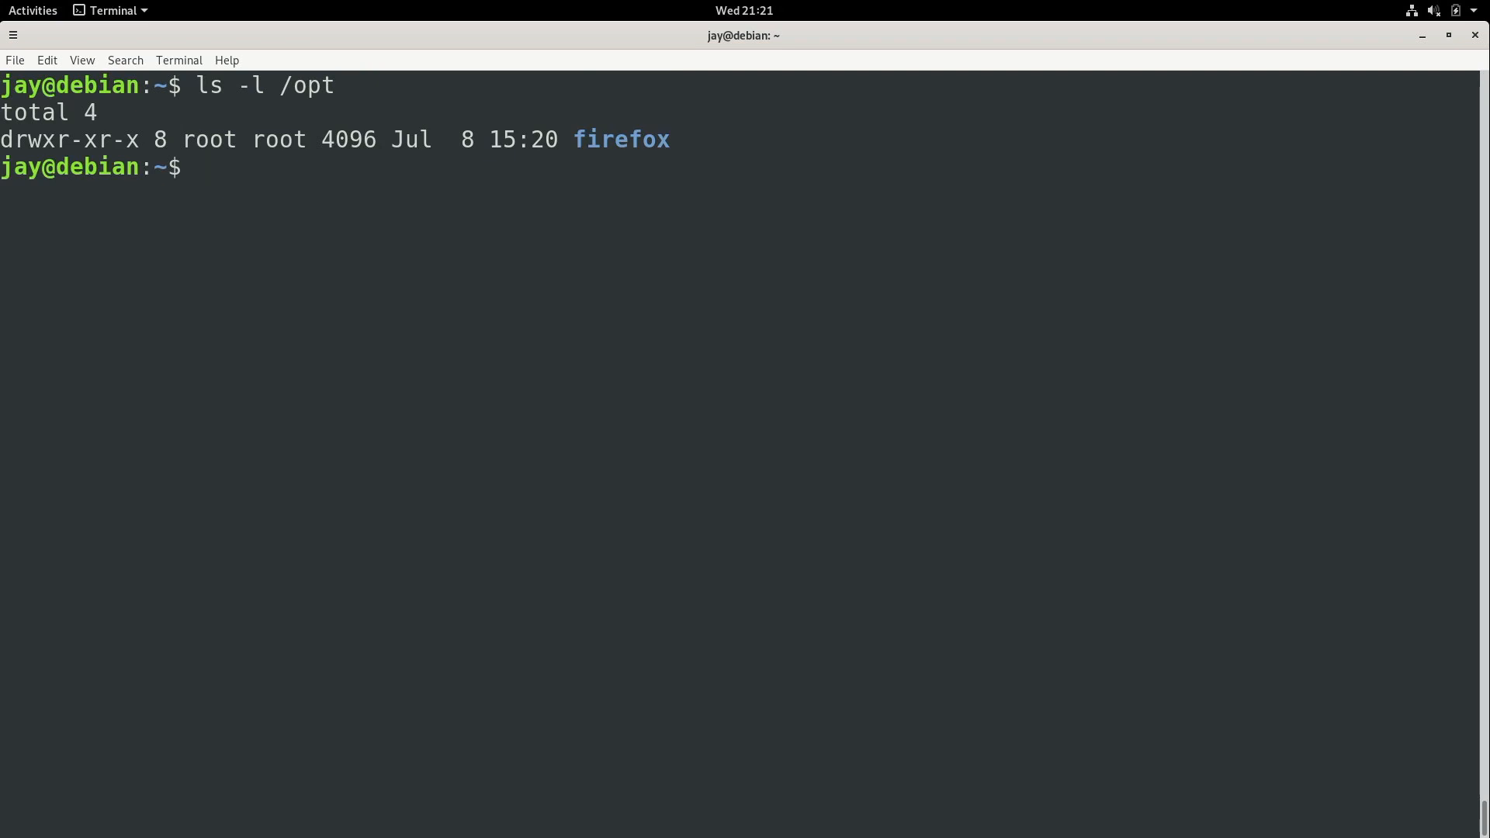
type("ls -l /opt/f")
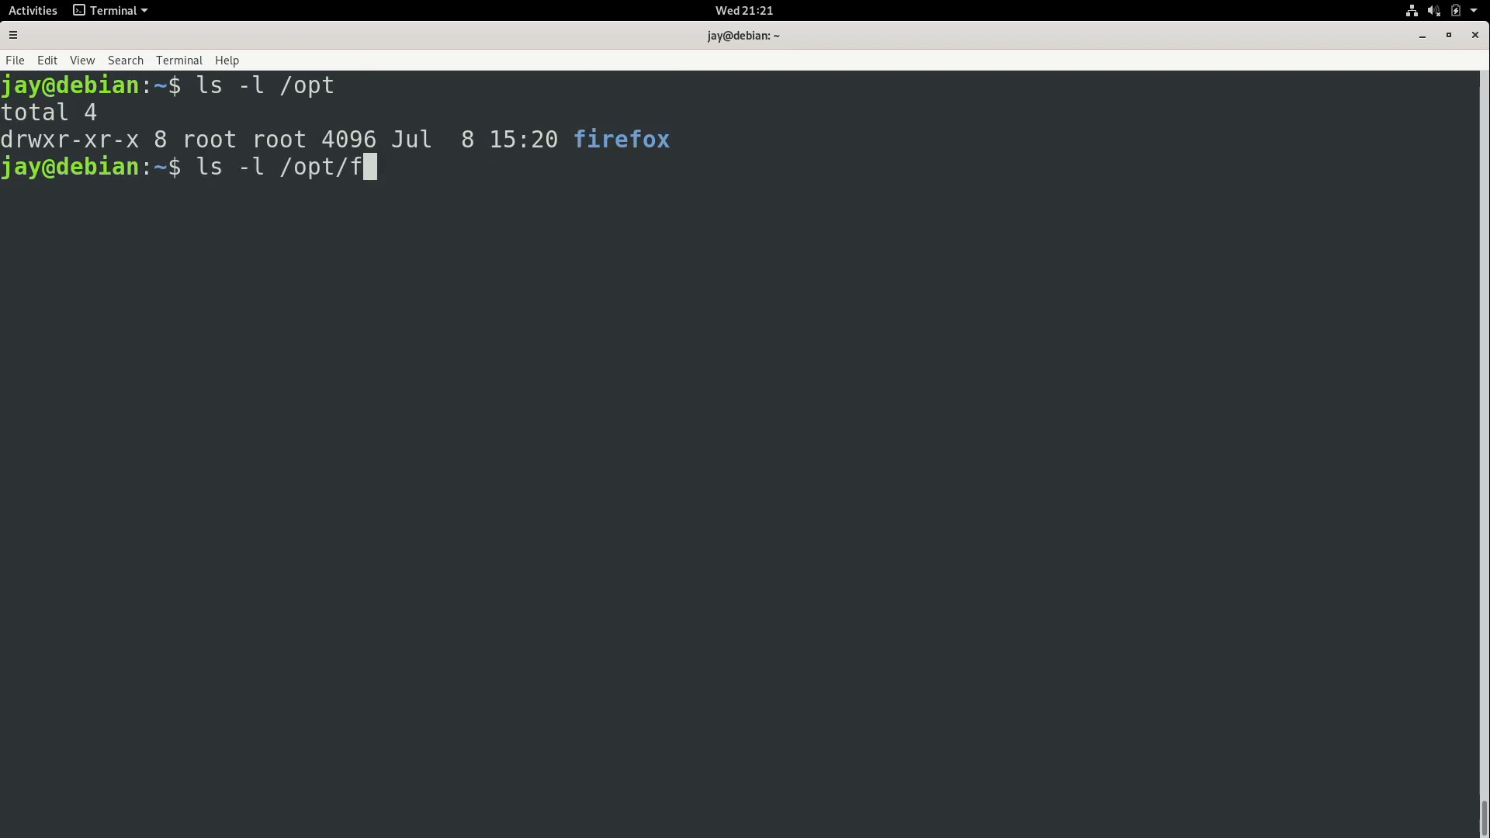
key("Return")
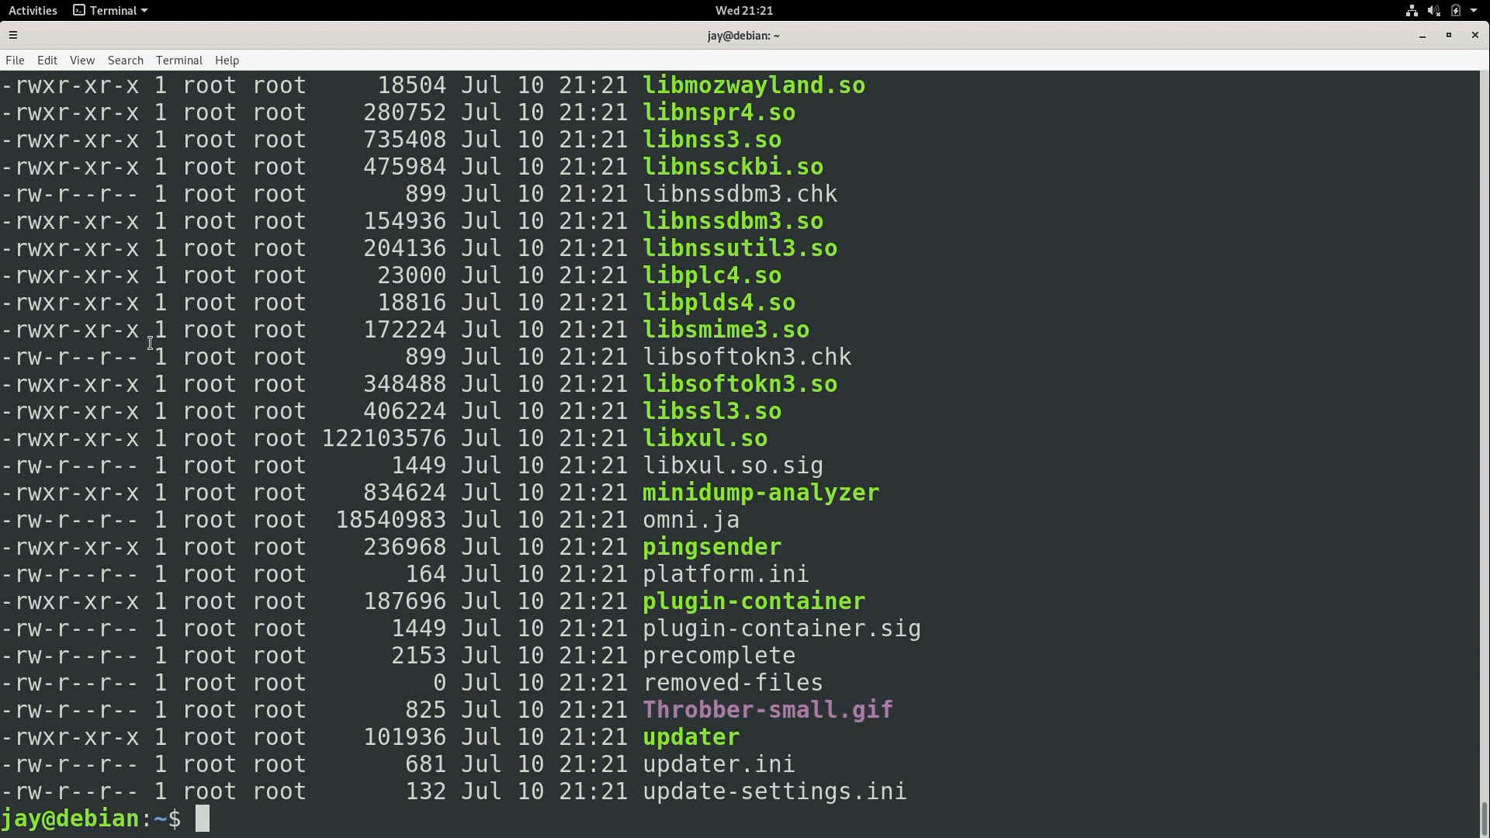
mouse_move(33, 313)
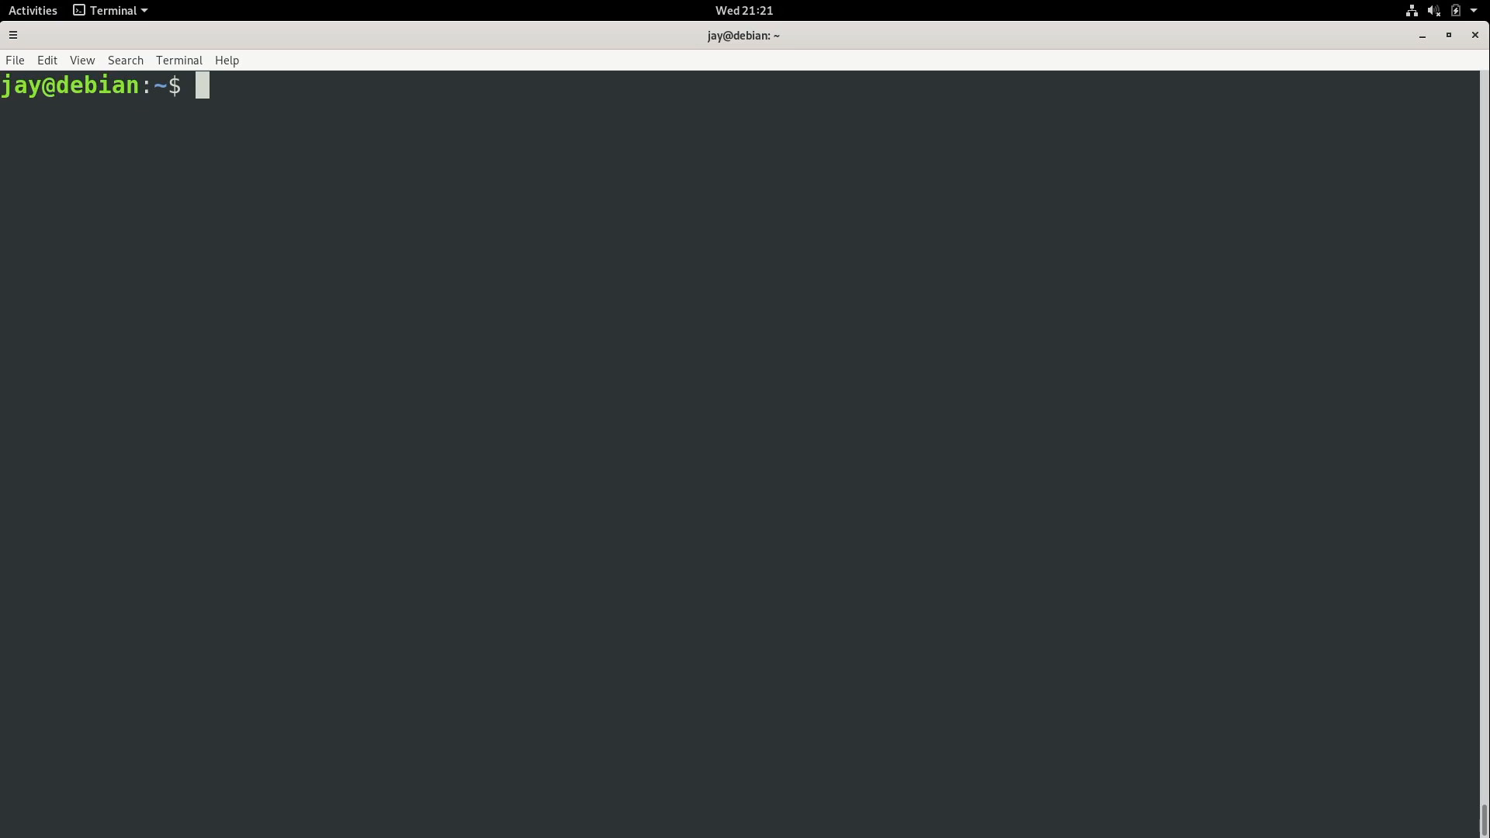
left_click(33, 10)
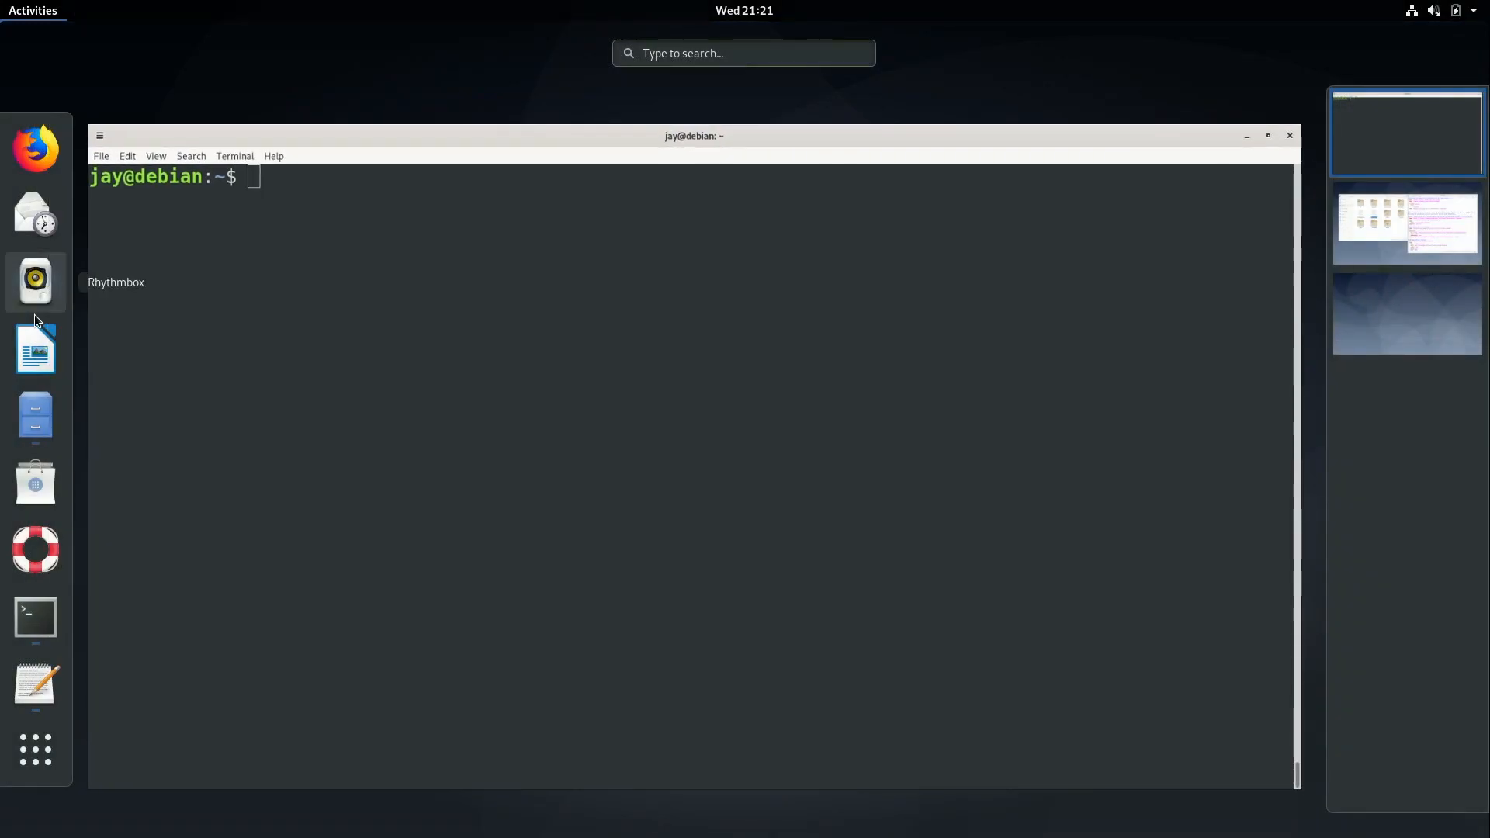
mouse_move(424, 46)
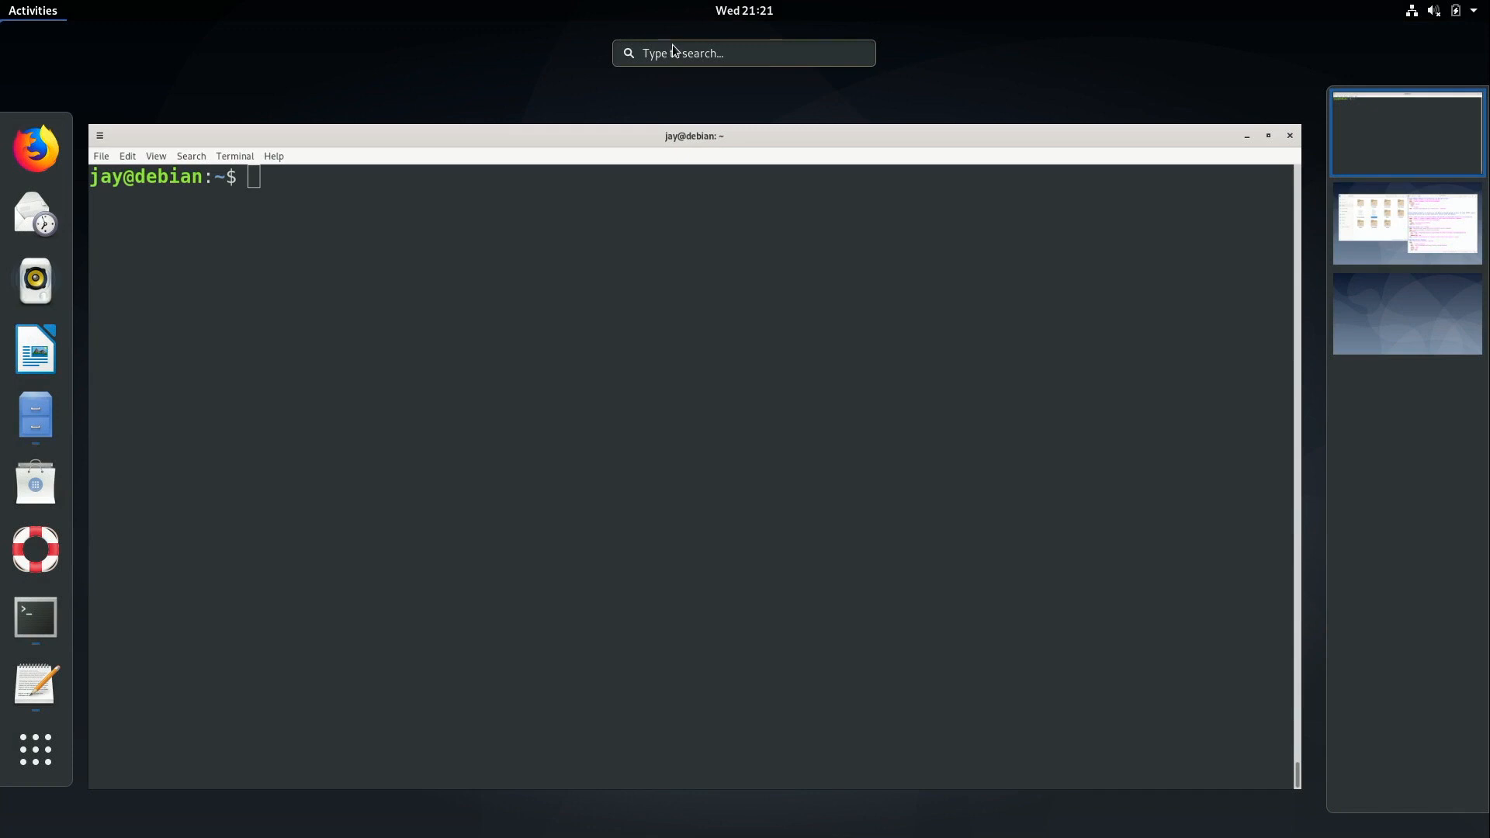
type("fi")
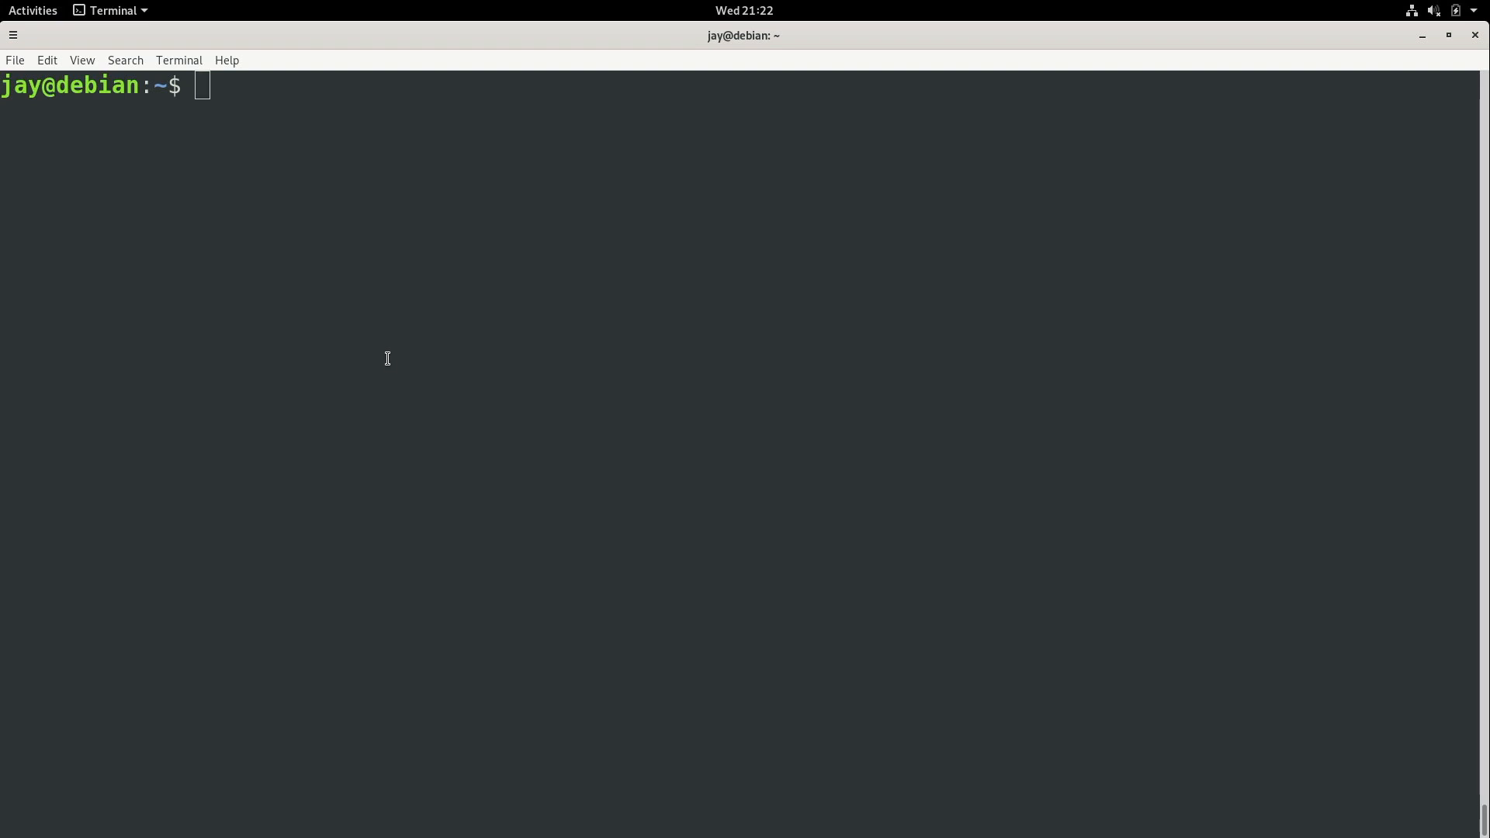
Step: Launch a new gedit window and browse Other Documents to select firefox-custom.desktop
type("gedit")
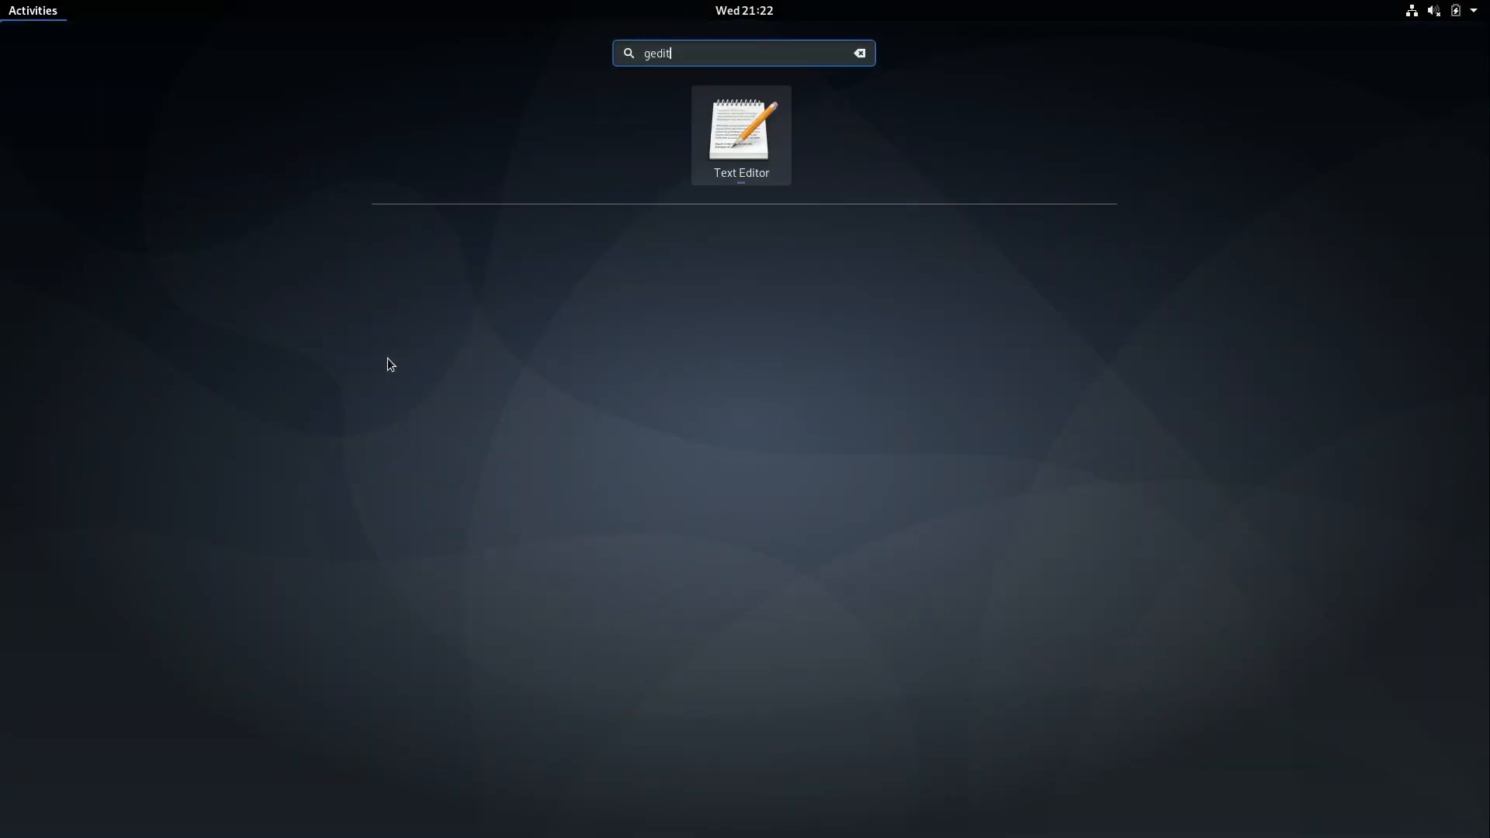
right_click(740, 132)
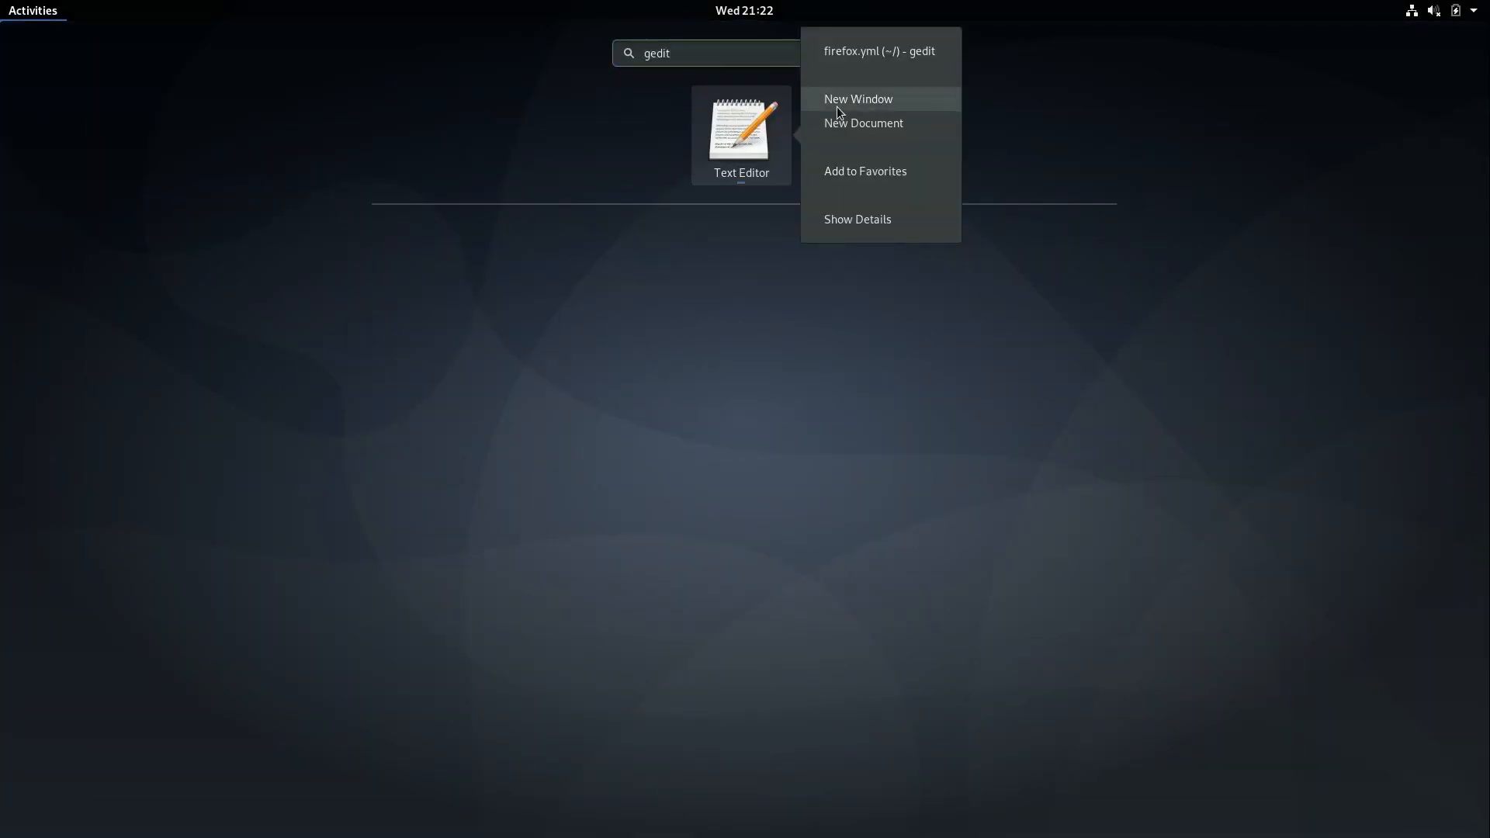
left_click(856, 99)
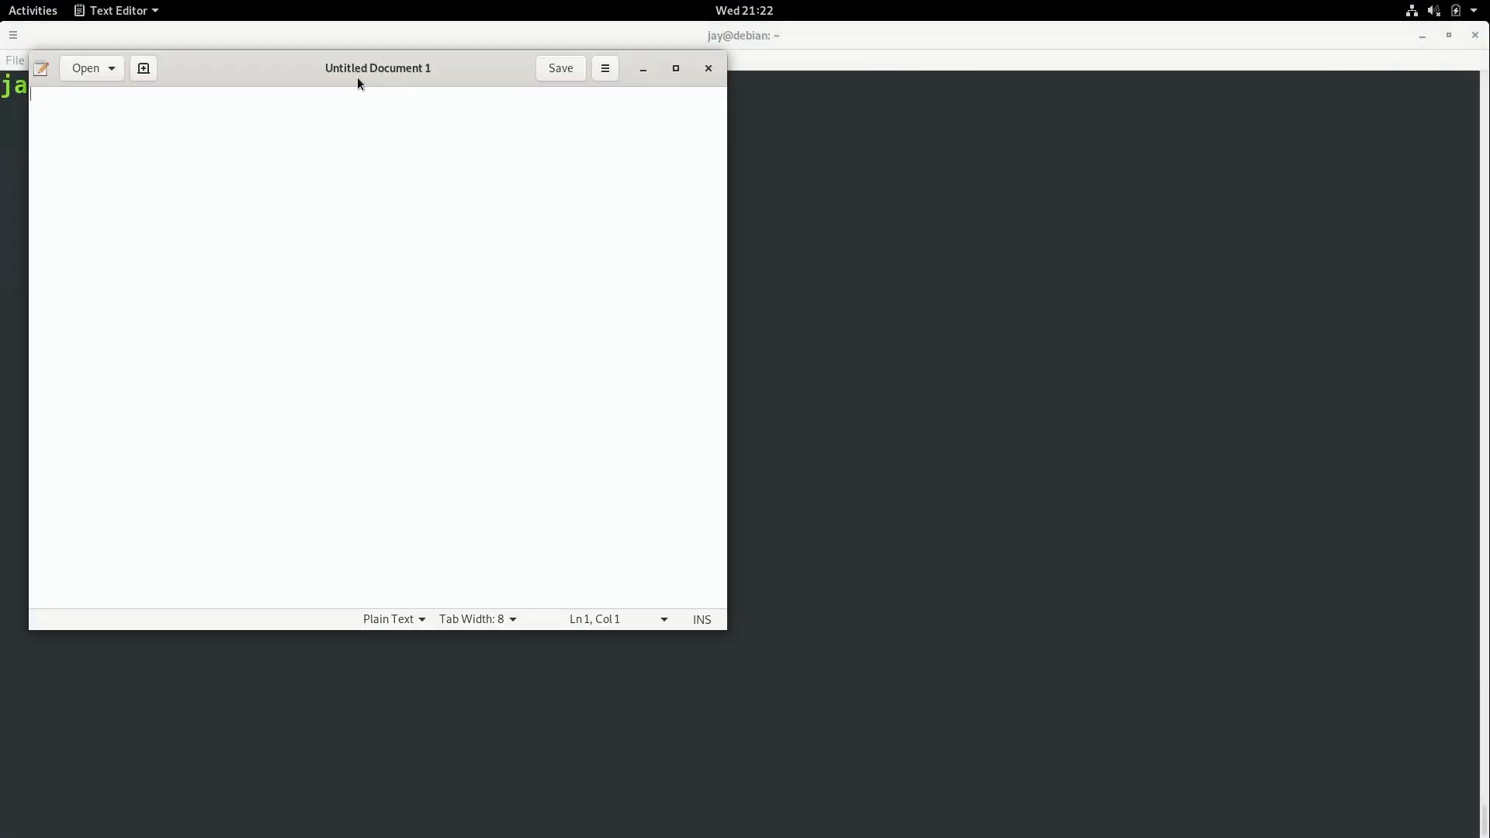
left_click(84, 67)
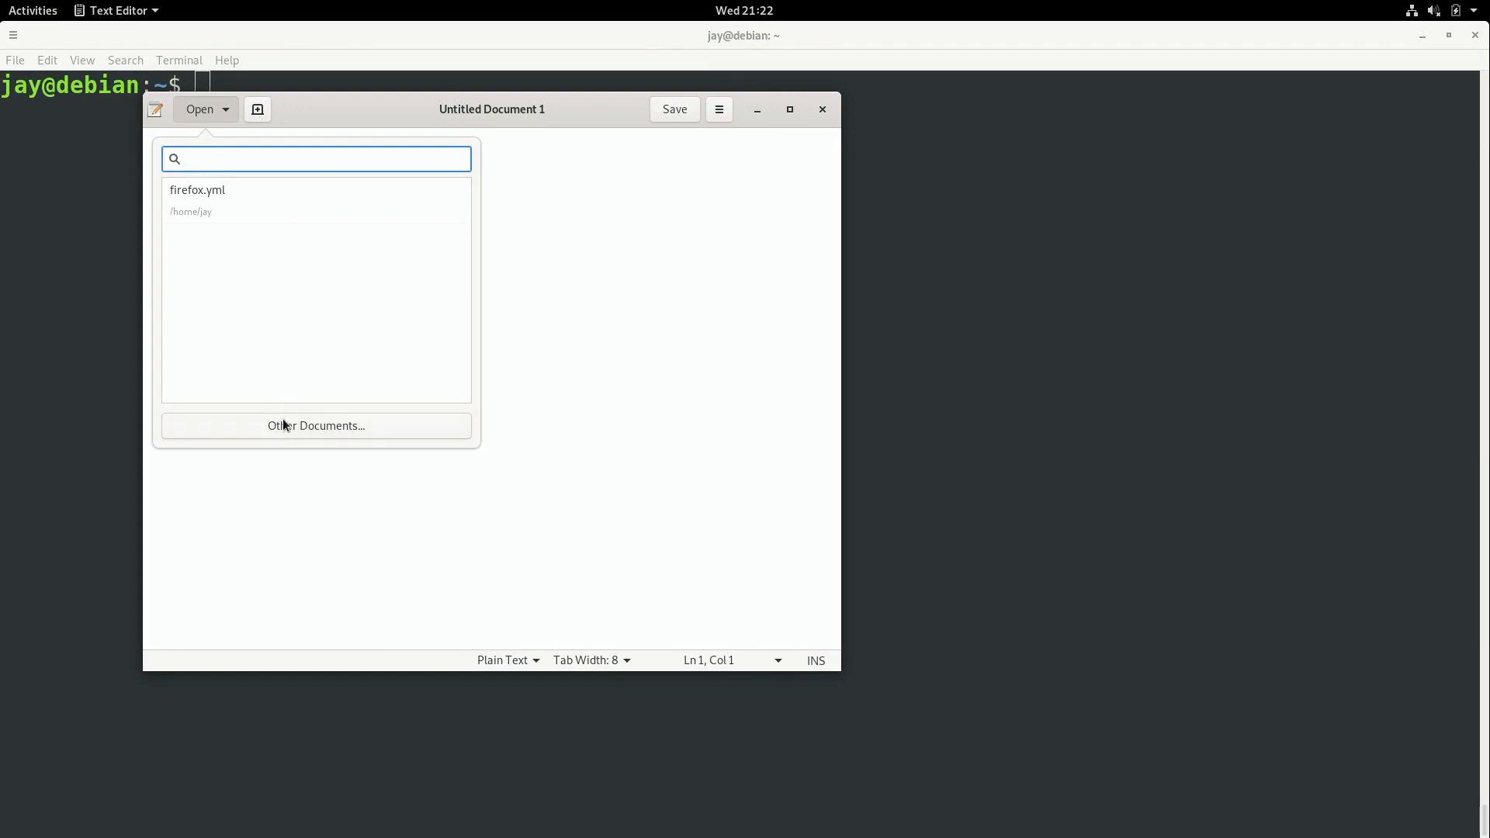
left_click(316, 425)
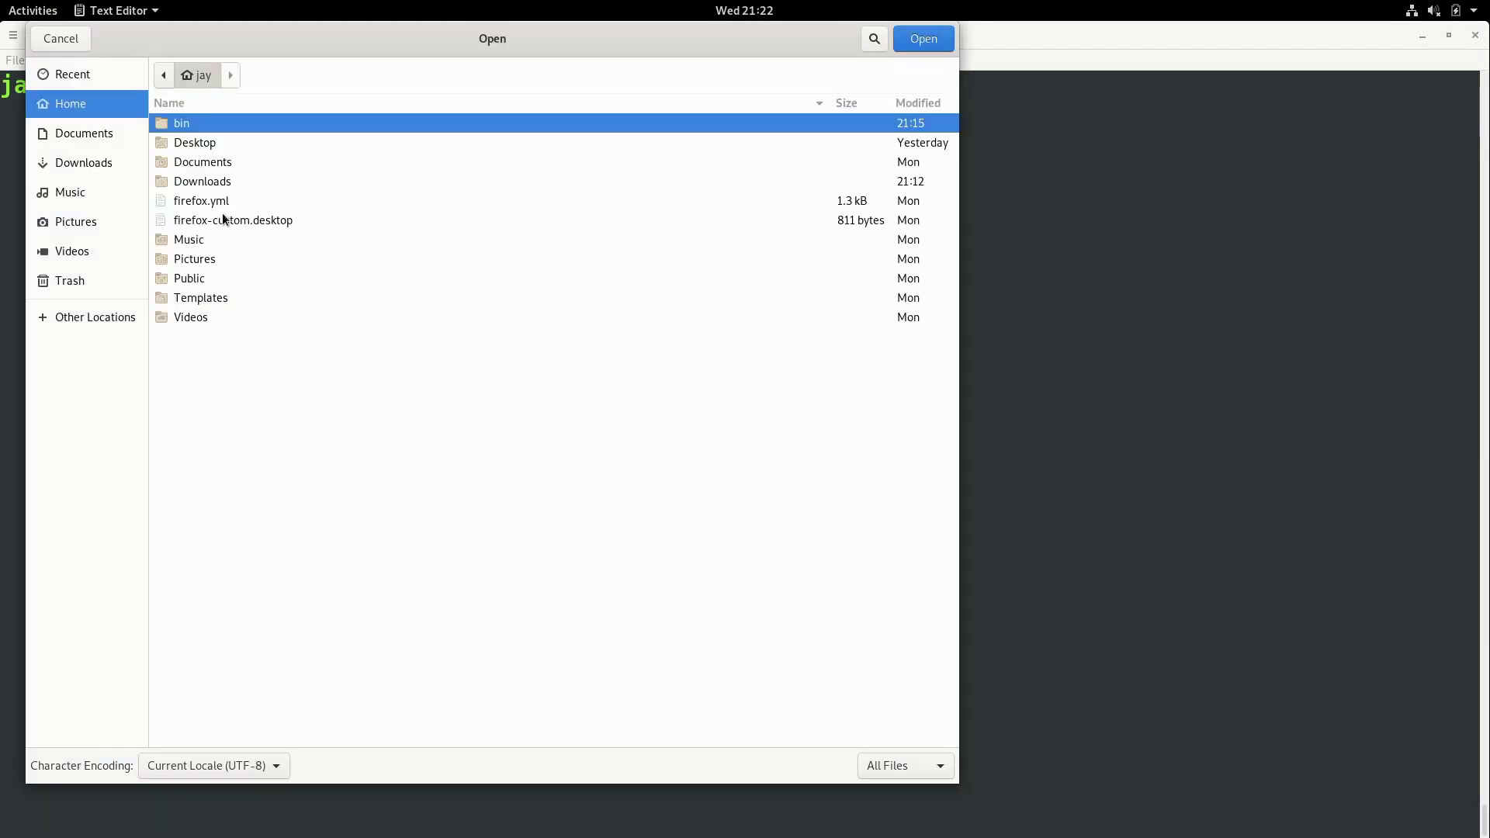
left_click(233, 220)
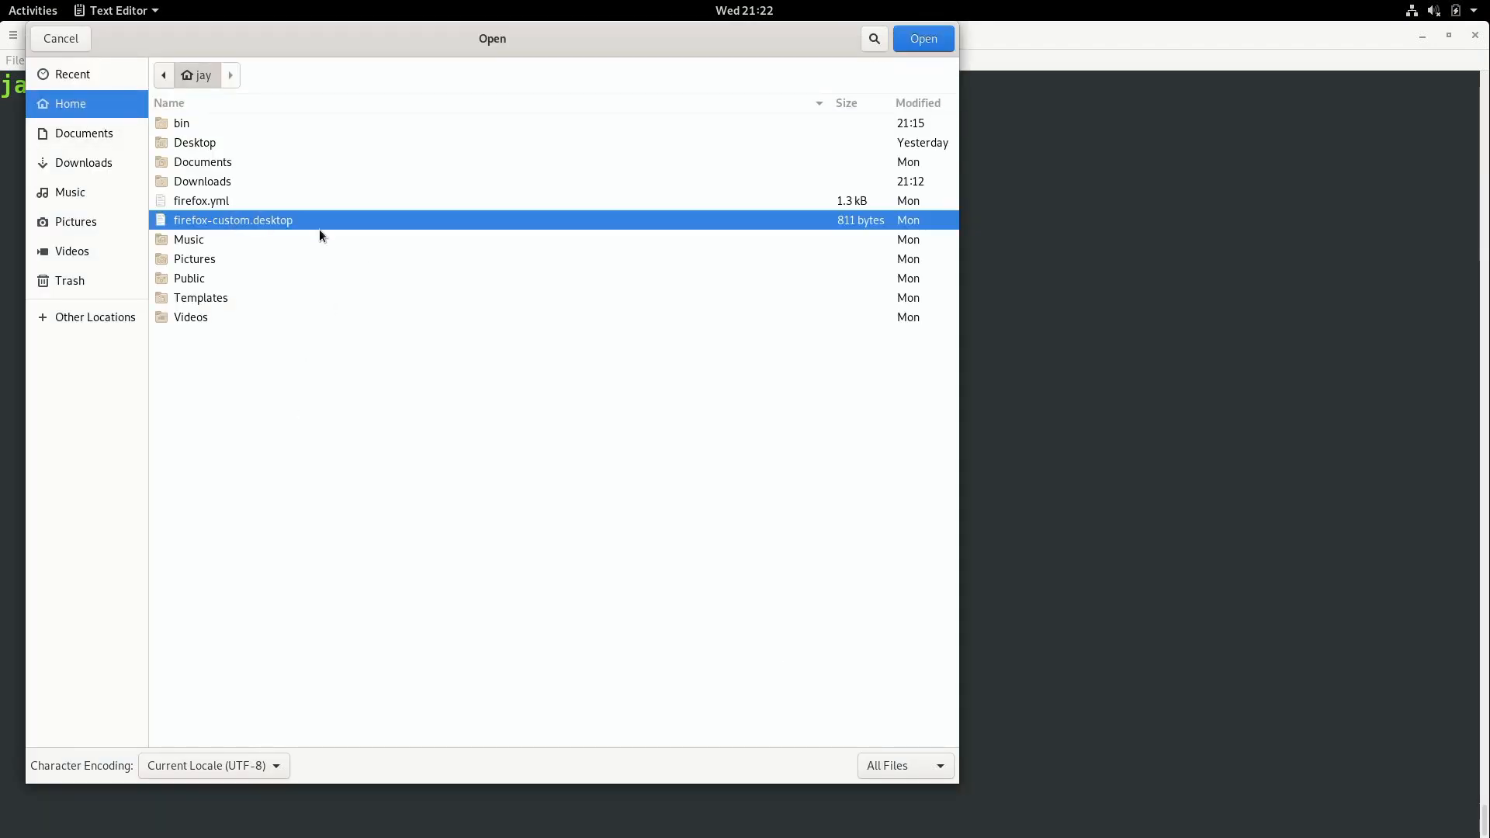
mouse_move(215, 223)
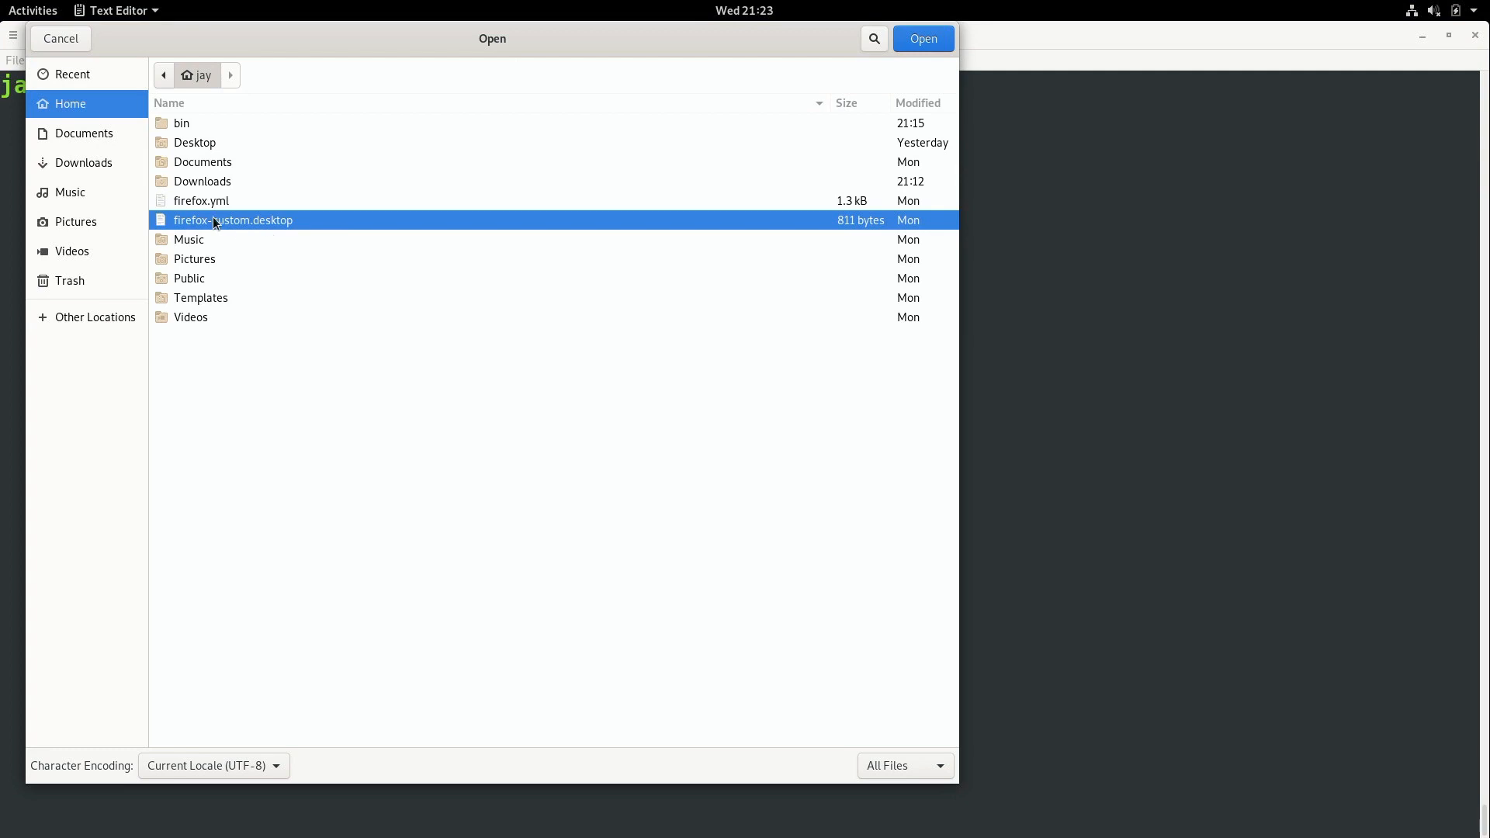
mouse_move(867, 73)
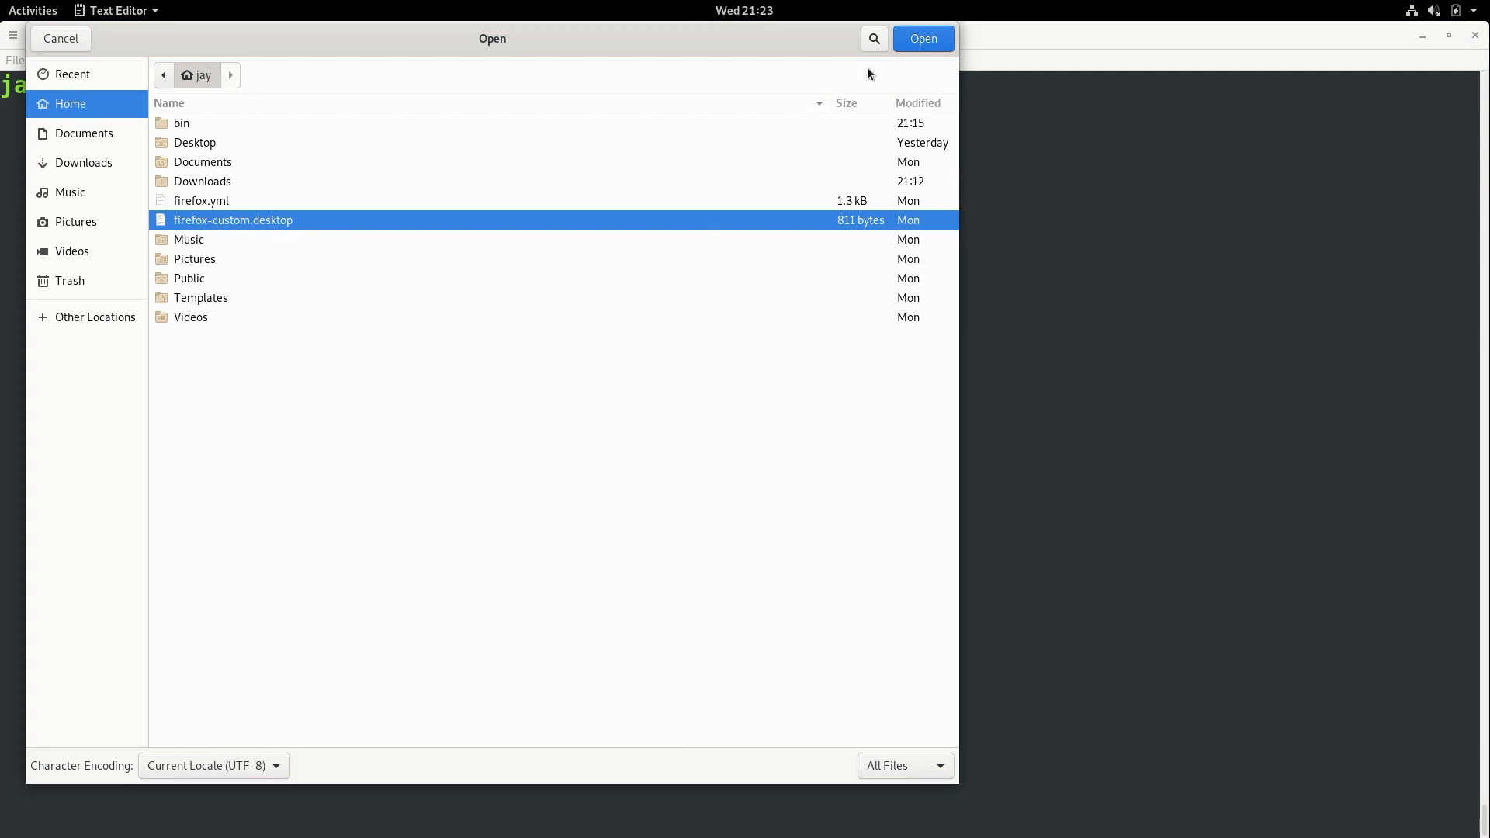
mouse_move(921, 39)
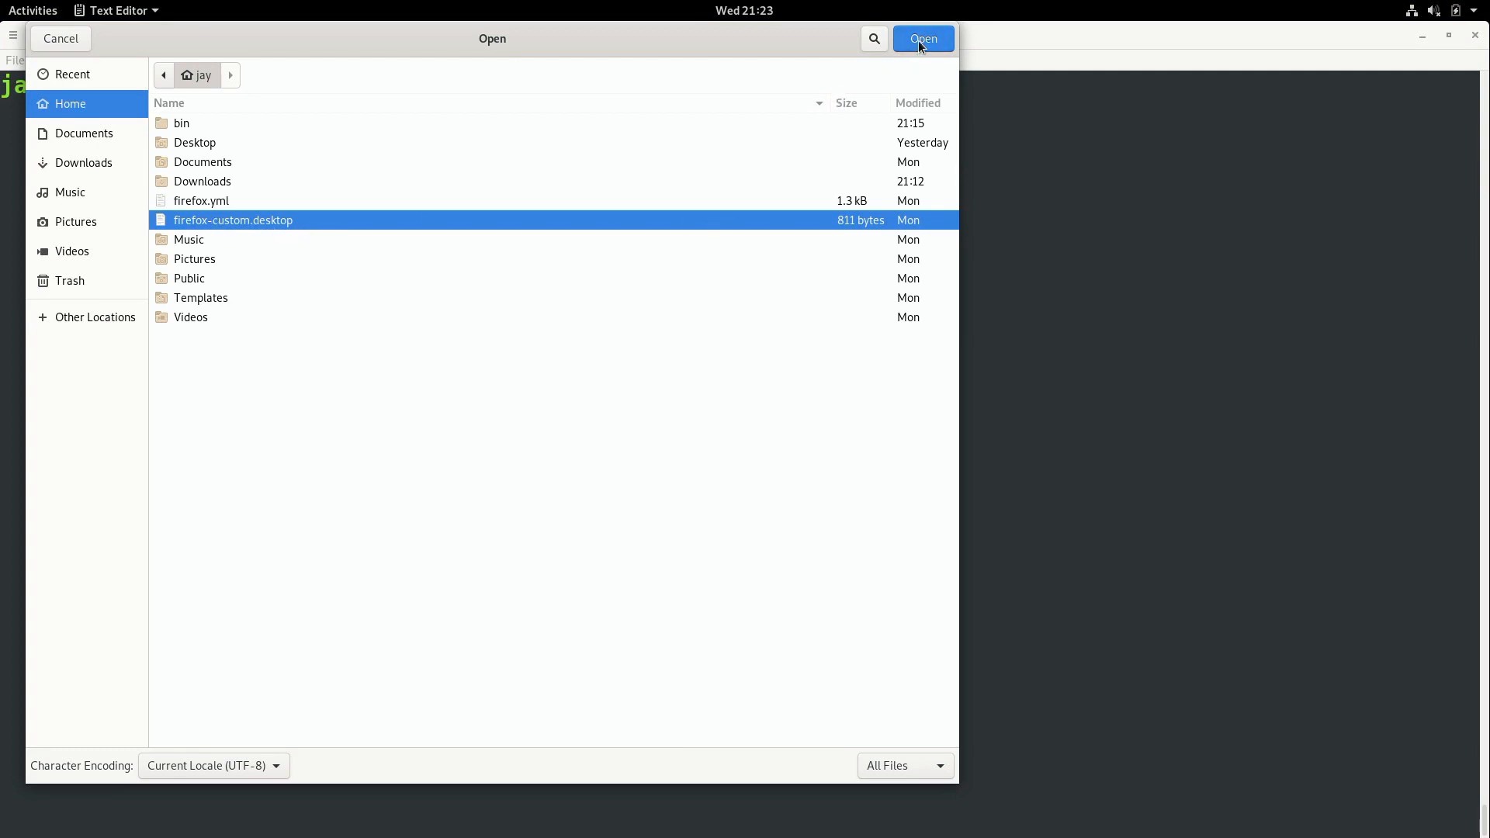
Step: Open firefox-custom.desktop and review its Exec lines pointing to /opt/firefox/firefox
left_click(921, 38)
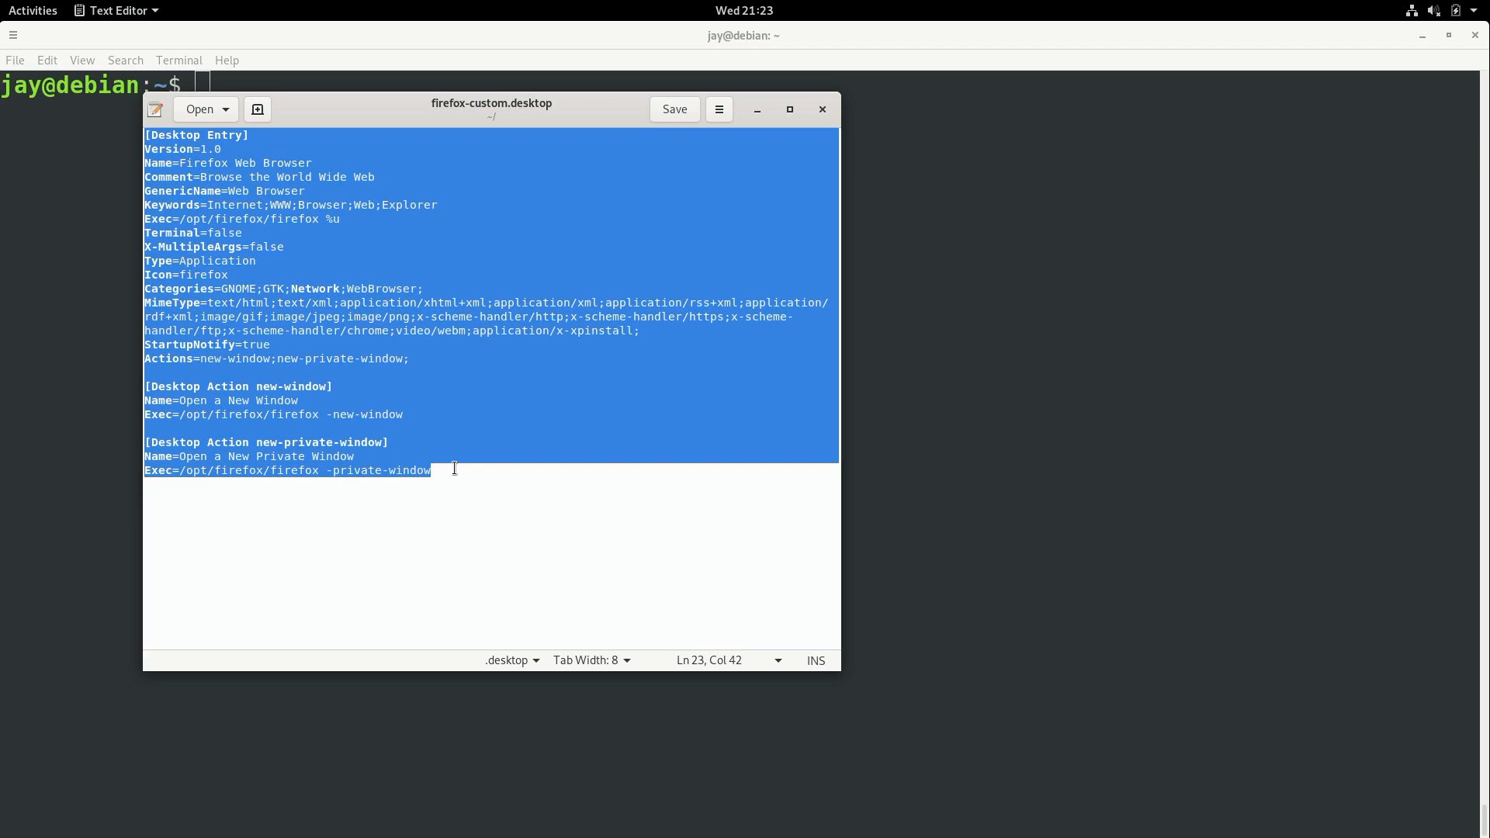
mouse_move(428, 381)
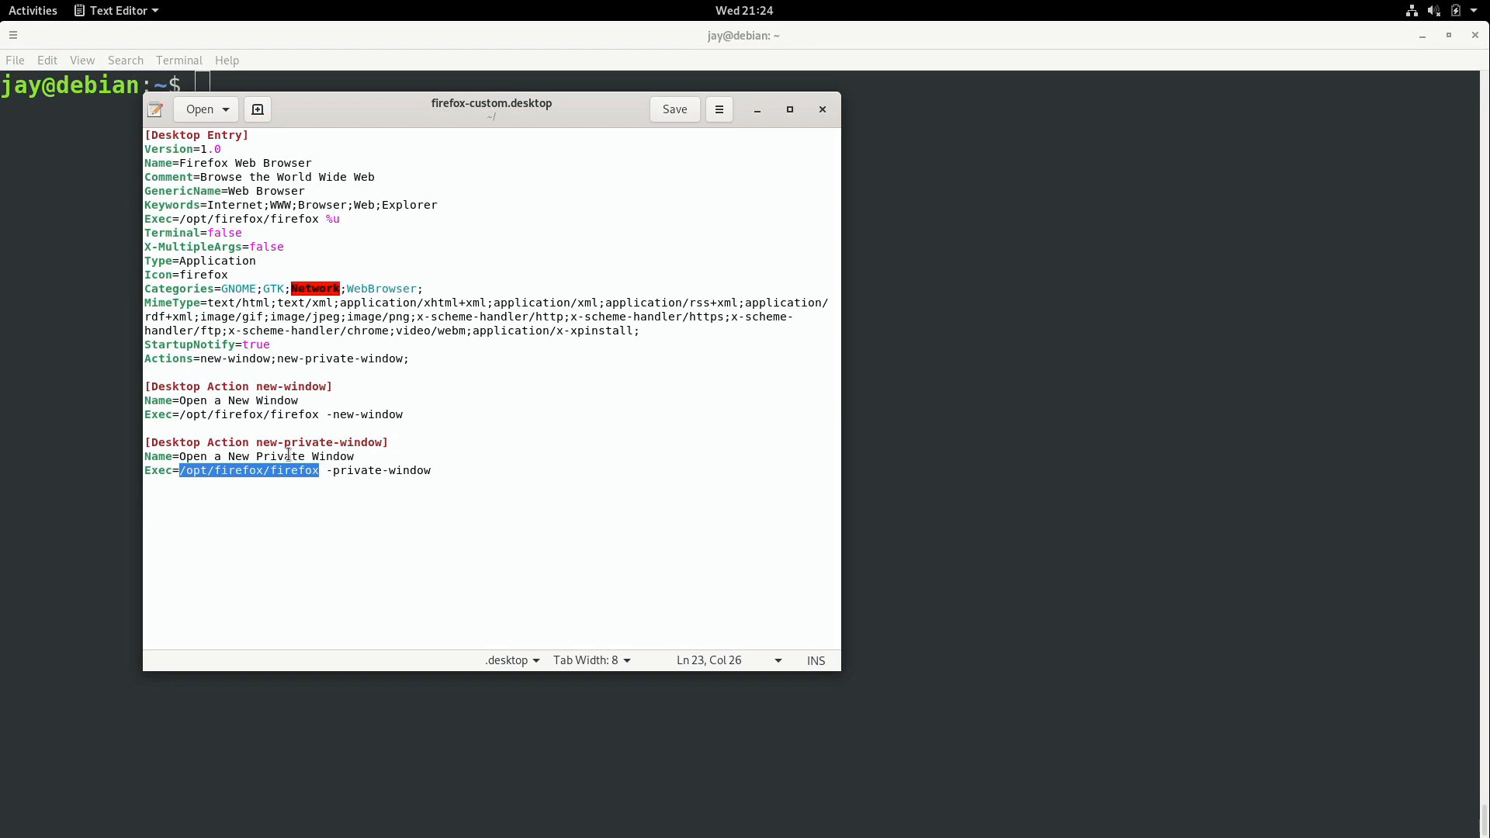
mouse_move(258, 477)
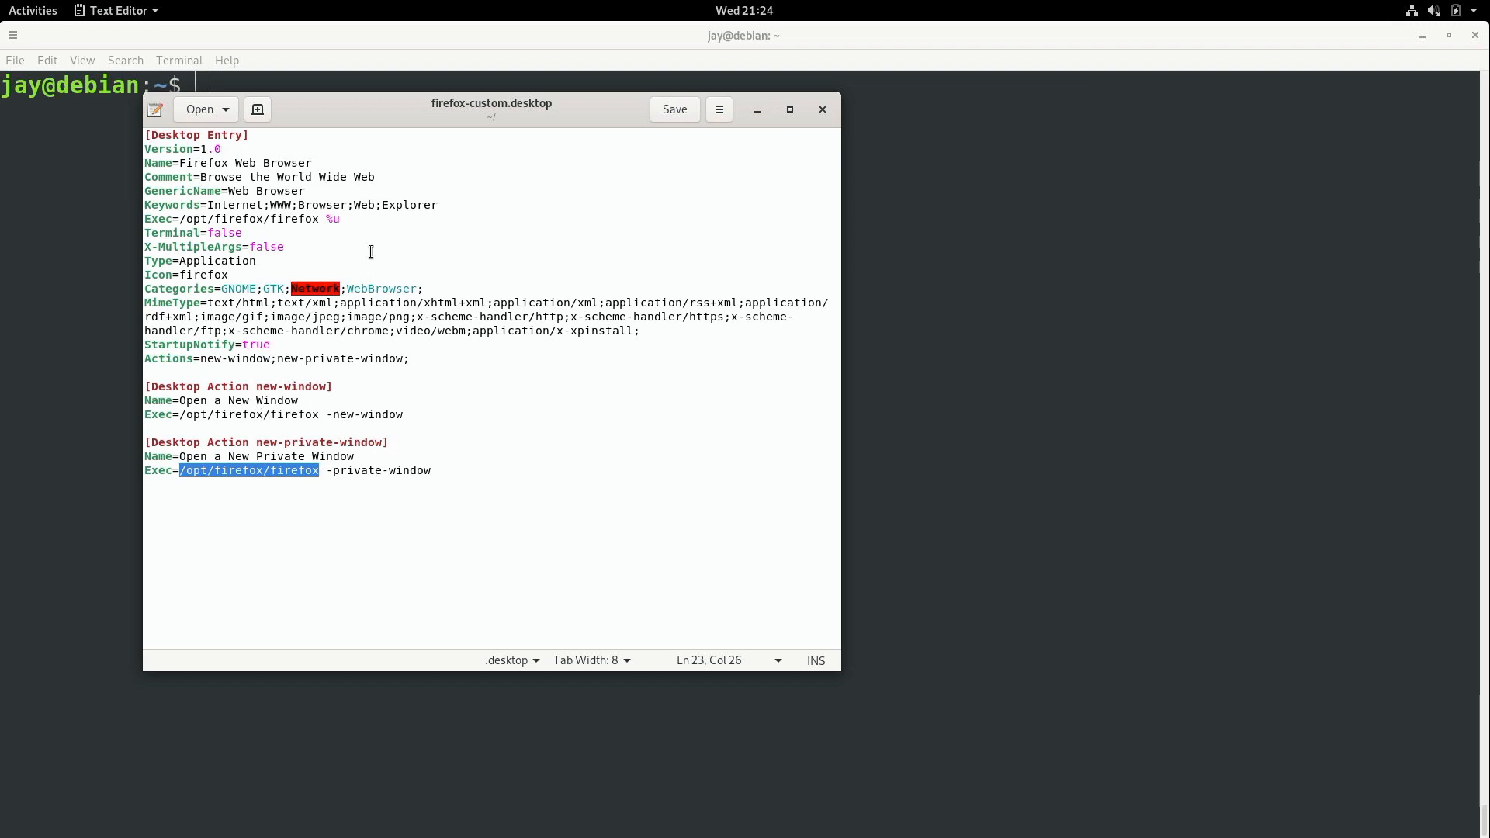
mouse_move(512, 107)
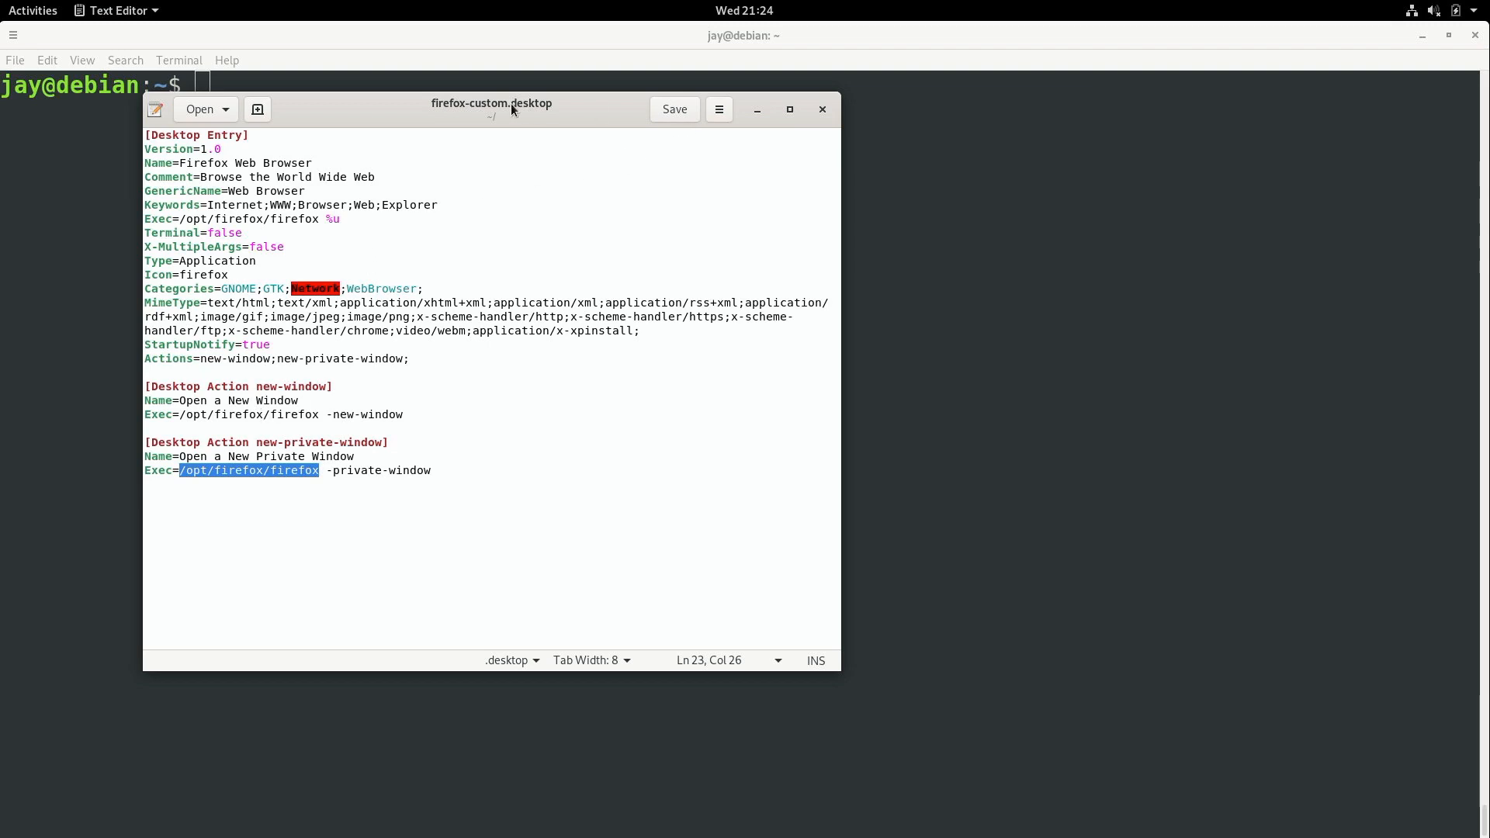
Step: Check the launcher's home-folder location in Save As, then cancel without saving
left_click(719, 109)
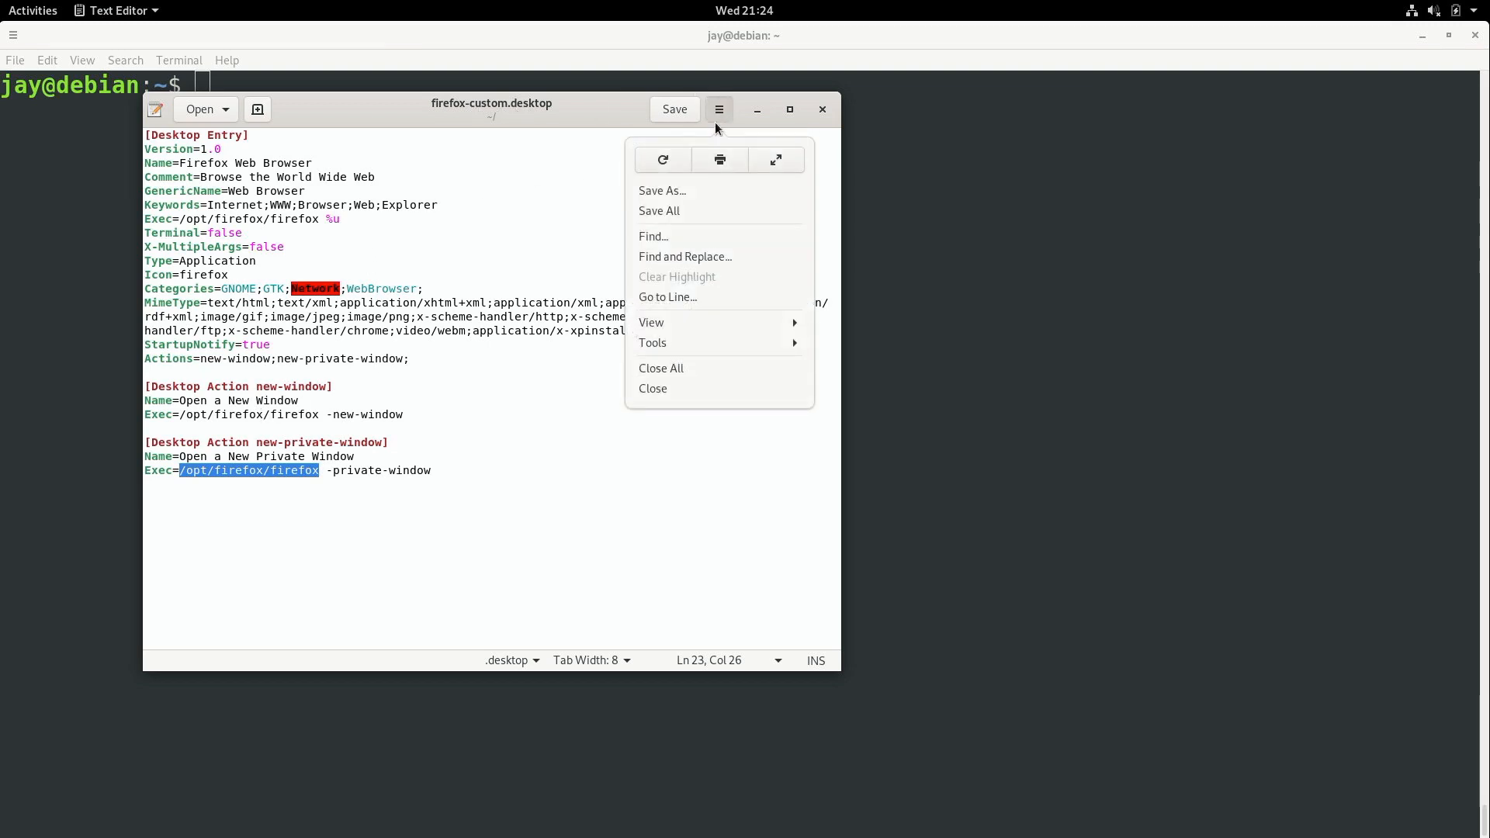
left_click(661, 190)
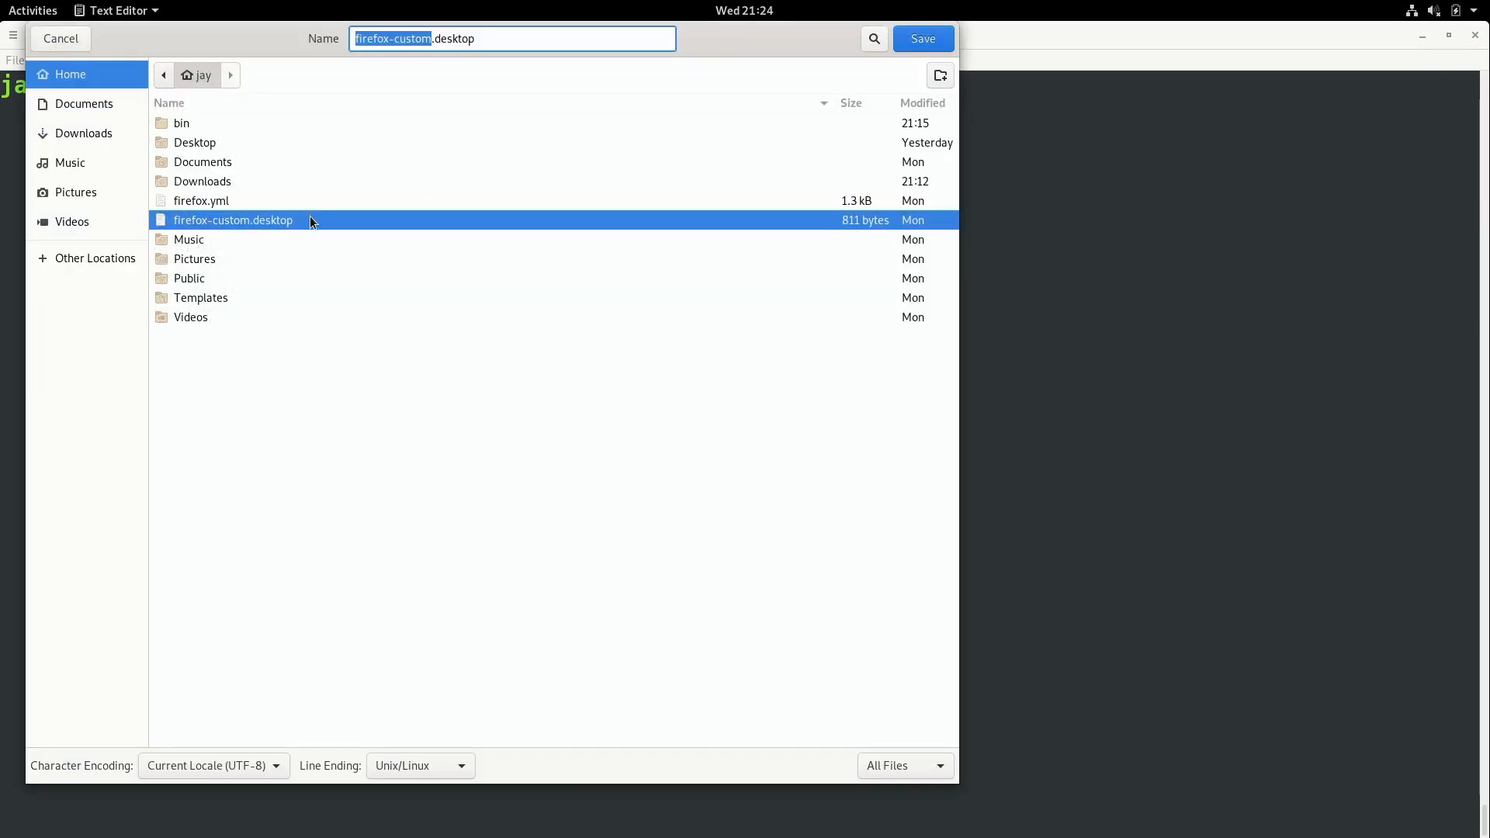
mouse_move(606, 104)
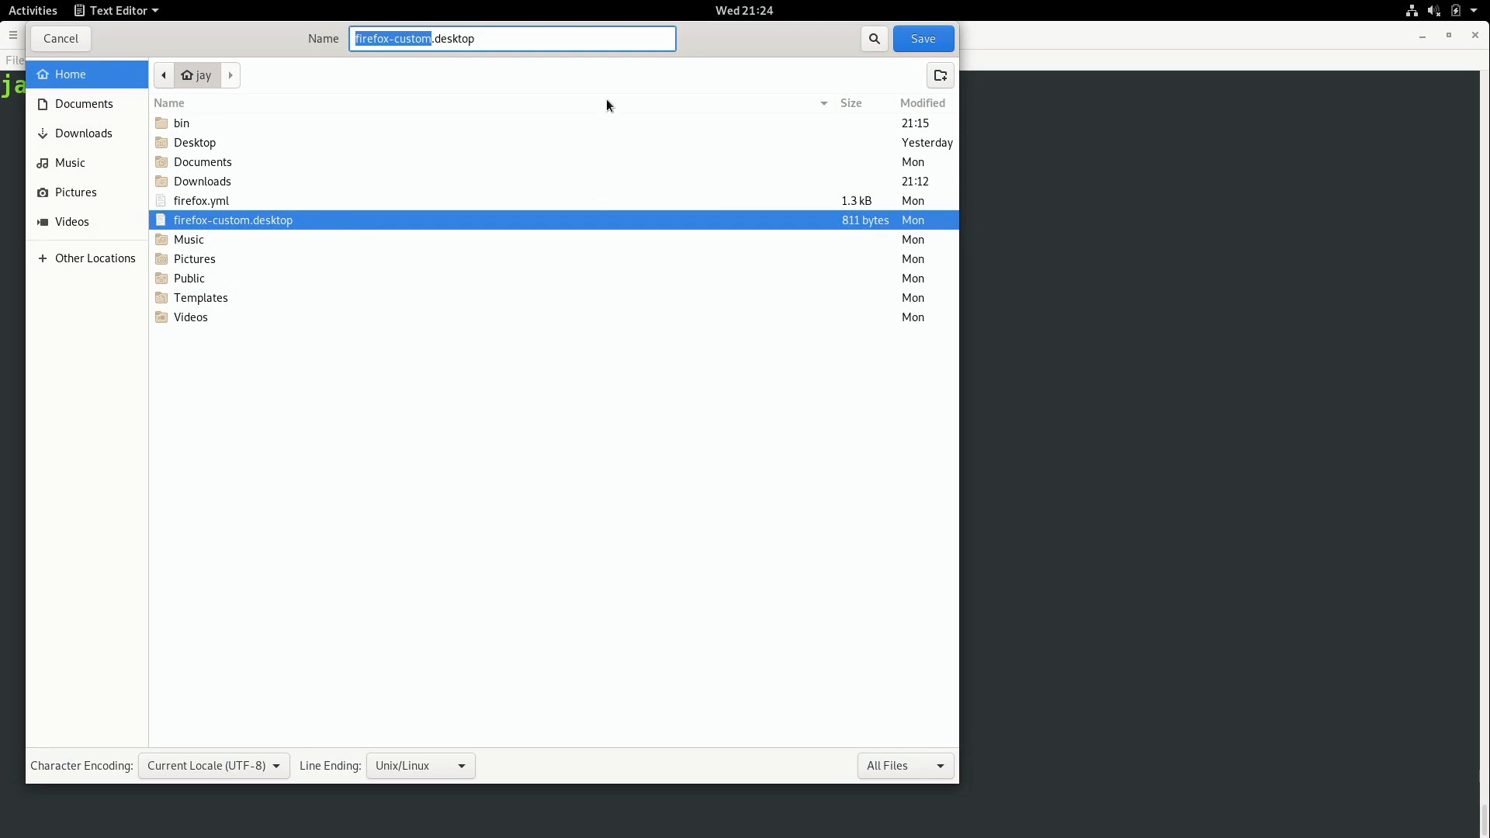
mouse_move(60, 38)
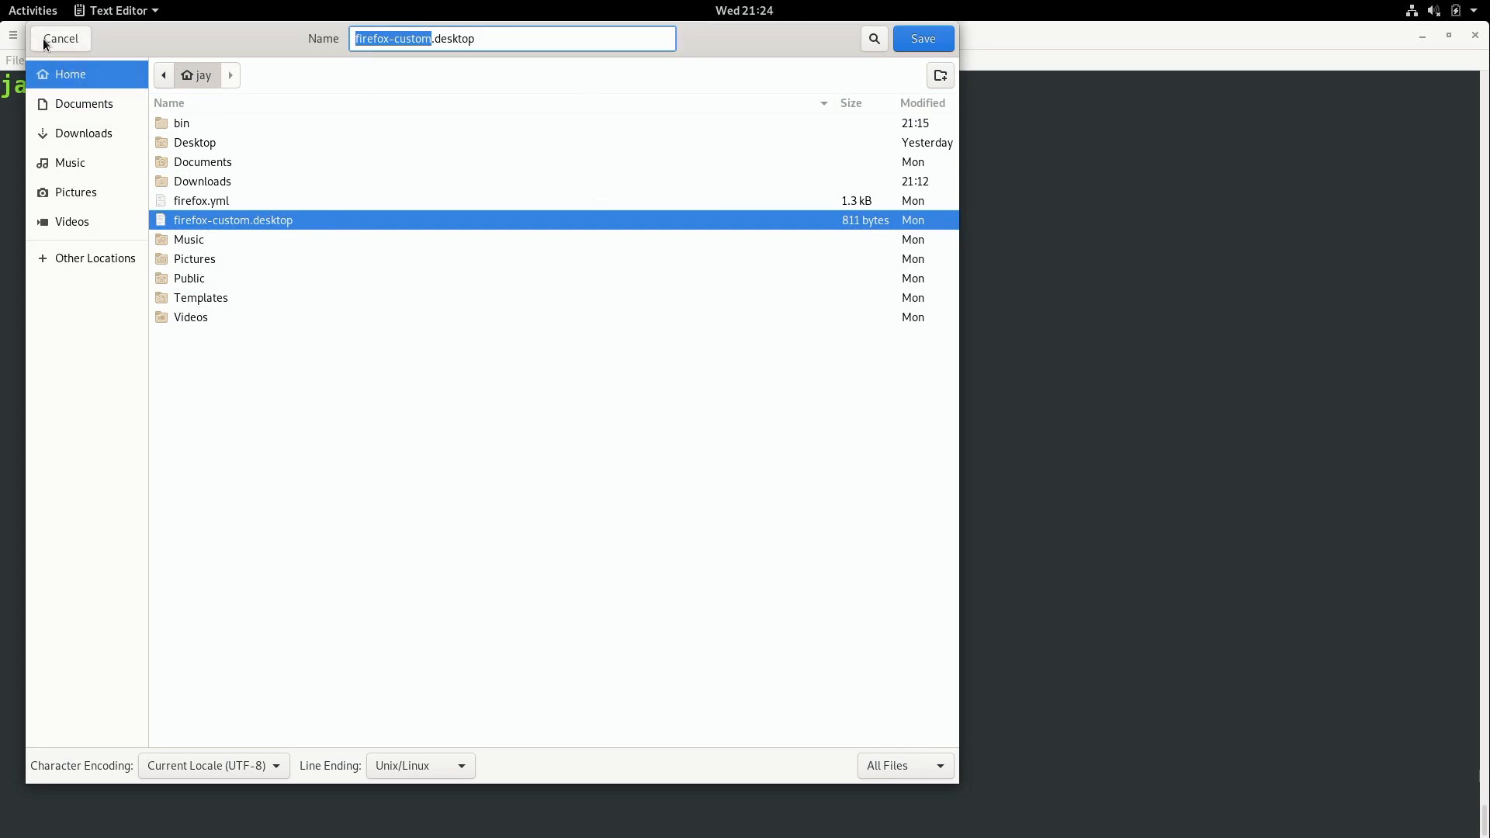
left_click(921, 39)
type("l")
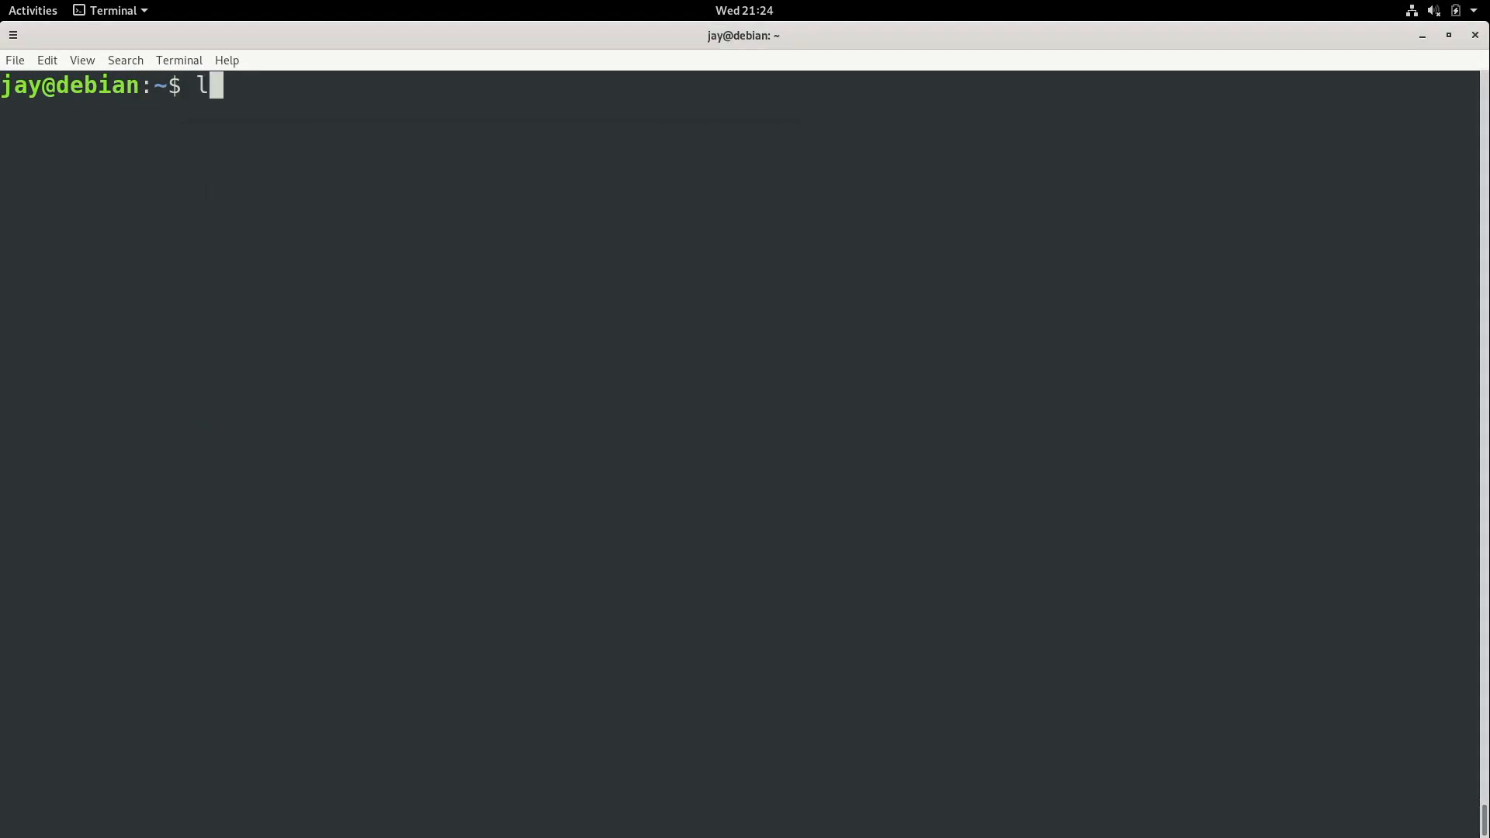
Step: Copy firefox-custom.desktop into /usr/share/applications/ using sudo
key("Return")
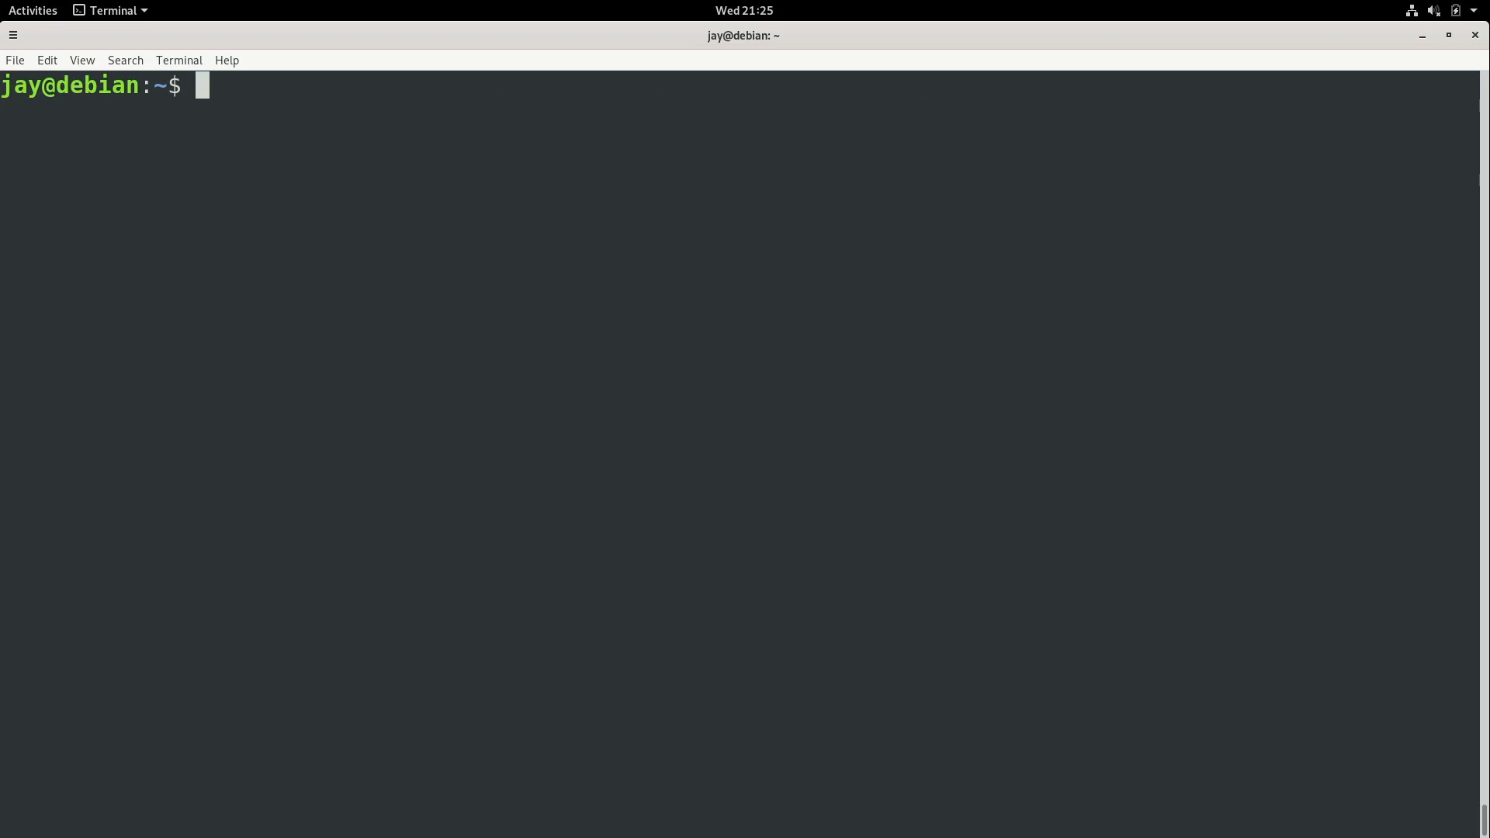
type("cp")
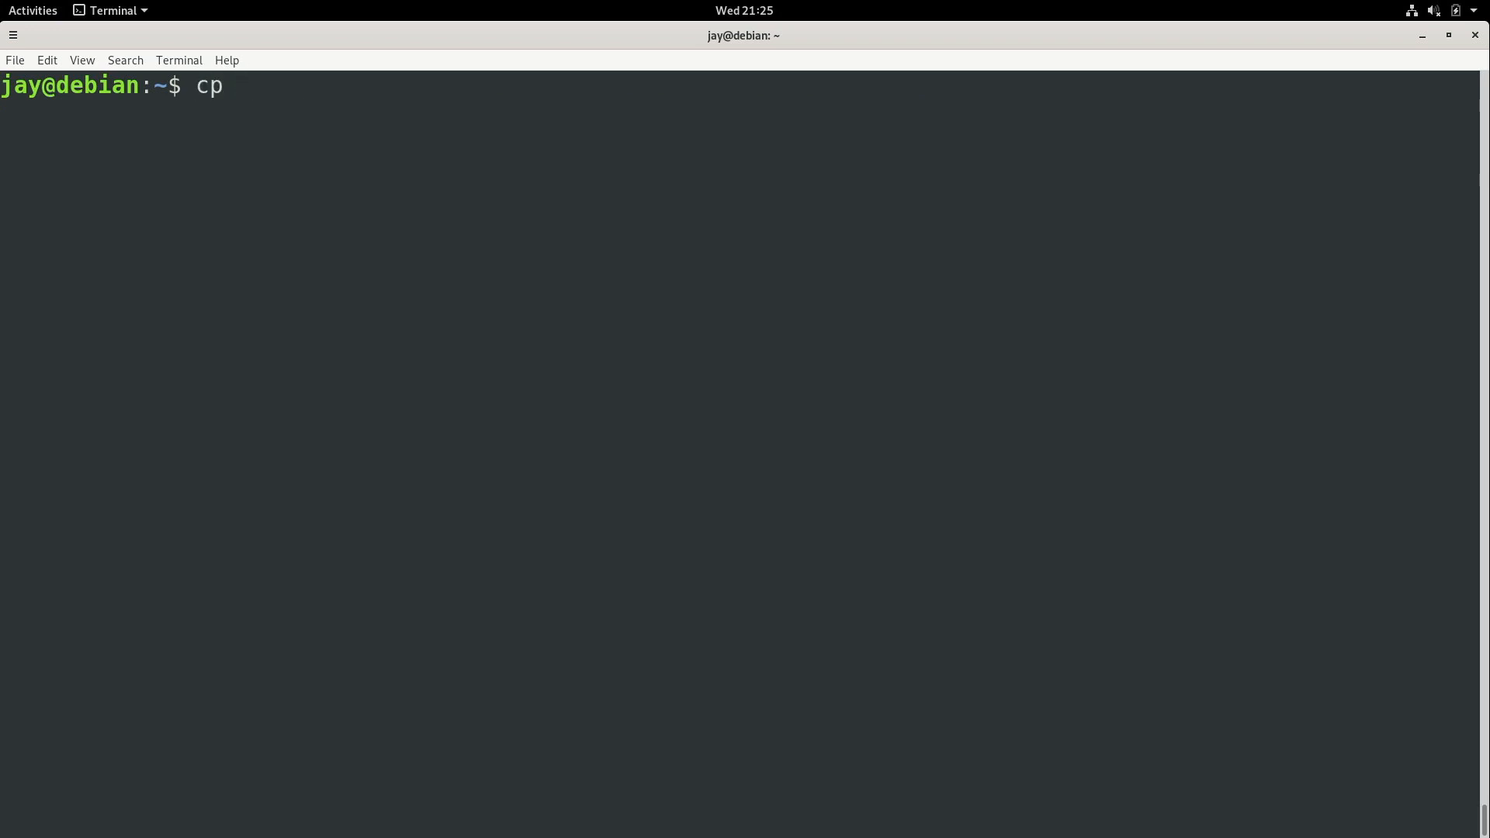
type("firefox-cu")
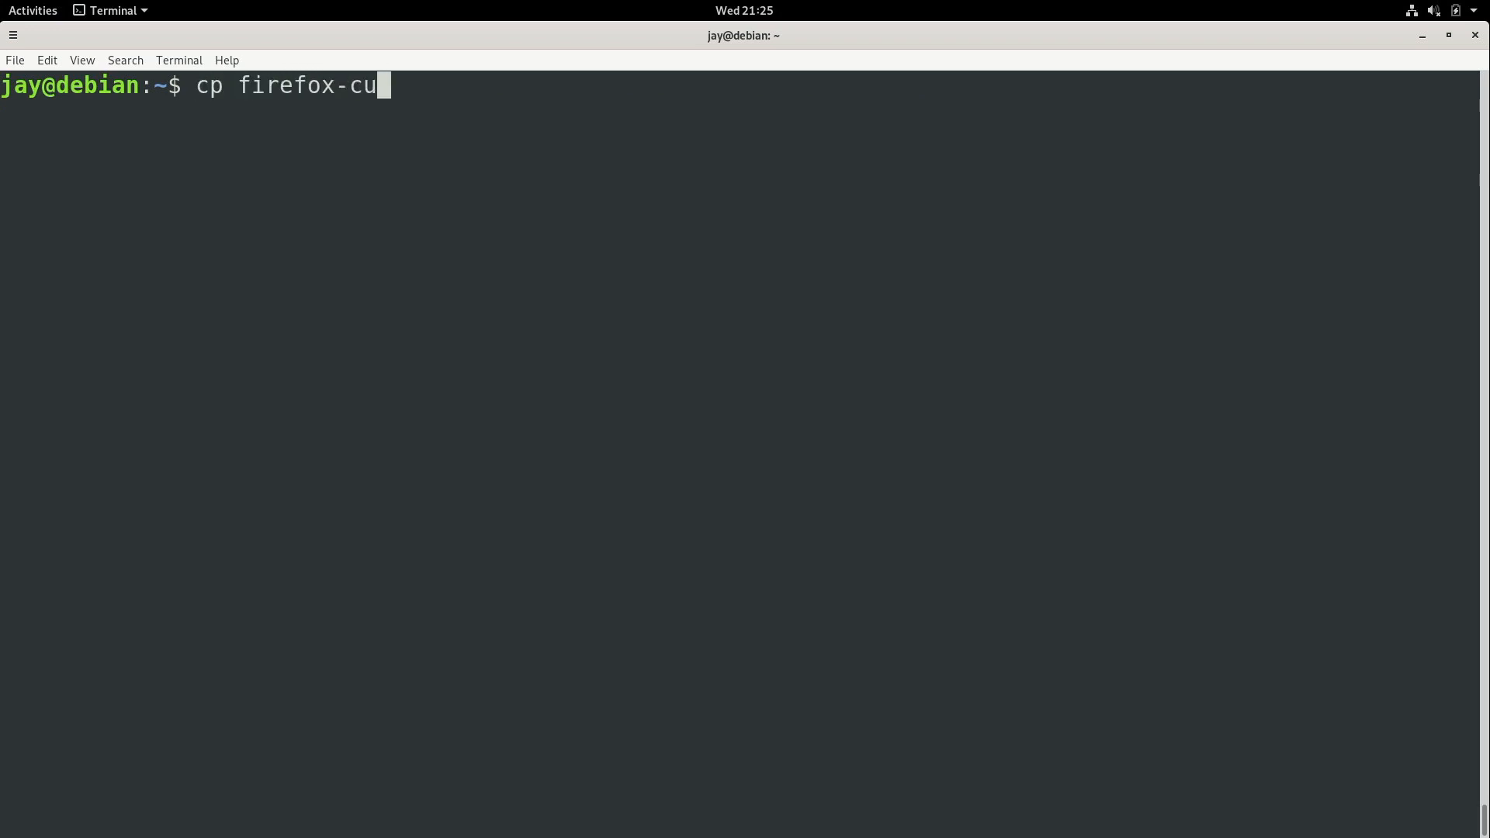
type("stom.desktop")
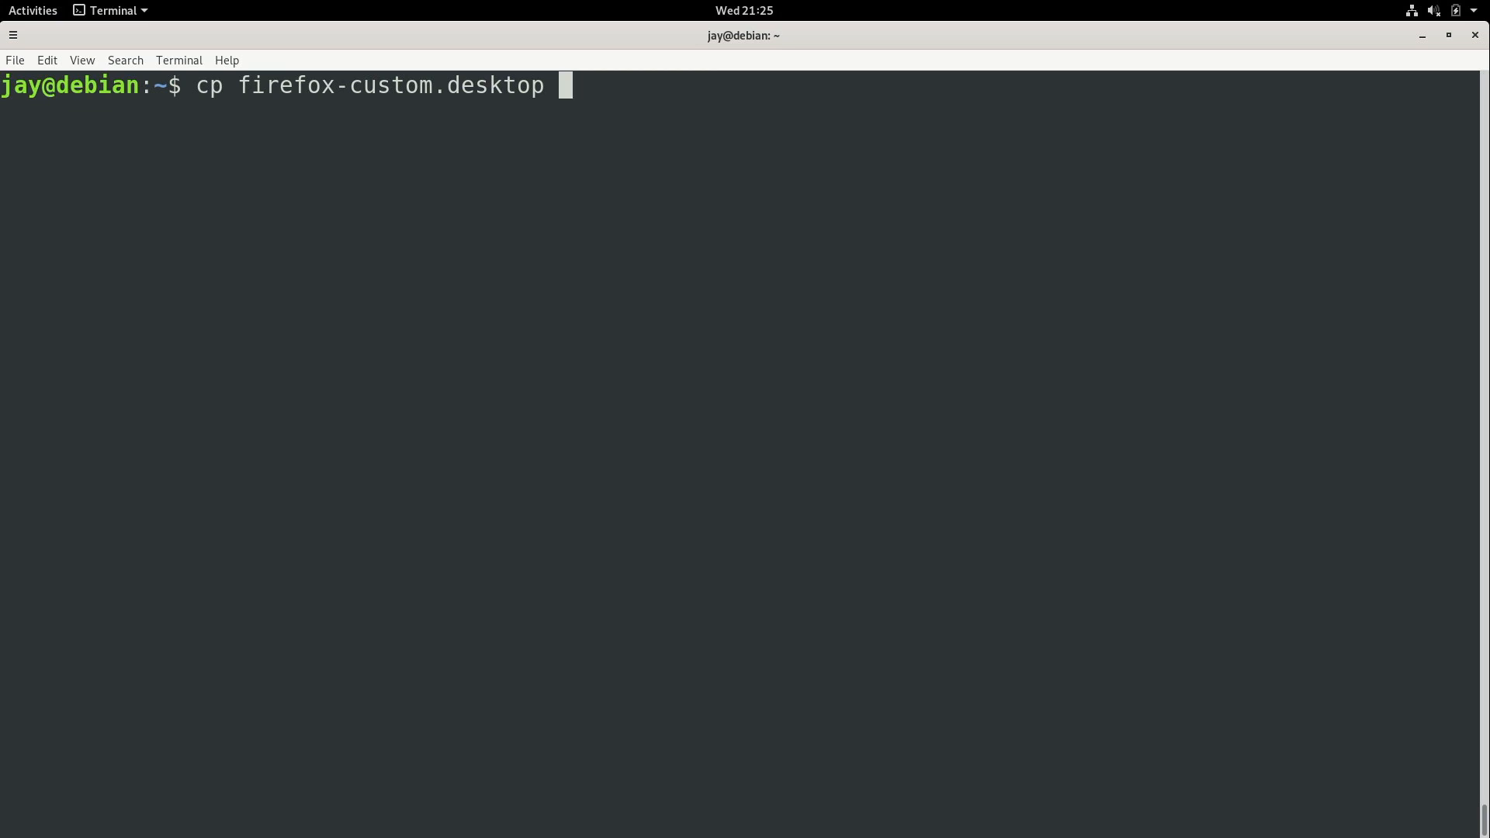
type("/usr/share/")
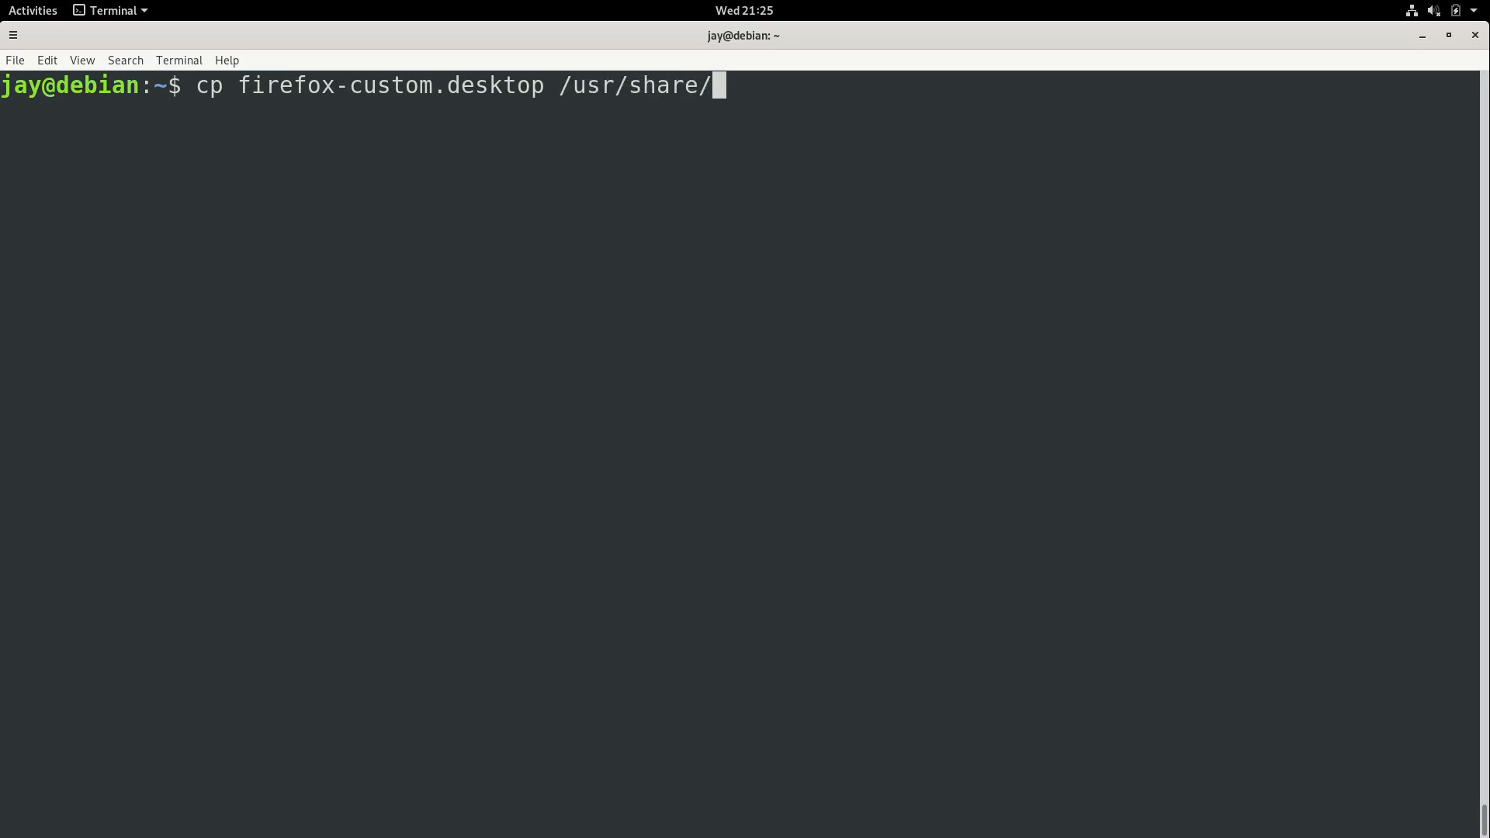
type("applications/")
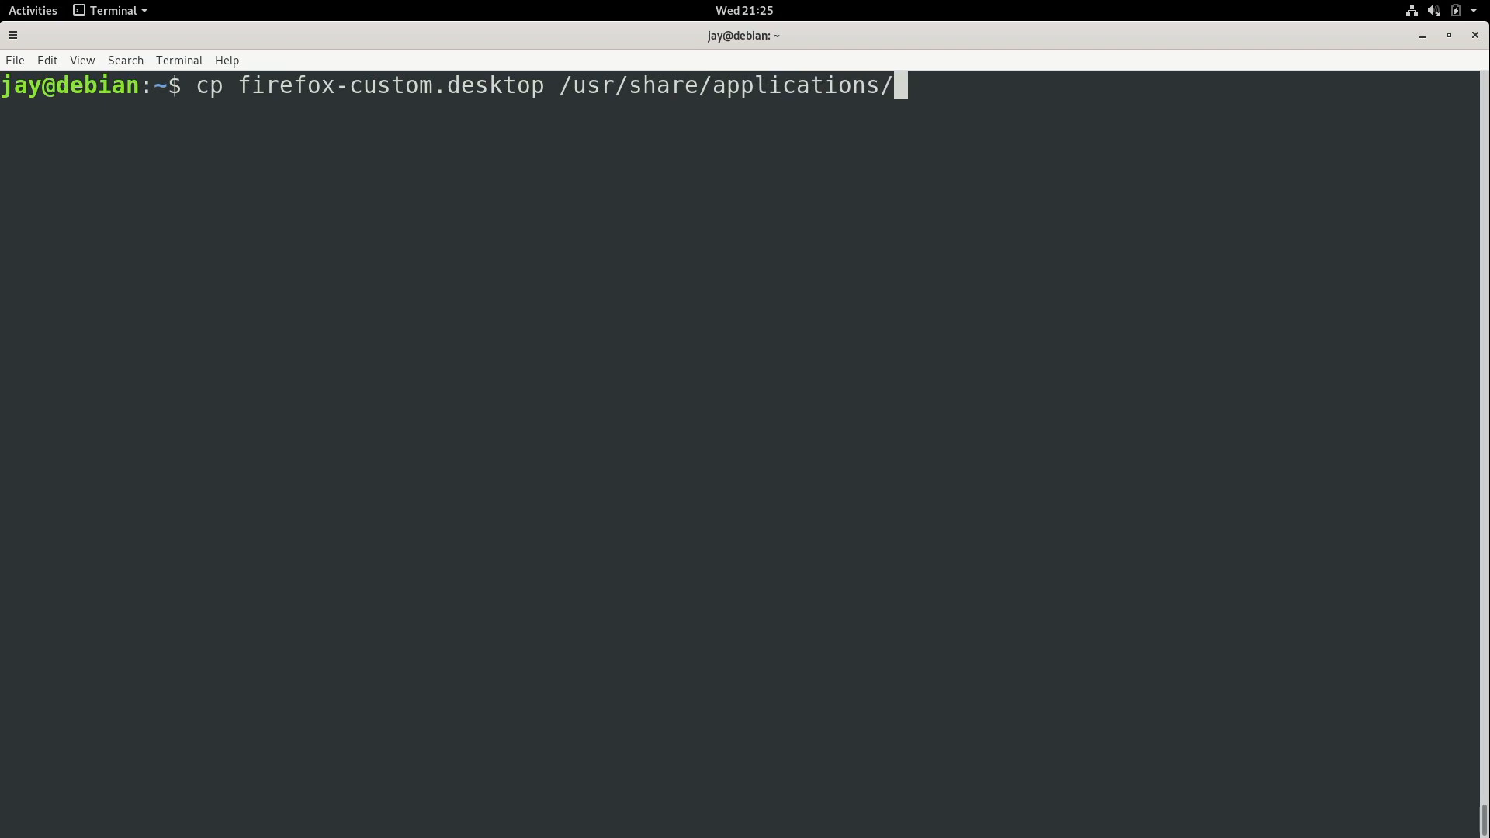
type("sudo")
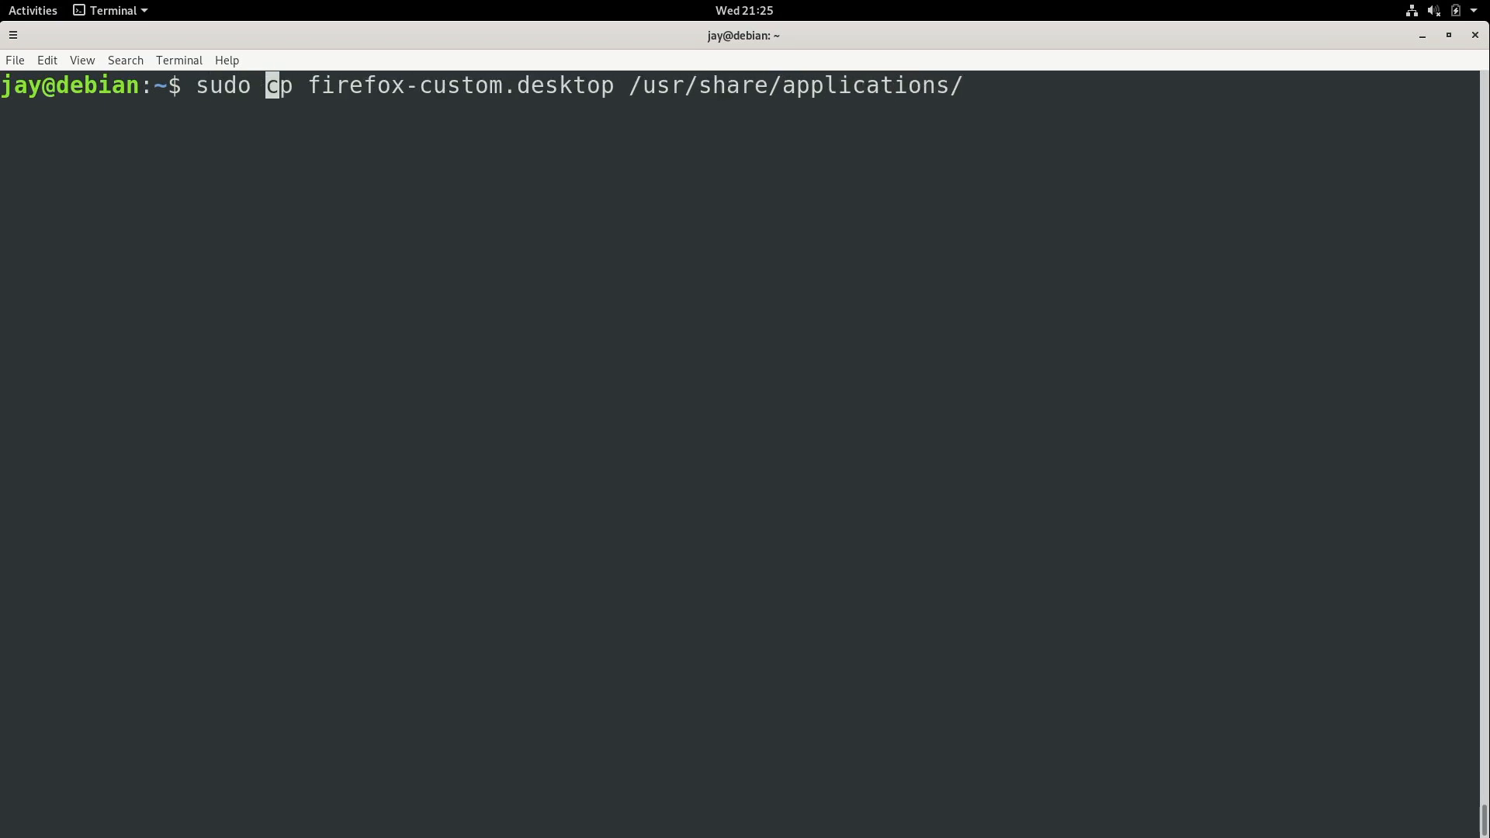
key("Return")
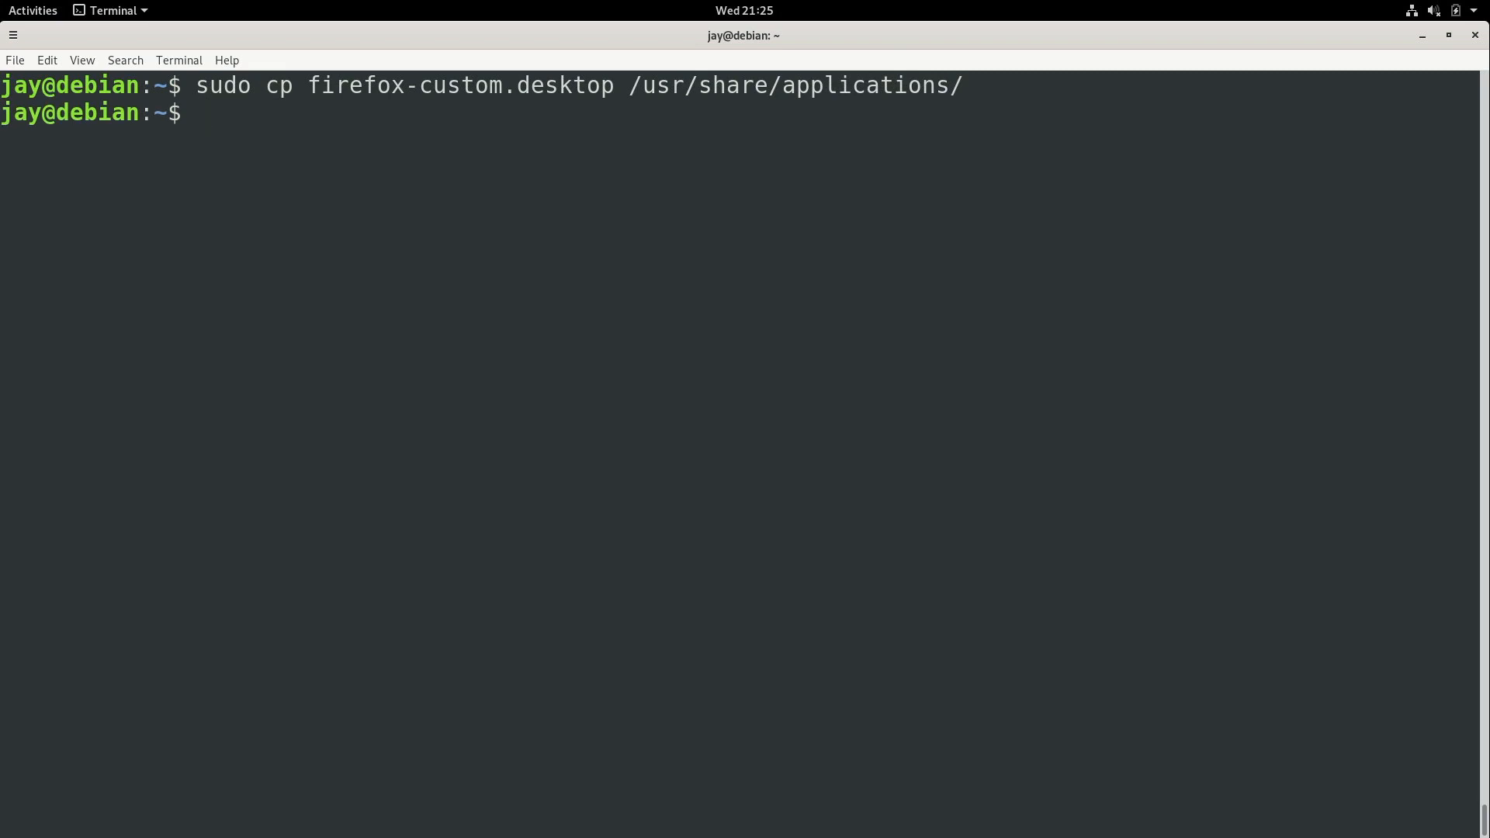
Step: Verify the launcher by listing /usr/share/applications piped through grep
type("ls -l /us")
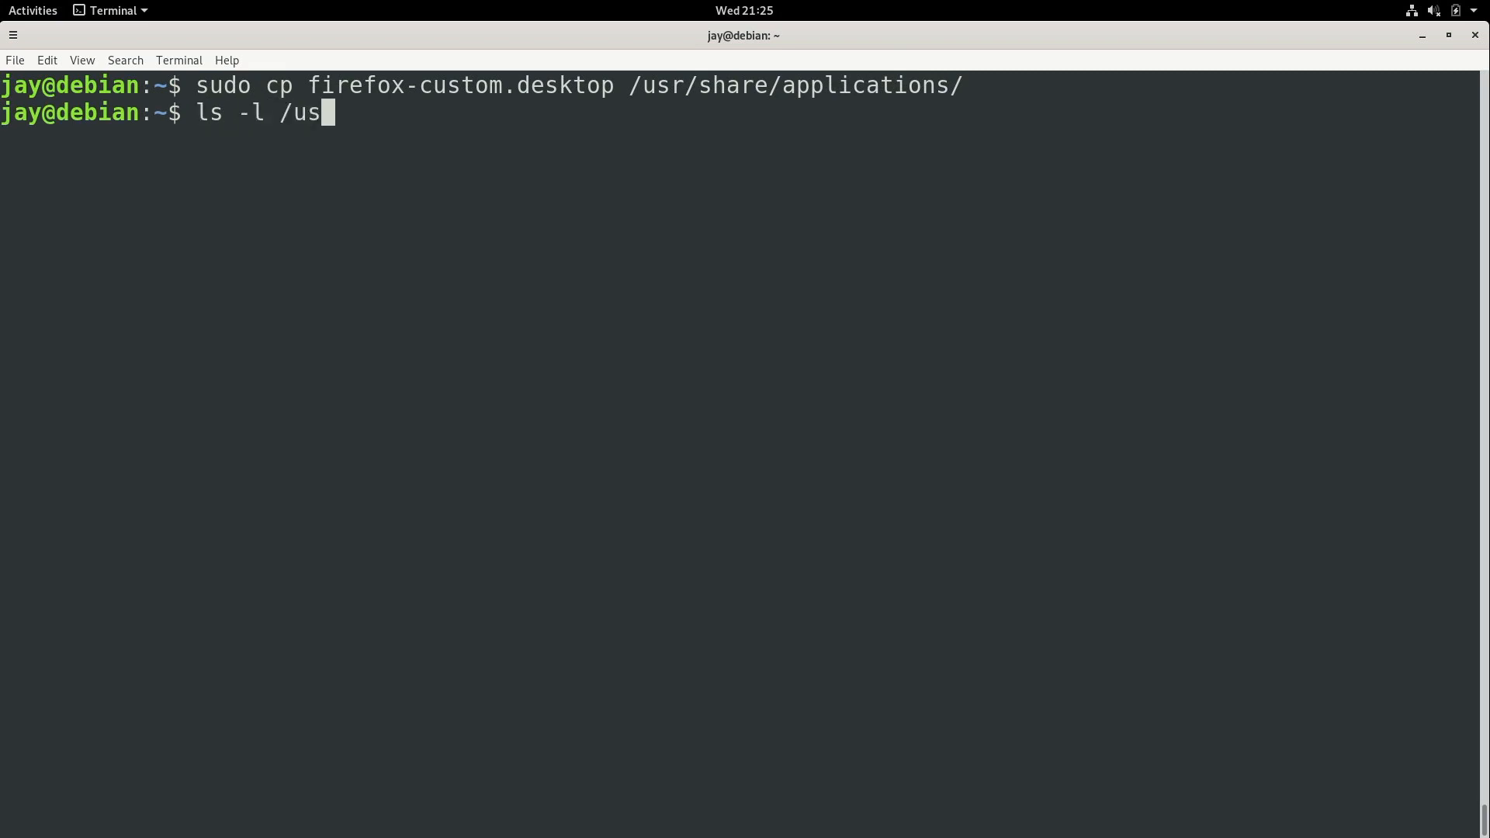
type("r/share/applic")
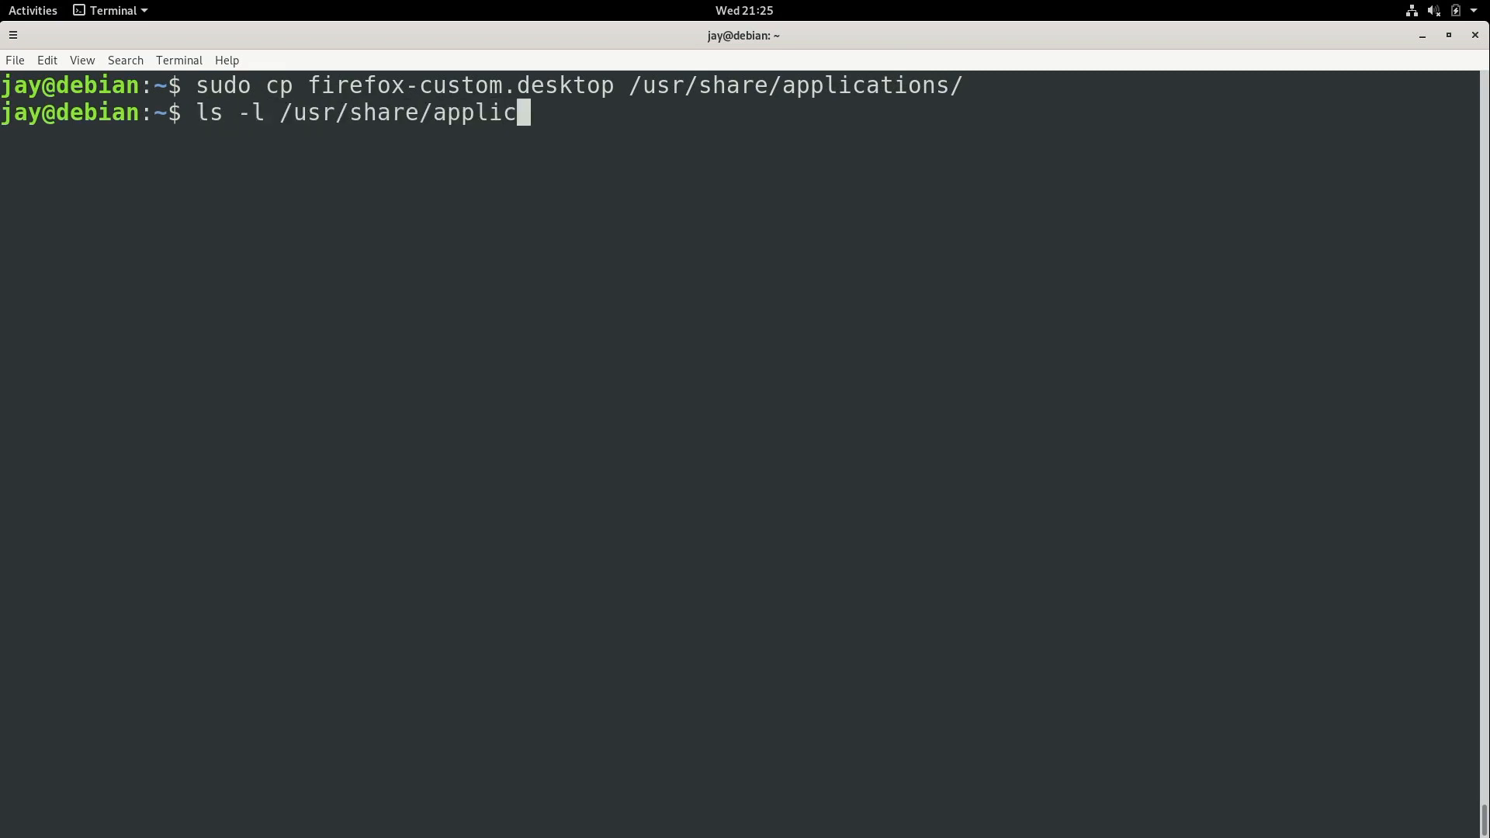
type("ations |grep")
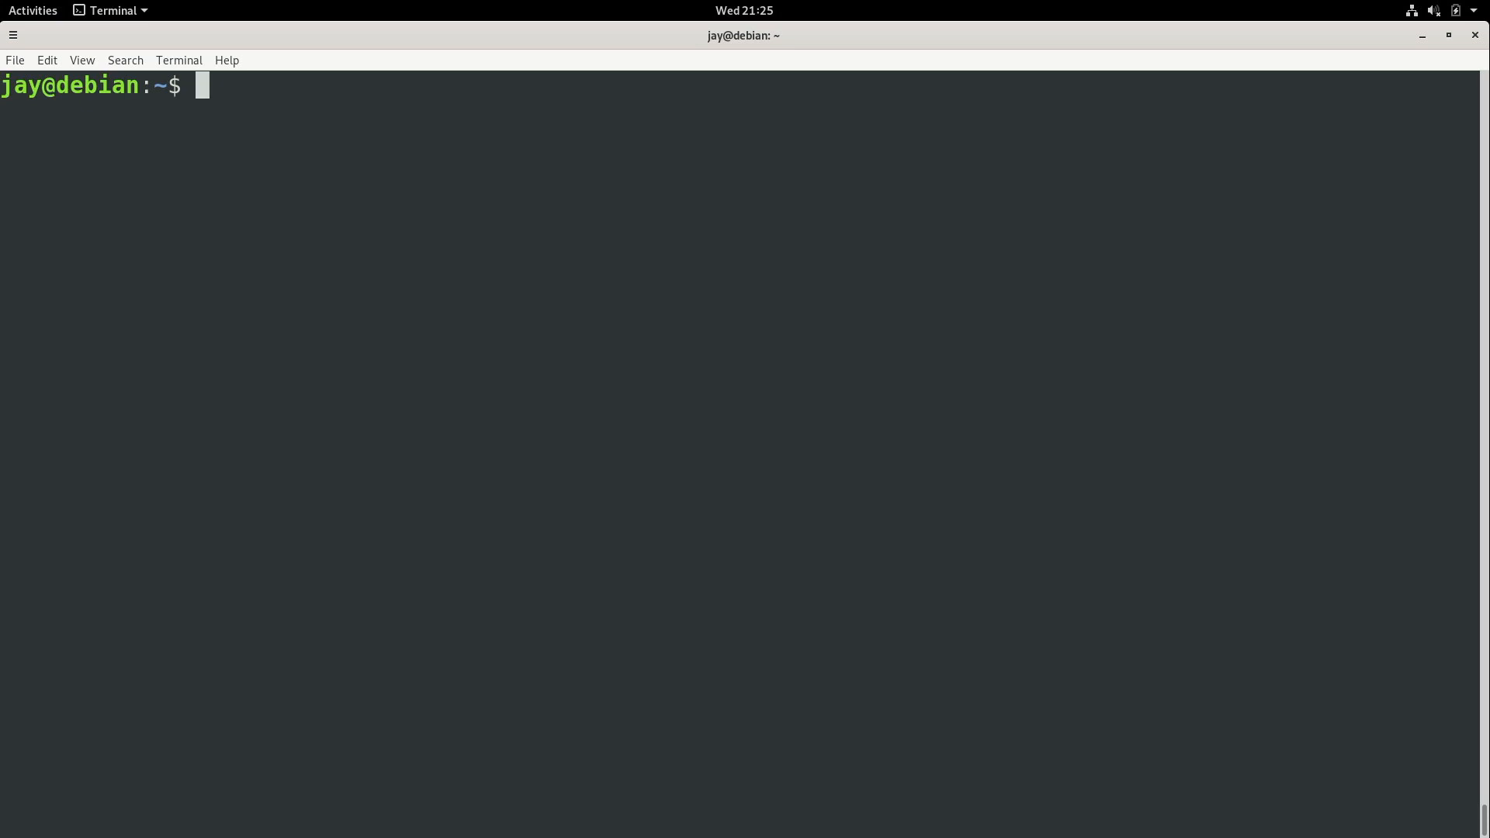
Step: Copy firefox-custom.desktop into .local/share/applications
type("c")
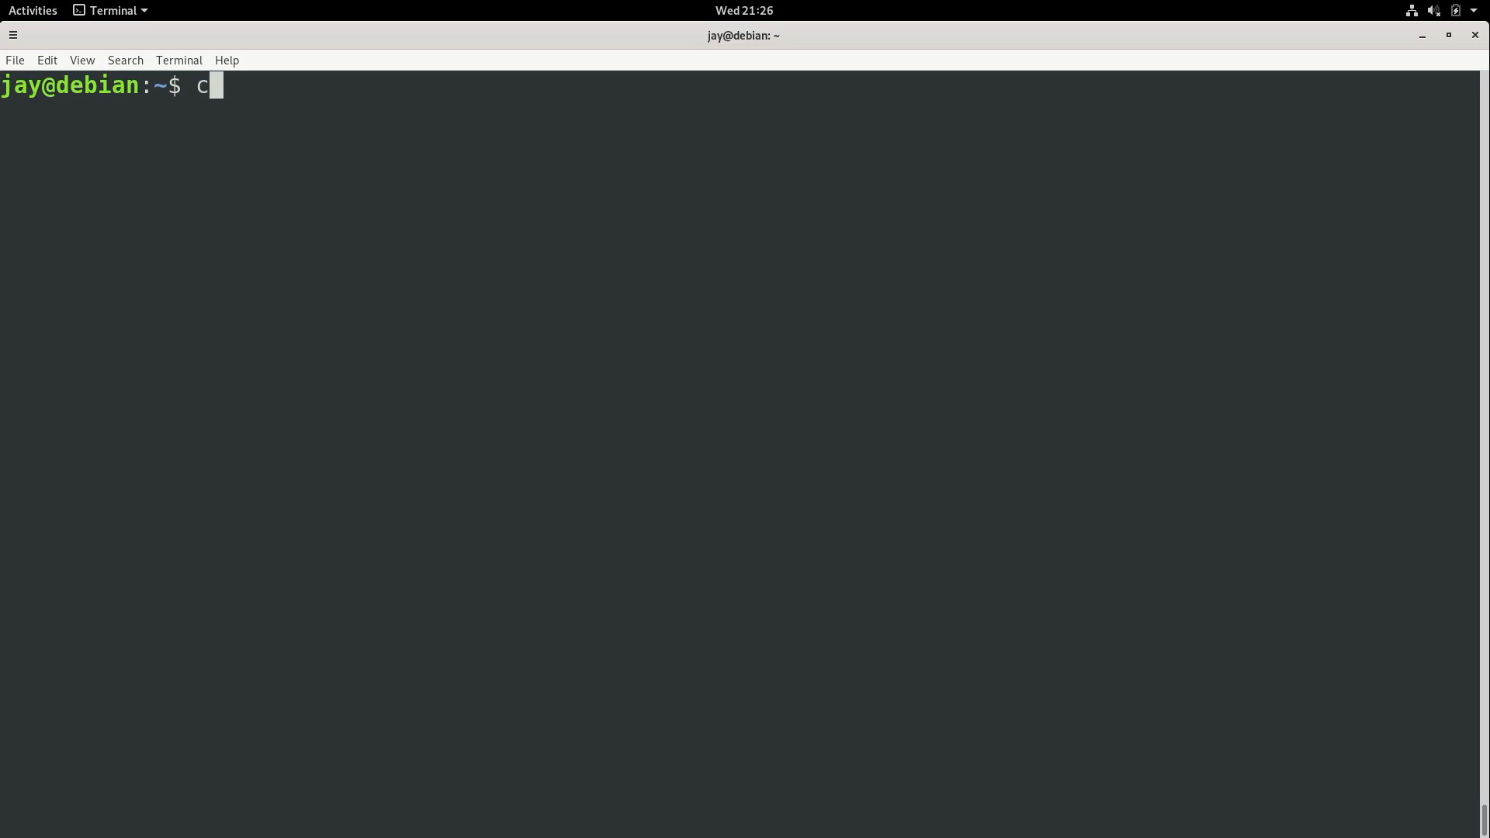
type("p firefox")
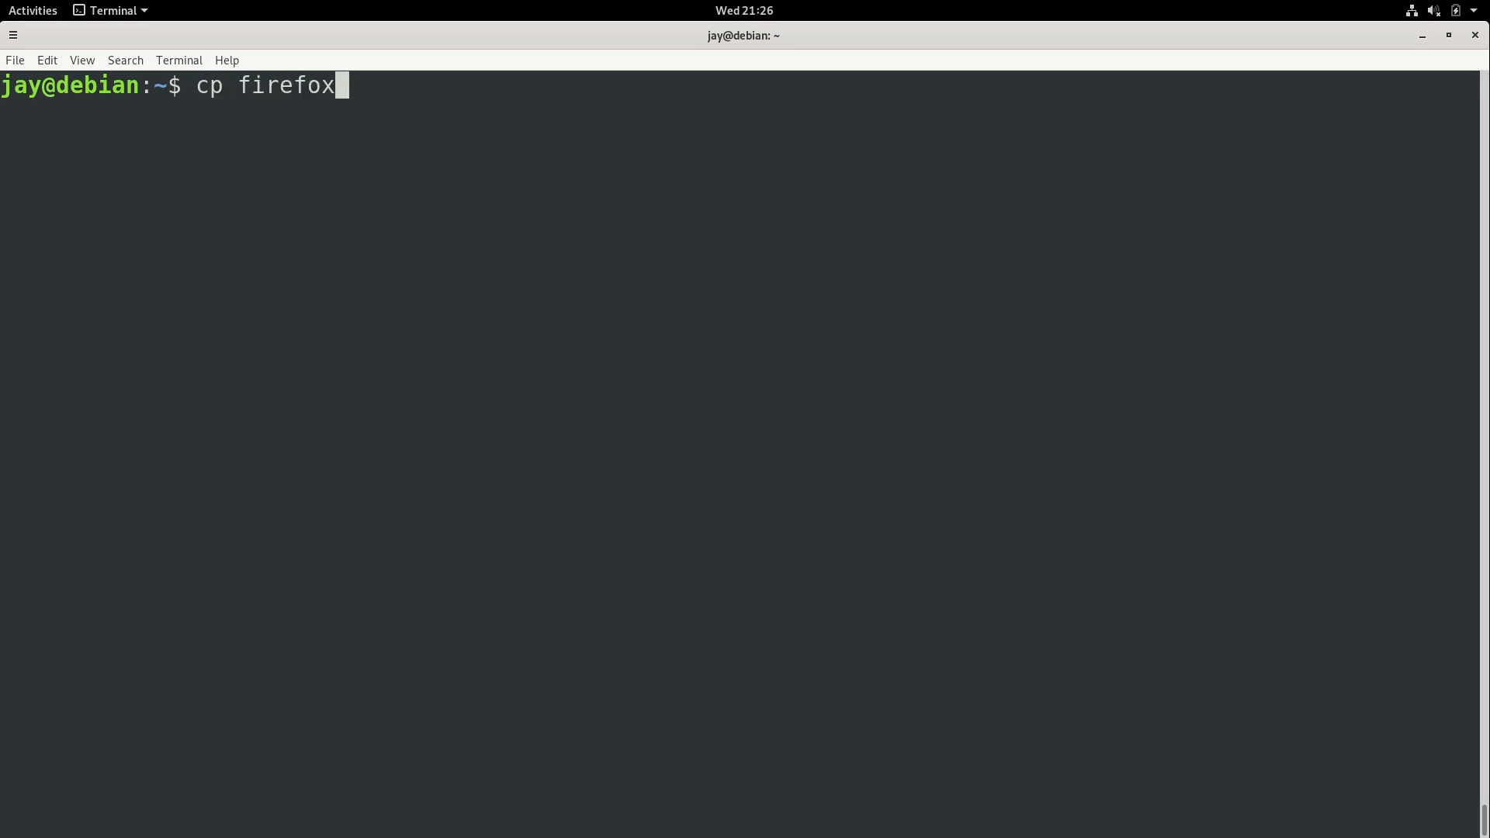
type("-custom.desktop")
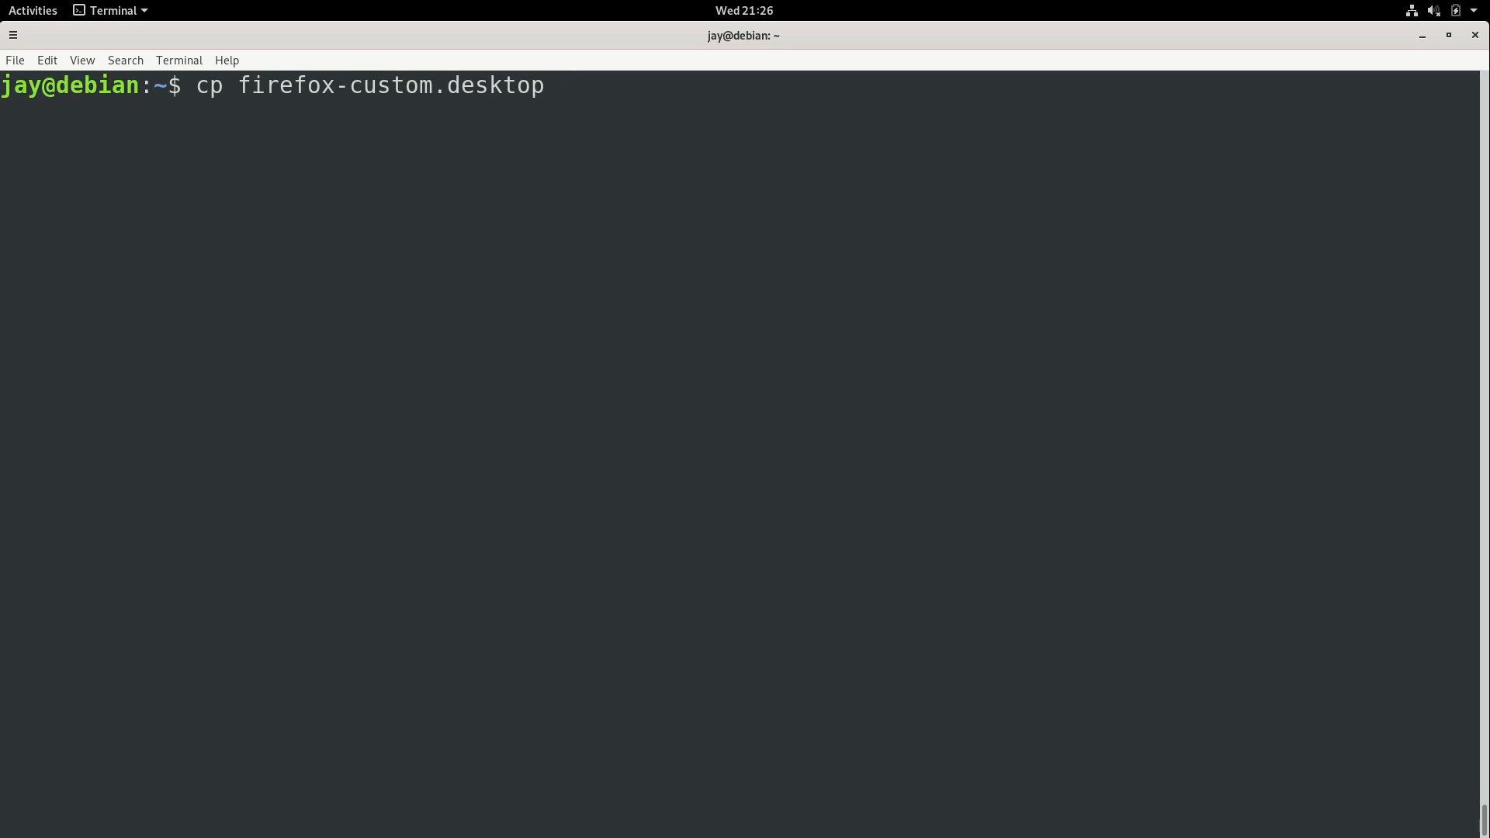
mouse_move(651, 135)
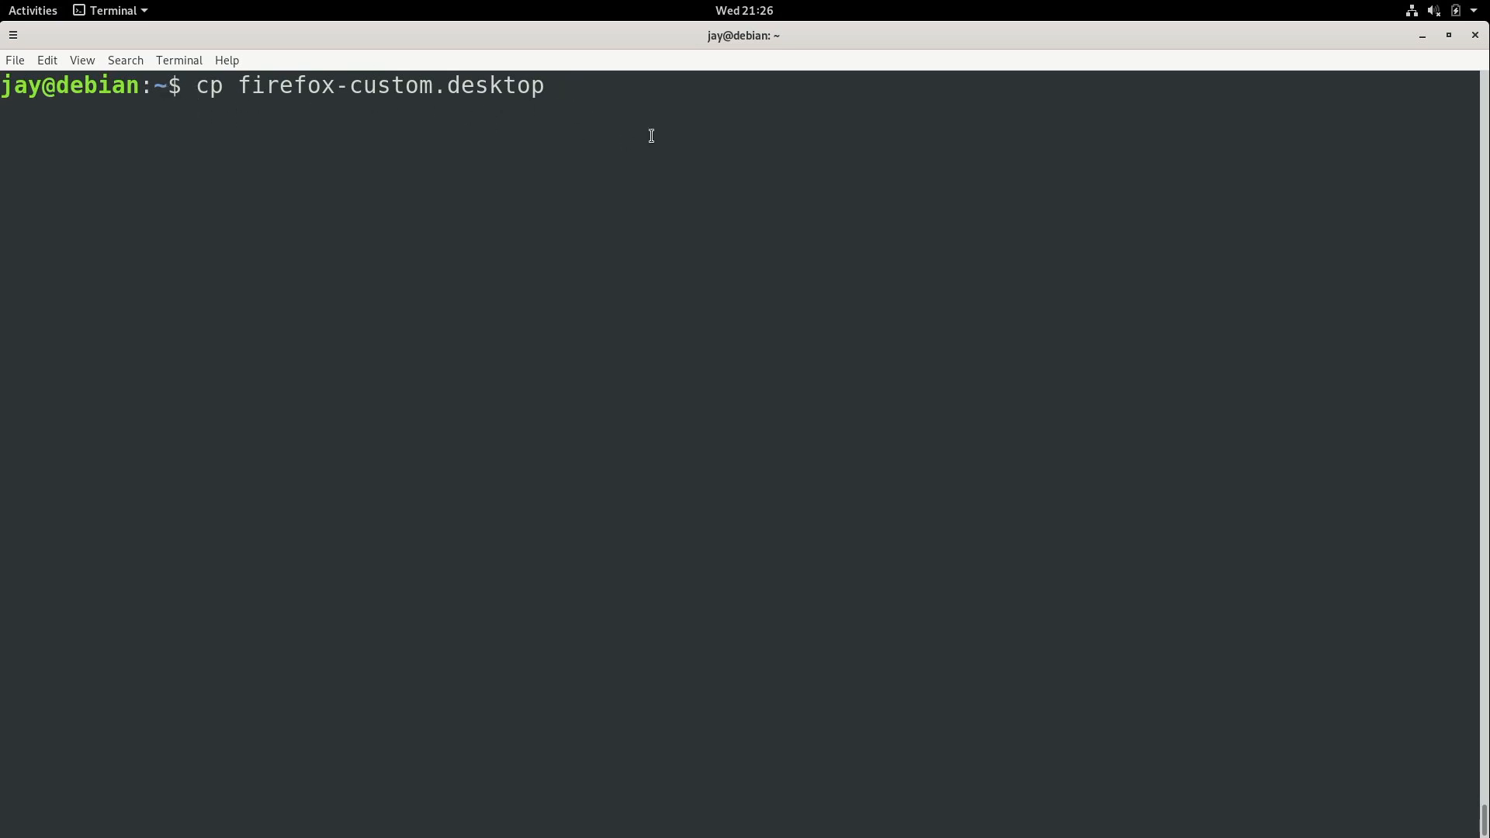
type(".lcal")
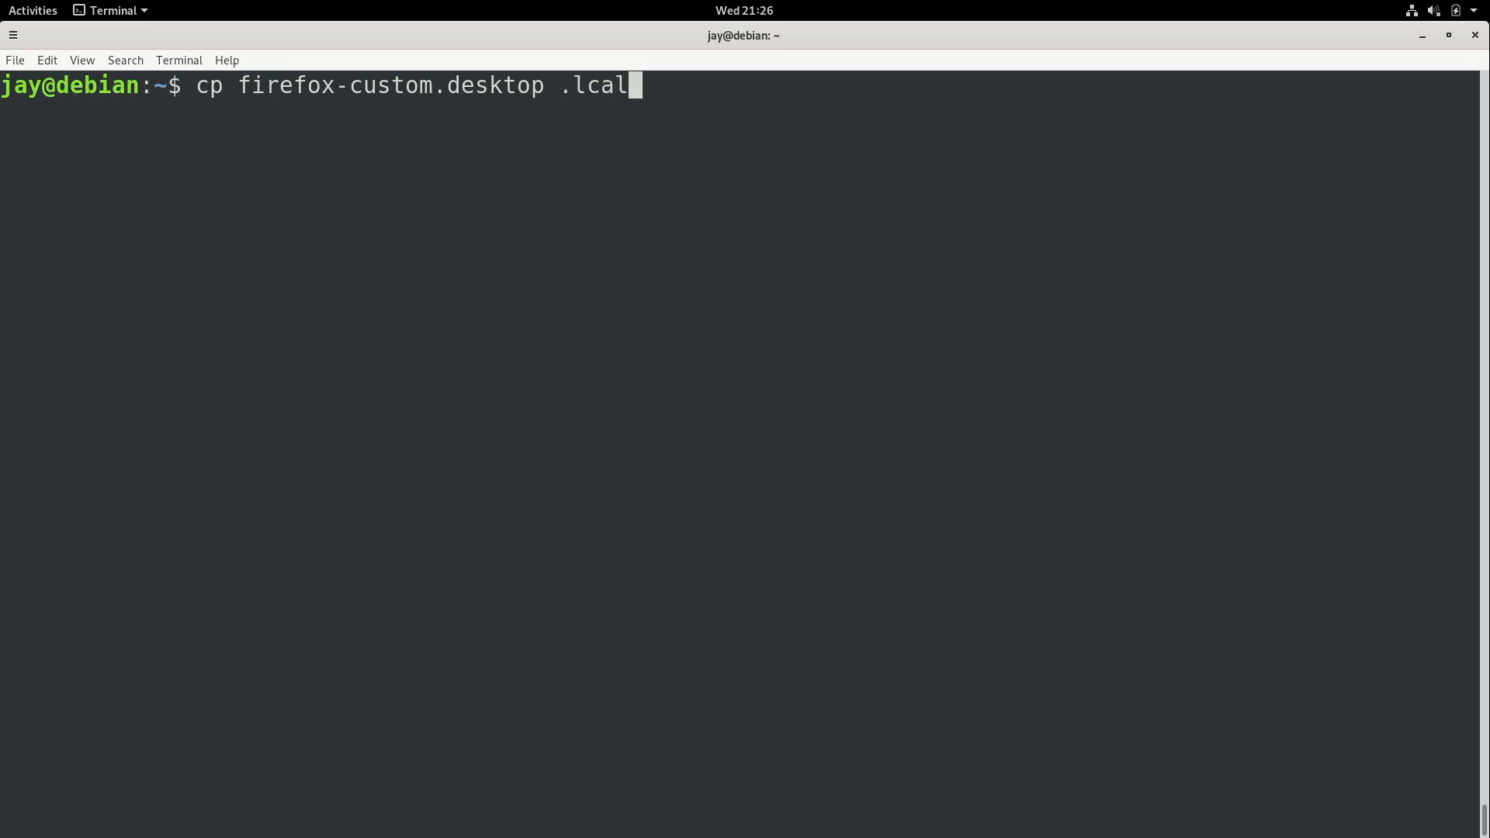
type("o")
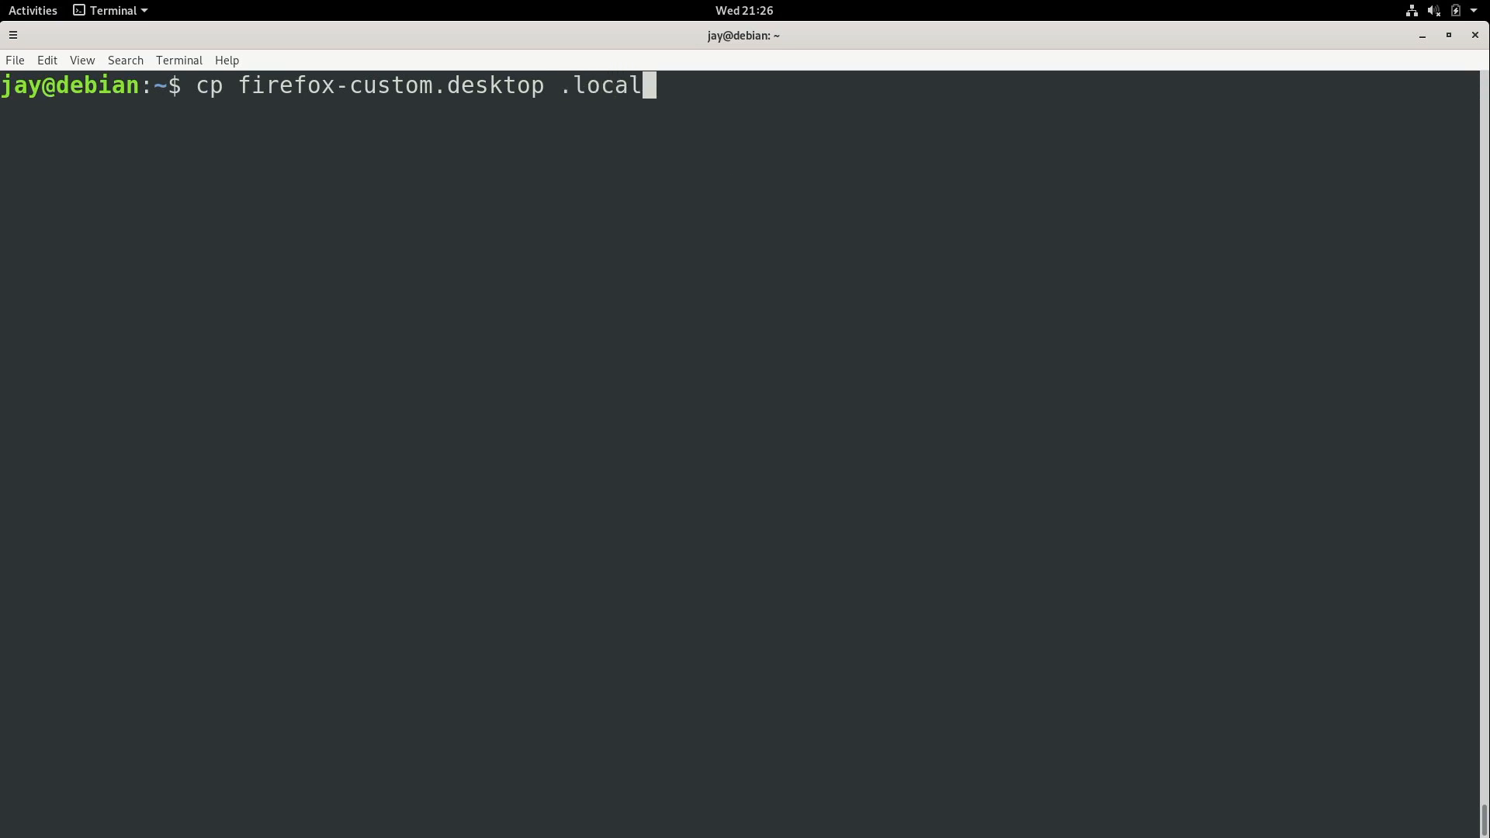
type("/share/ap")
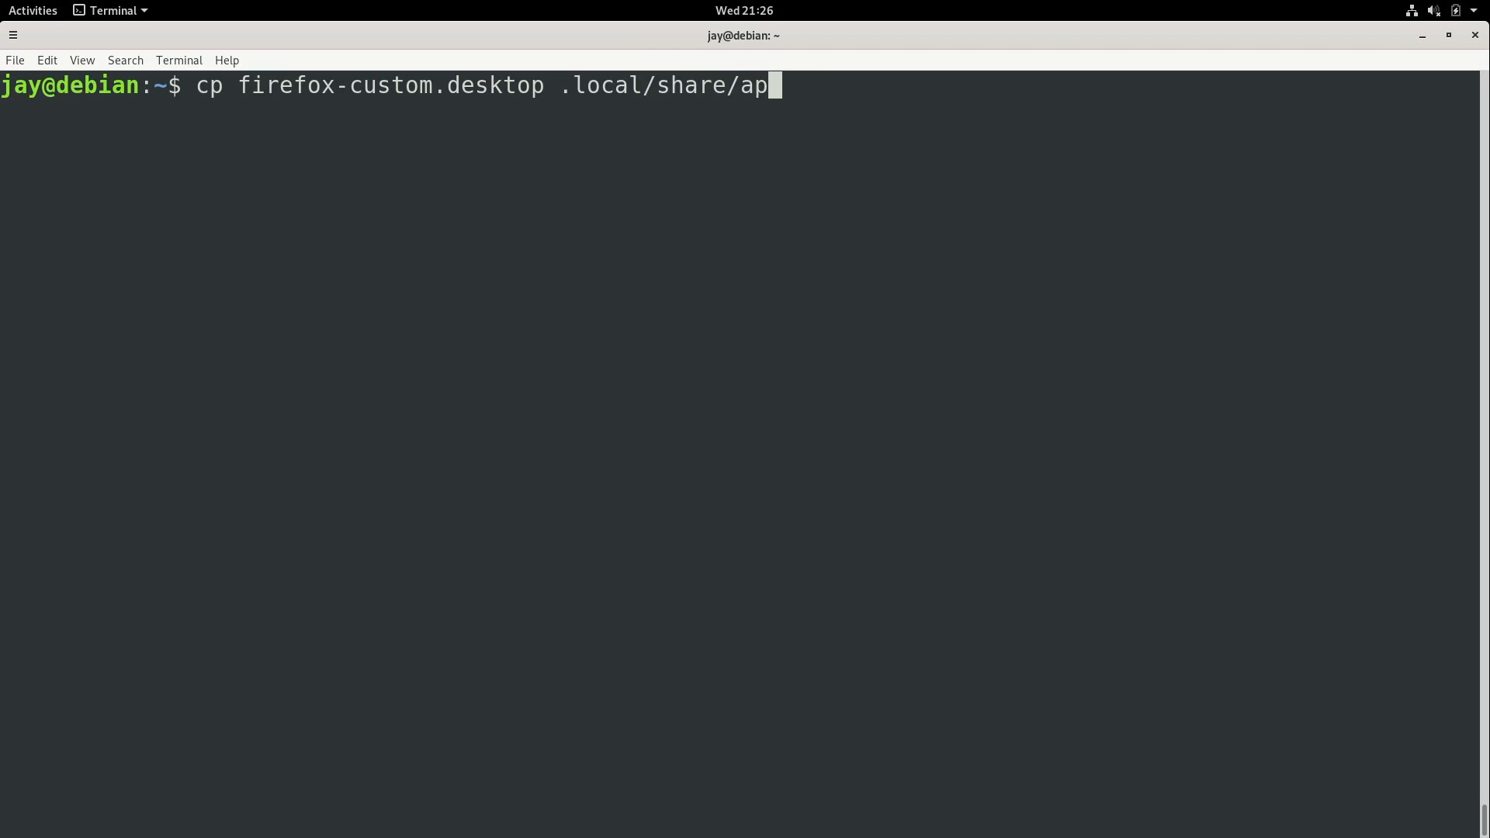
type("plications")
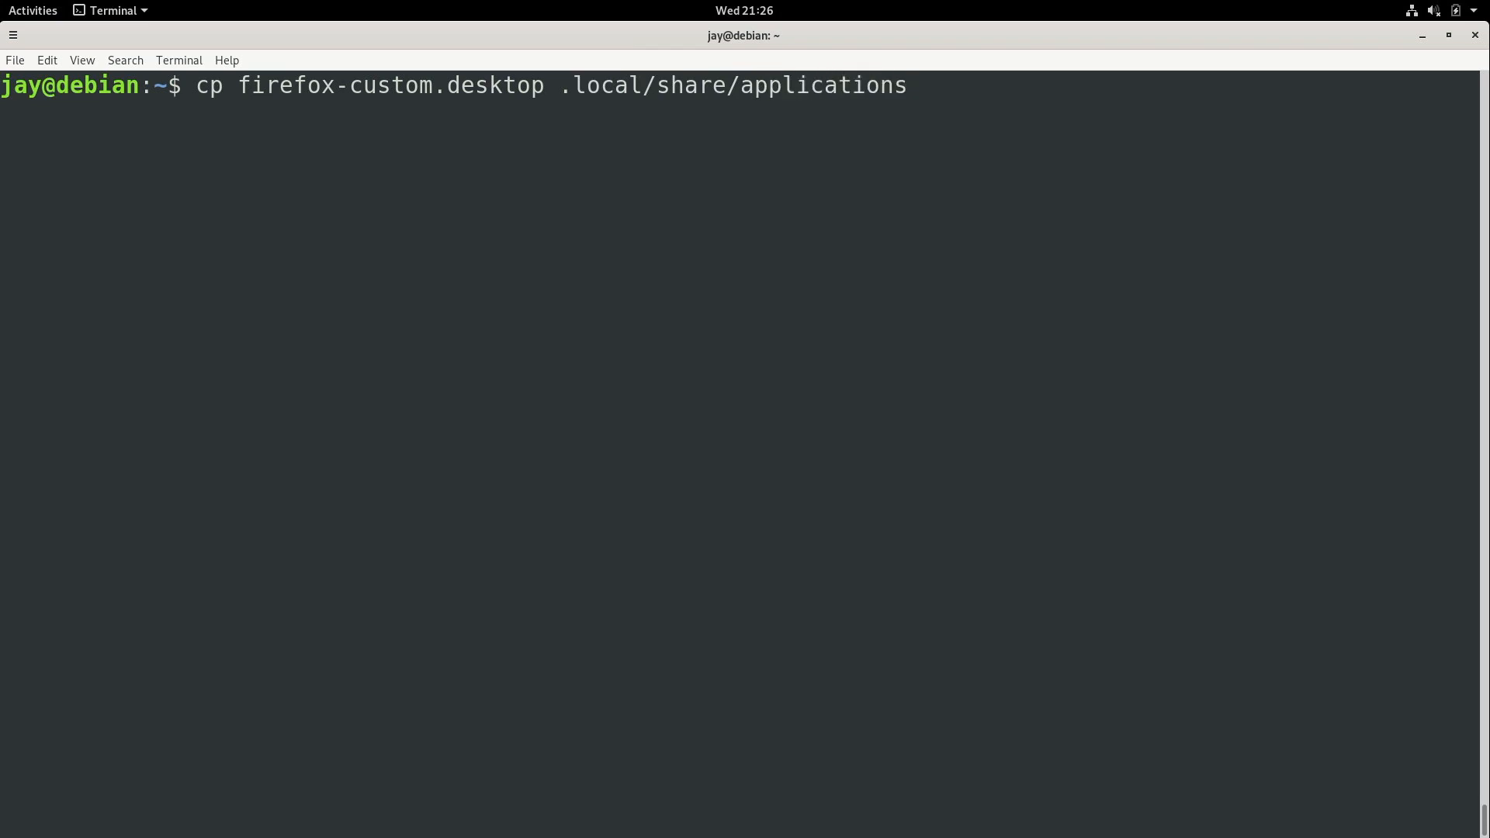
key("Return")
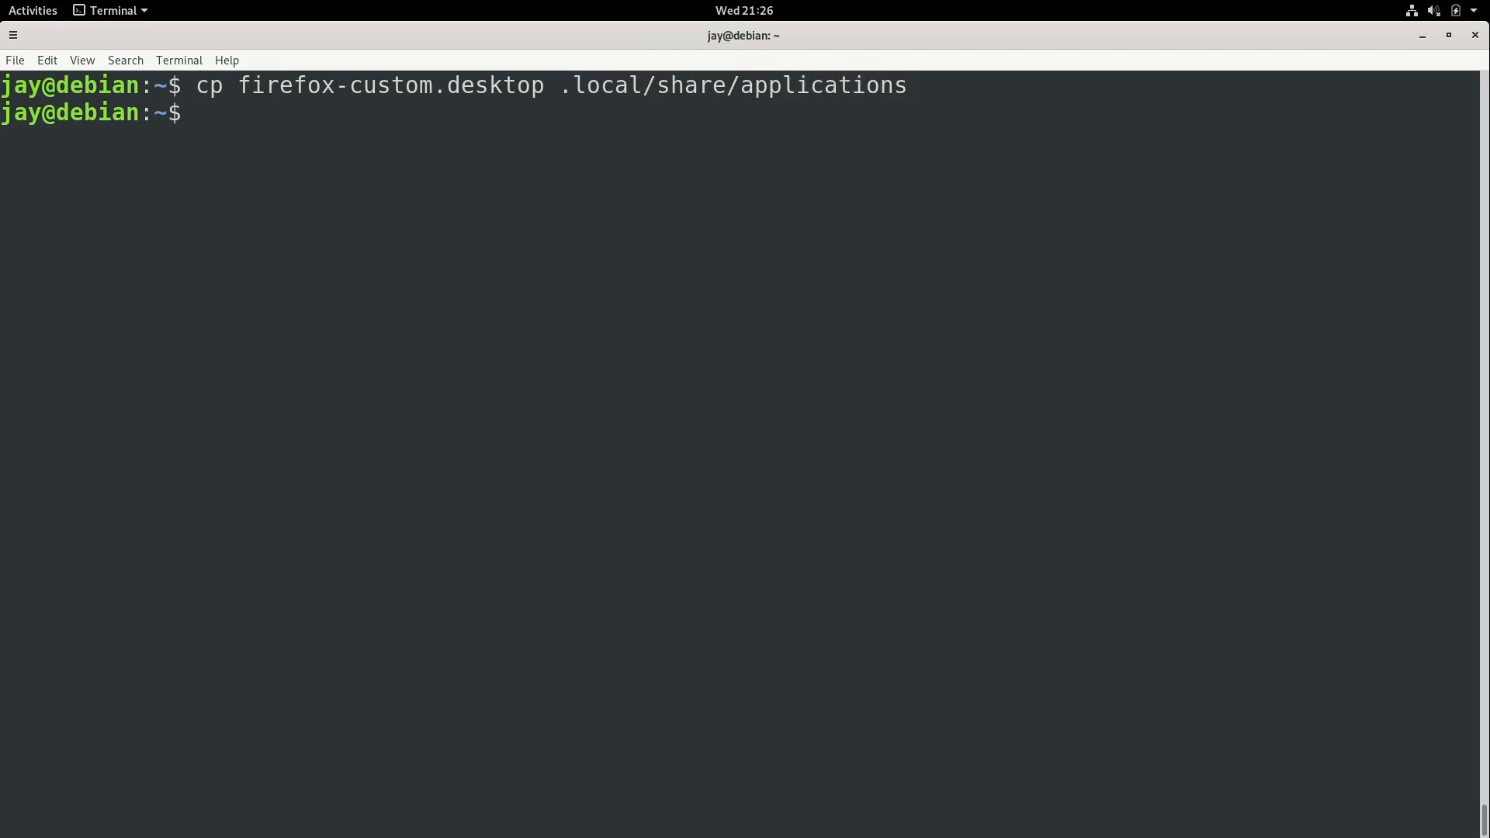
Step: List .local/share/applications/ to confirm the launcher file is there
type("ls -l")
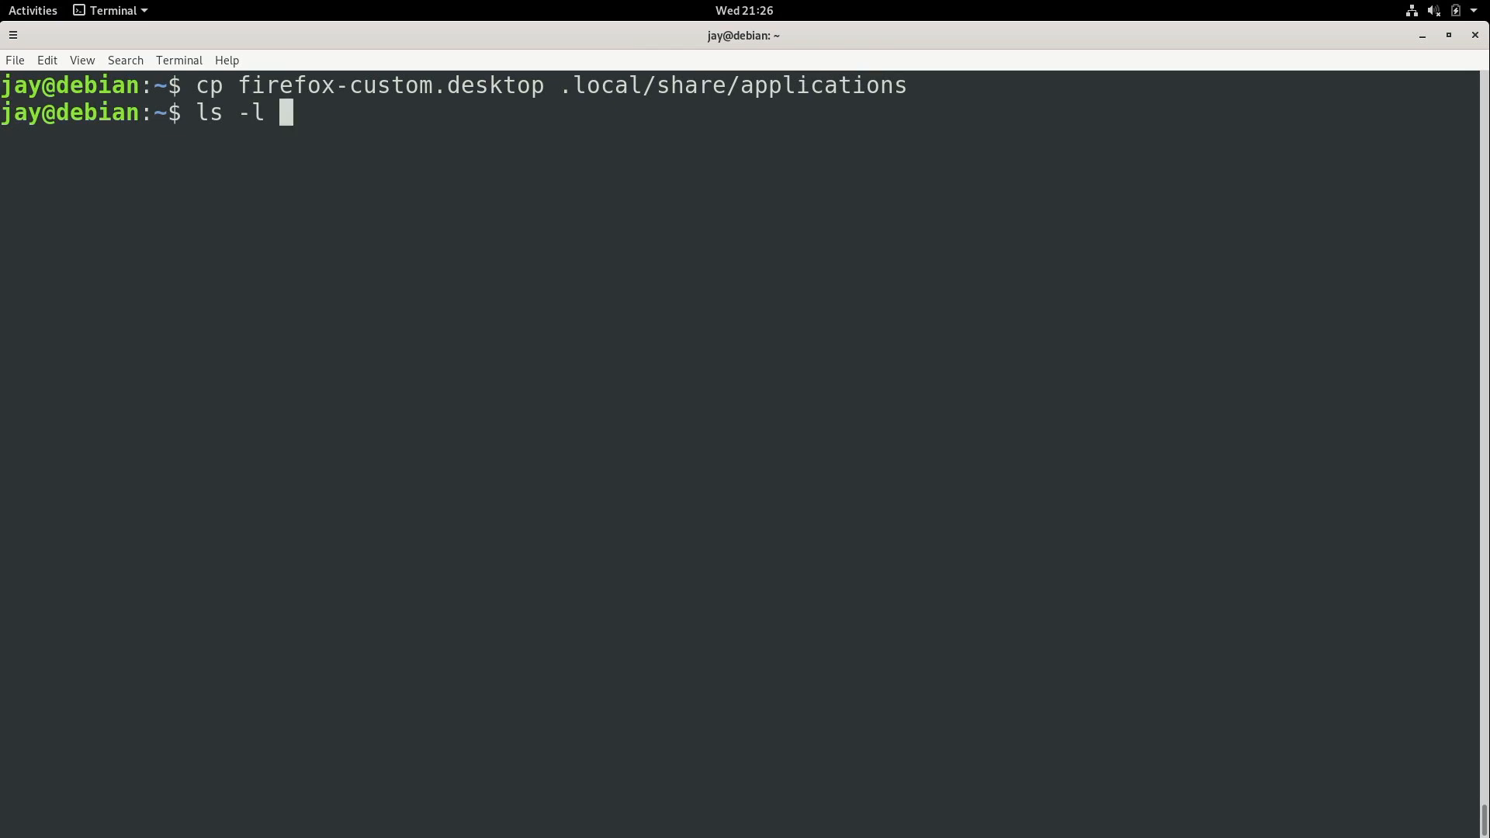
type(".local/s")
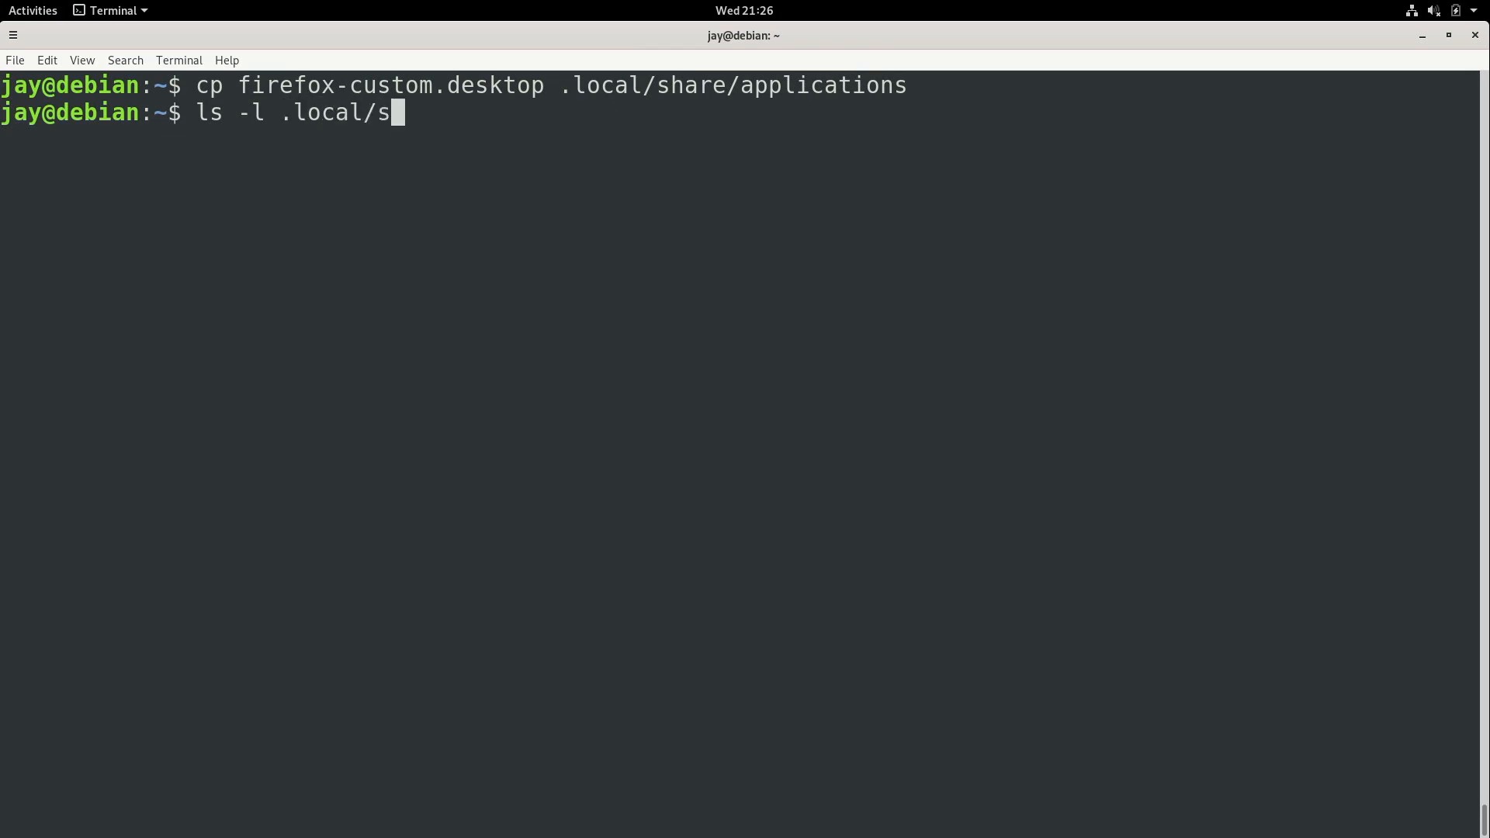
key("Tab")
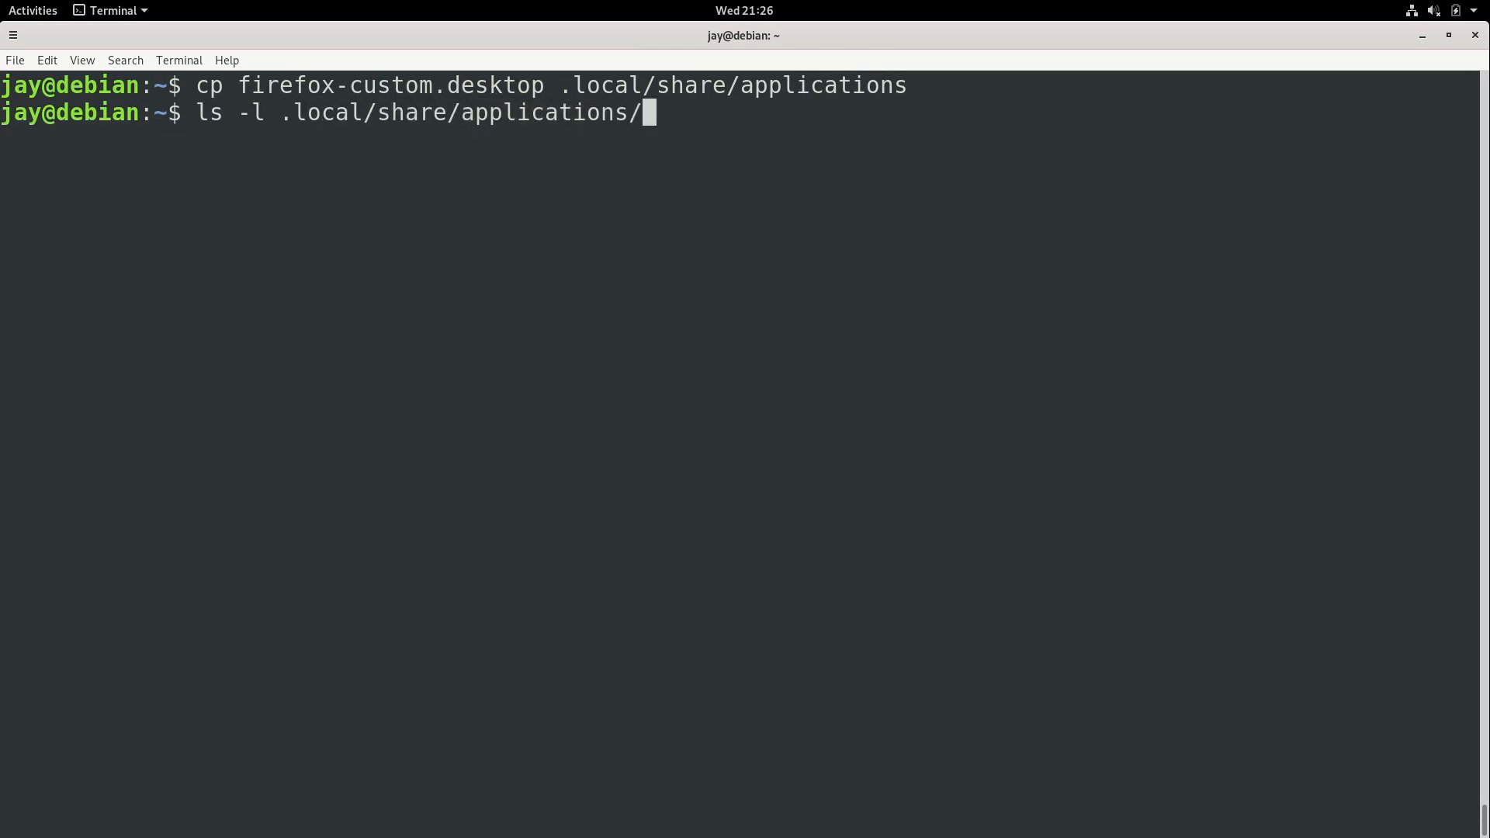
key("Return")
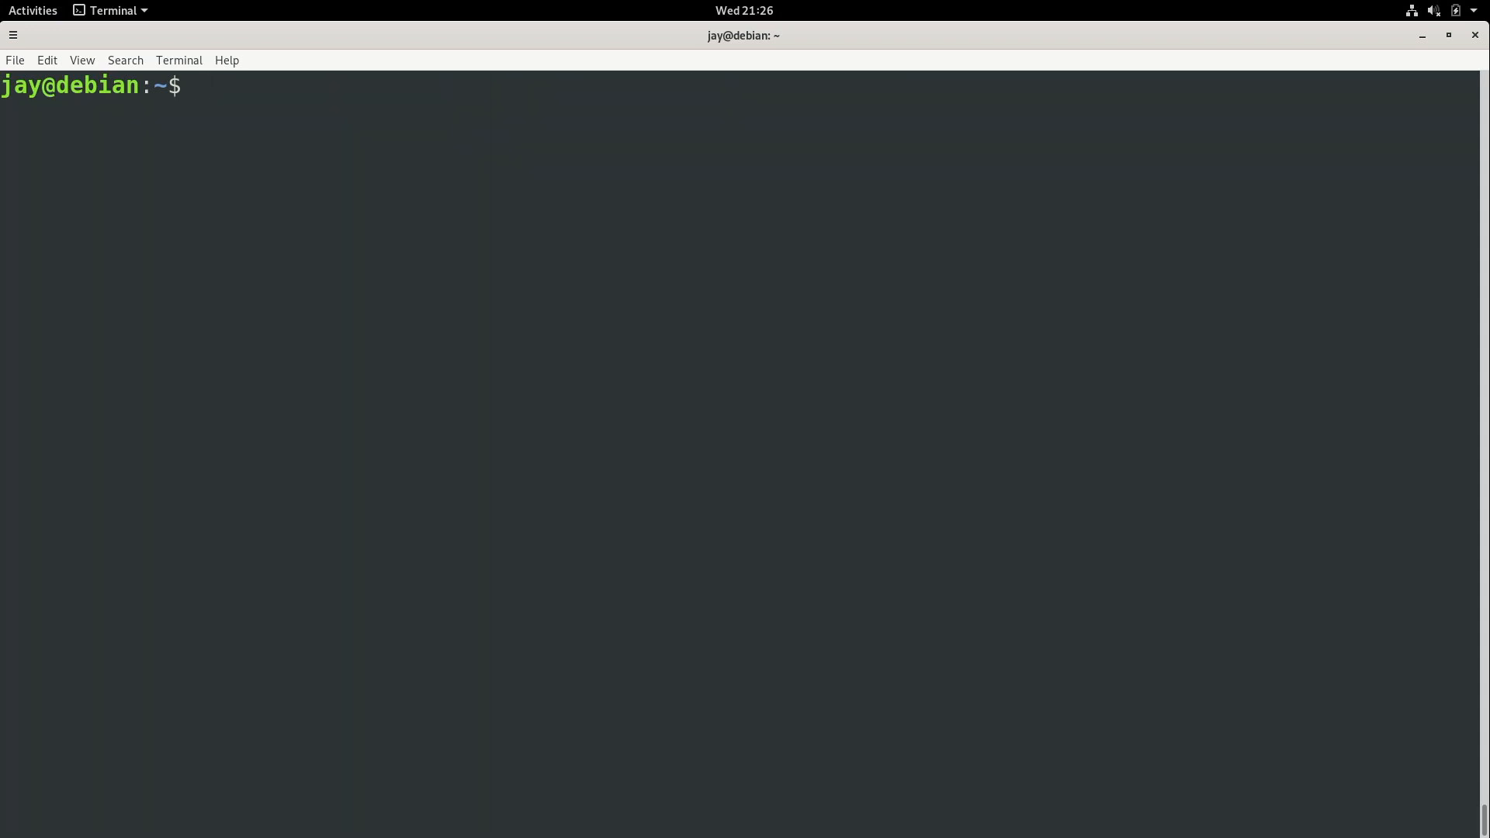
Step: Search Activities for 'fire' to find the Firefox Web Browser launcher
left_click(32, 10)
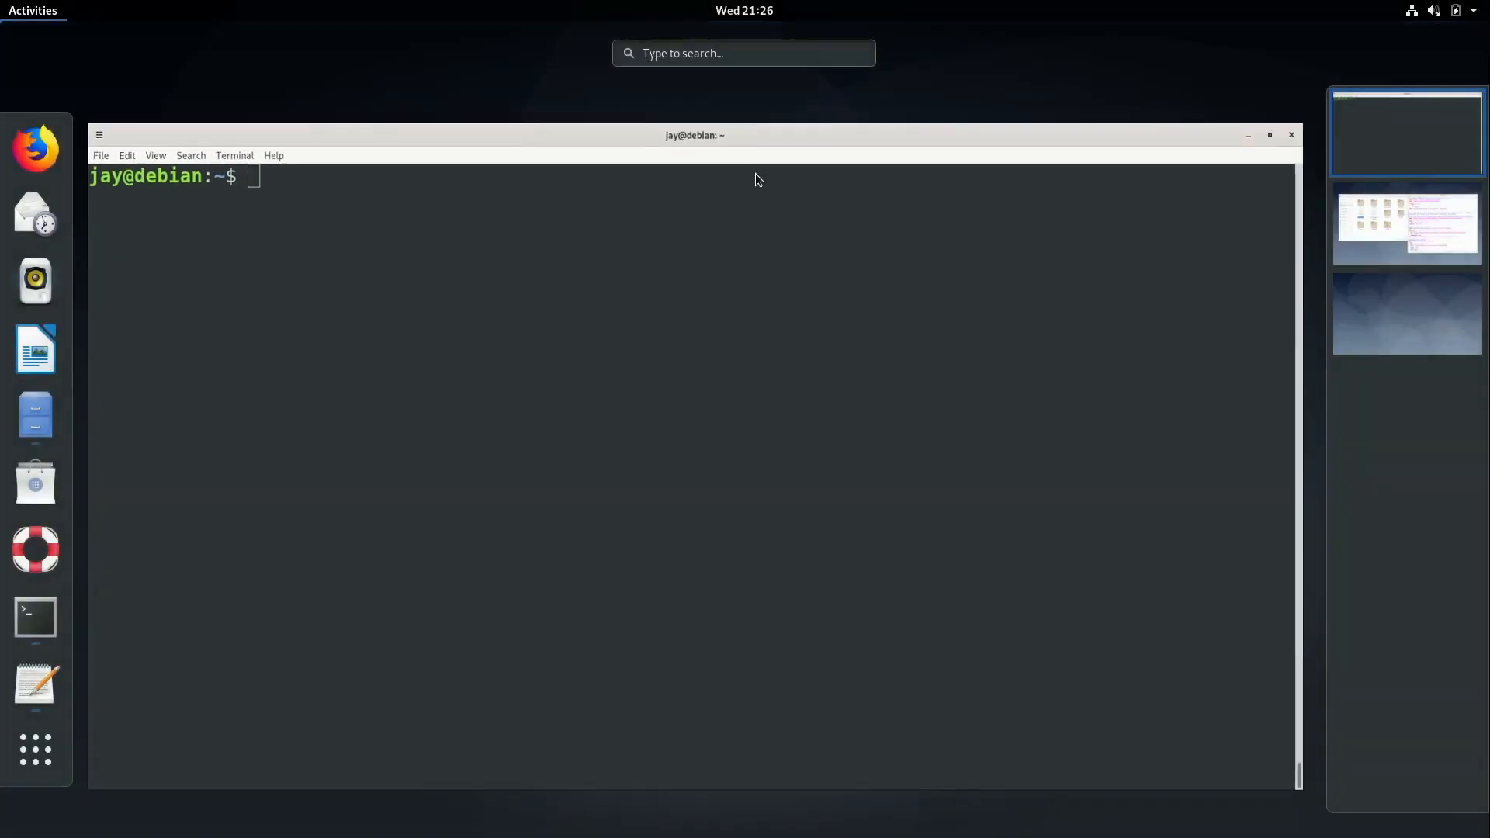
type("fire")
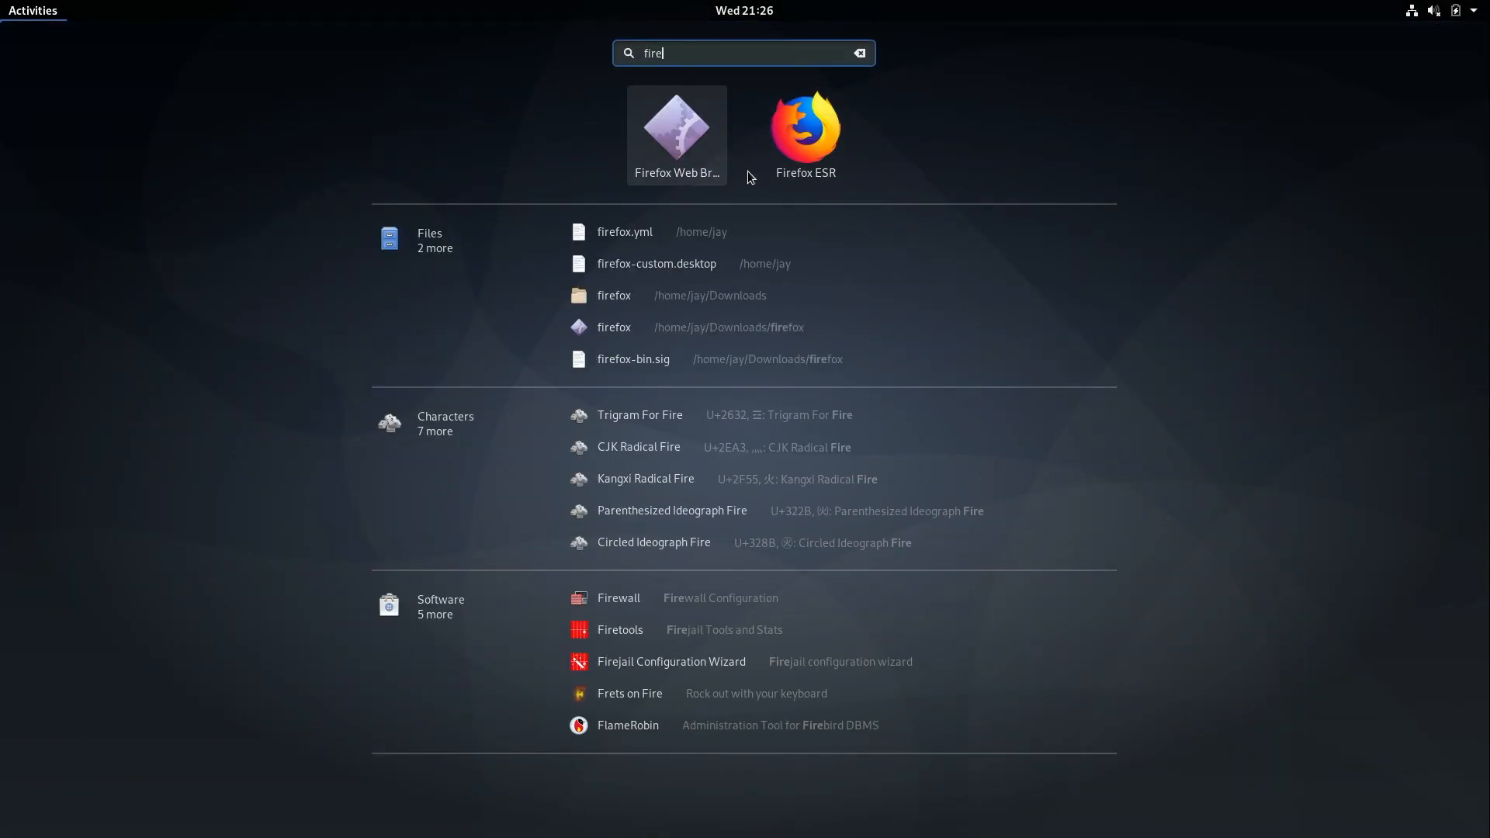
mouse_move(677, 129)
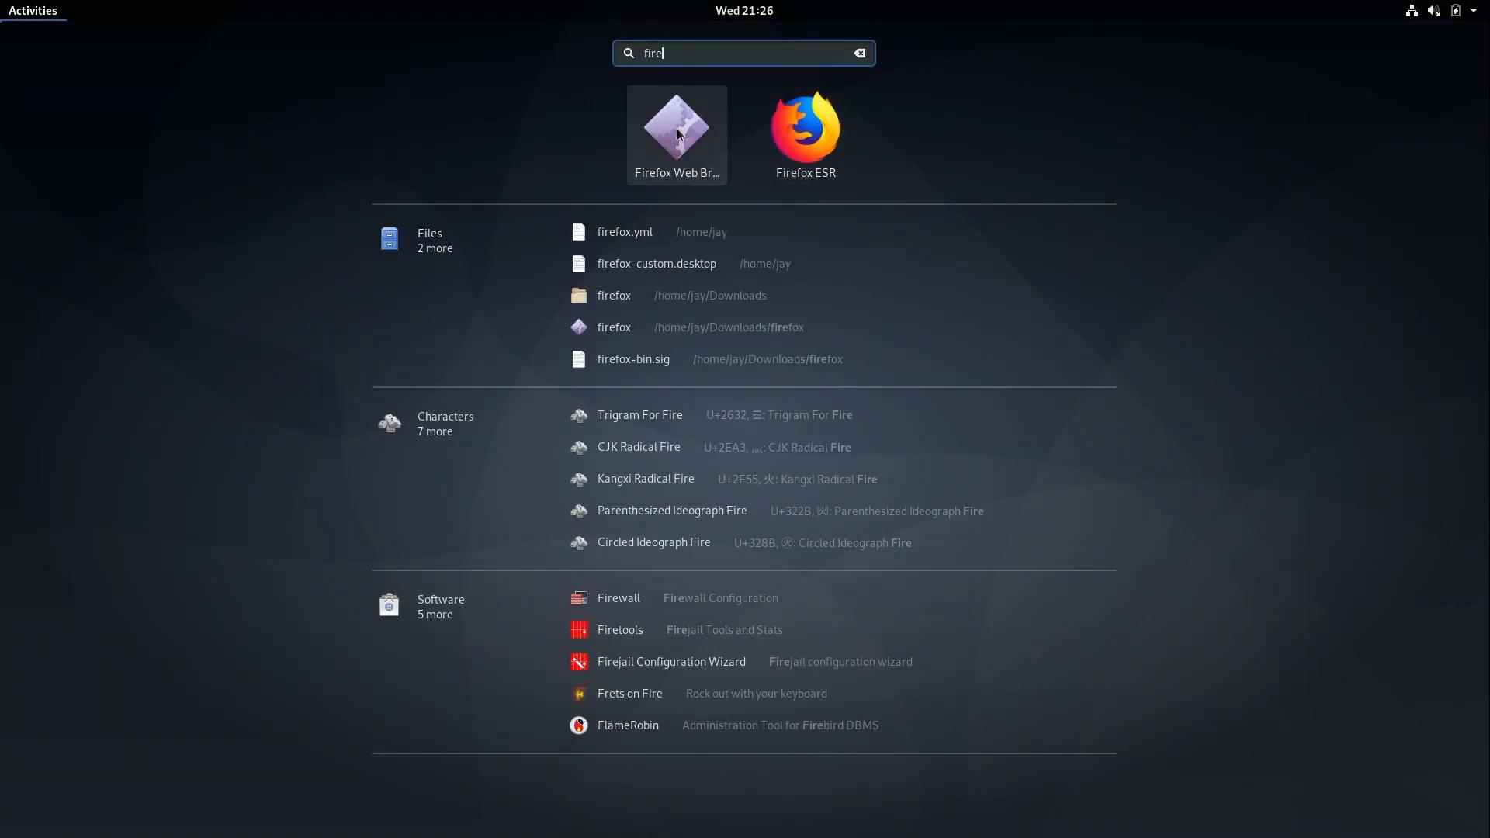
mouse_move(682, 124)
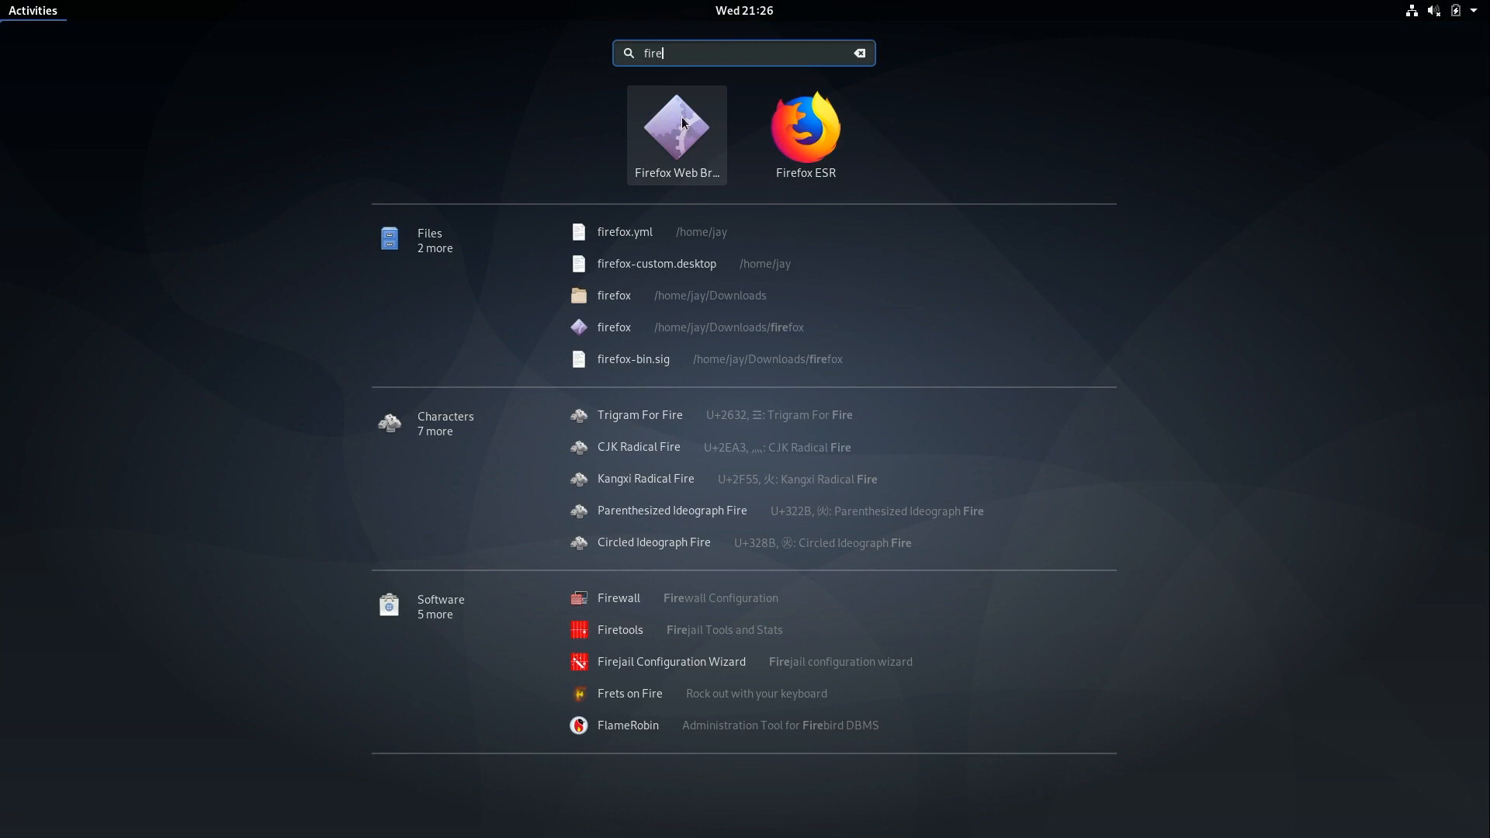
mouse_move(670, 140)
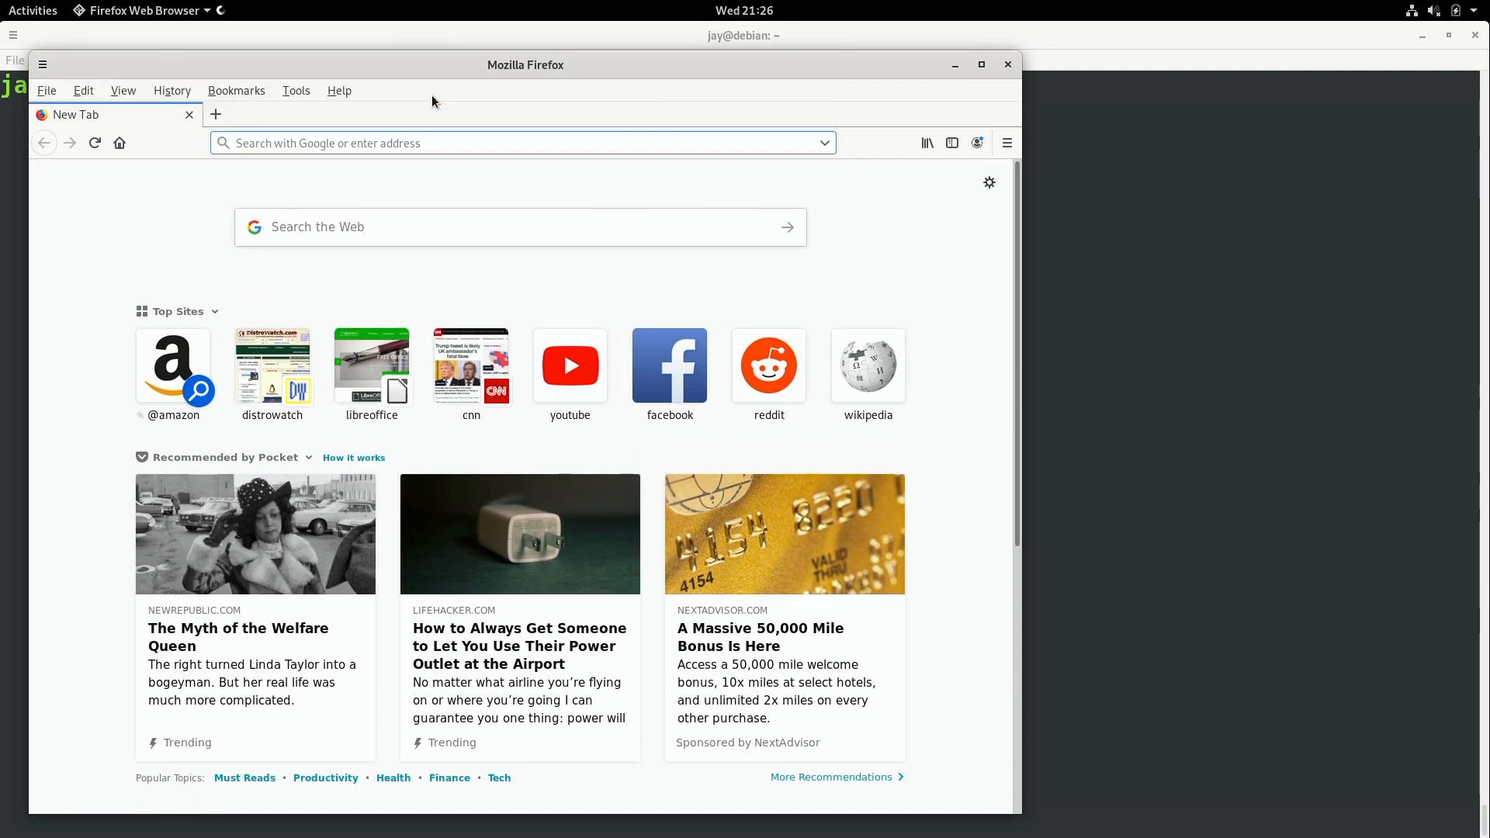
Step: Confirm Help > About Firefox shows version 68.0 (64-bit), then close the dialog
left_click(338, 90)
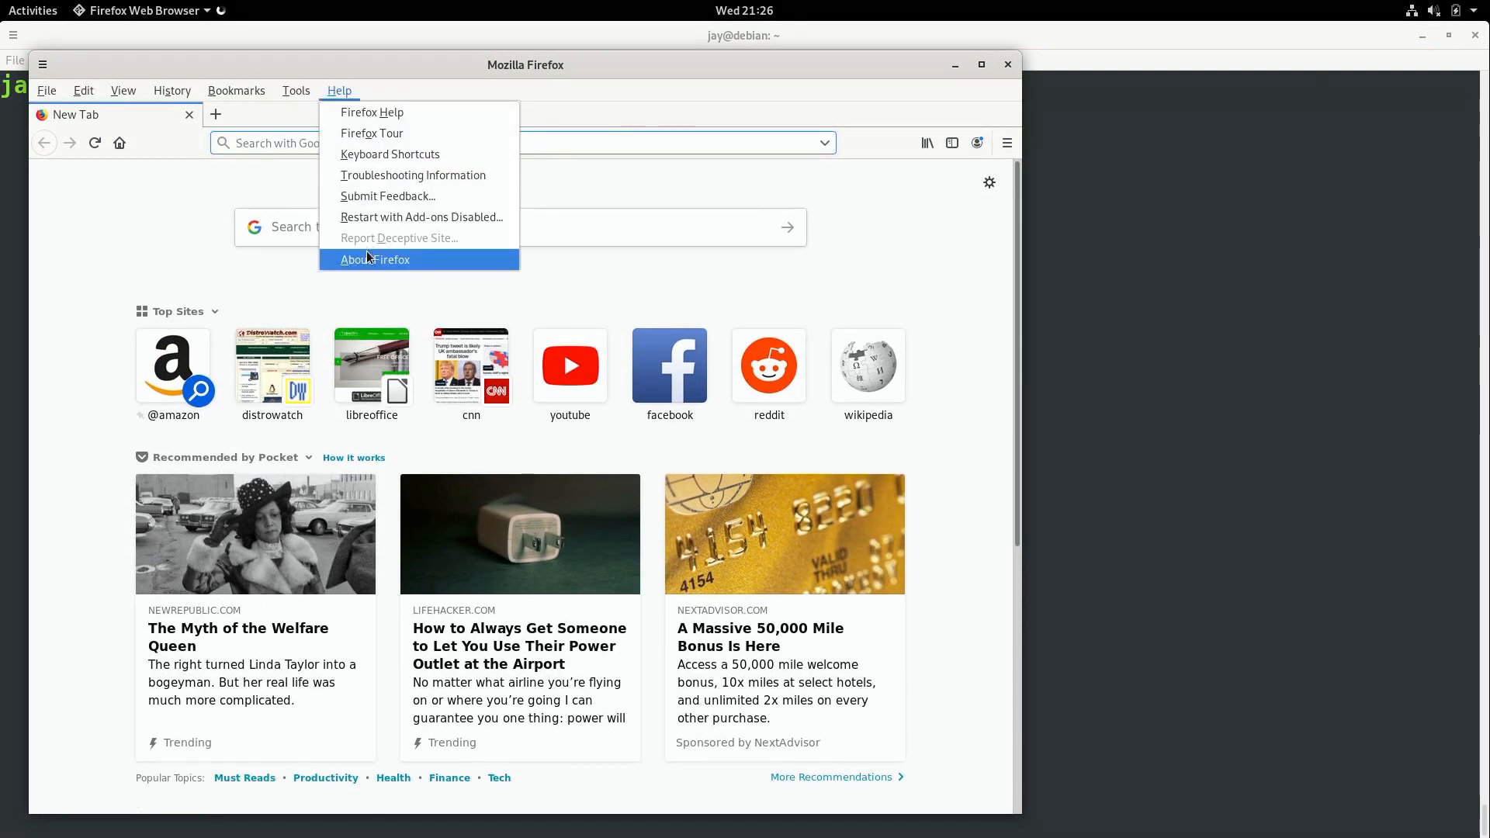
left_click(373, 259)
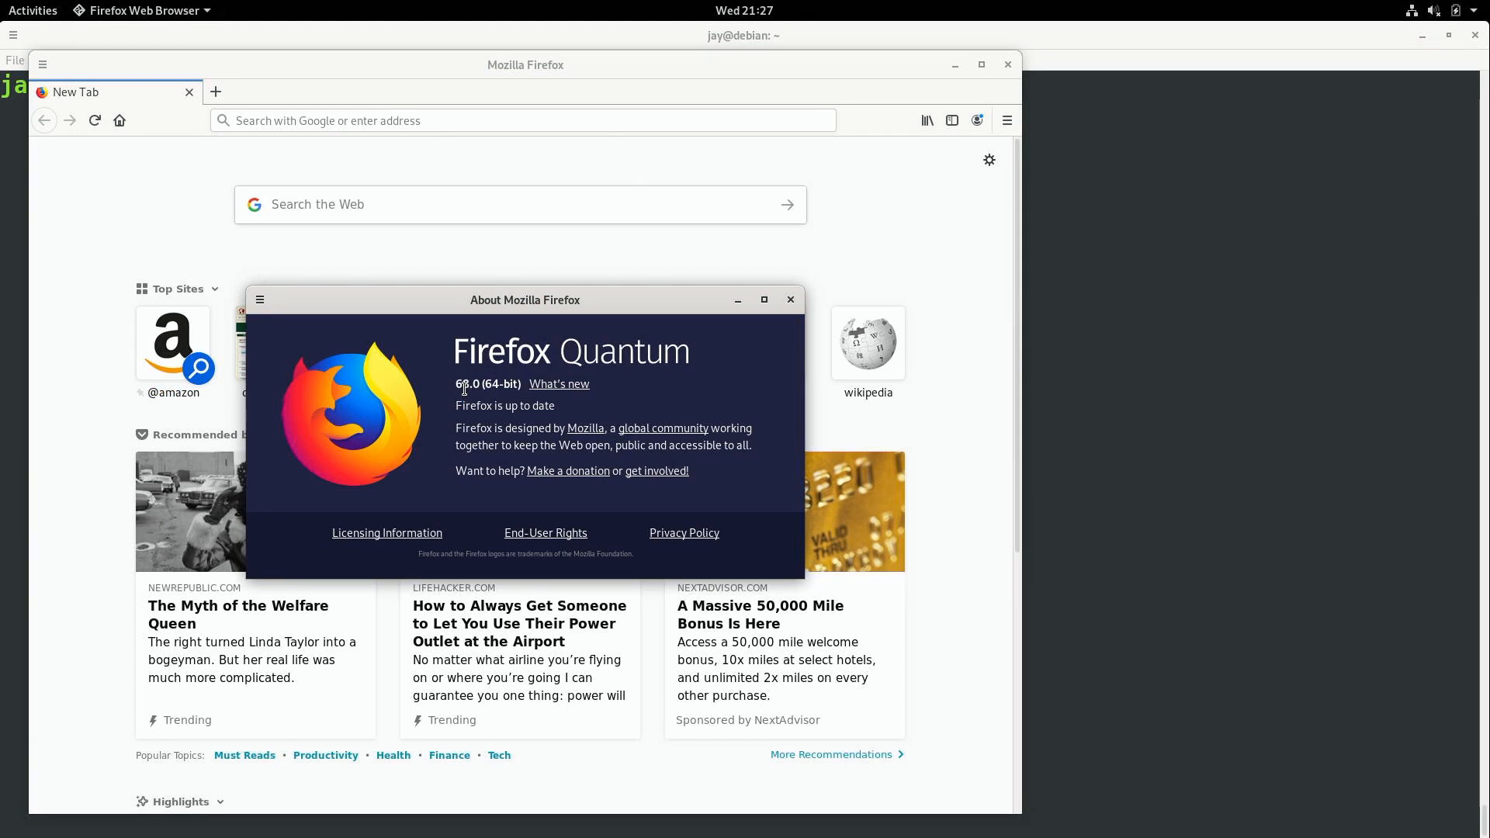
left_click(788, 299)
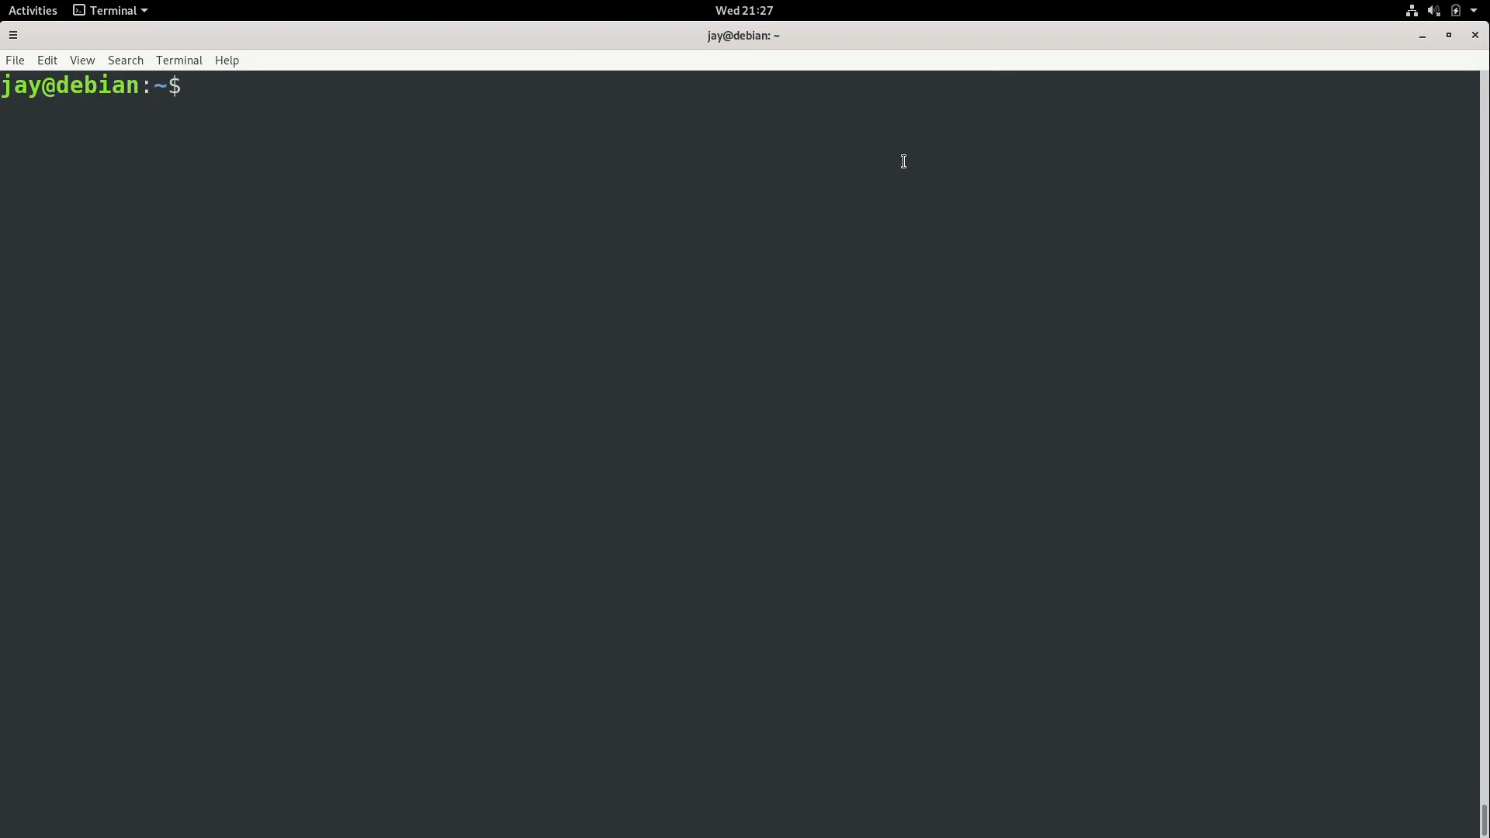
type("sudo apt")
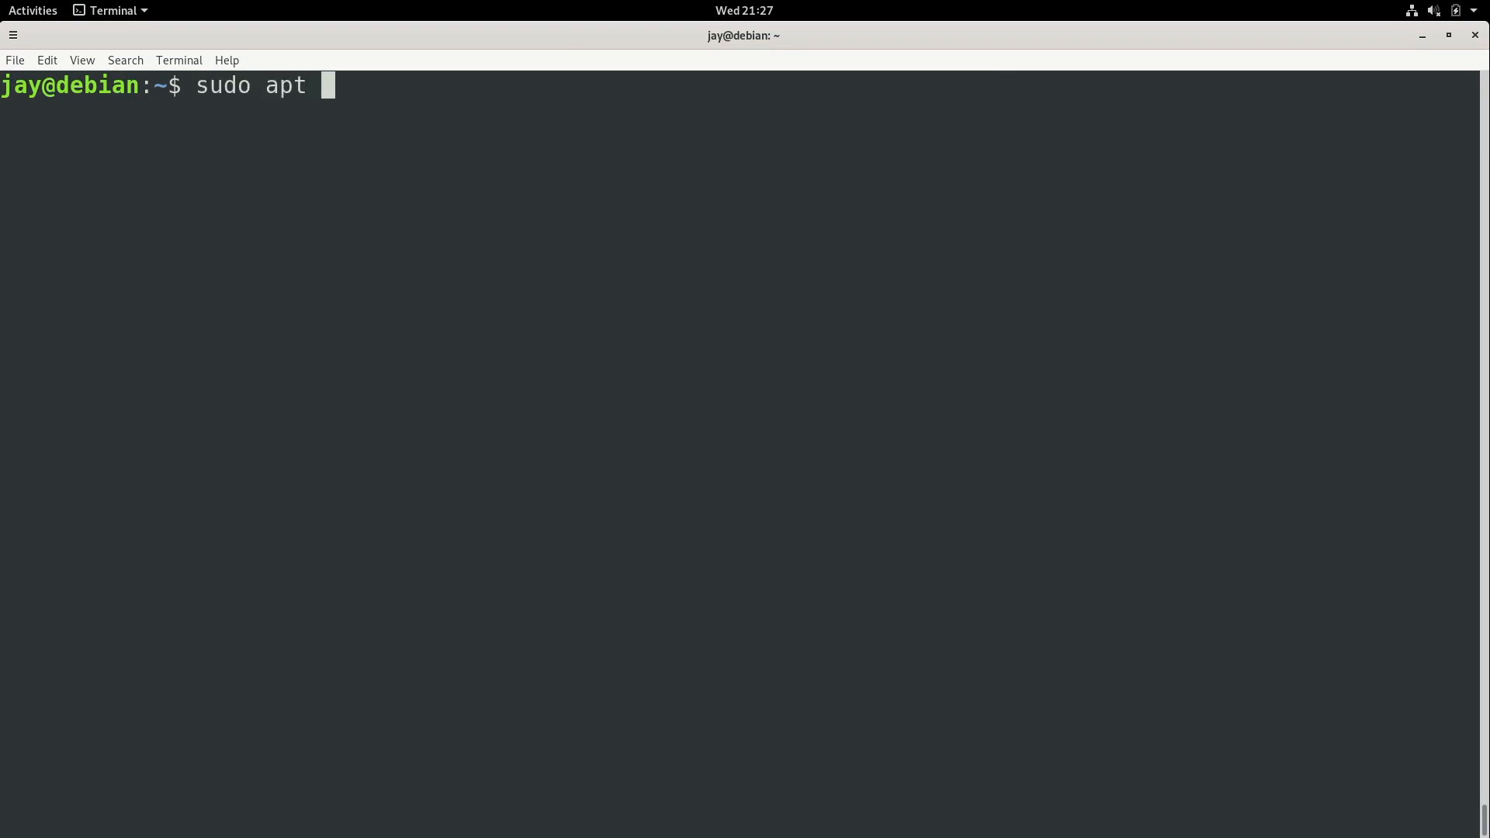
type("remove firefox-")
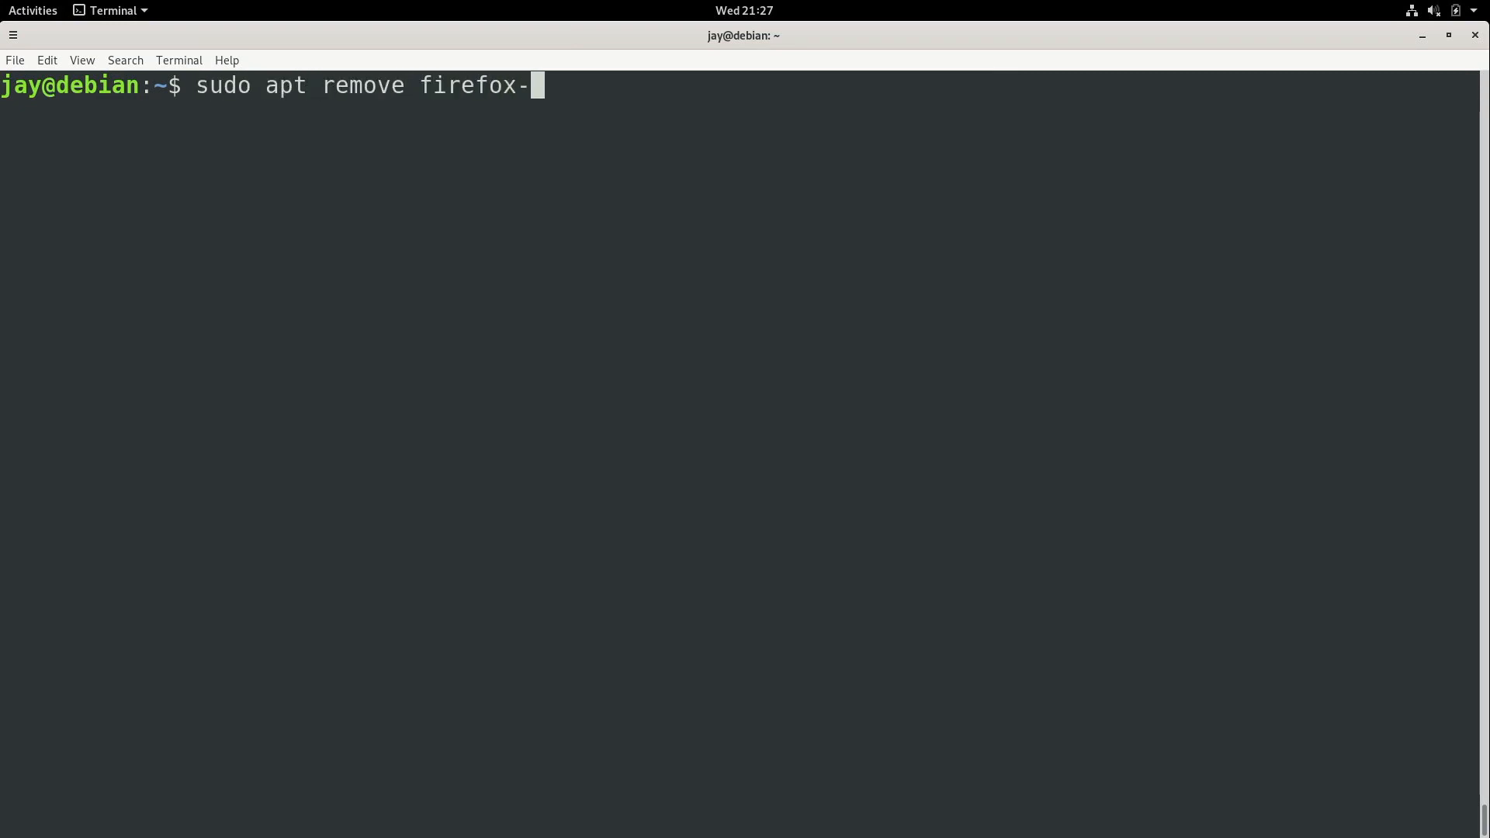
type("esr")
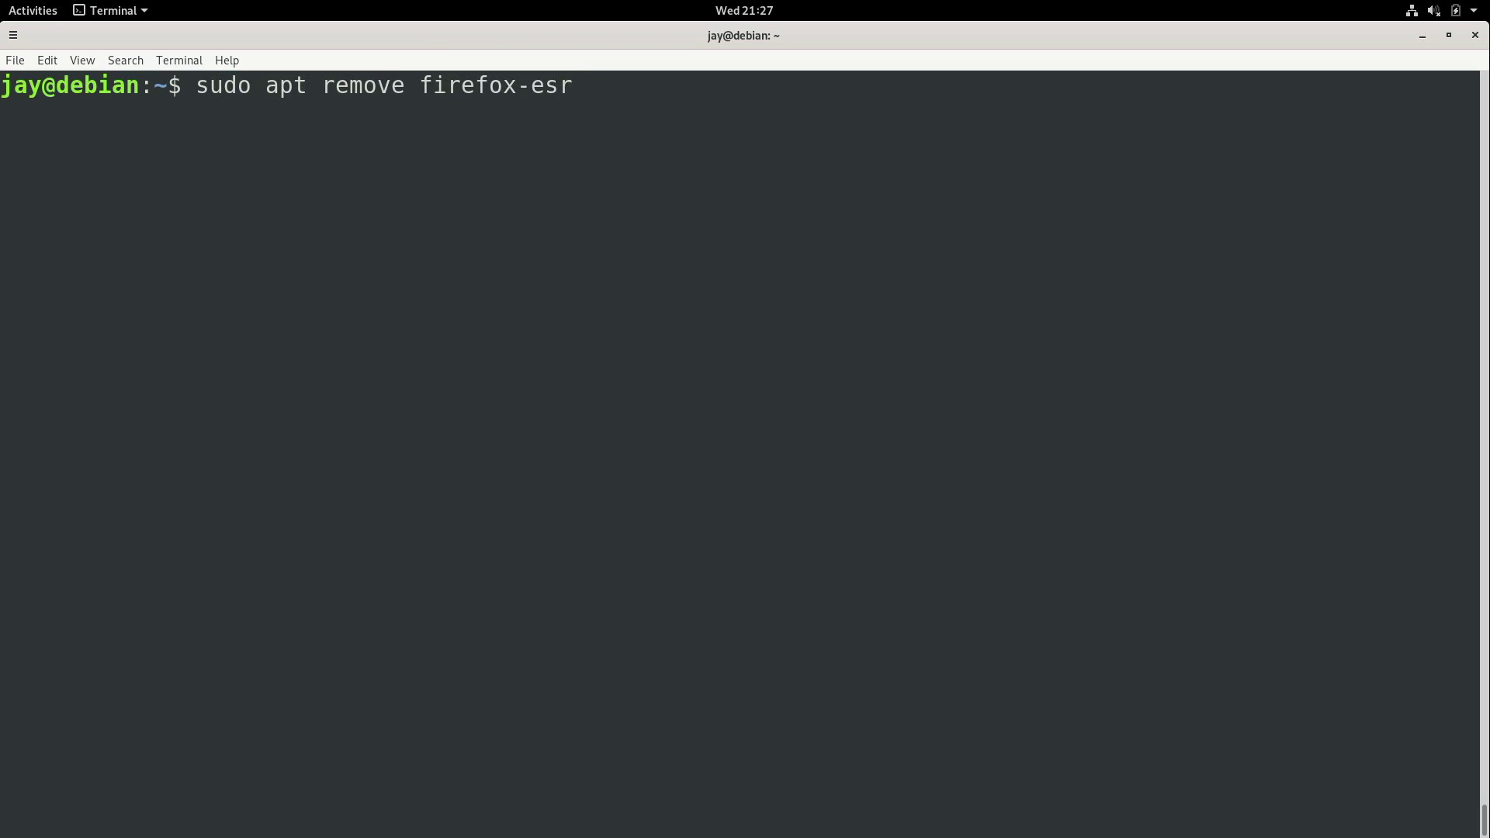
key("Return")
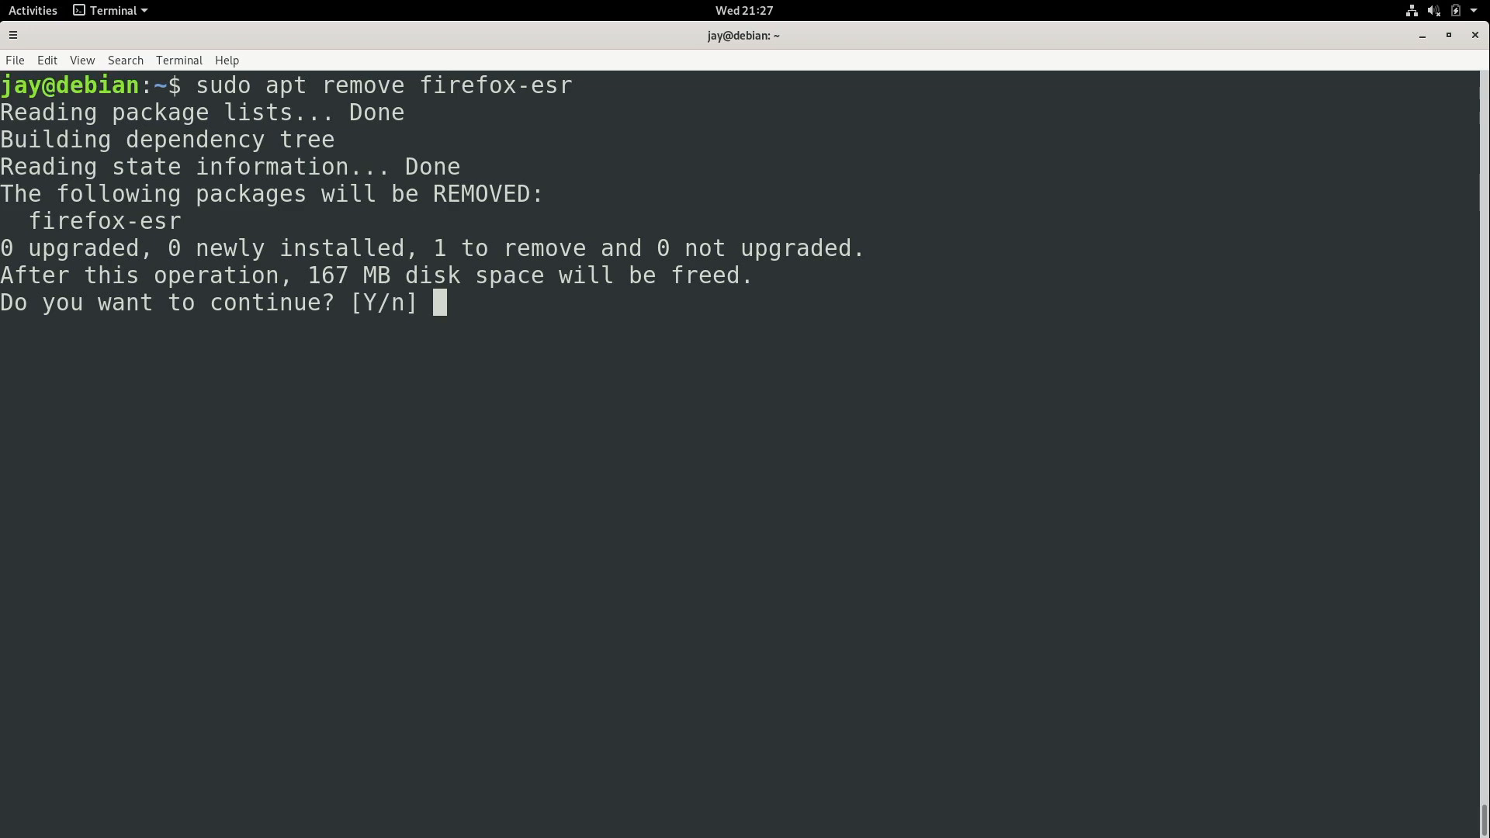
type("n")
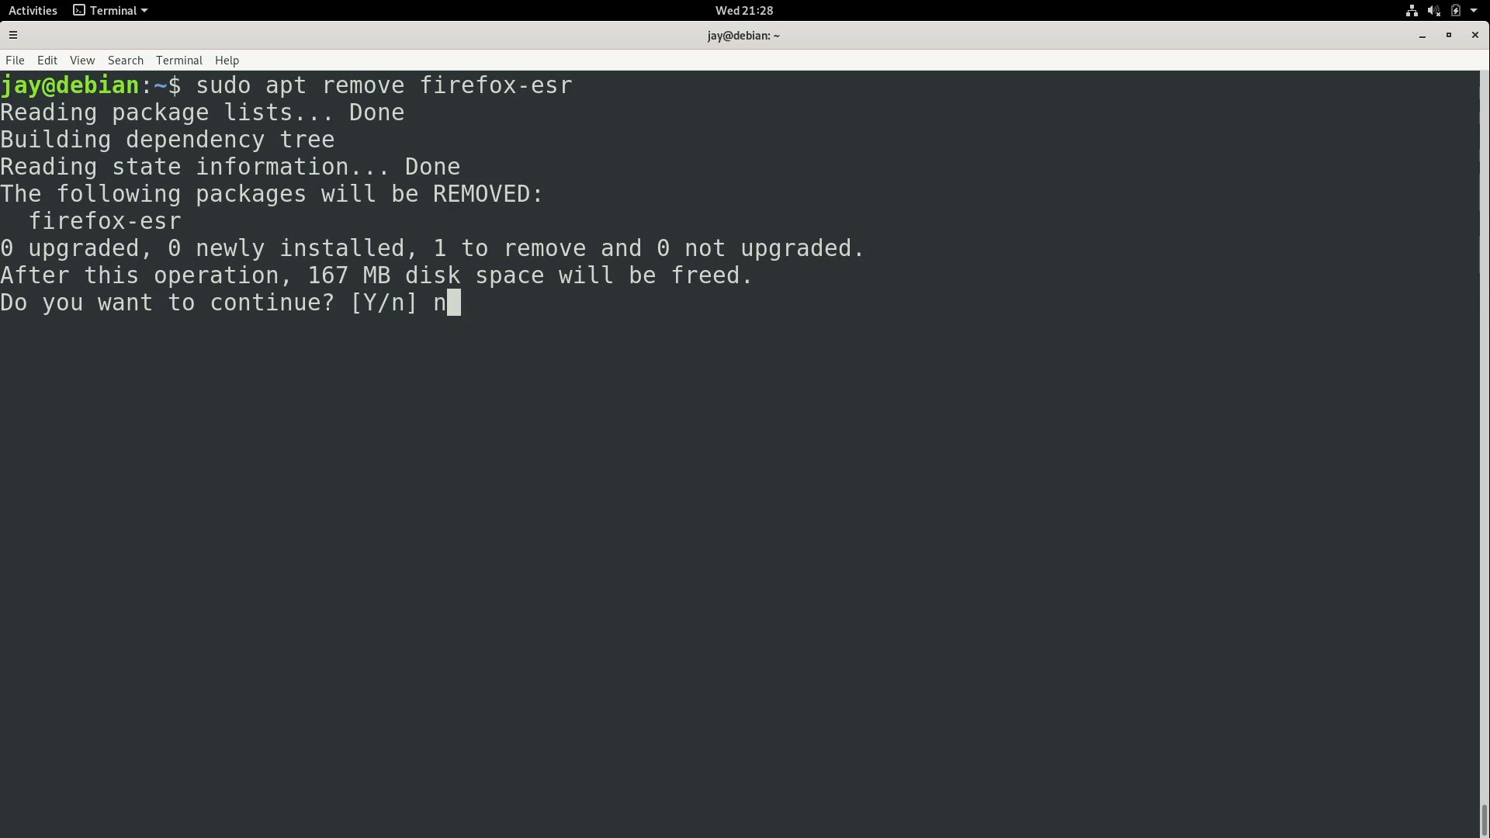
key("Return")
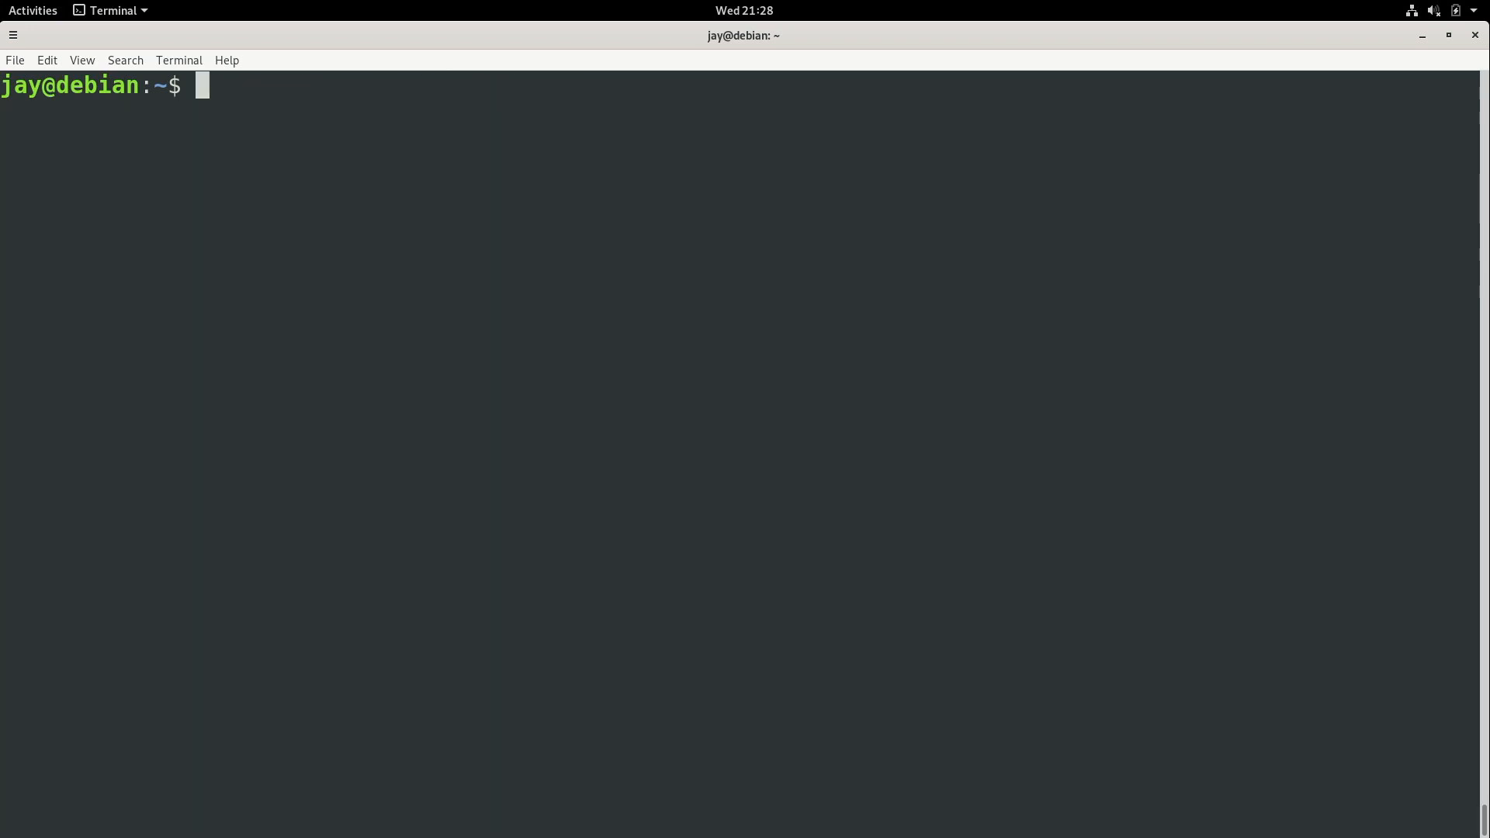